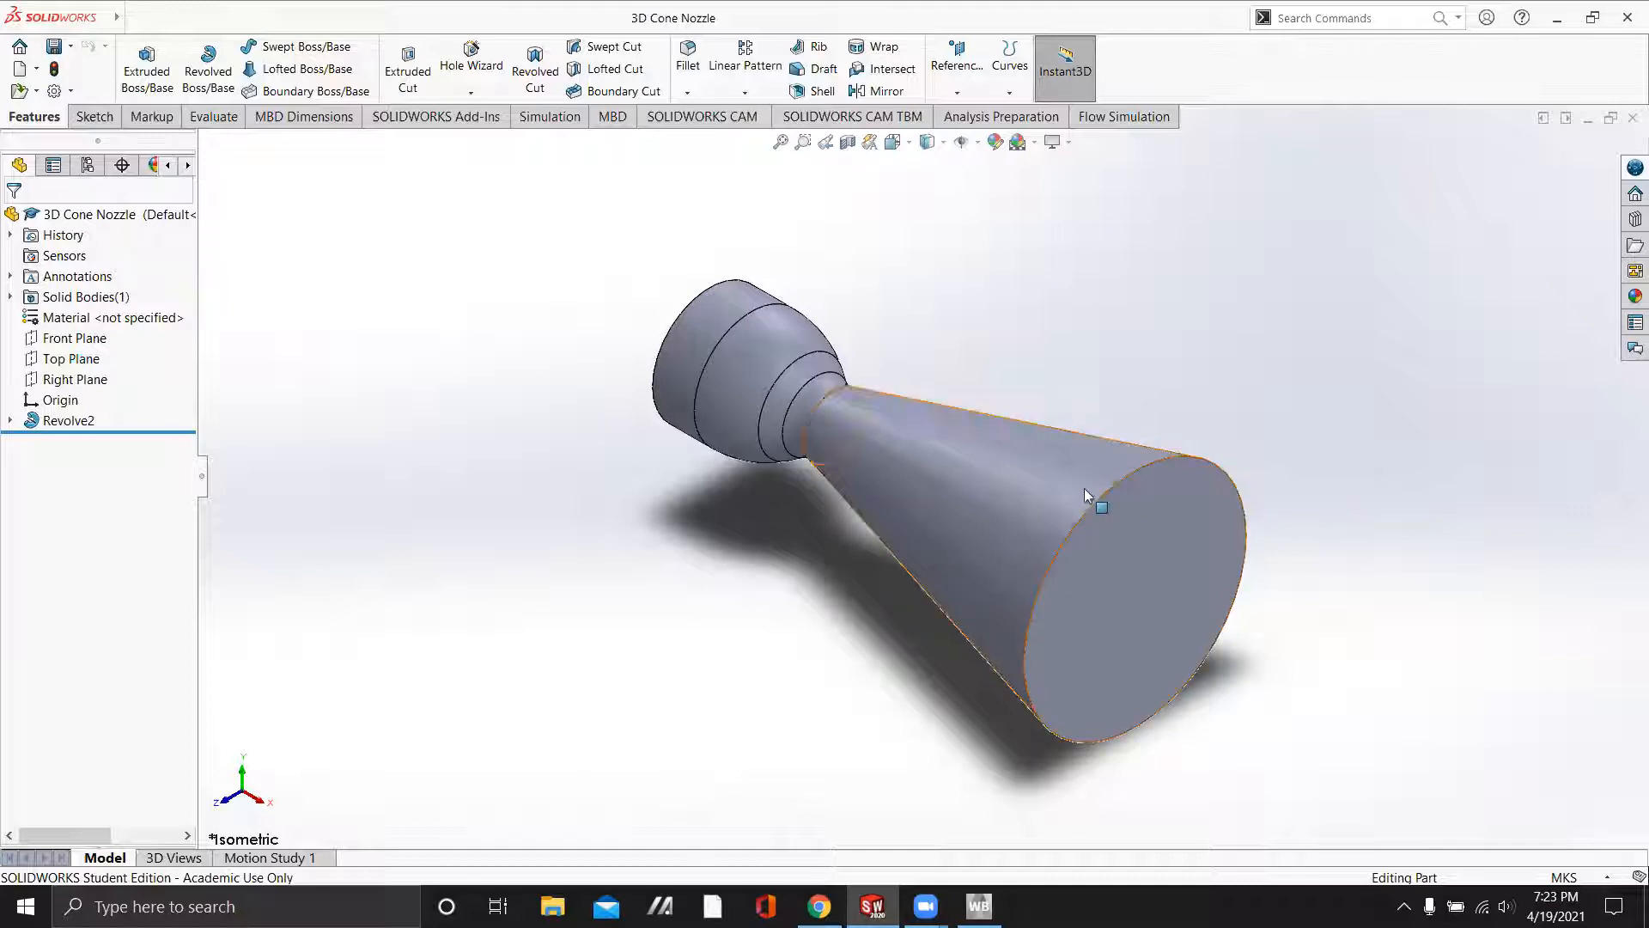
# Start a new sketch on the nozzle's wide exit face, anchored at the part origin
pyautogui.moveTo(1089, 495); pyautogui.dragTo(753, 362)
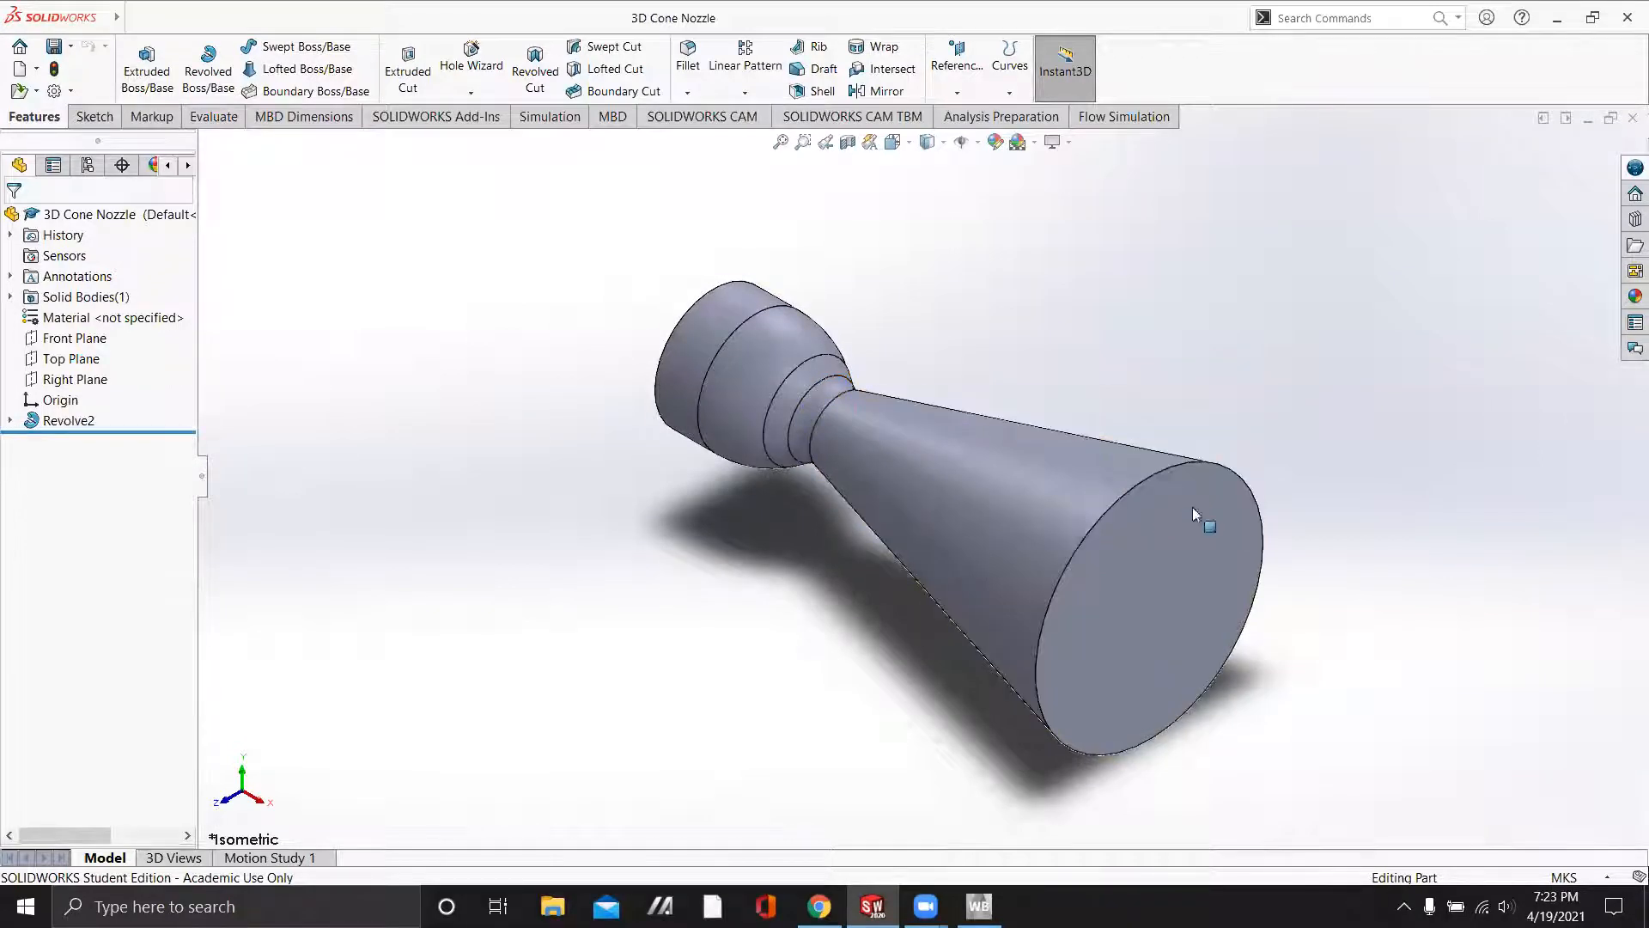
pyautogui.moveTo(1195, 515); pyautogui.dragTo(1079, 589)
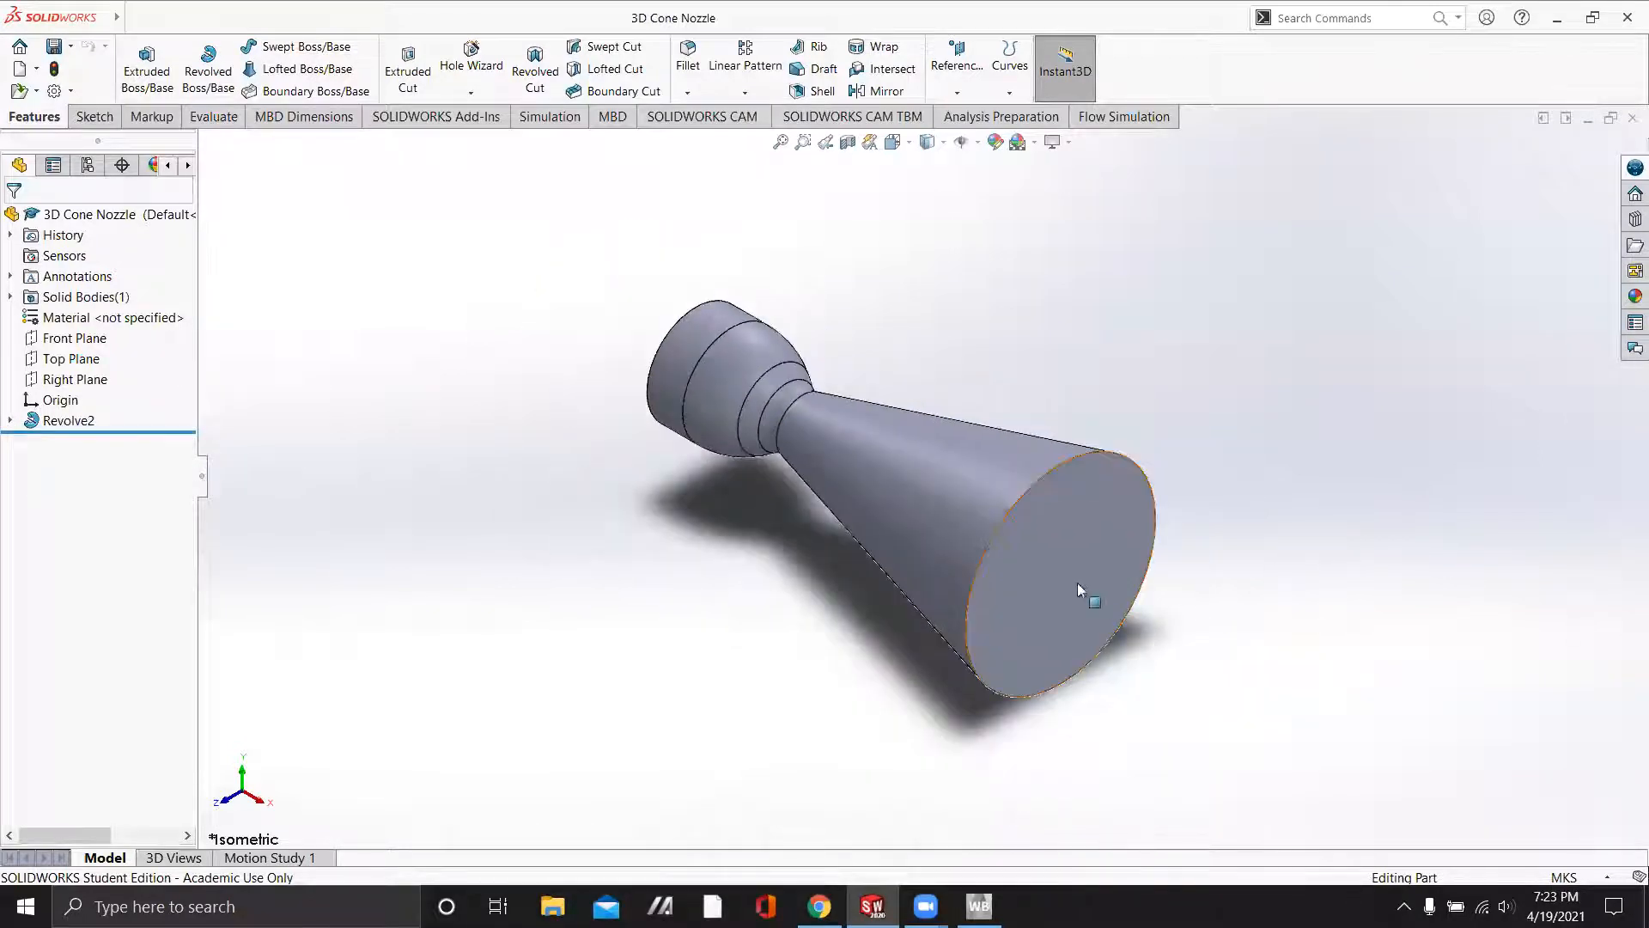
pyautogui.click(1062, 566)
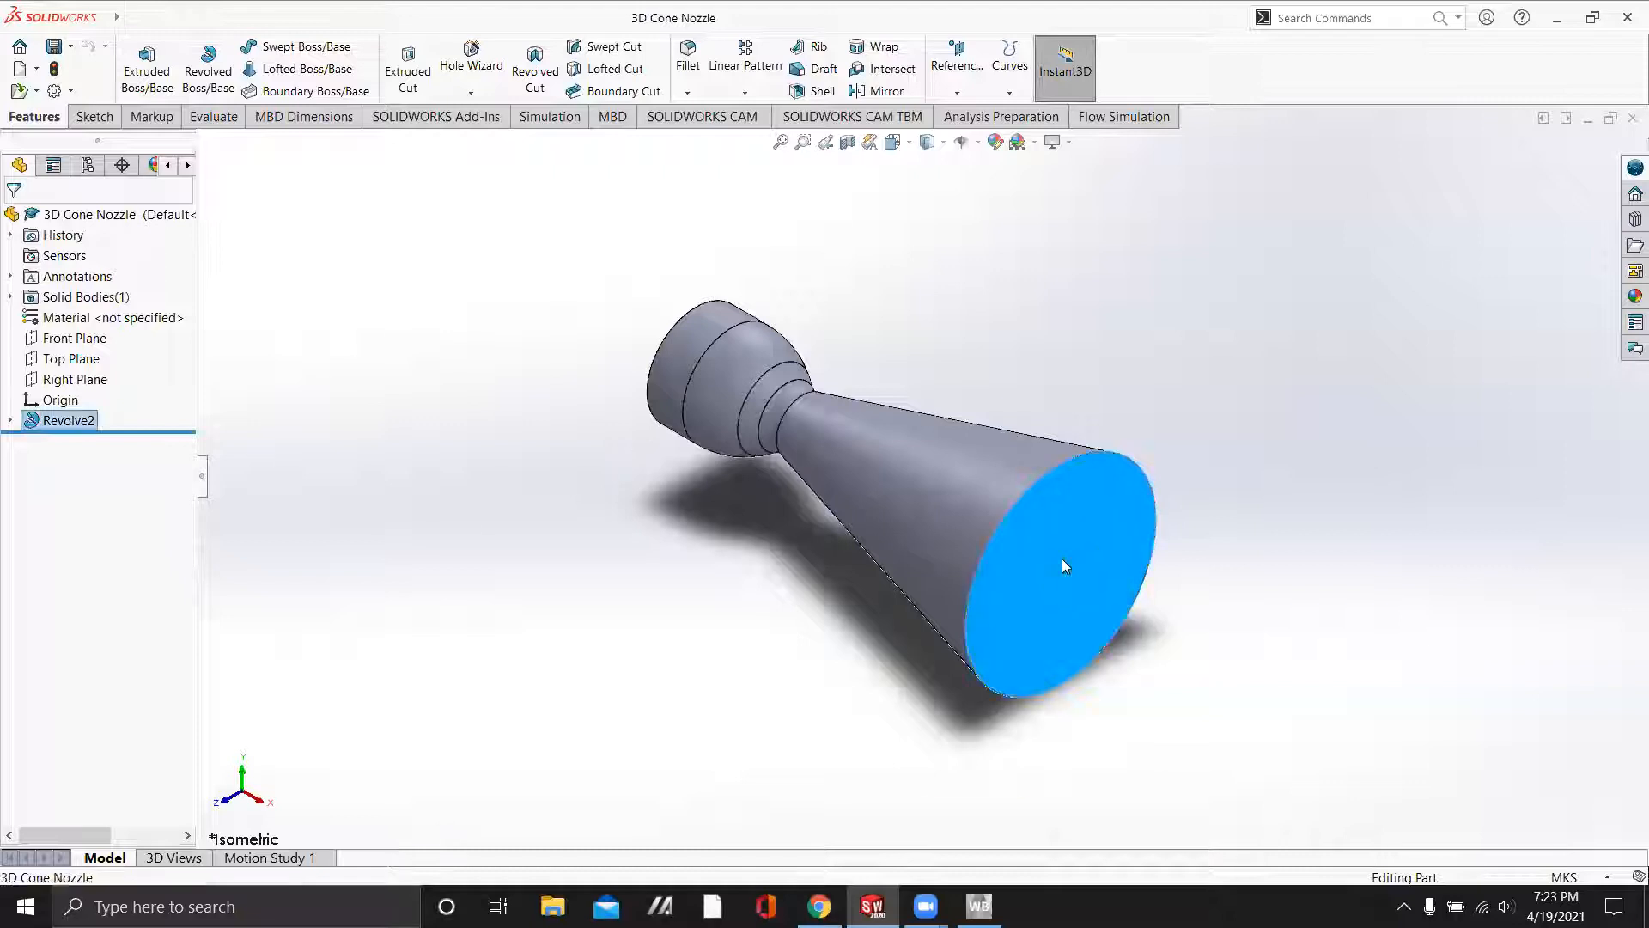
pyautogui.rightClick(1063, 565)
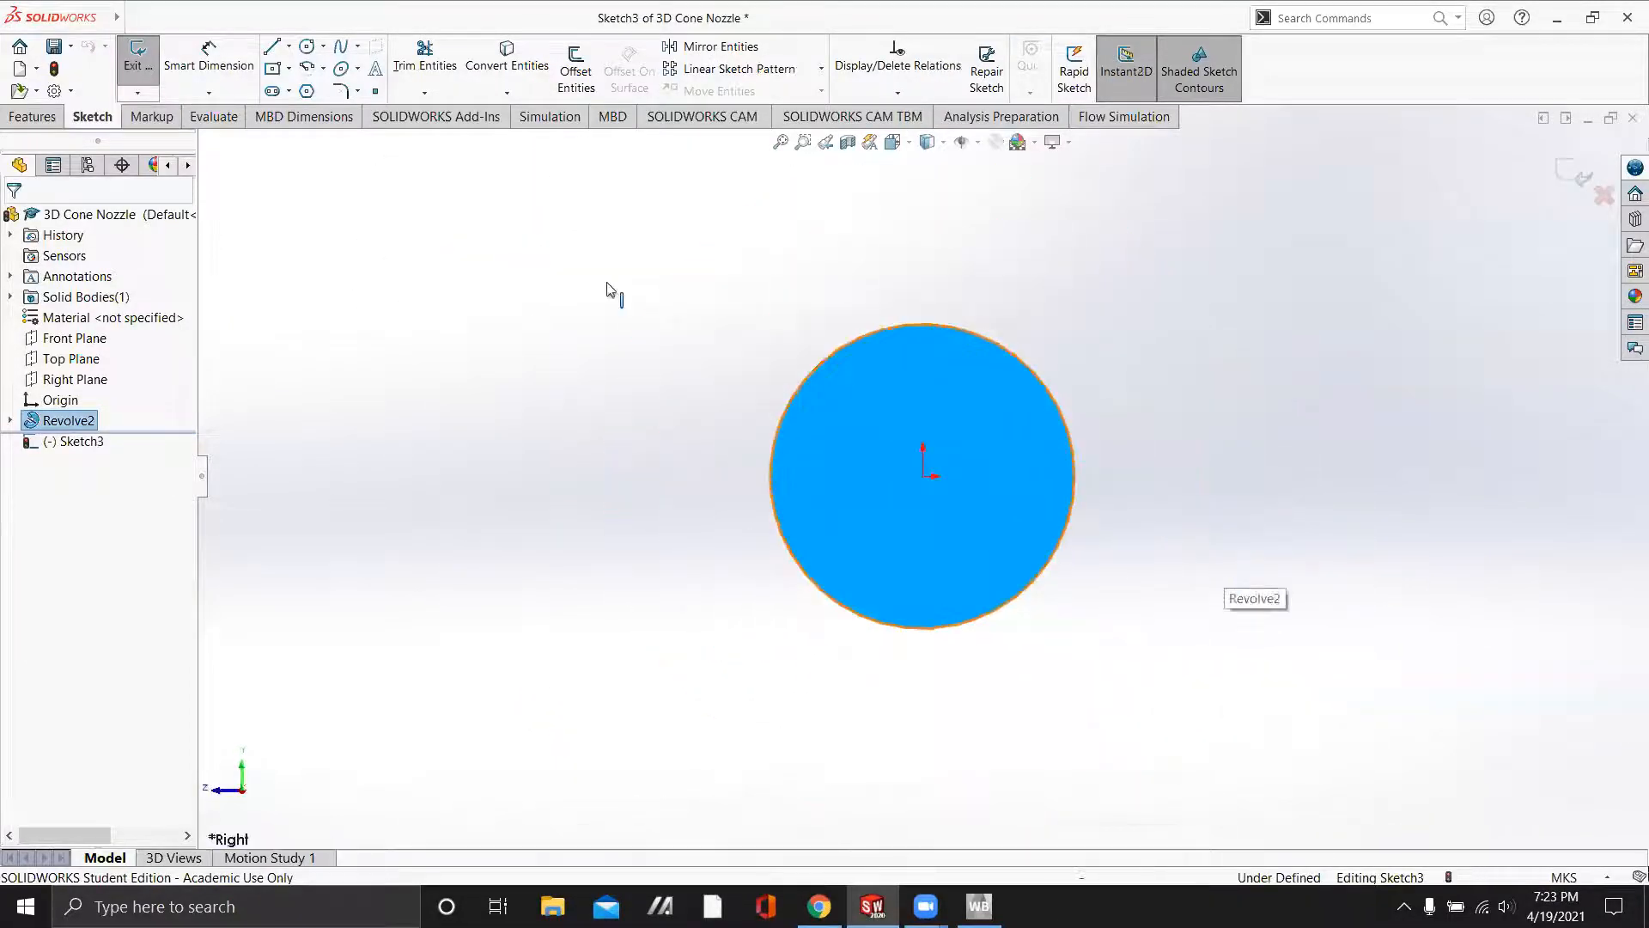
pyautogui.click(273, 69)
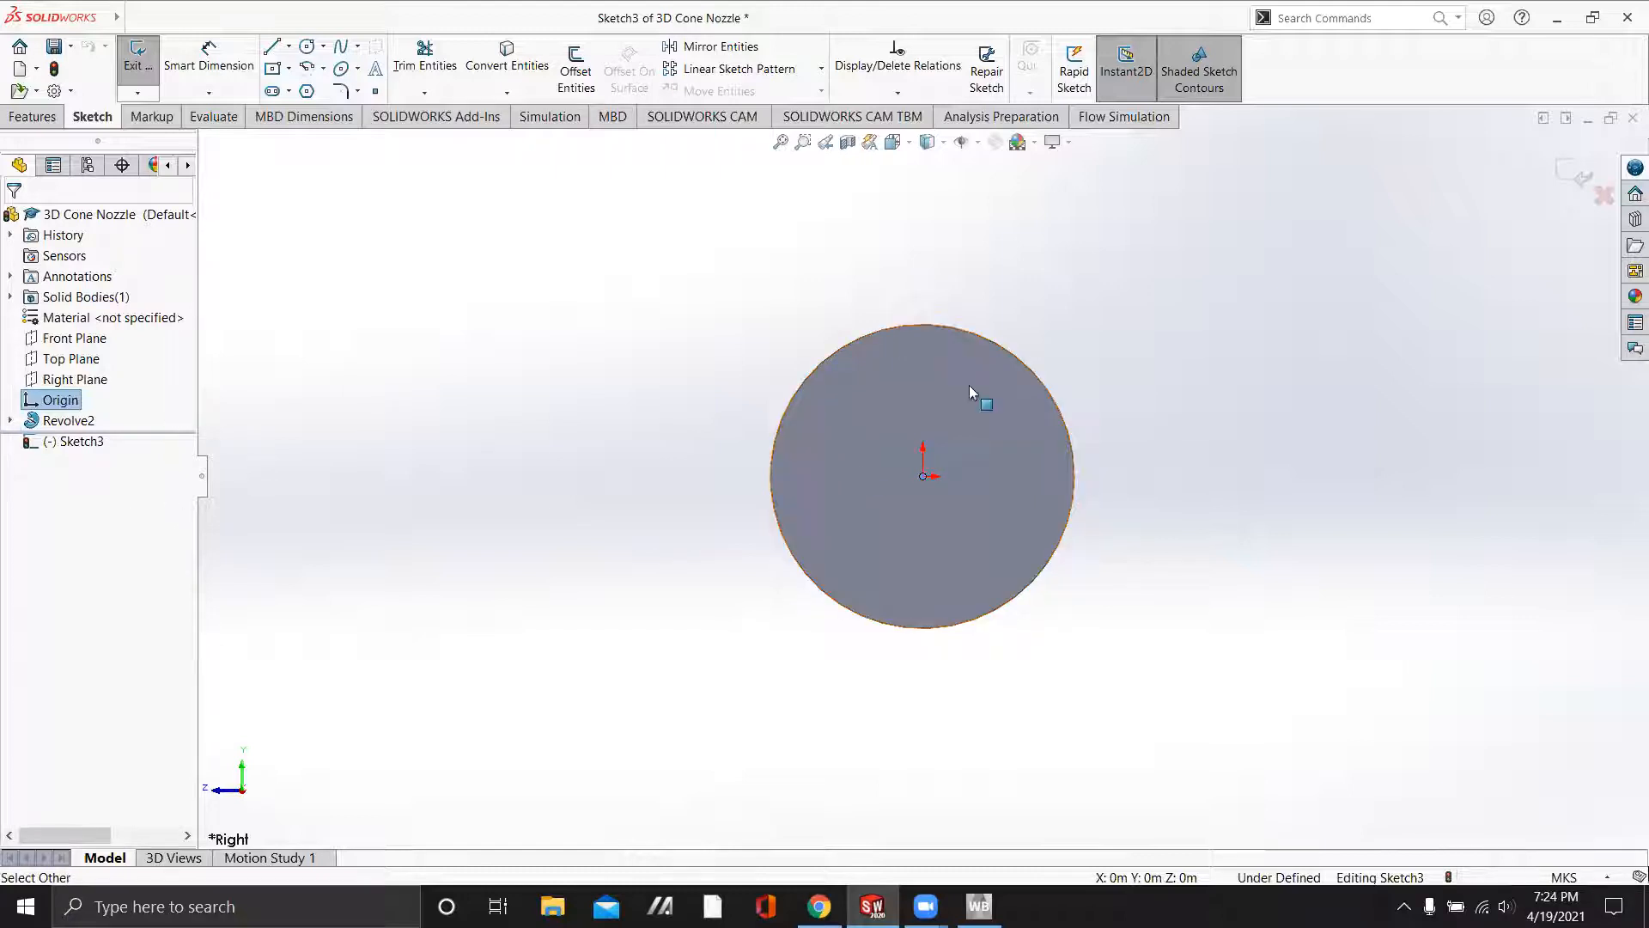
pyautogui.click(149, 115)
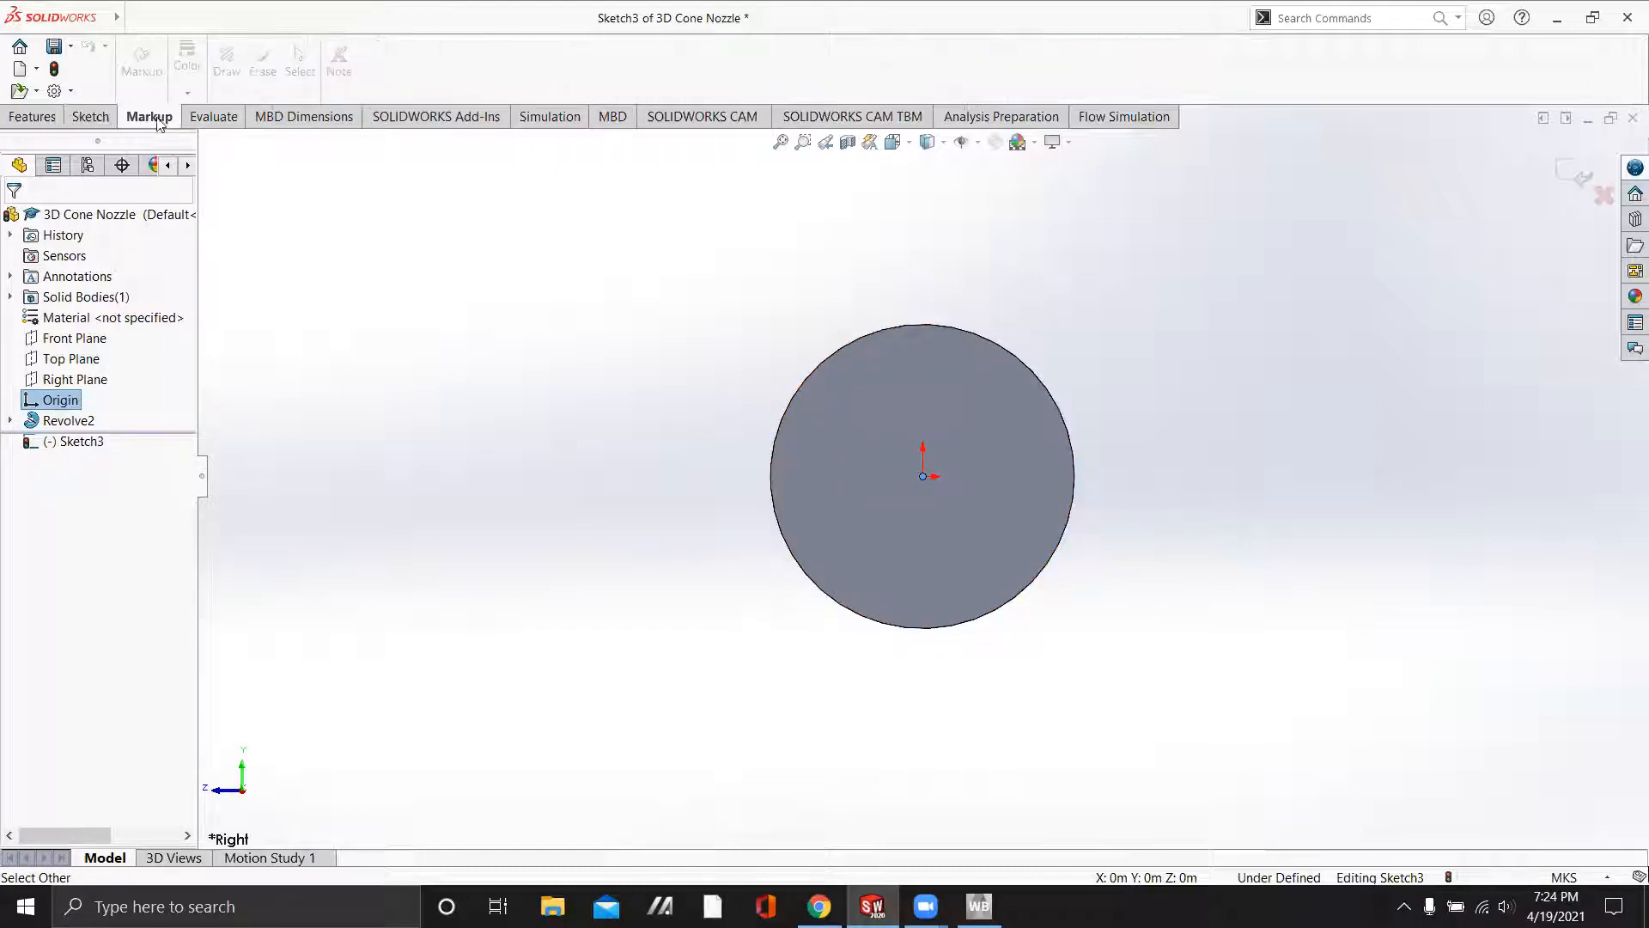
pyautogui.click(91, 117)
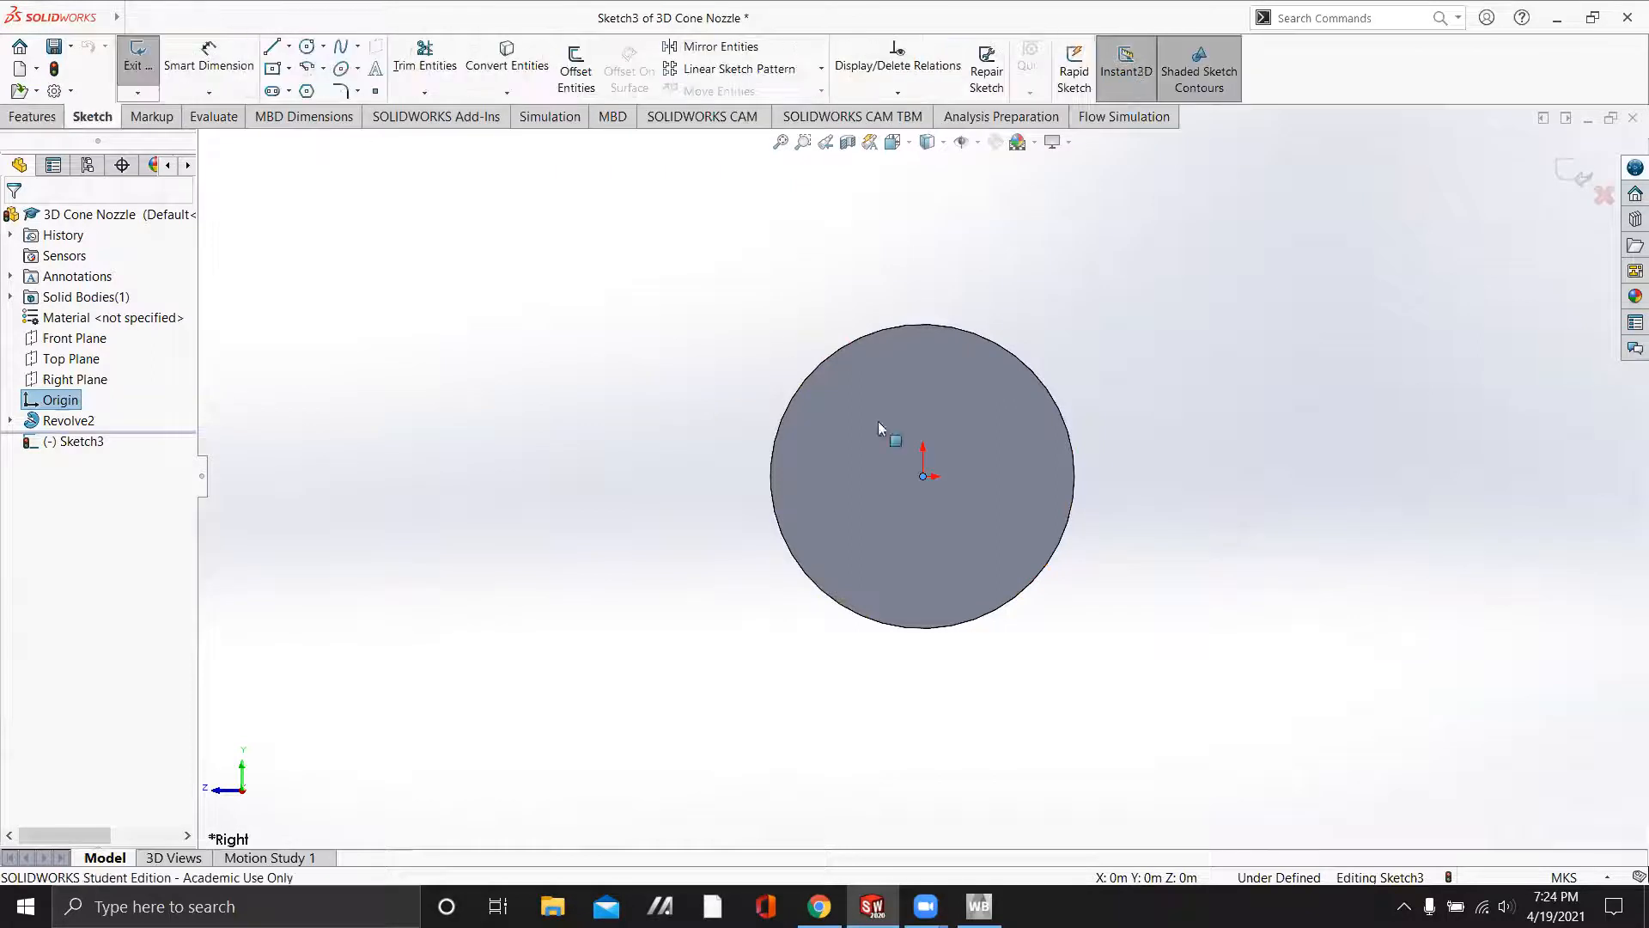
pyautogui.click(81, 441)
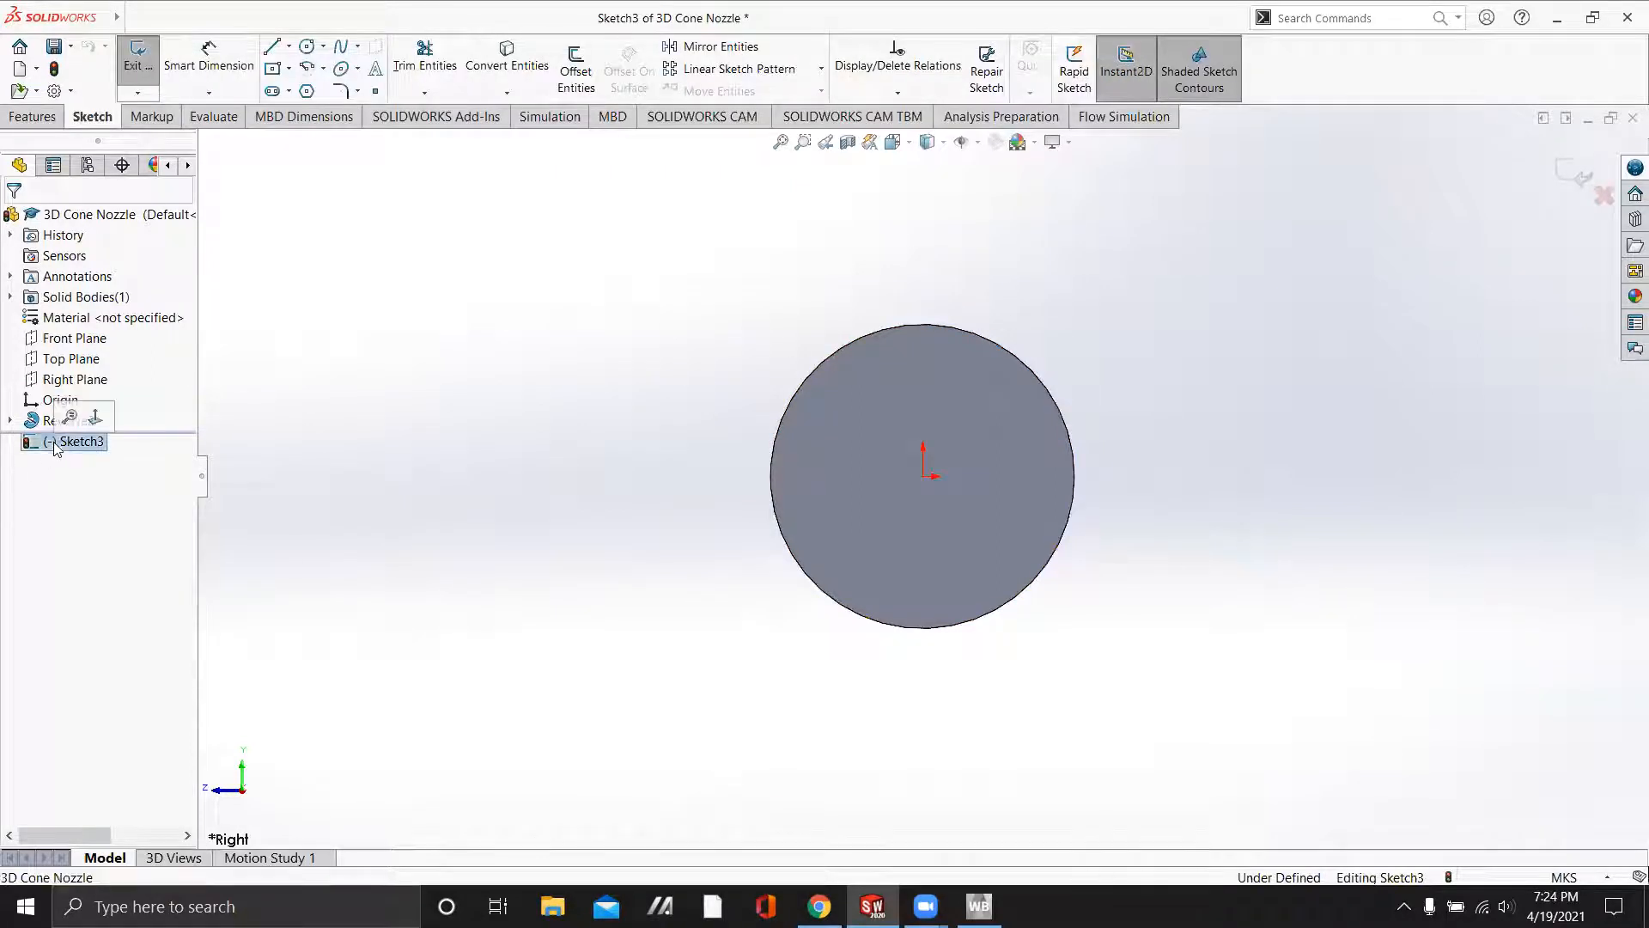
# Draw a centre rectangle from the origin dimensioned 3.00 m by 3.00 m
pyautogui.click(289, 69)
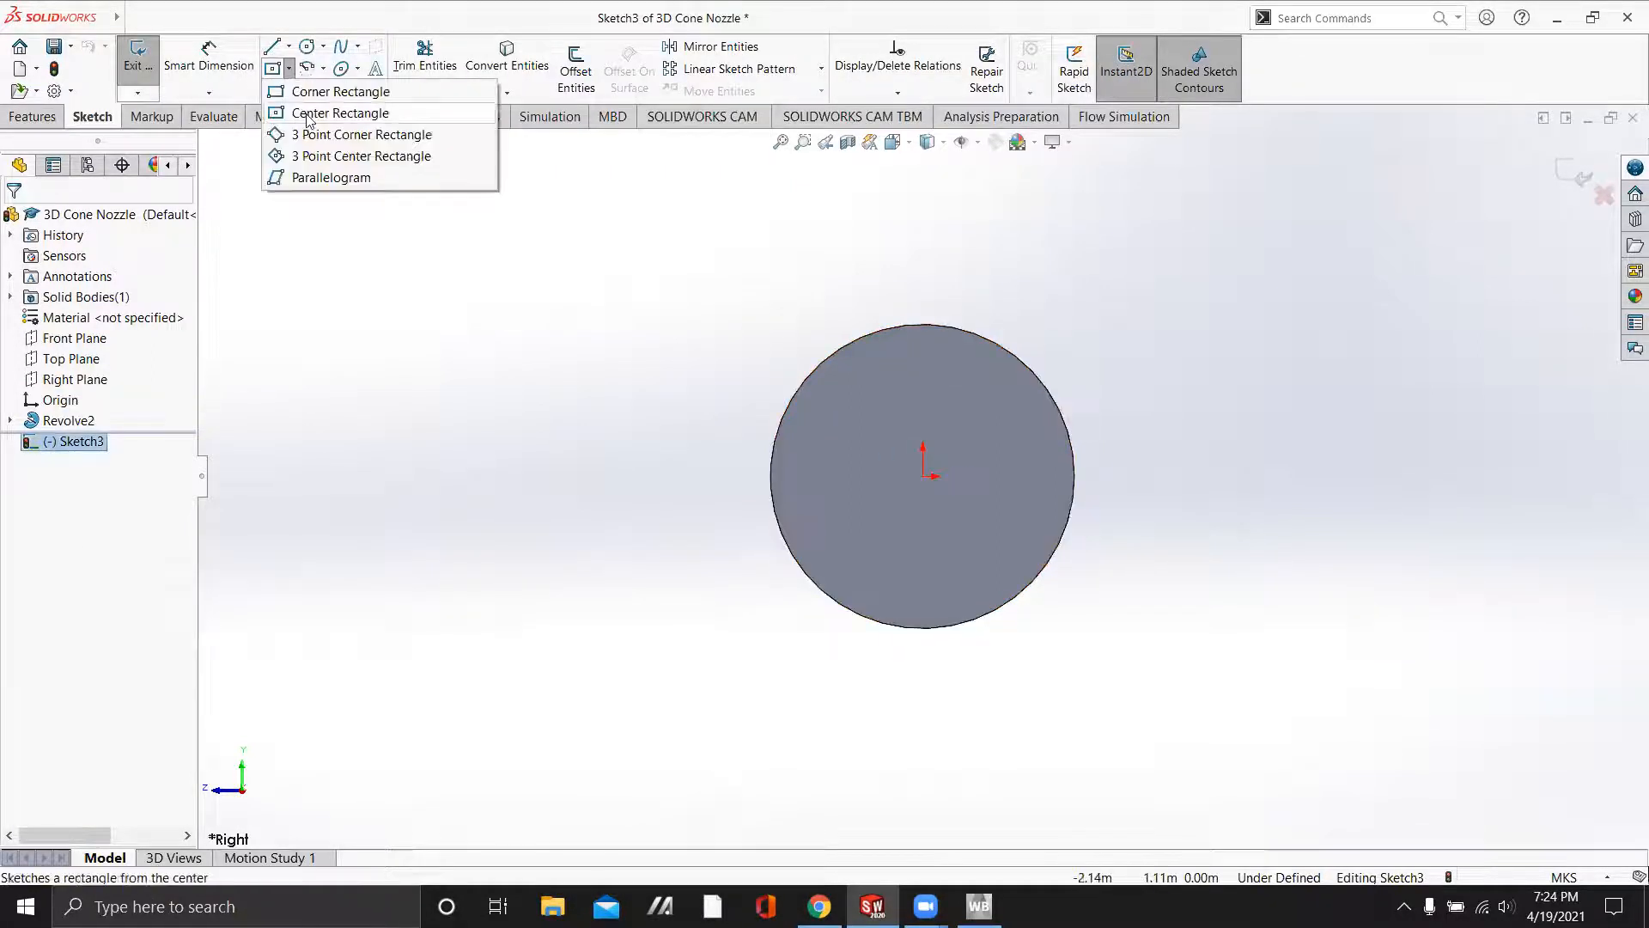
pyautogui.click(340, 113)
pyautogui.write('3')
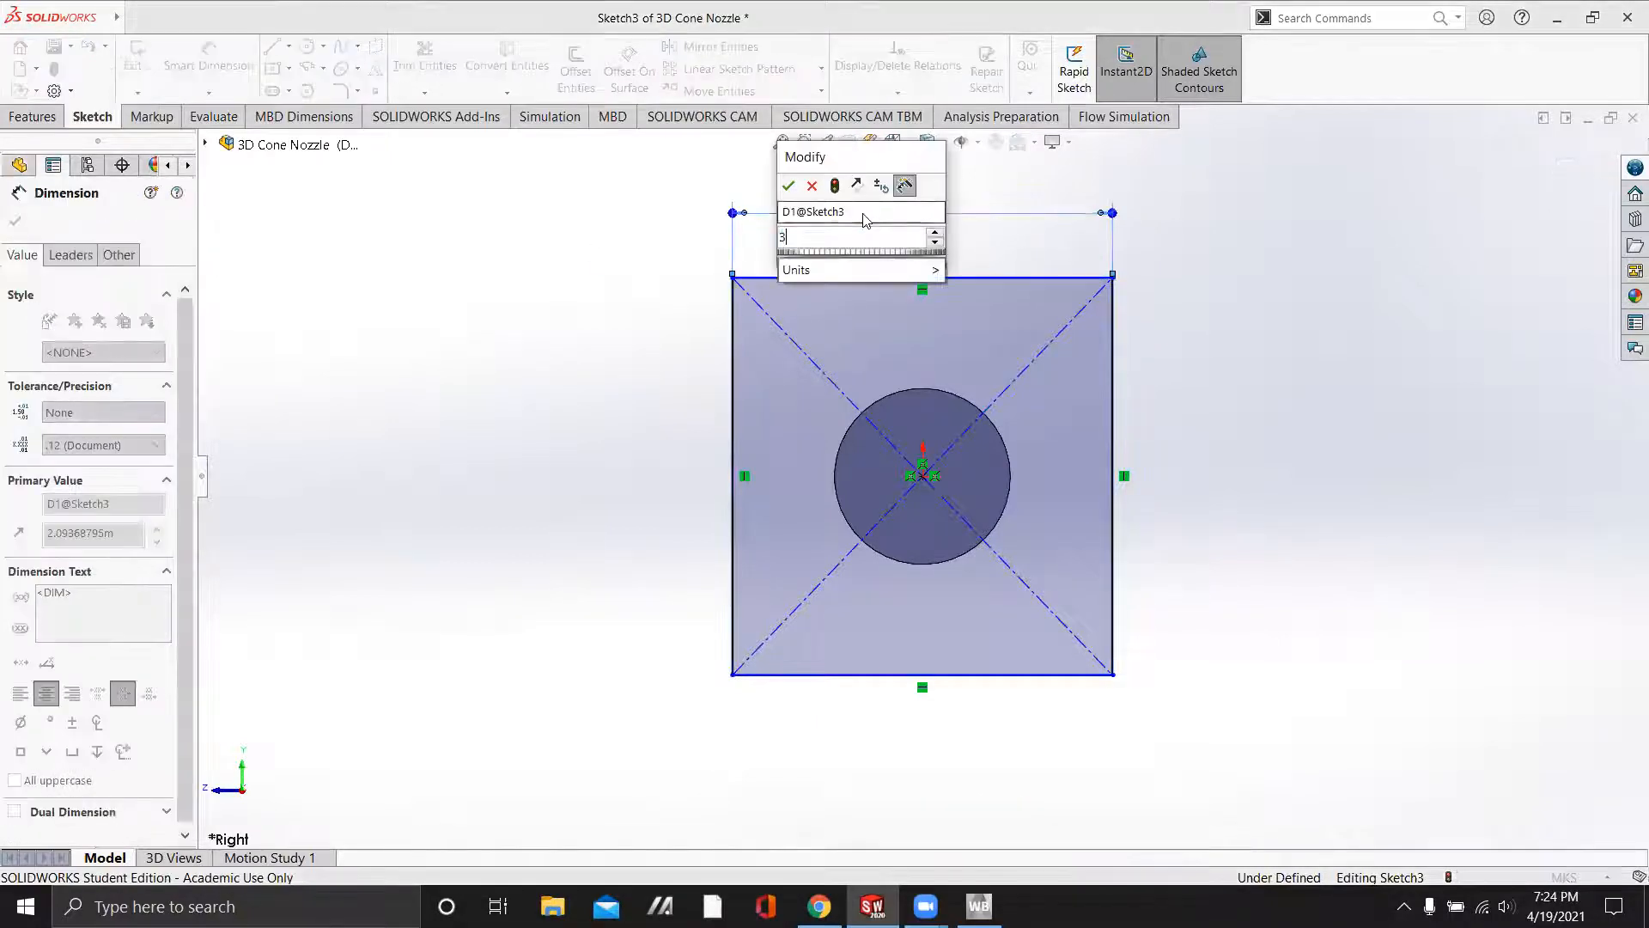
pyautogui.click(789, 186)
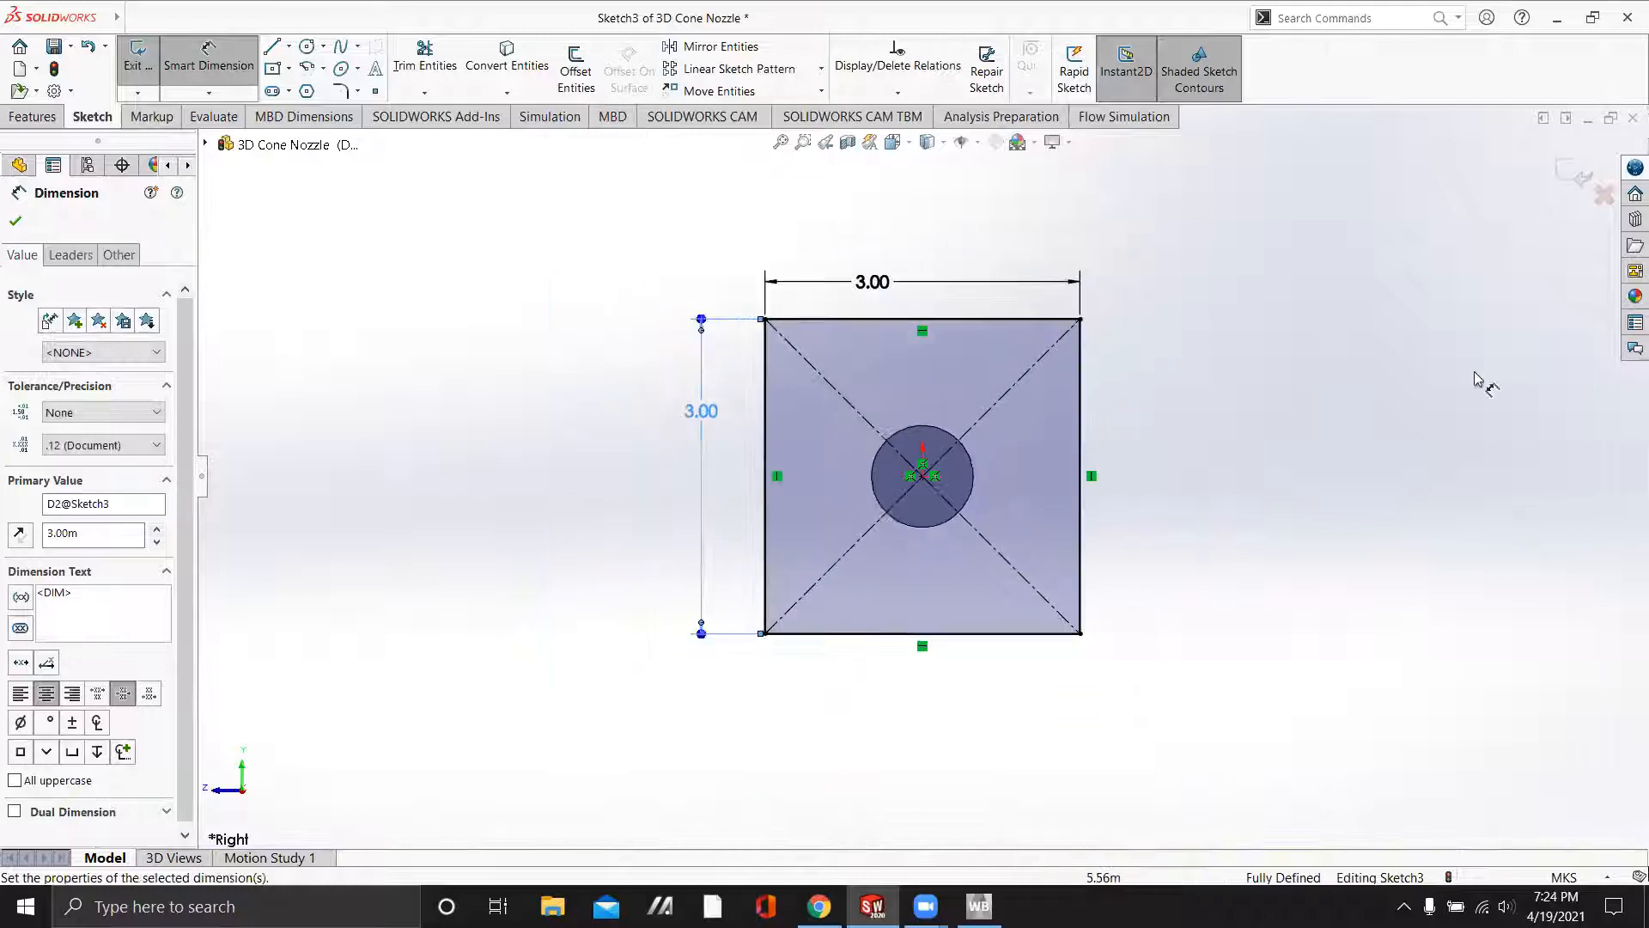
pyautogui.moveTo(376, 302)
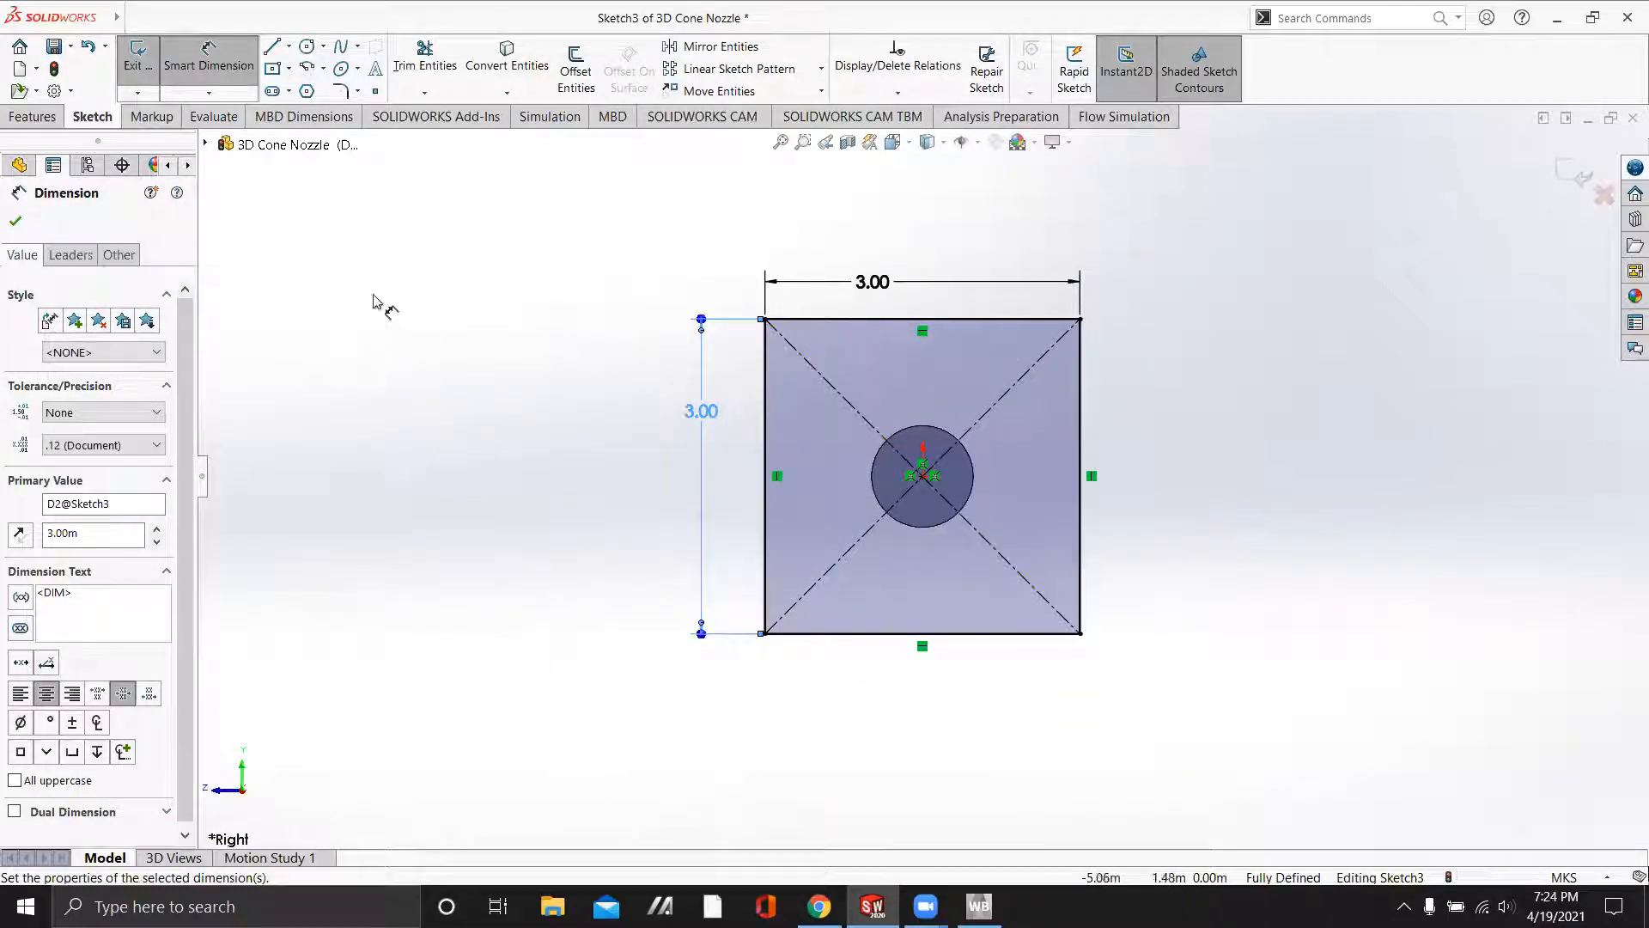
# Extrude the square sketch 7.00 m with Extruded Boss/Base to form the box domain
pyautogui.click(34, 117)
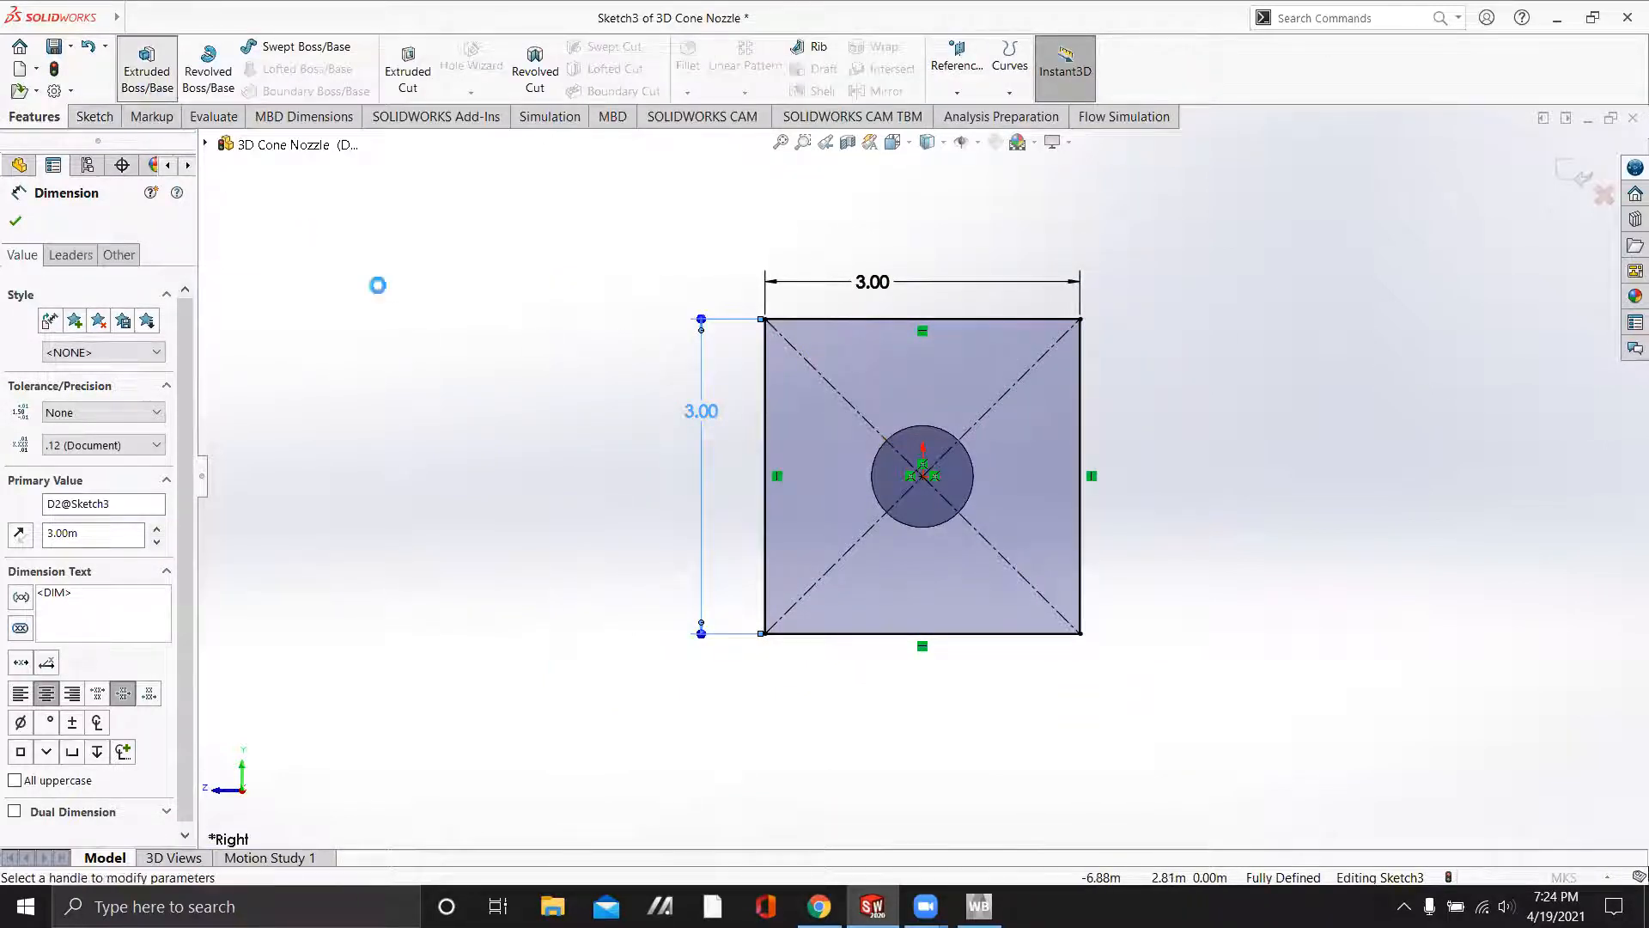
pyautogui.click(146, 71)
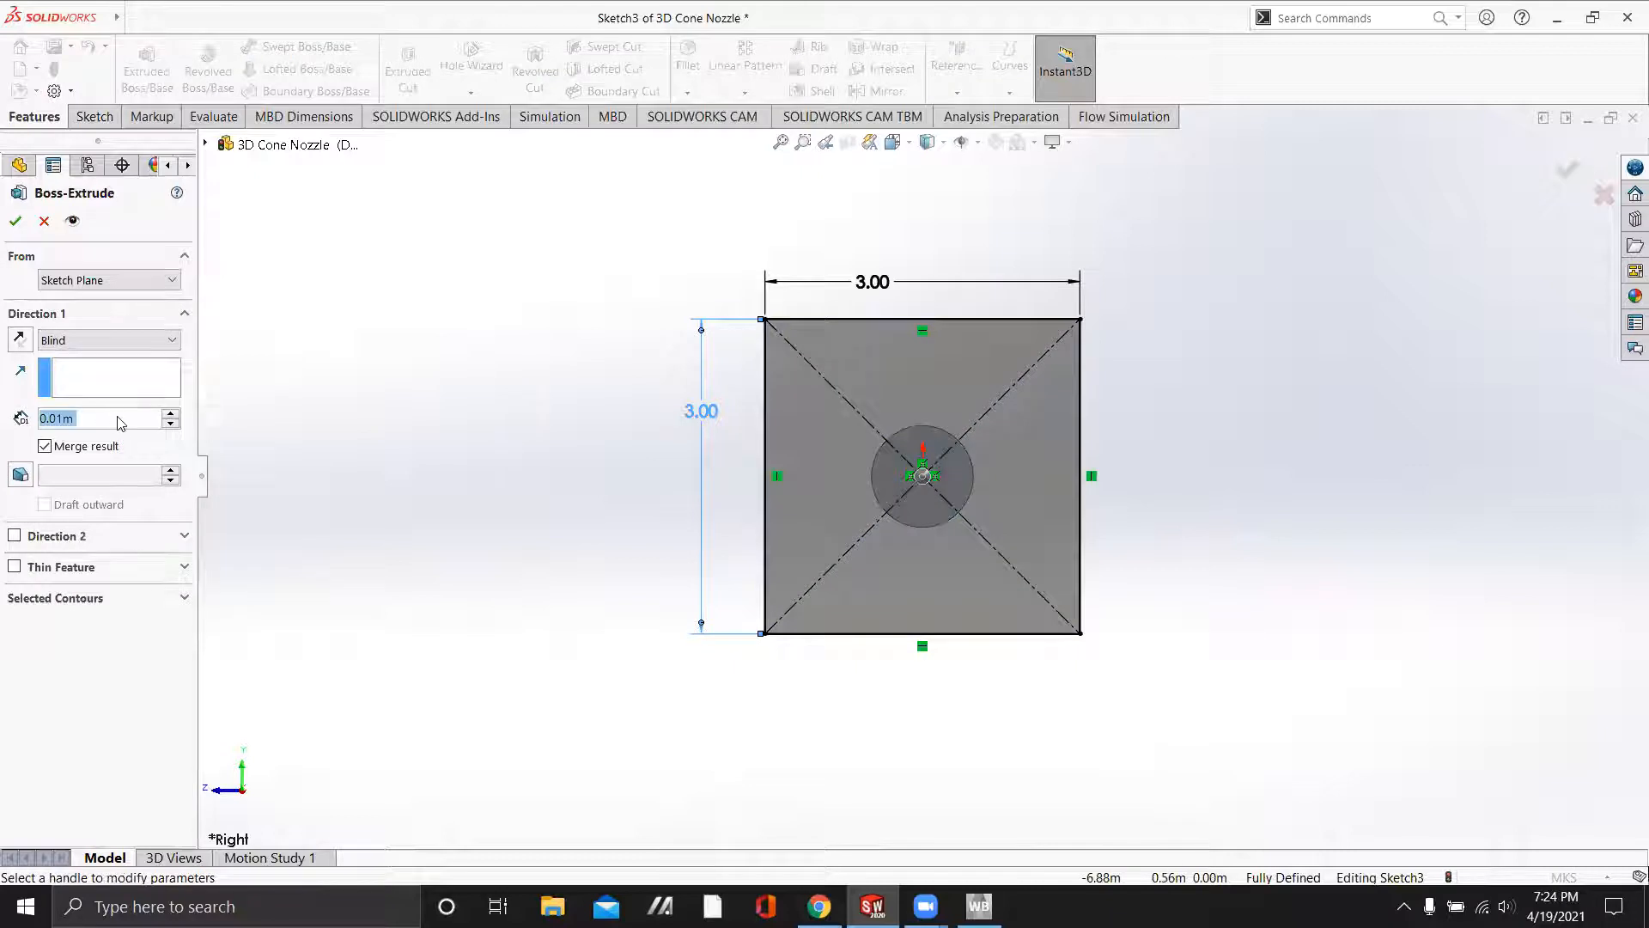
pyautogui.moveTo(119, 421)
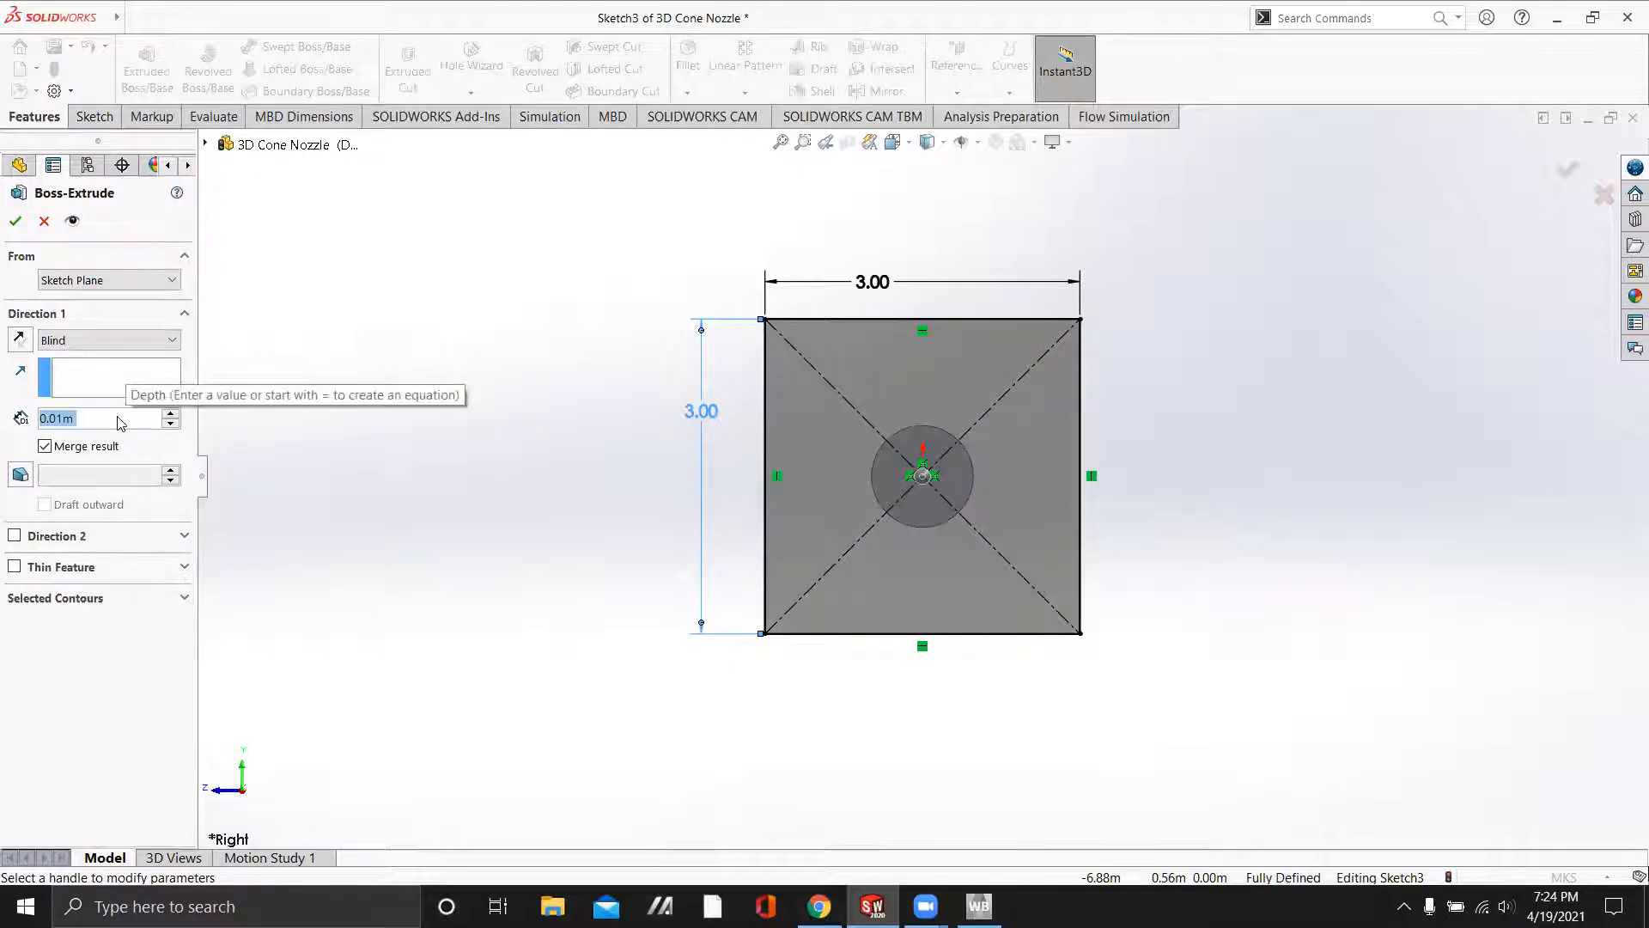
pyautogui.write('7.00m')
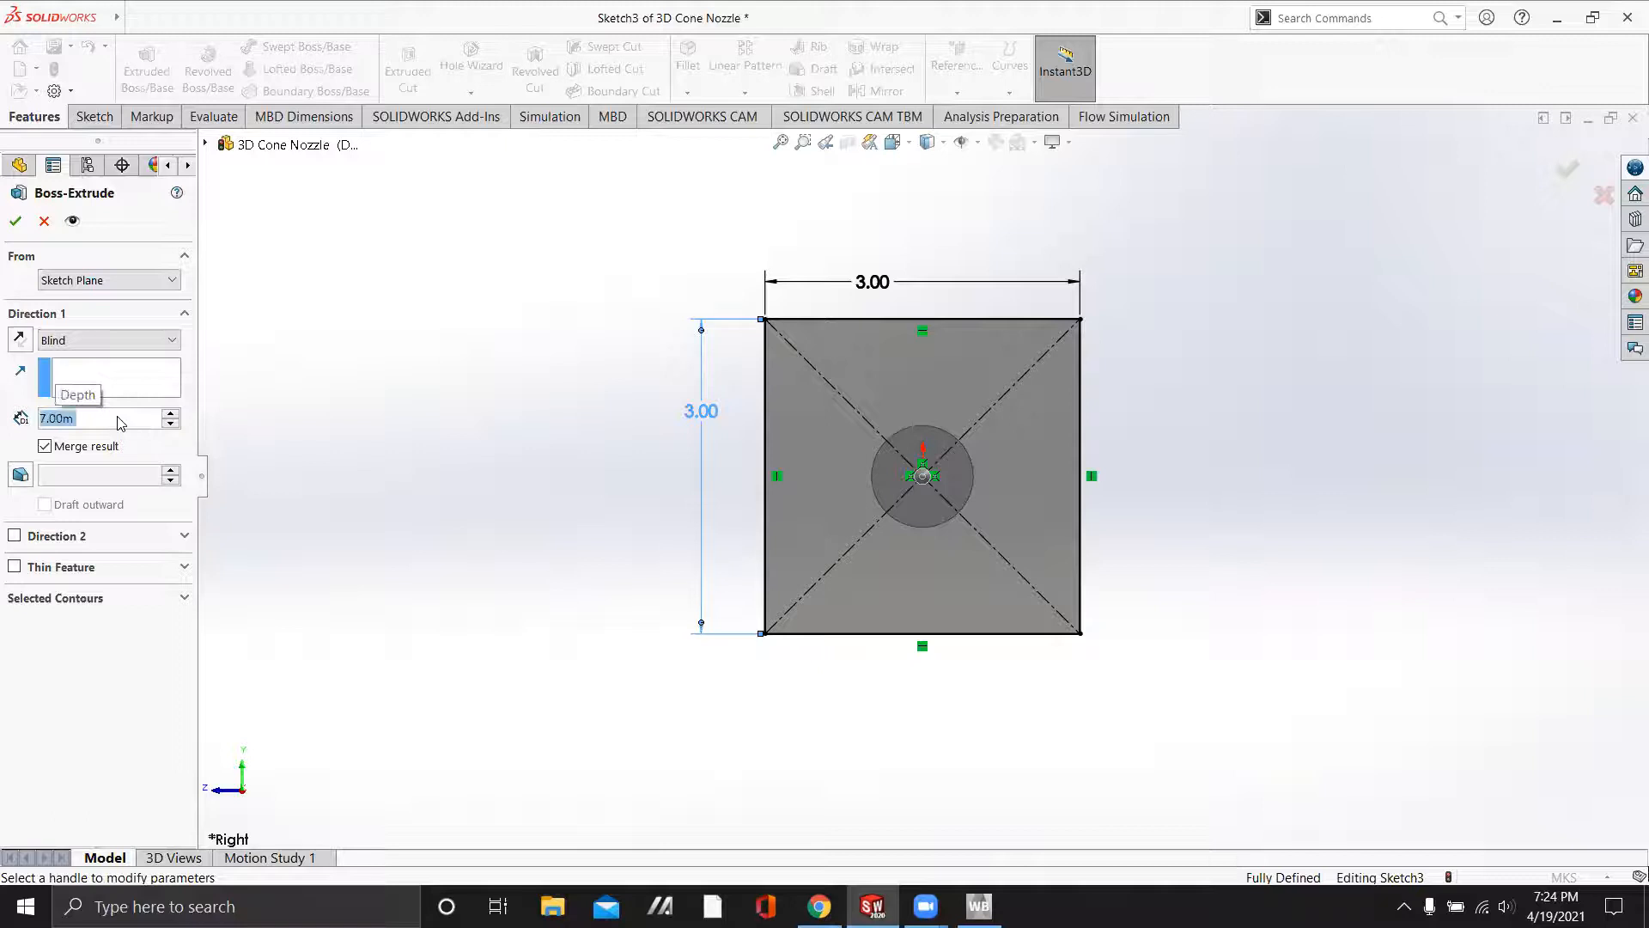
pyautogui.click(15, 222)
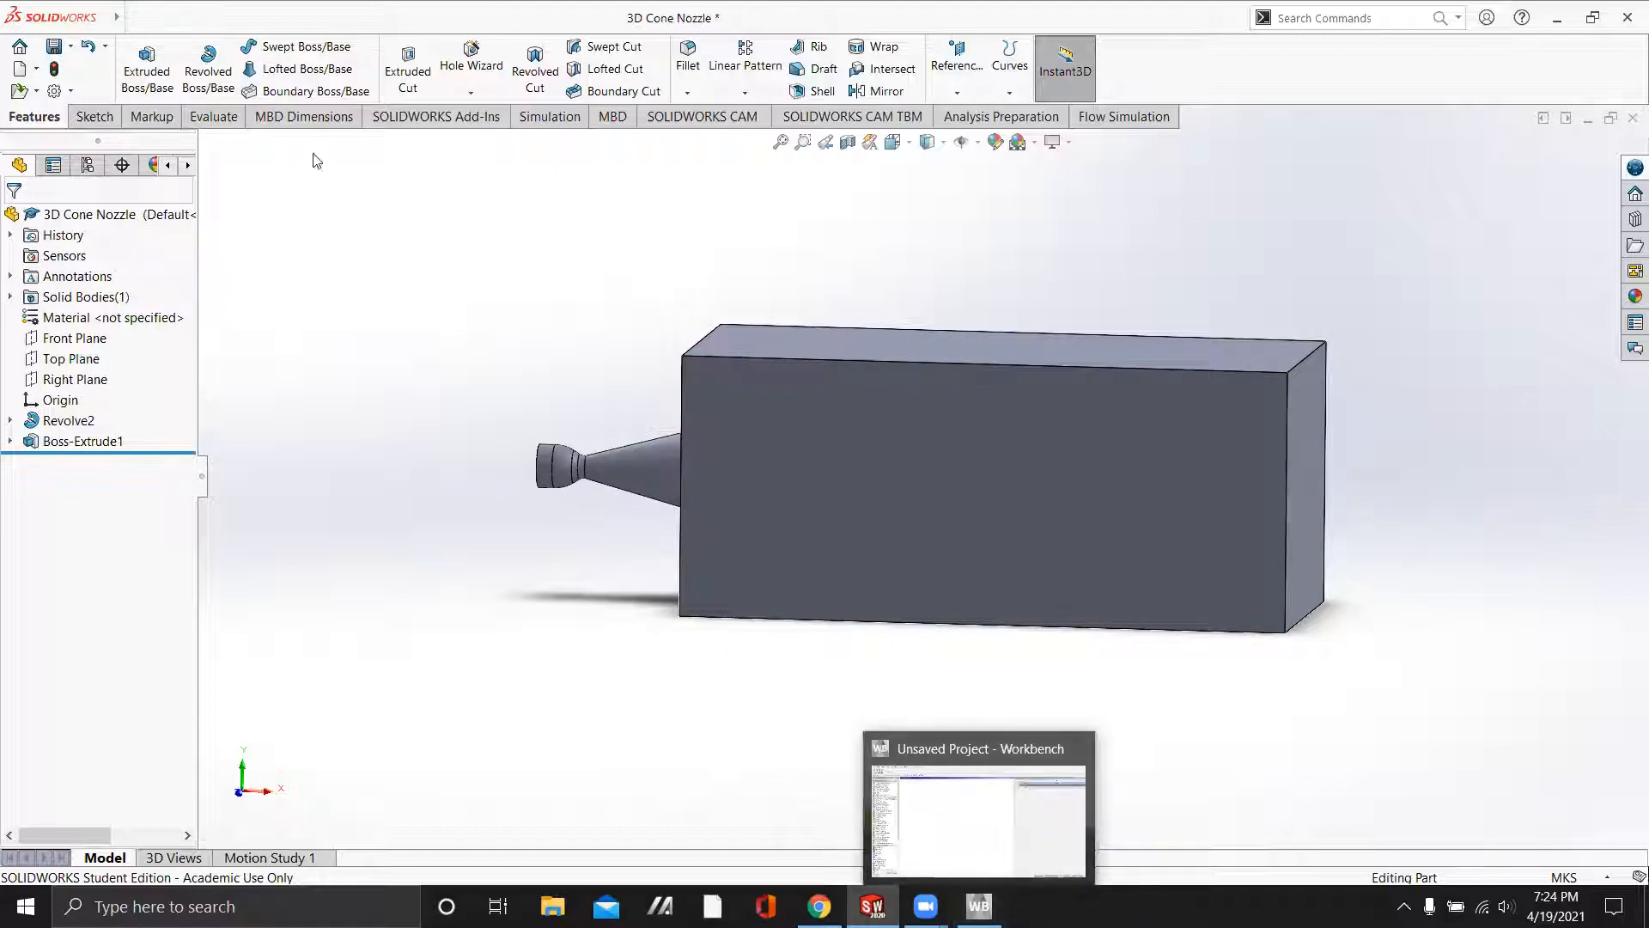
# Save the part as a renamed copy in the Downloads folder
pyautogui.click(134, 19)
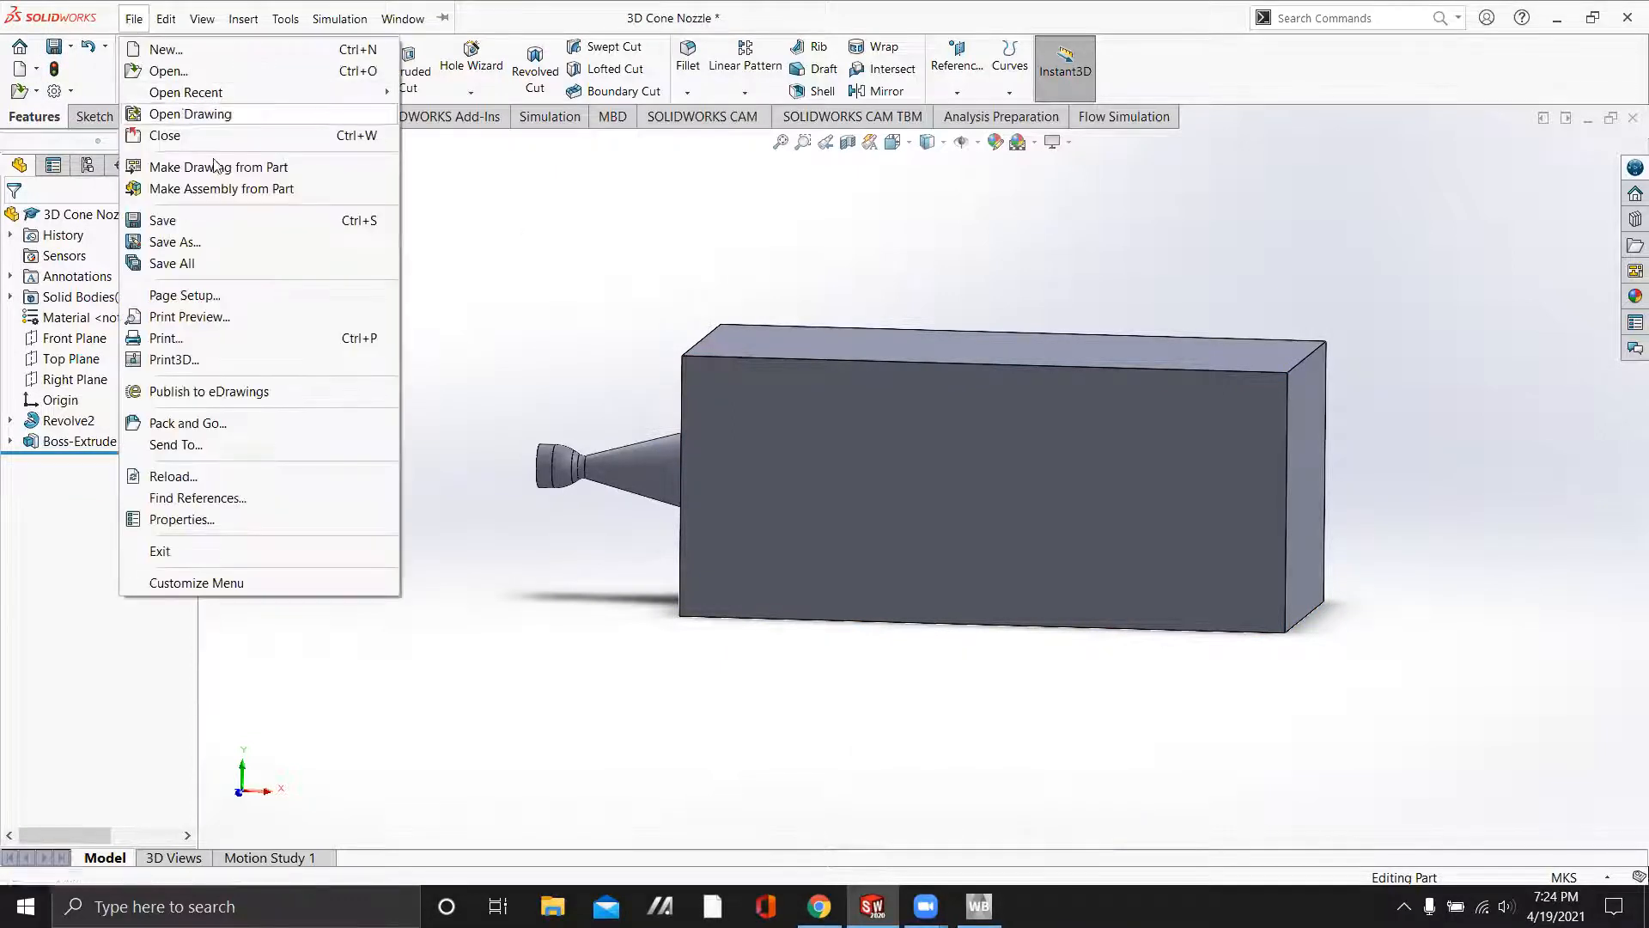
pyautogui.click(176, 242)
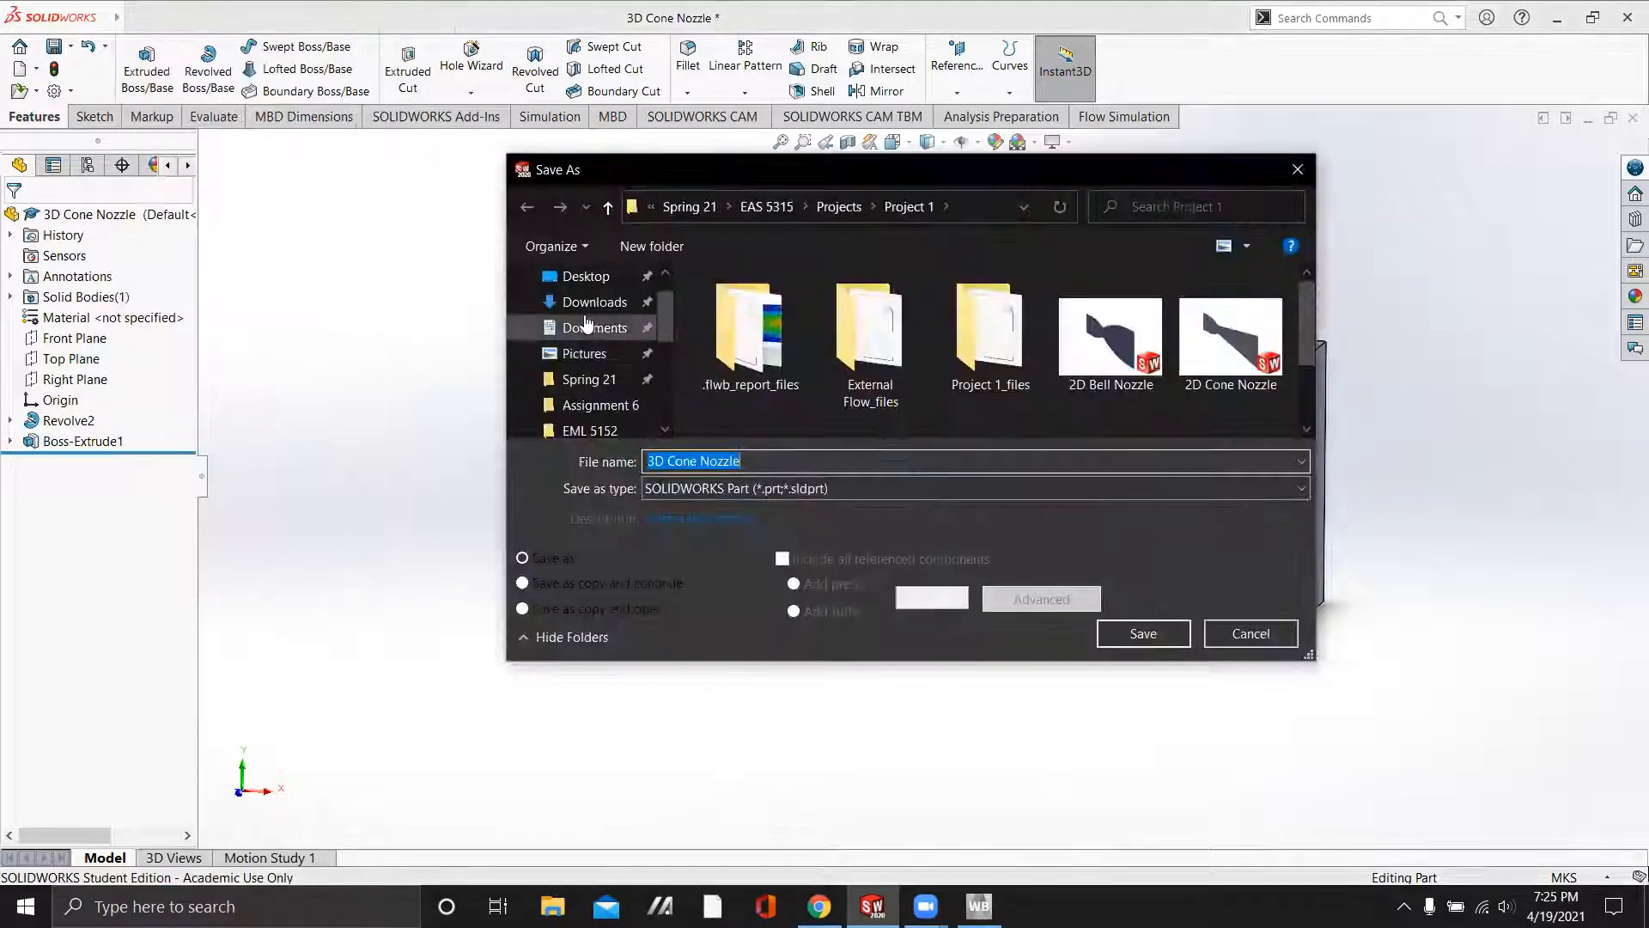
pyautogui.click(594, 303)
pyautogui.write(' Ex')
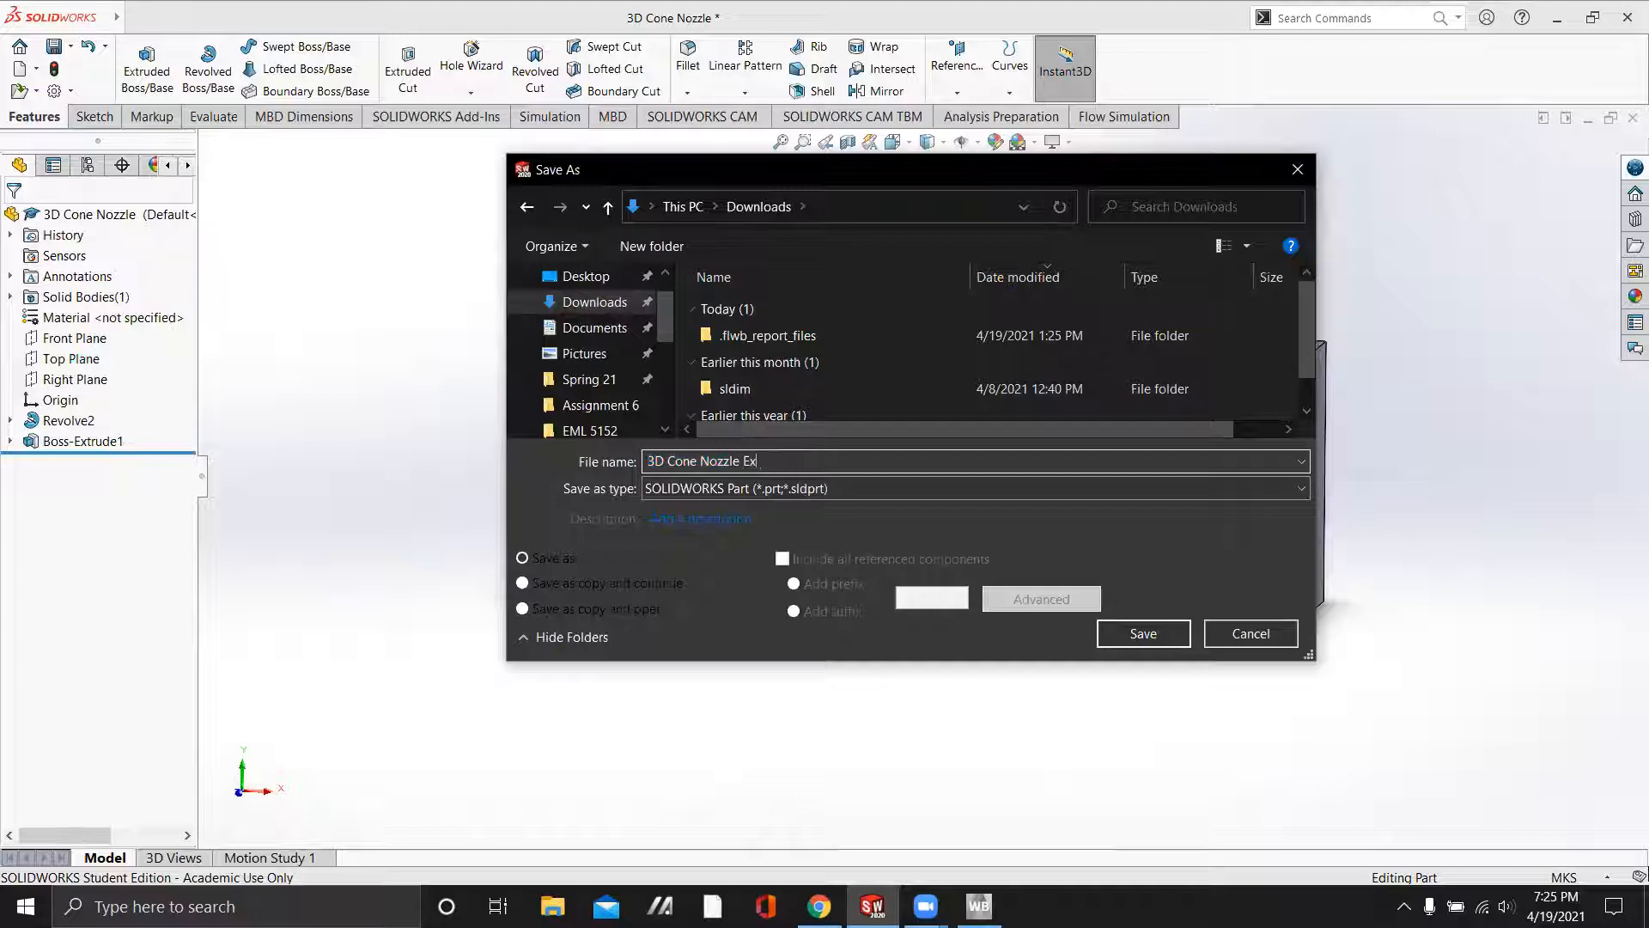
pyautogui.click(1143, 634)
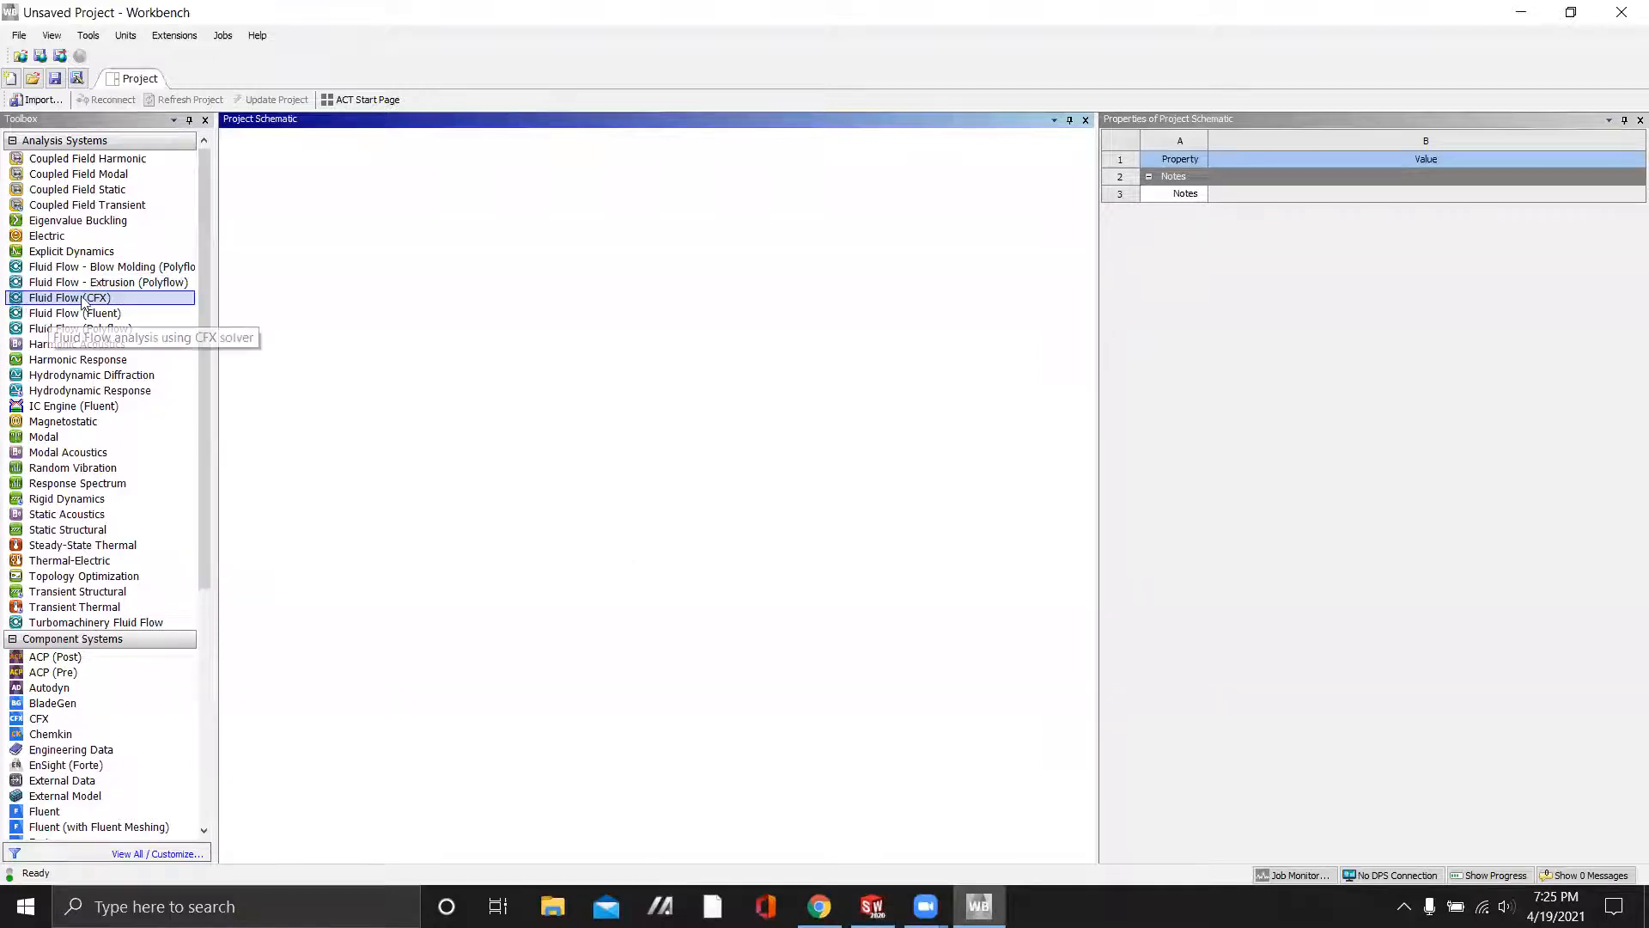
pyautogui.moveTo(74, 312)
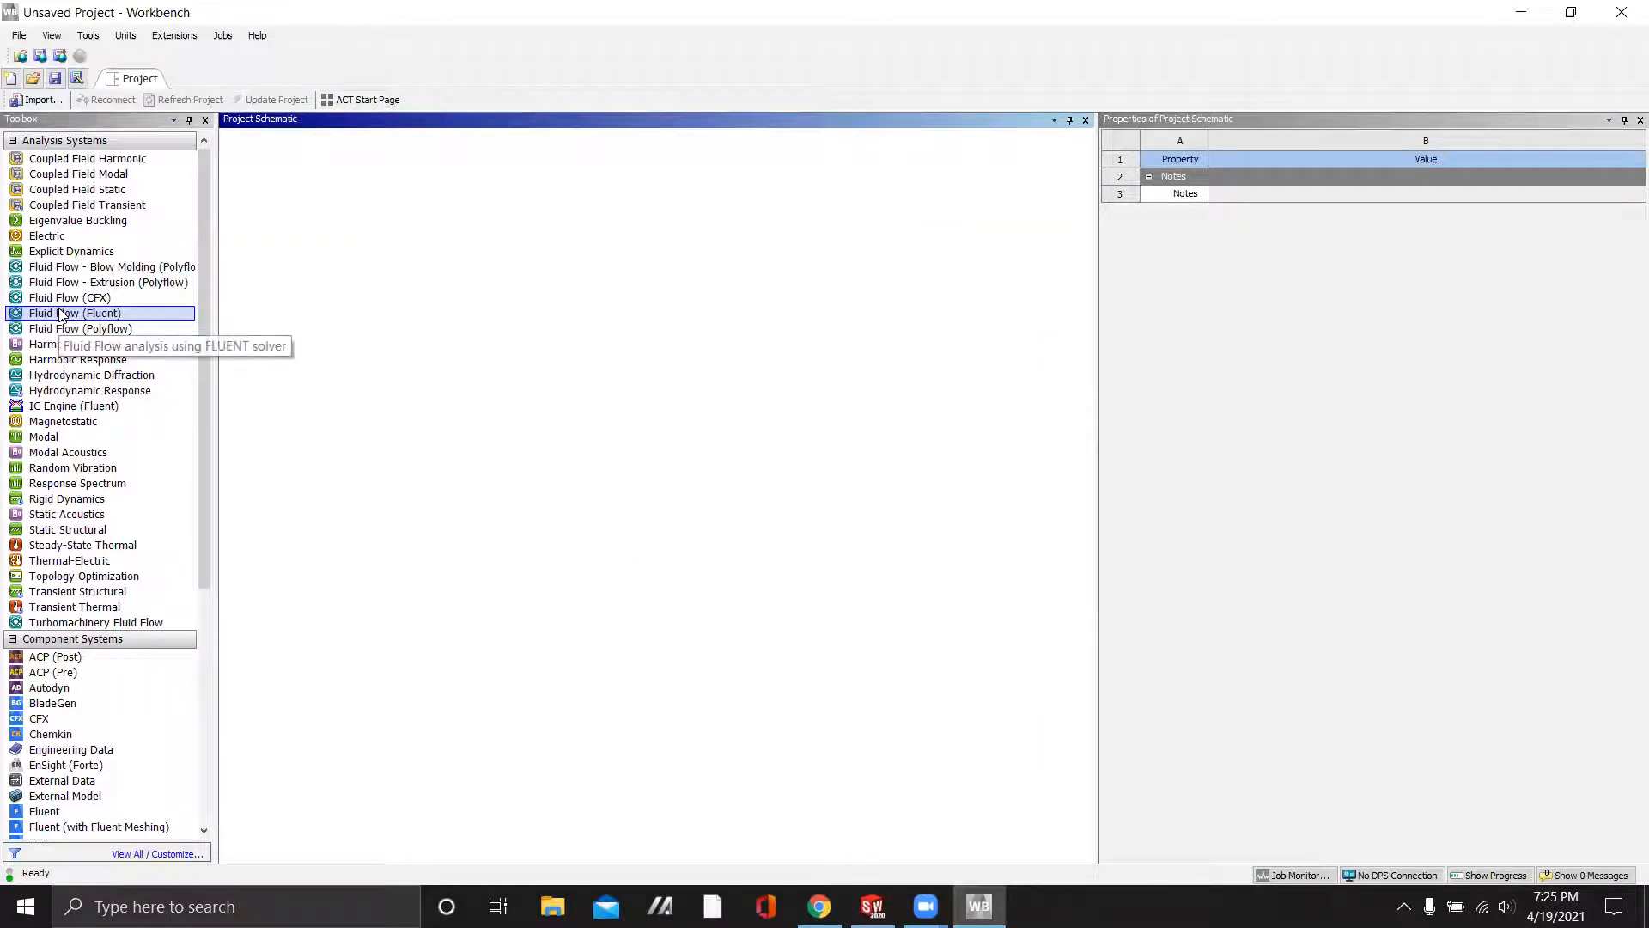
# Add a Fluid Flow (Fluent) system, import the nozzle geometry file and launch Meshing
pyautogui.doubleClick(74, 312)
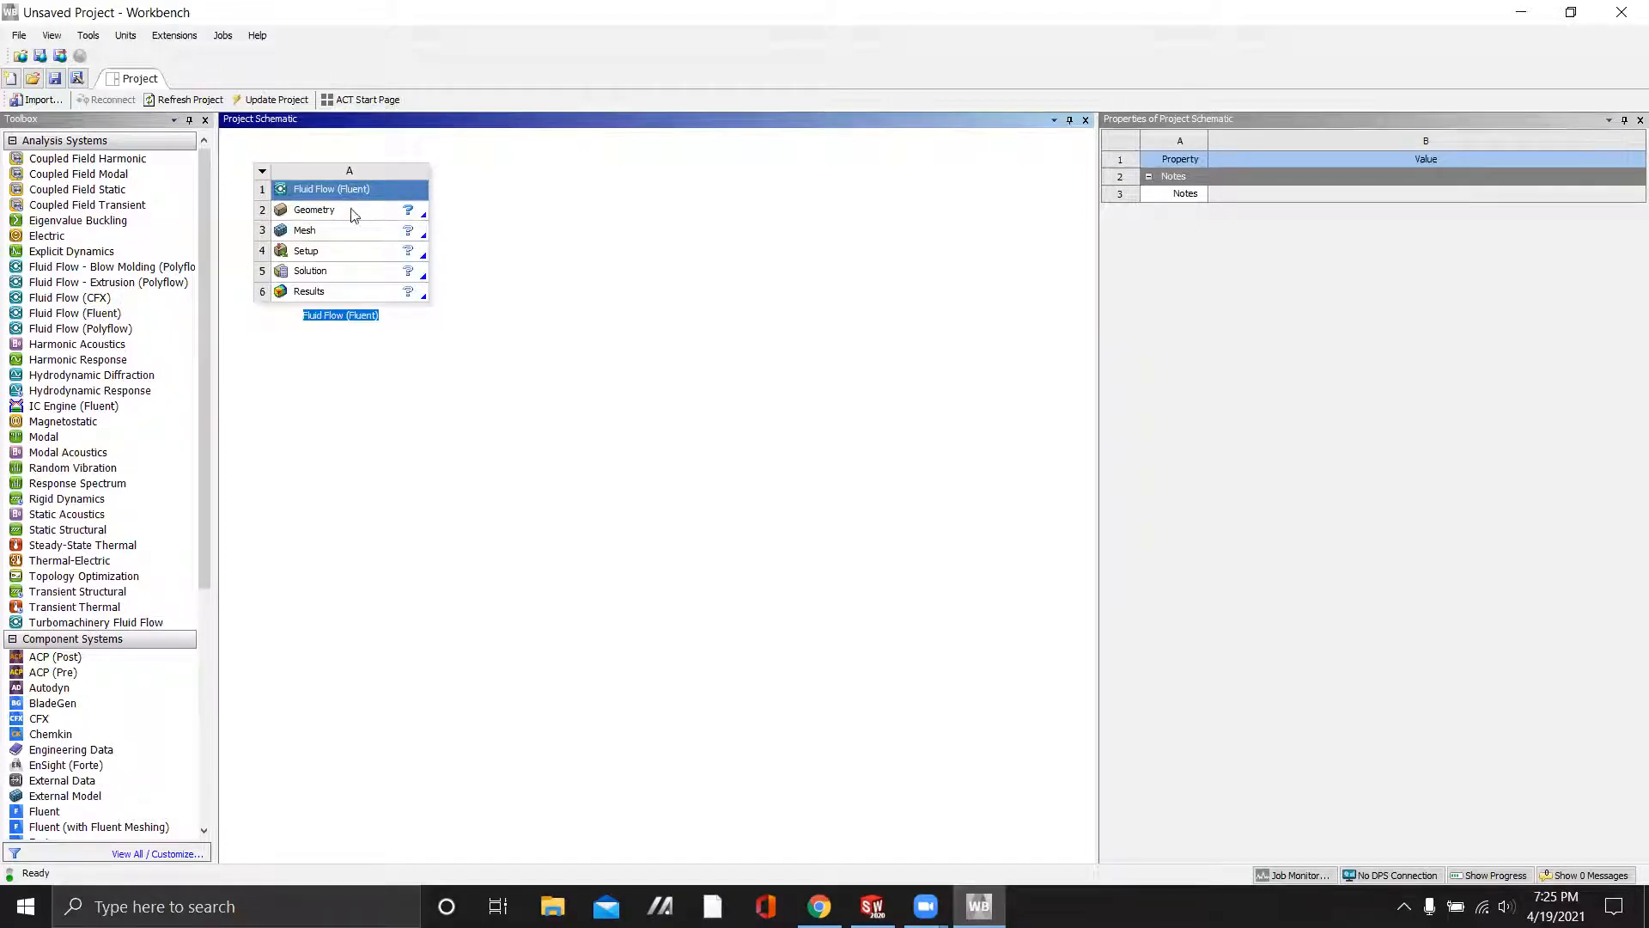
pyautogui.rightClick(312, 210)
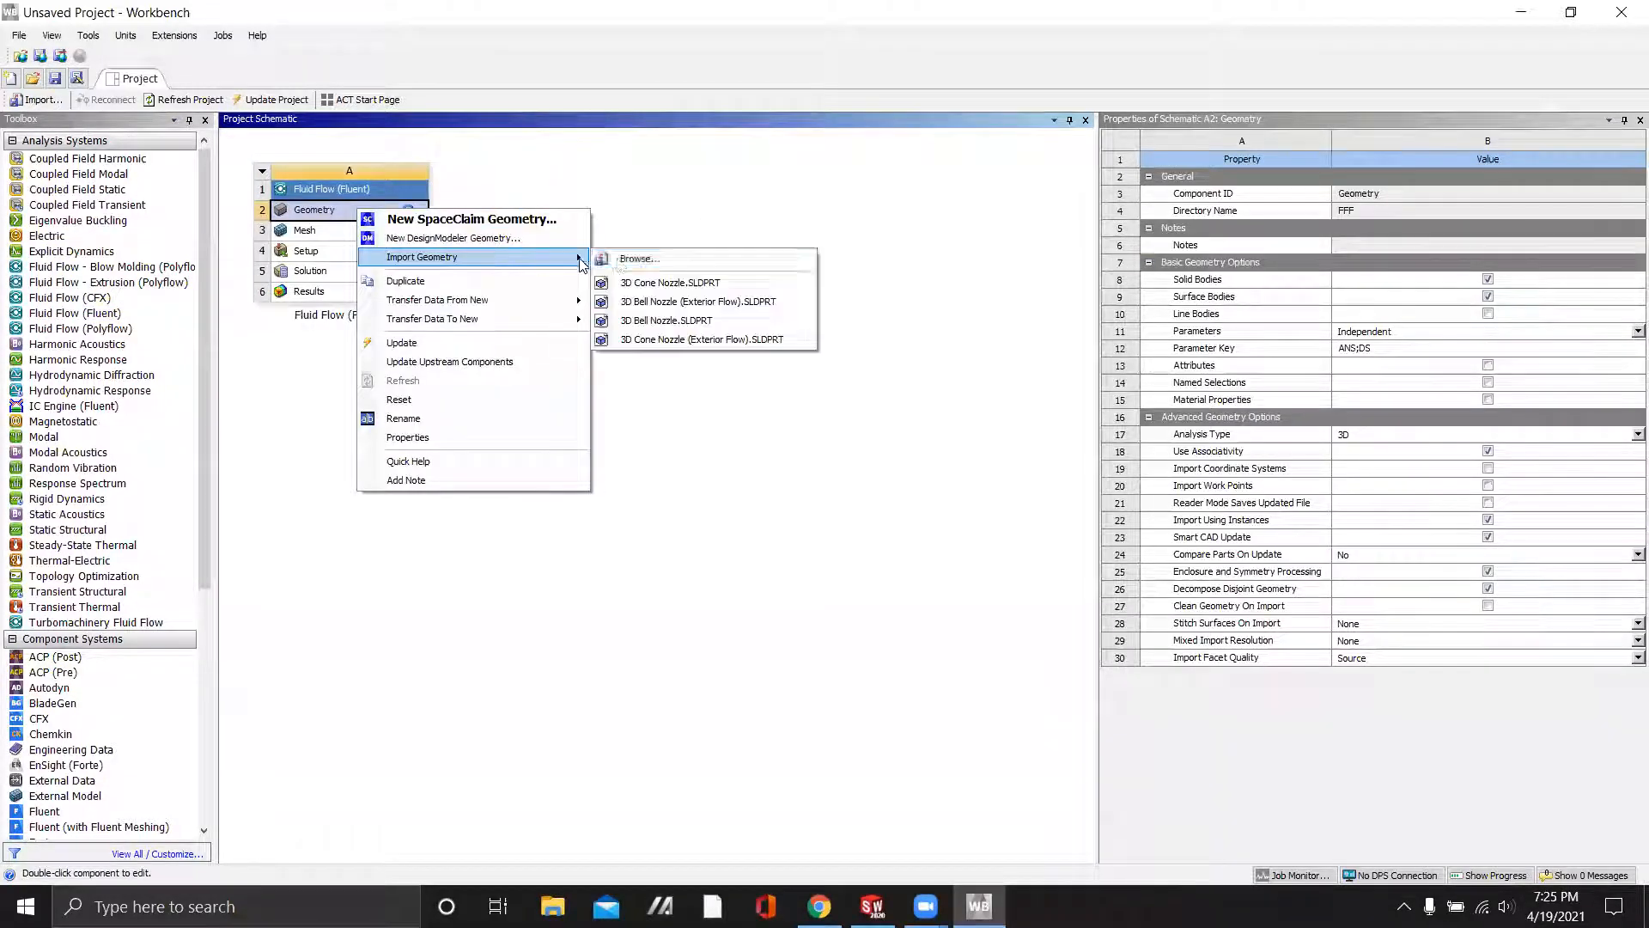
pyautogui.click(639, 259)
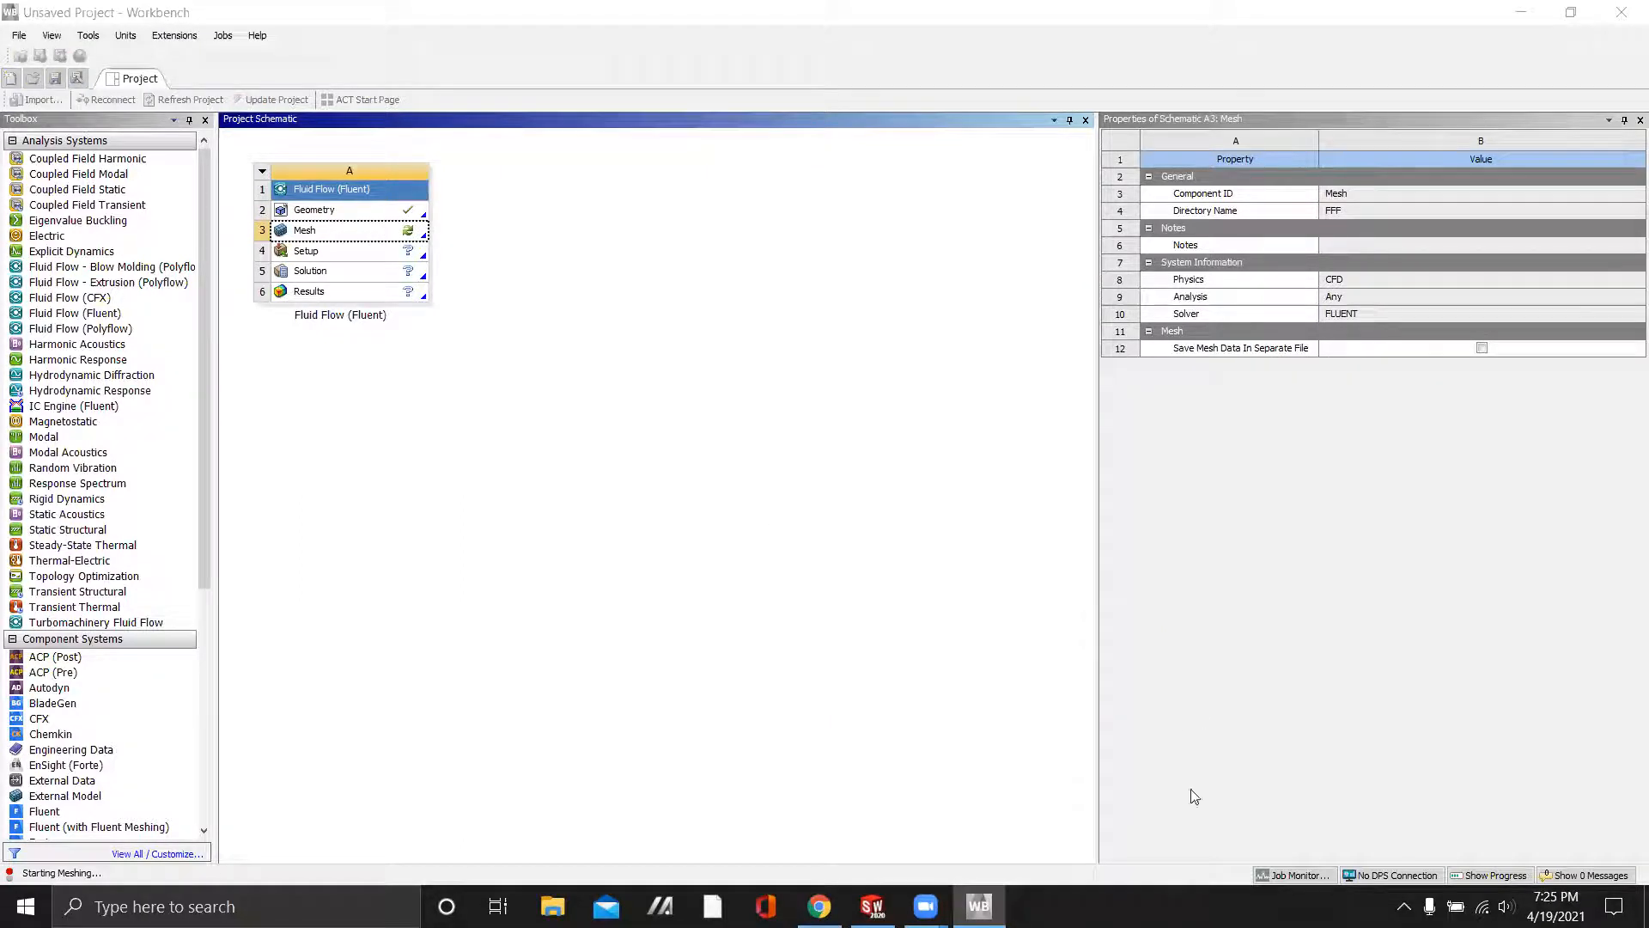
pyautogui.moveTo(1304, 654)
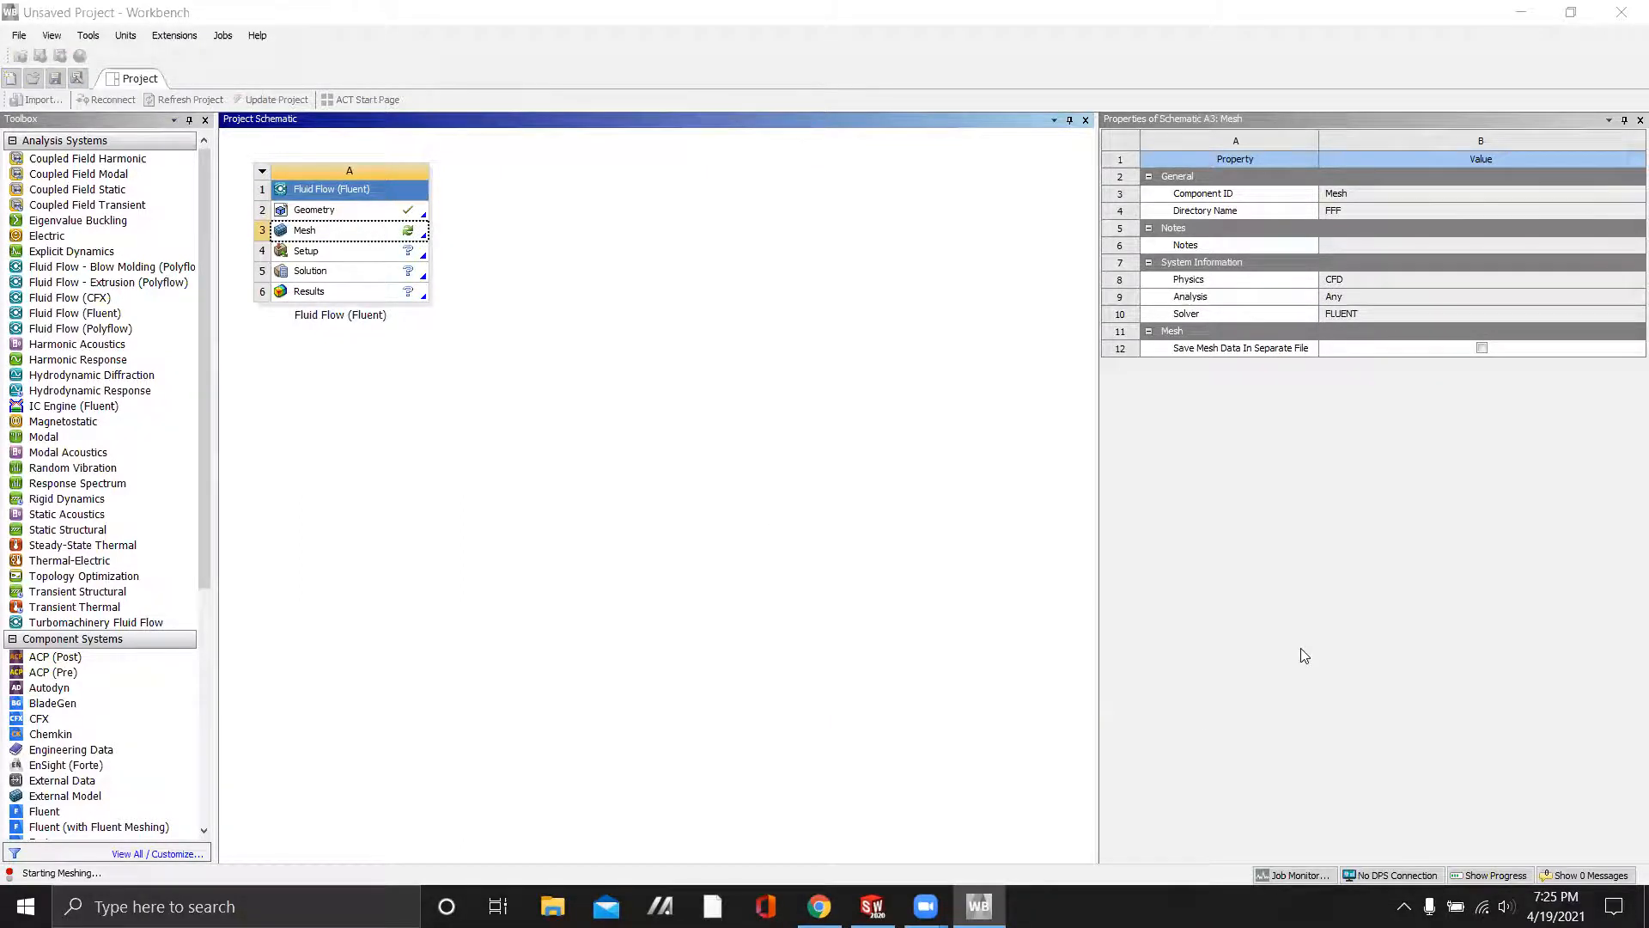
pyautogui.doubleClick(306, 230)
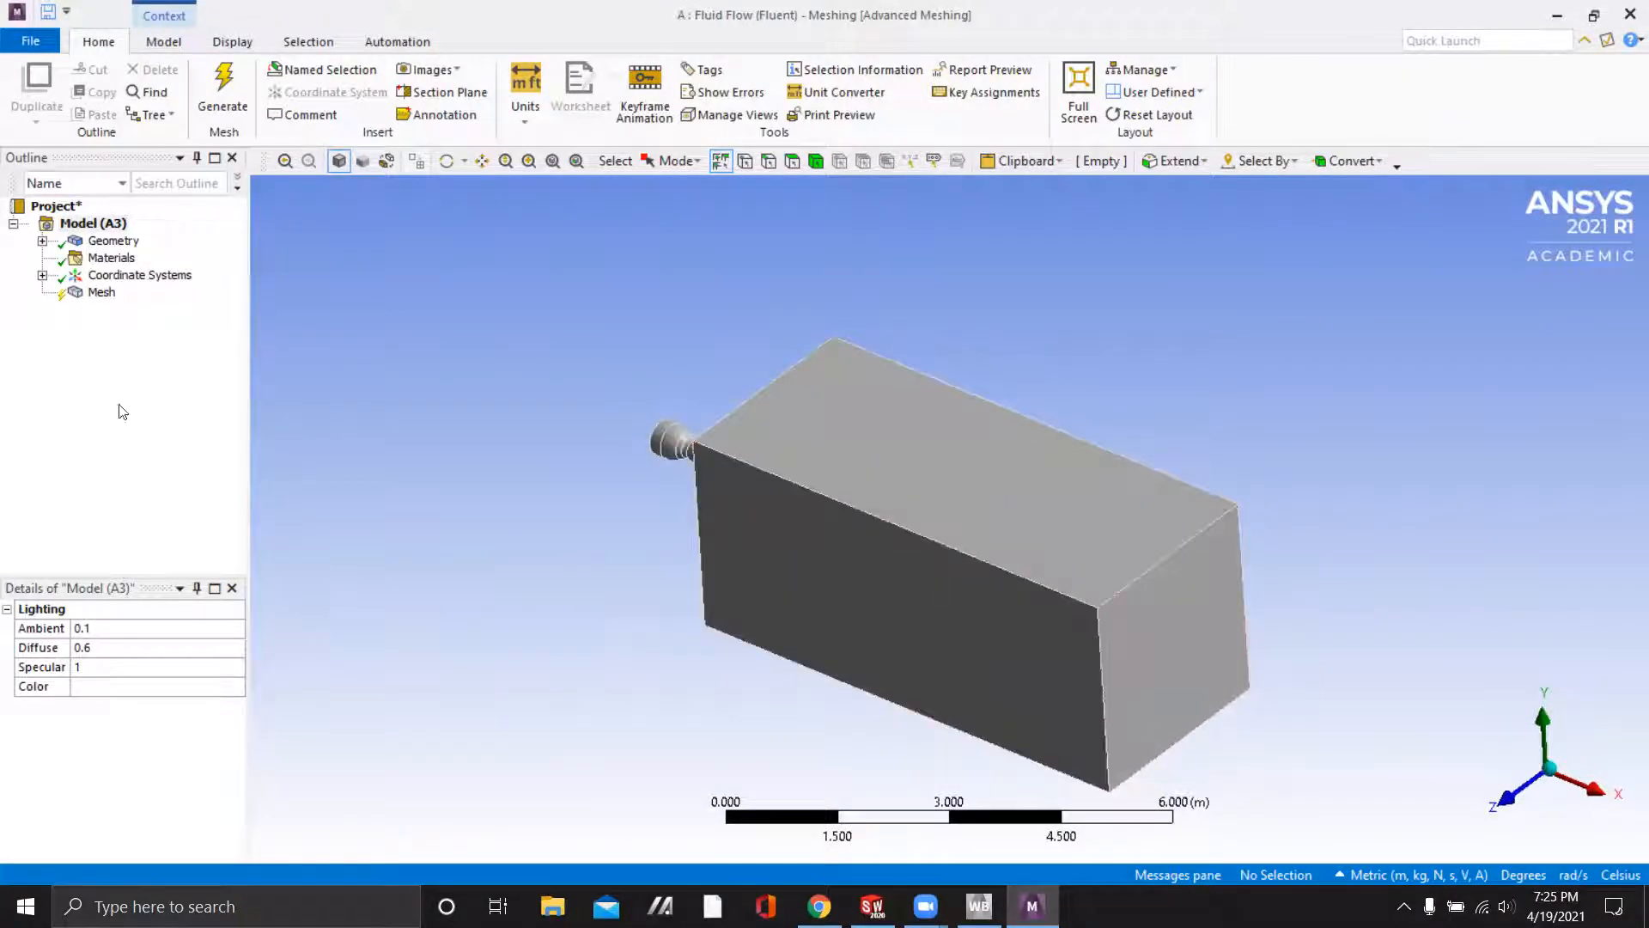
# Generate the automatic tetrahedral mesh over the nozzle and box and inspect it
pyautogui.rightClick(101, 293)
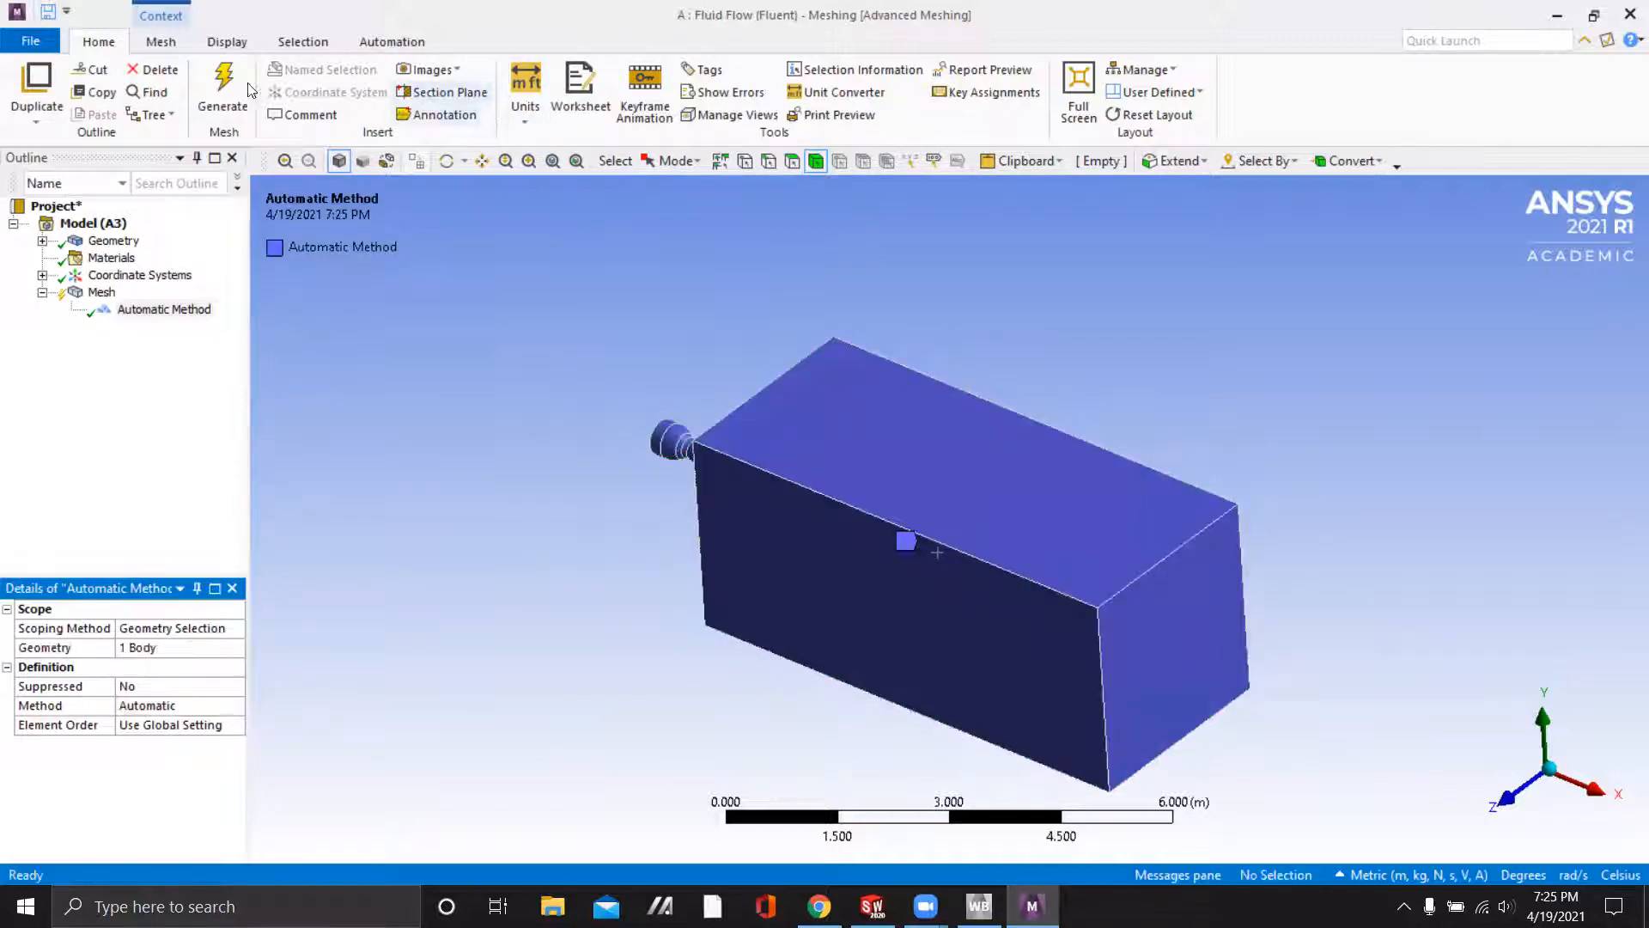
pyautogui.click(222, 90)
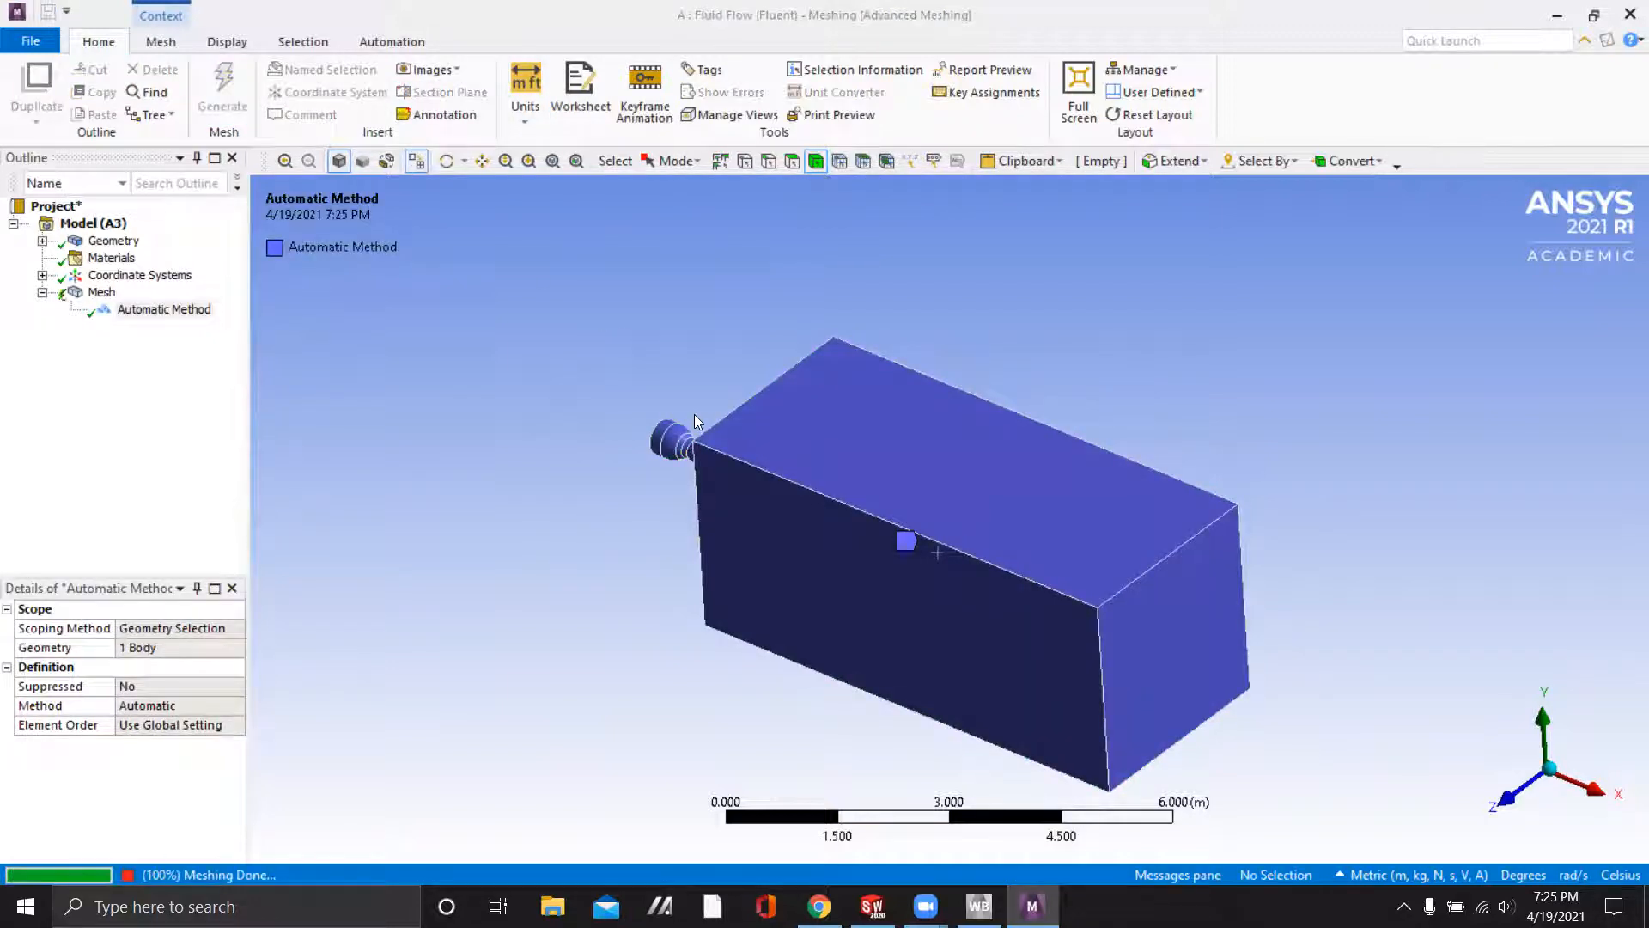
pyautogui.click(222, 89)
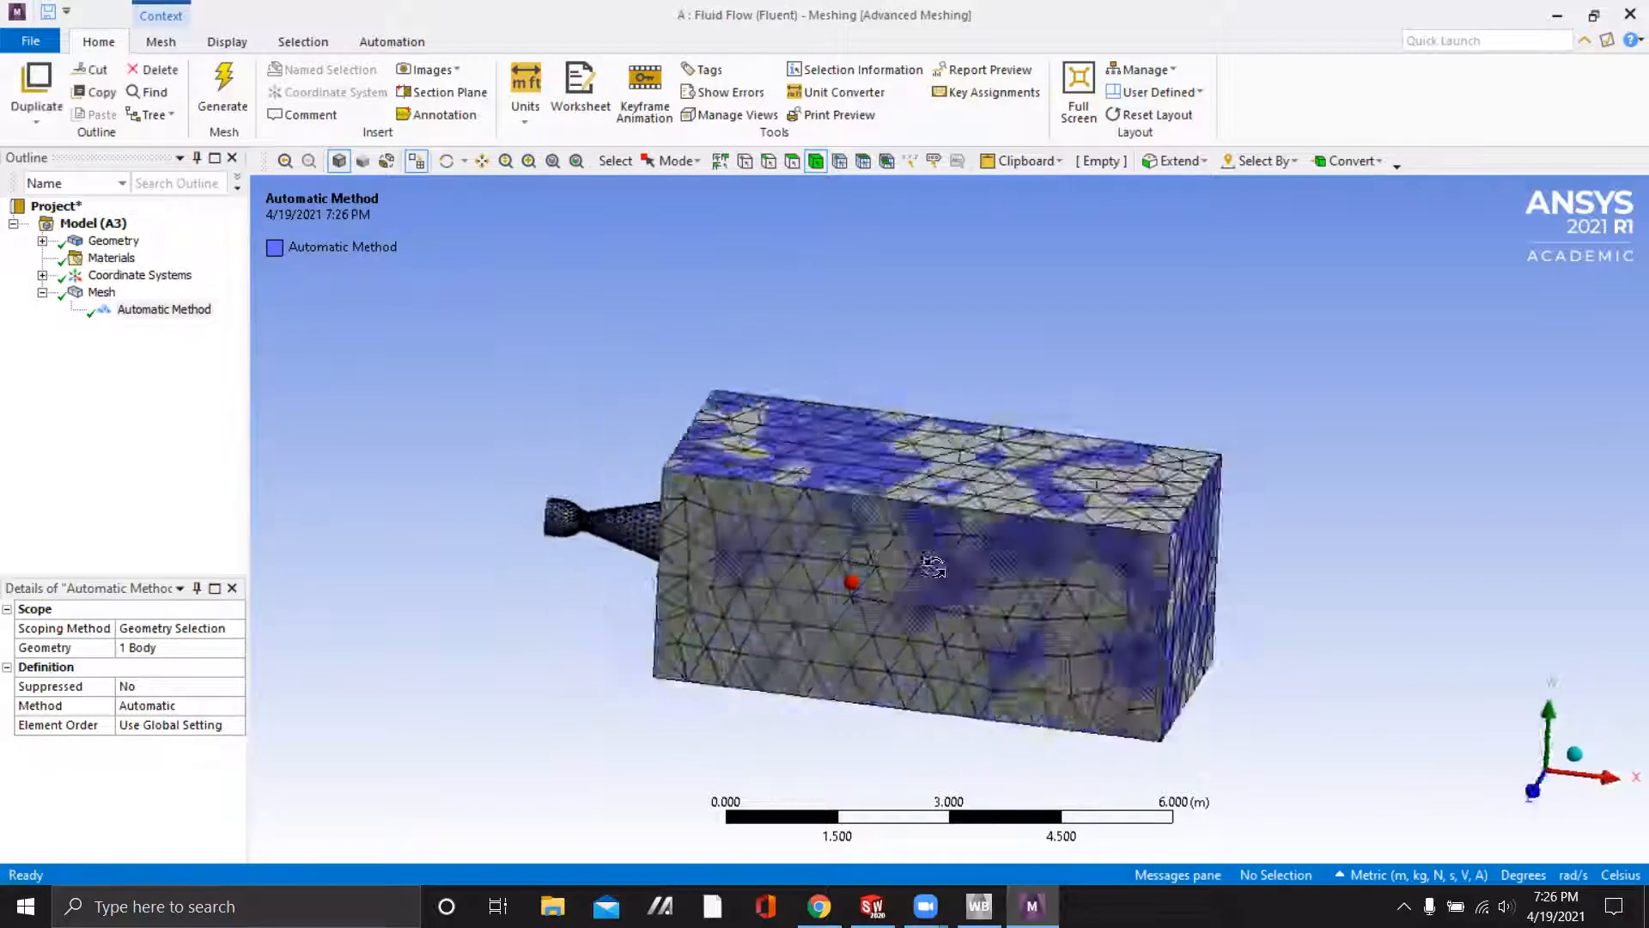
pyautogui.moveTo(935, 566); pyautogui.dragTo(1131, 525)
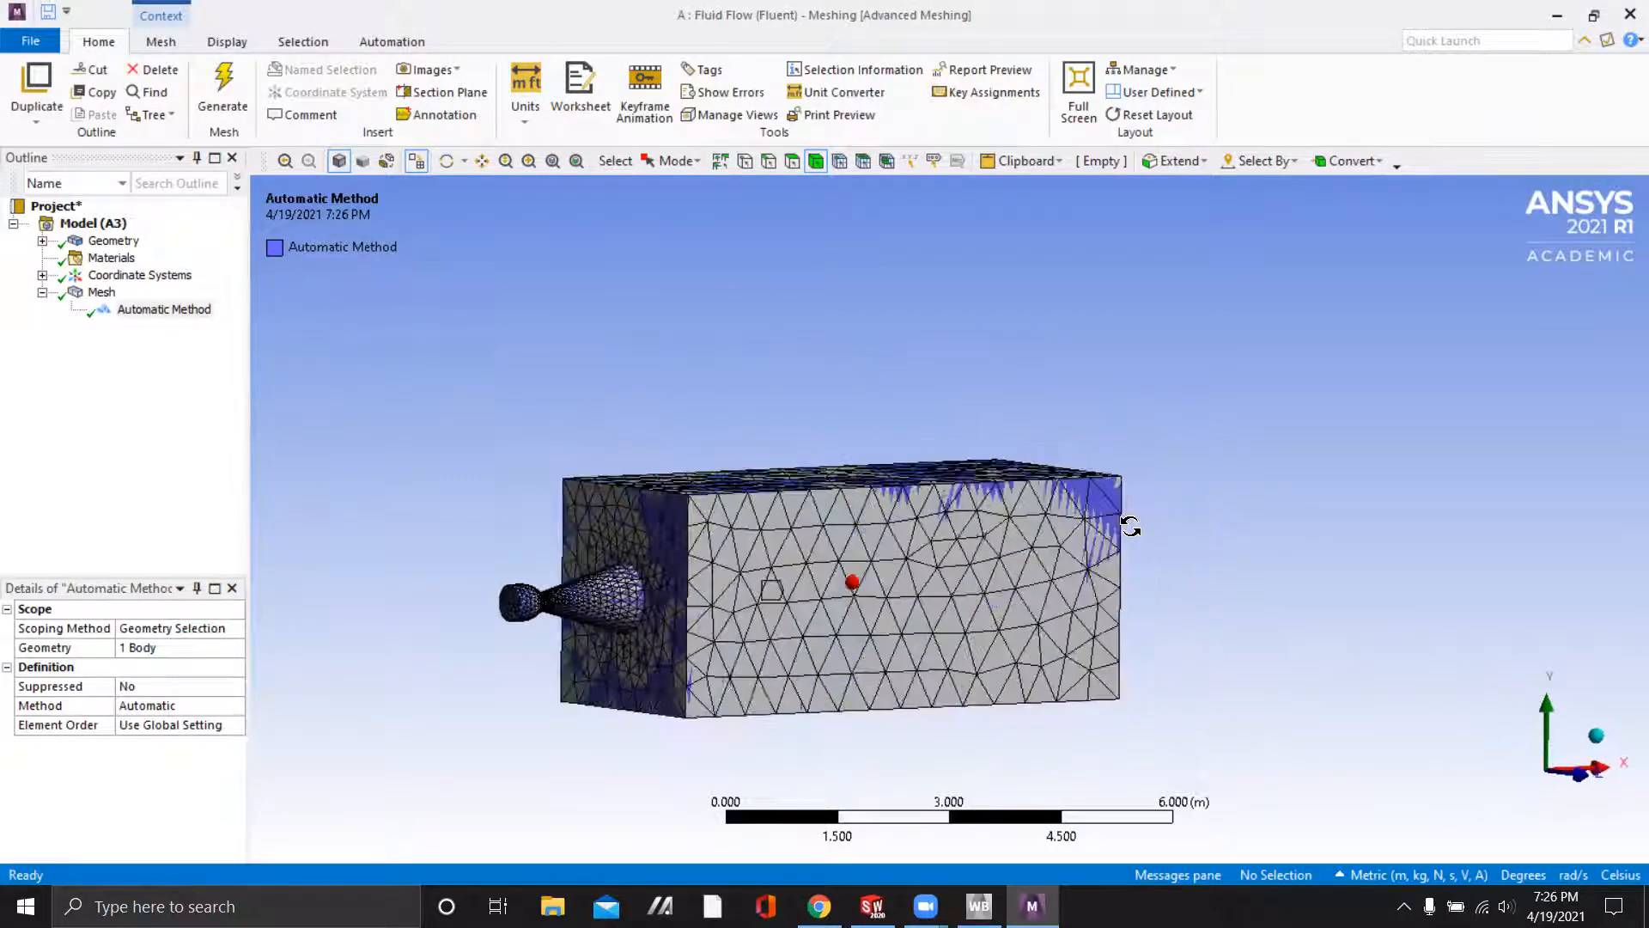
pyautogui.moveTo(1131, 526); pyautogui.dragTo(941, 531)
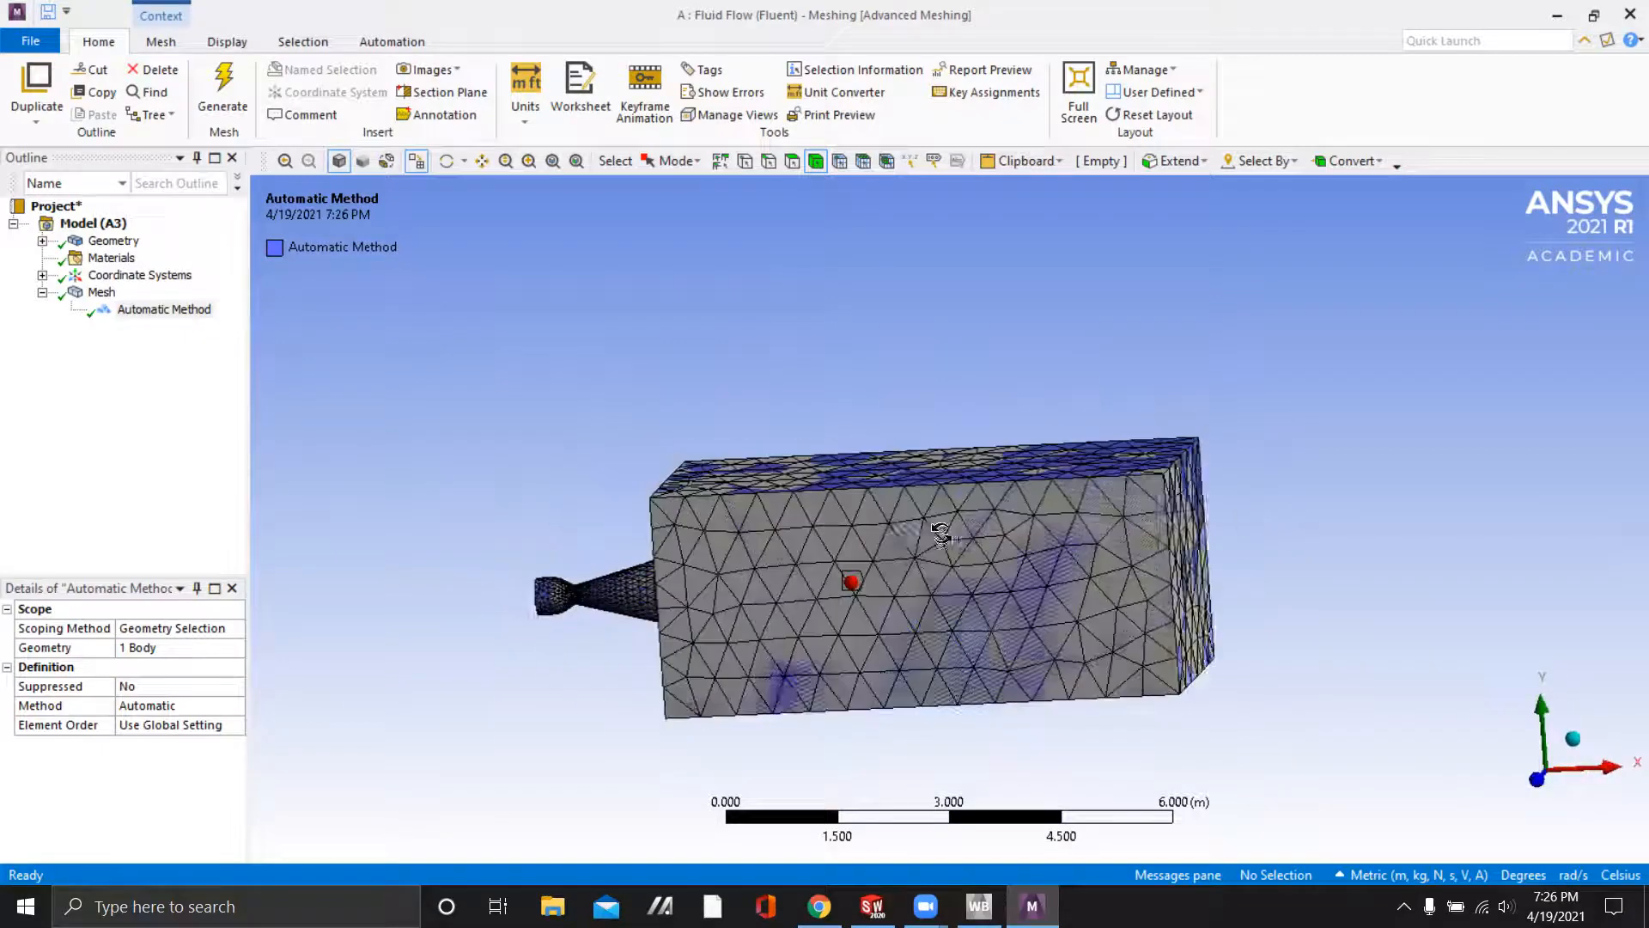
pyautogui.moveTo(942, 531); pyautogui.dragTo(1026, 606)
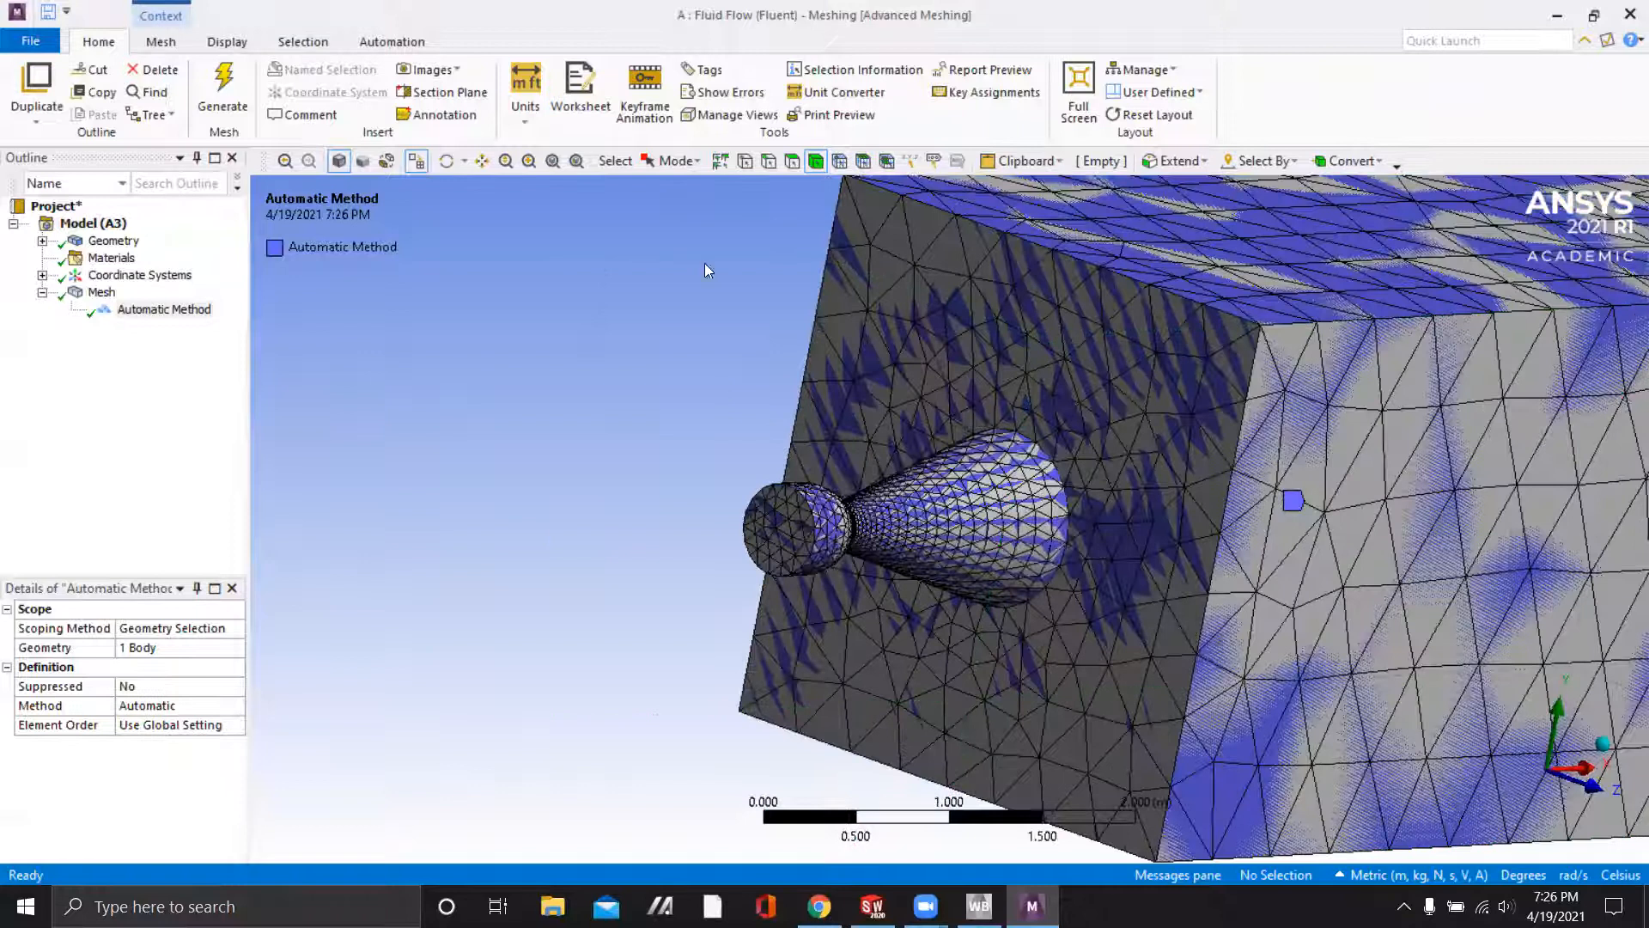
# Create a named selection 'Inlet' on the nozzle's small end face
pyautogui.click(773, 529)
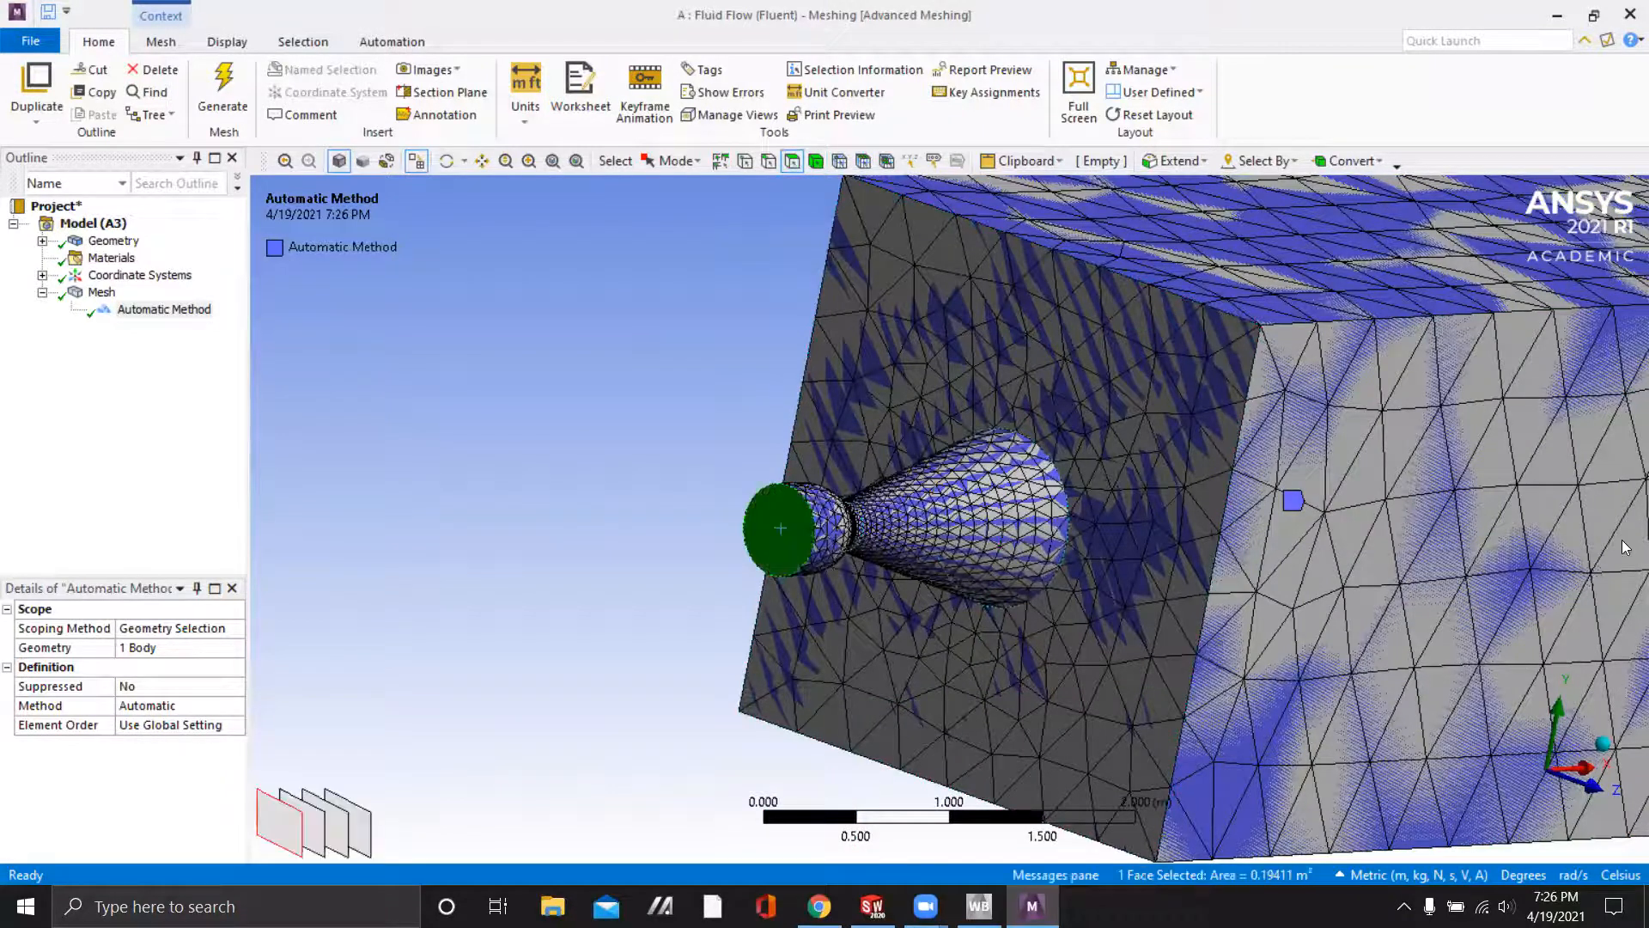
pyautogui.write('Inlet')
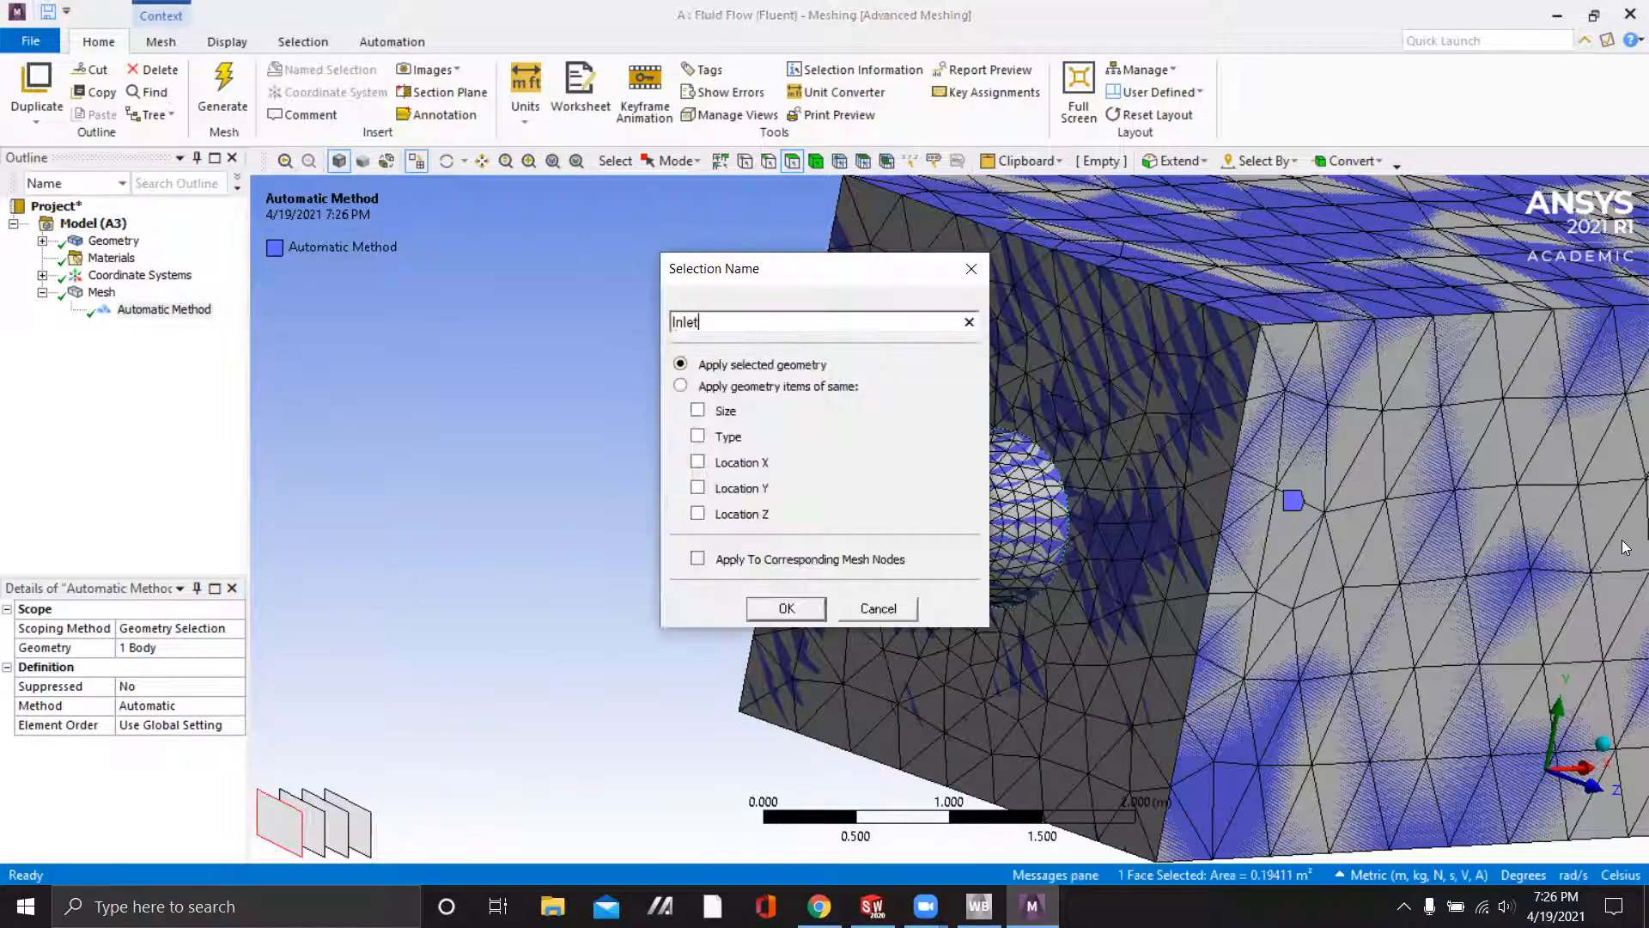
pyautogui.click(785, 608)
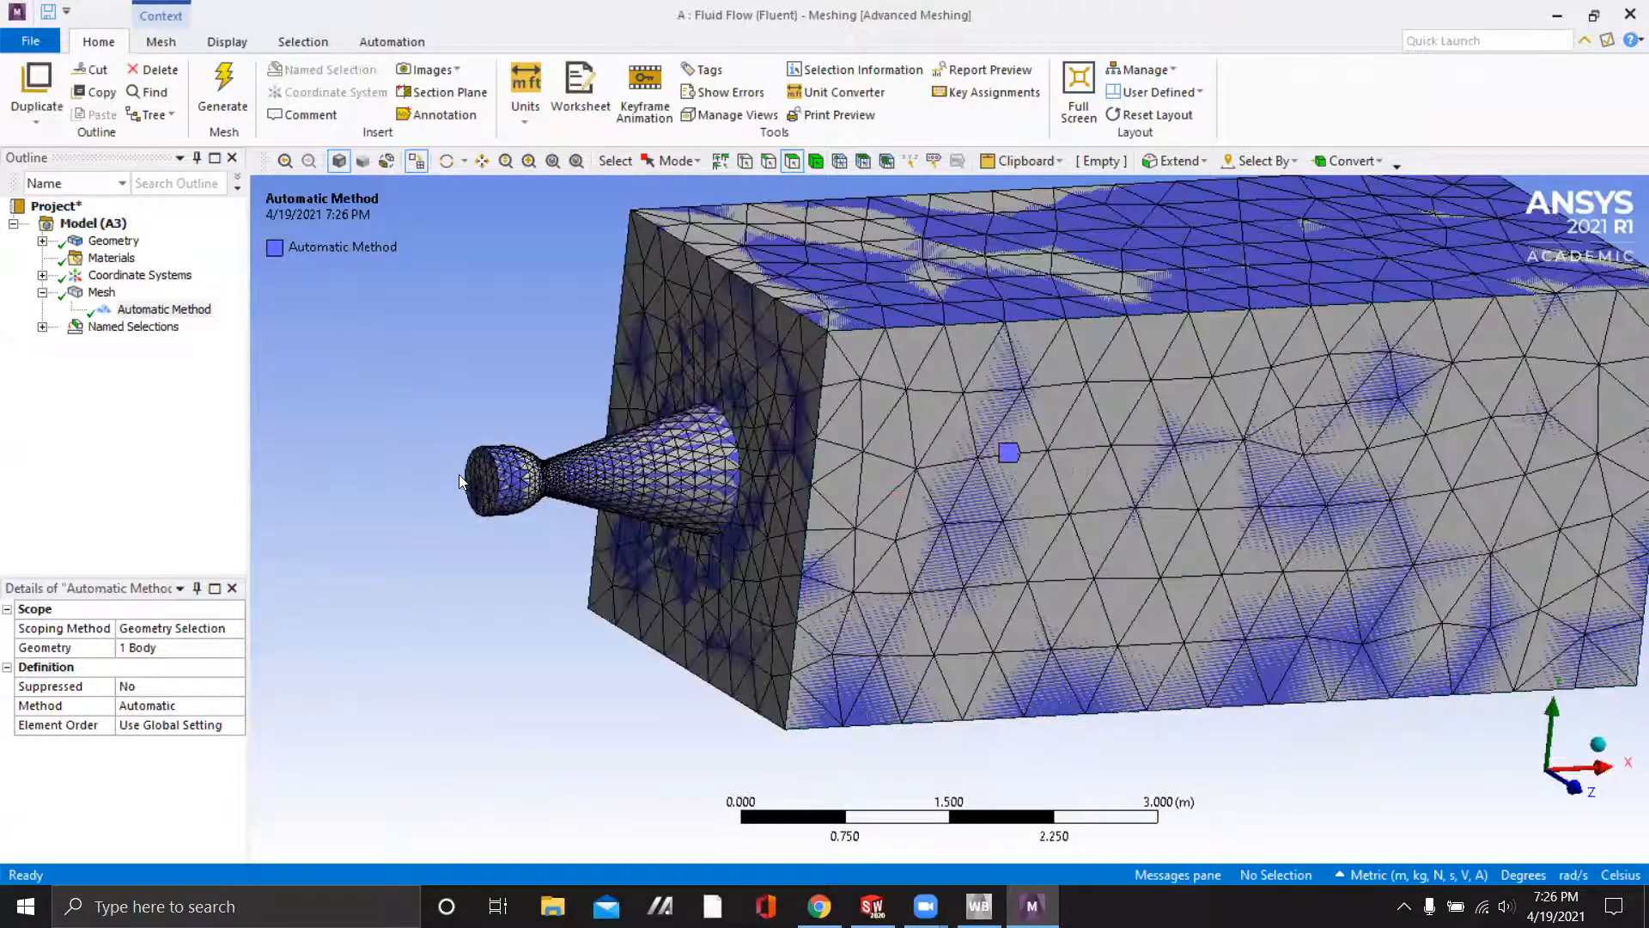
# Select the nozzle throat, cone and box faces together for a further named selection
pyautogui.click(515, 479)
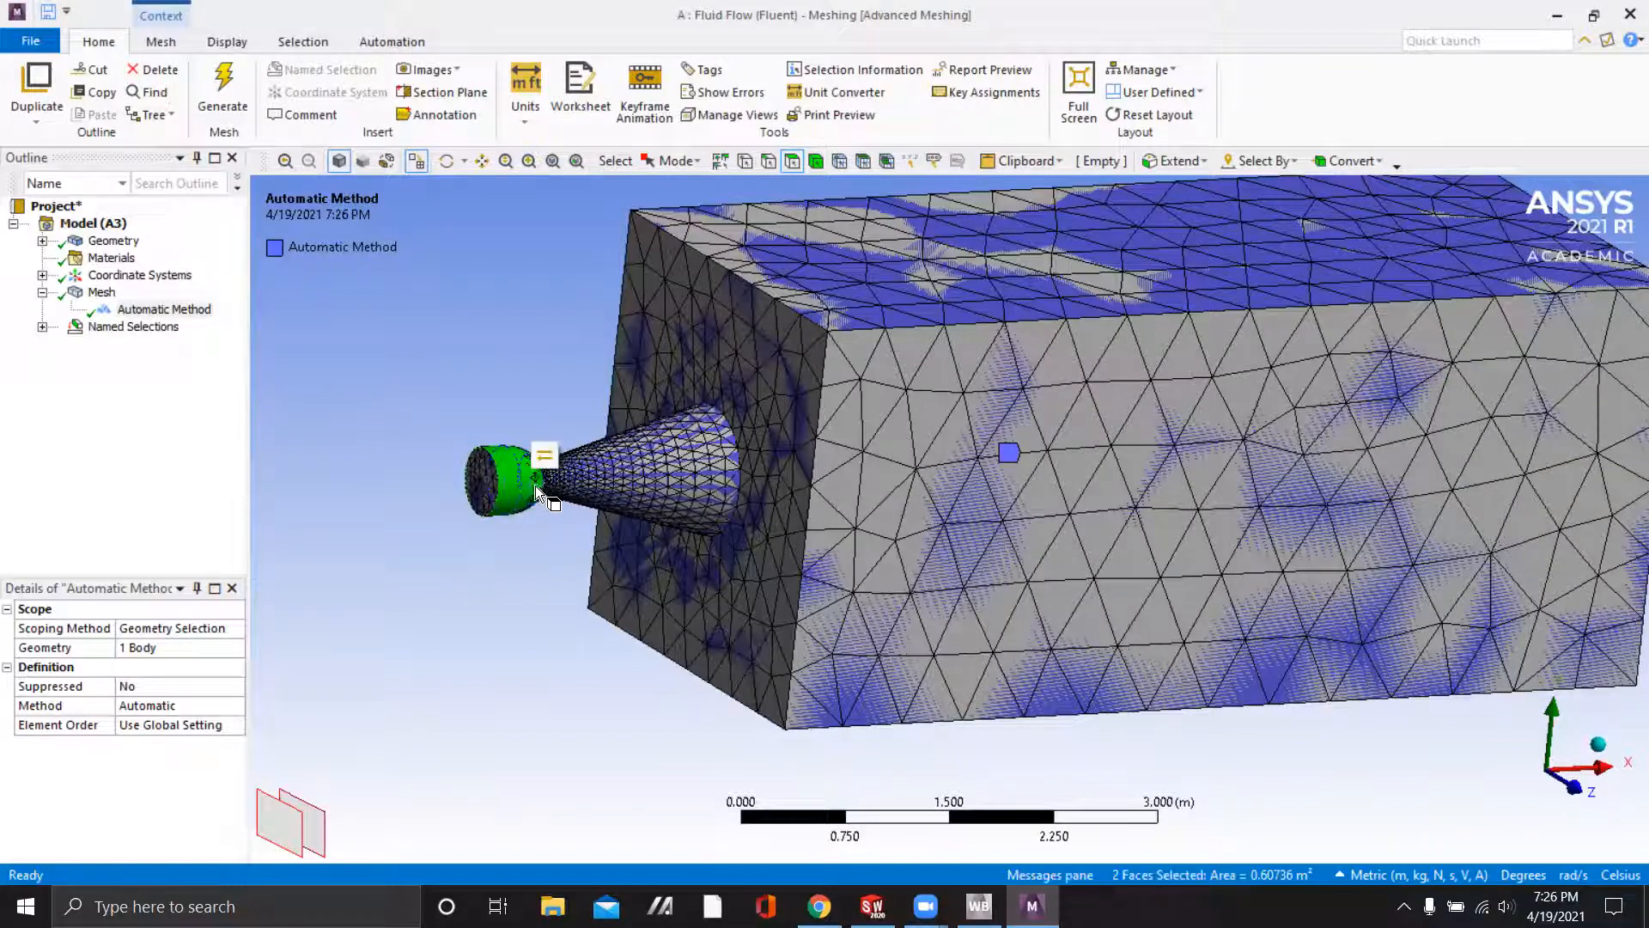
pyautogui.click(579, 489)
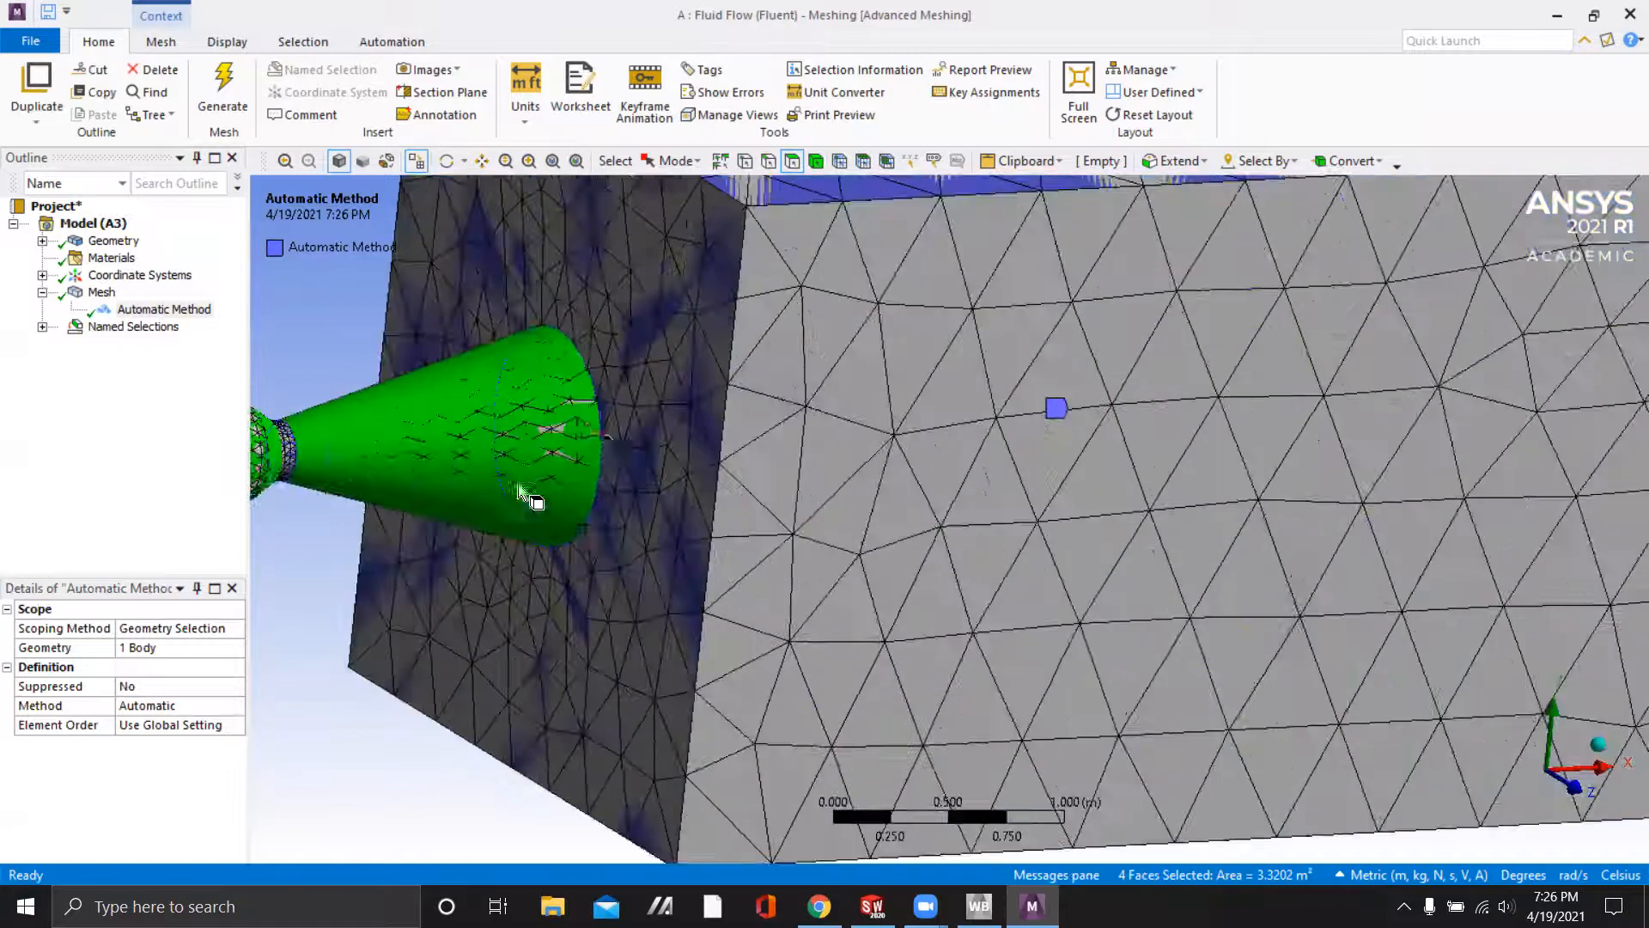
pyautogui.moveTo(526, 500); pyautogui.dragTo(747, 531)
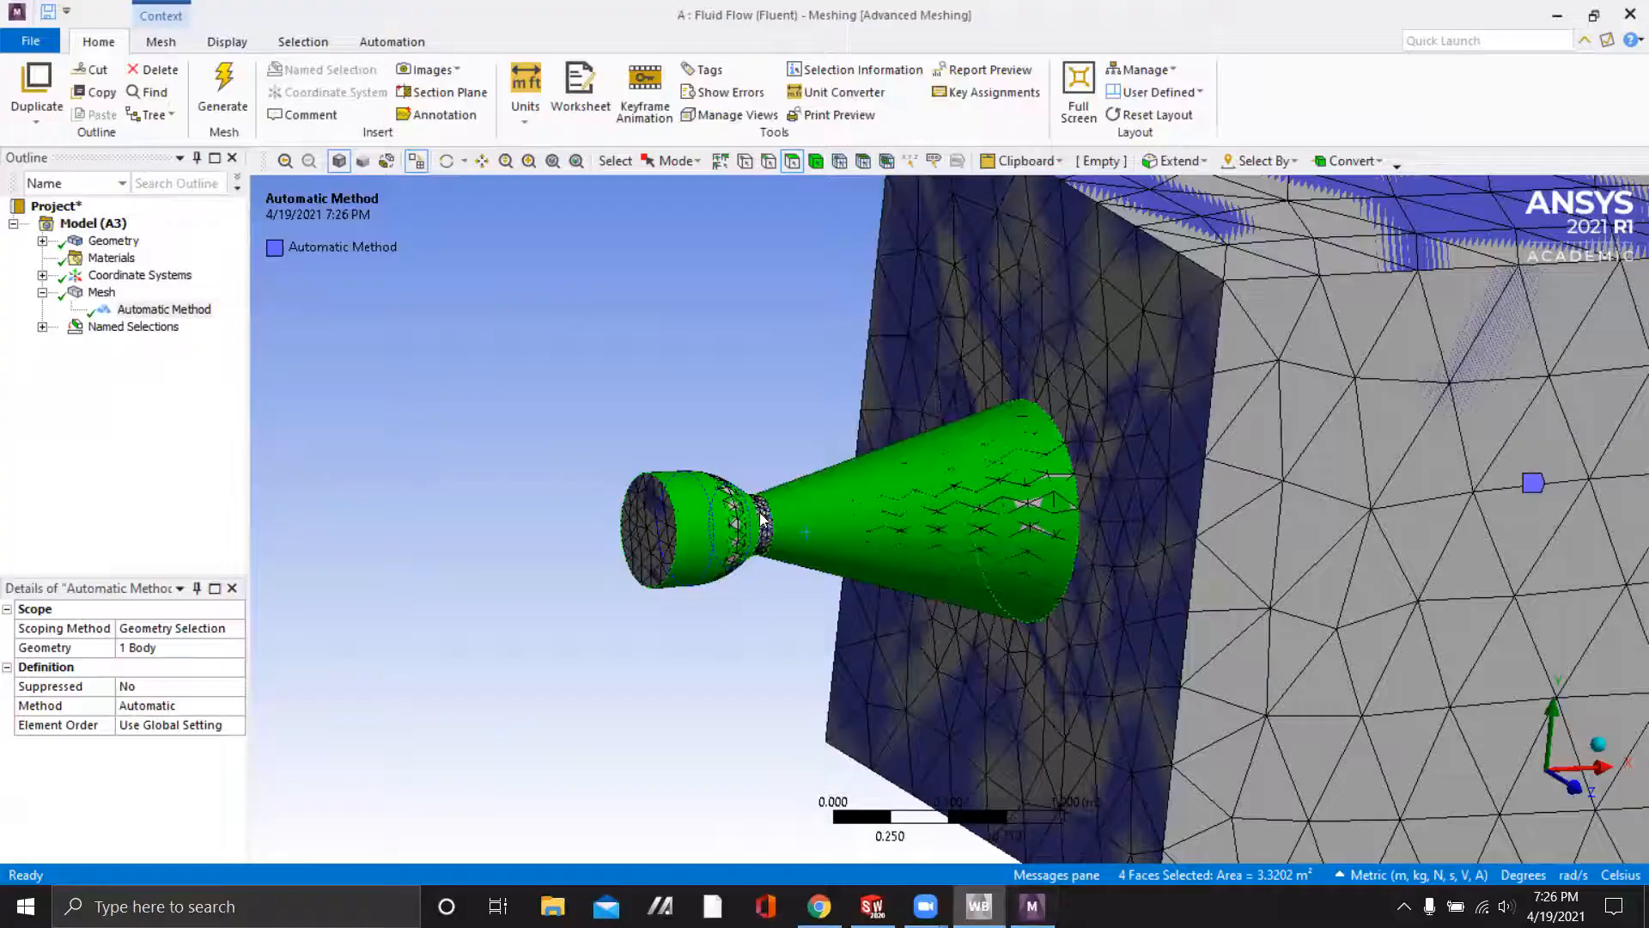
pyautogui.click(1046, 569)
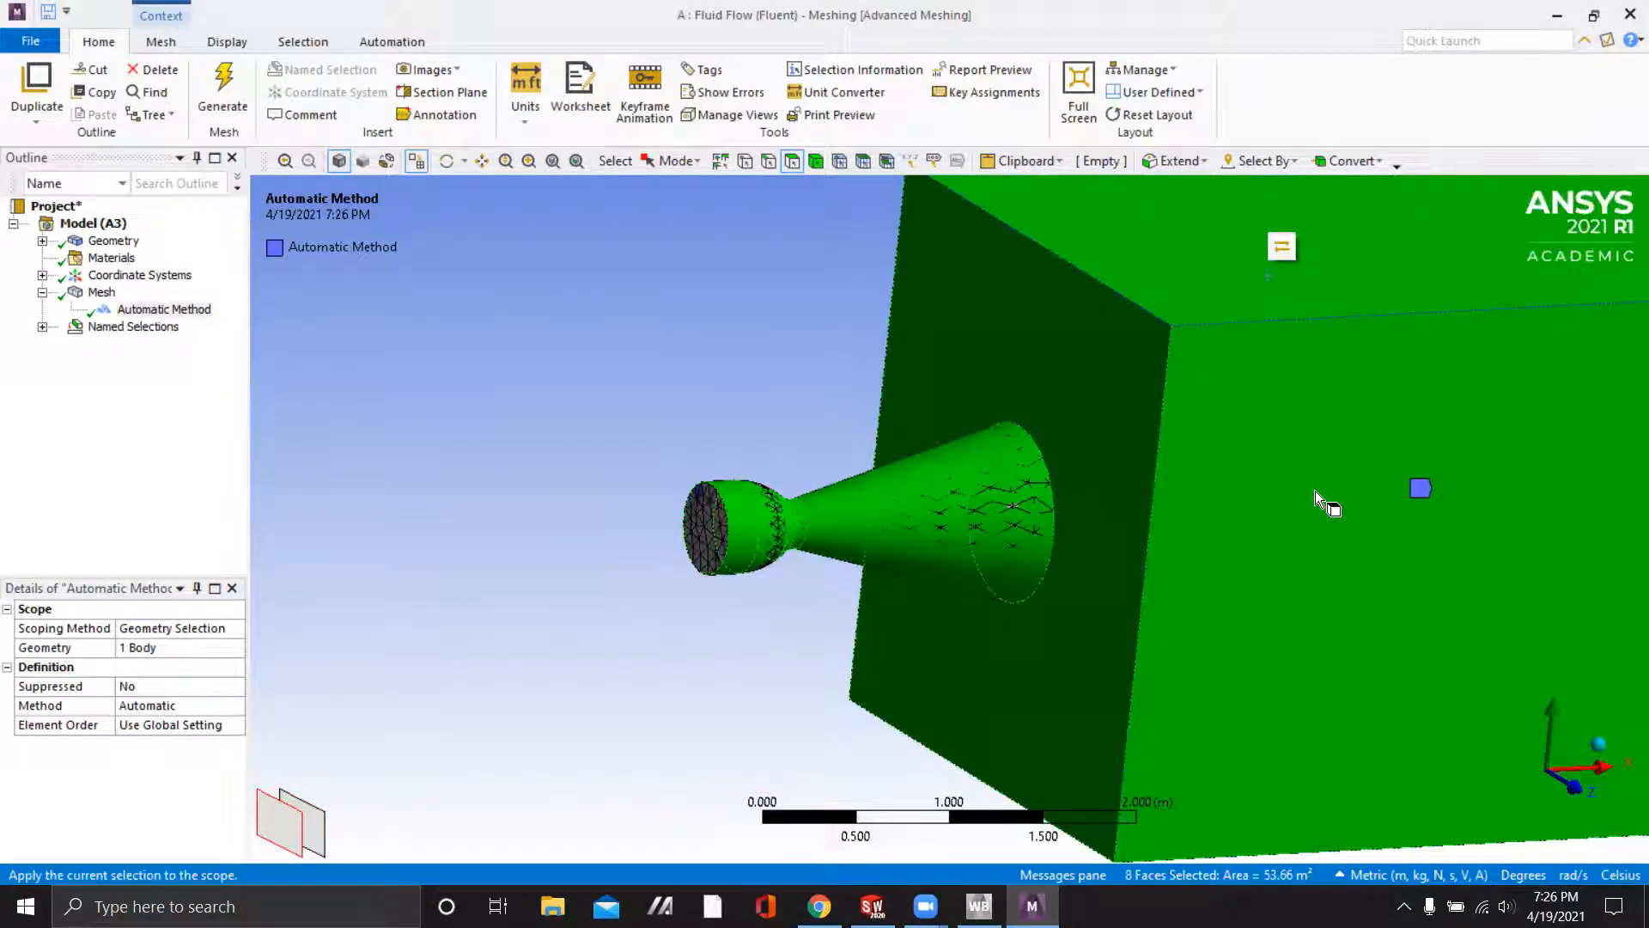
pyautogui.moveTo(1319, 500); pyautogui.dragTo(1339, 599)
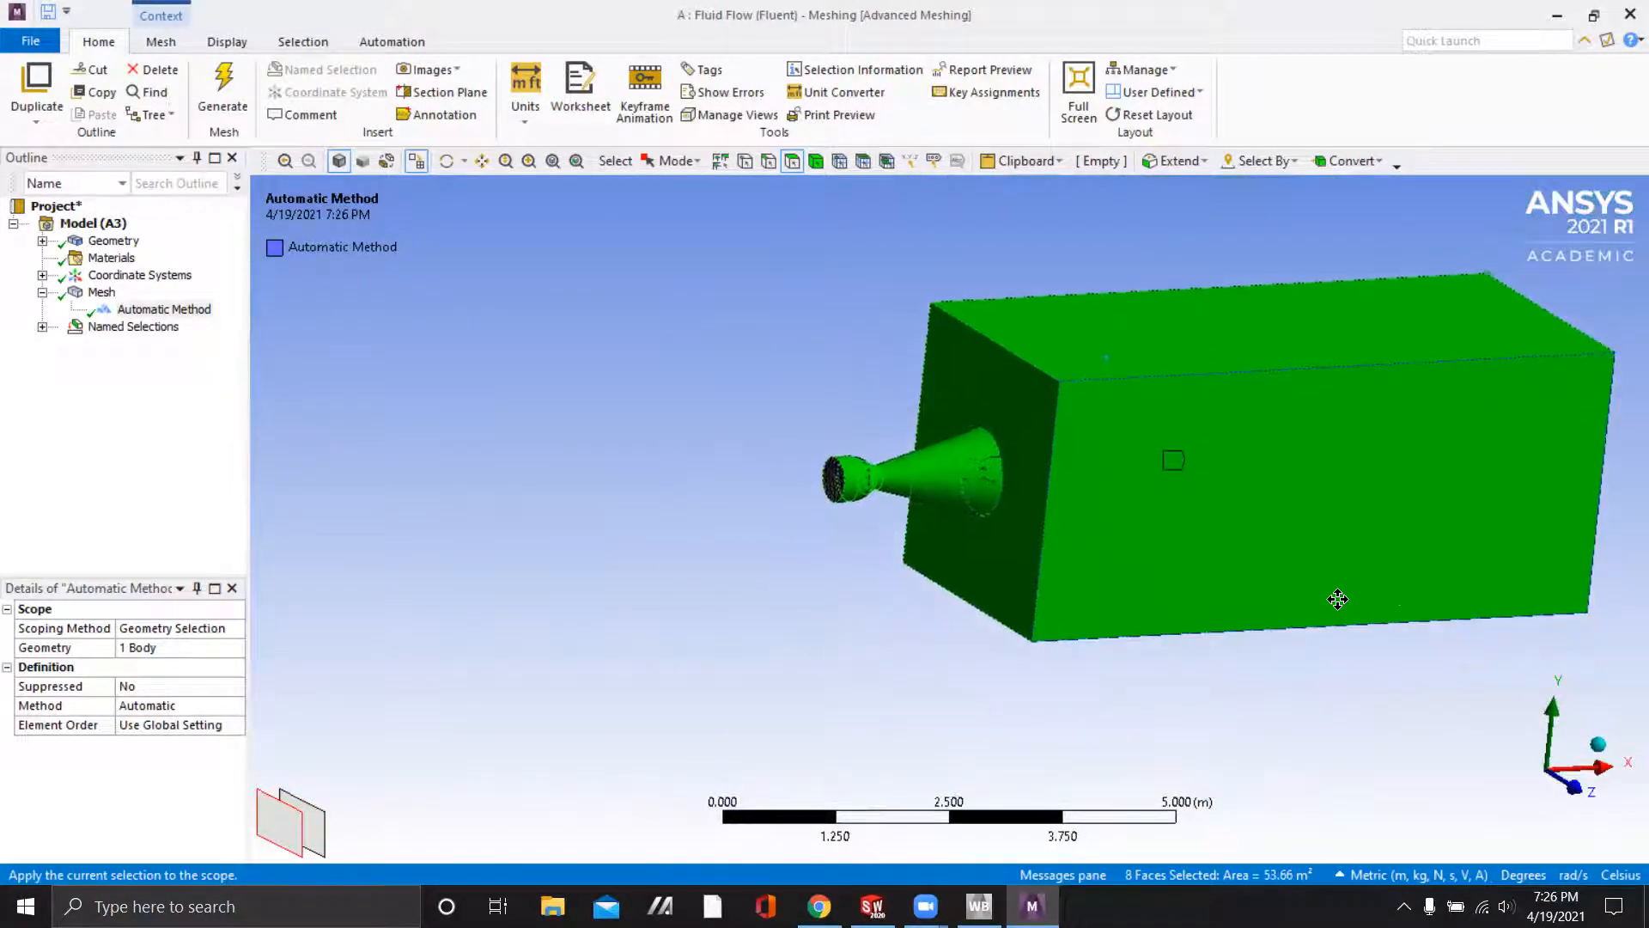
pyautogui.moveTo(1337, 600); pyautogui.dragTo(912, 485)
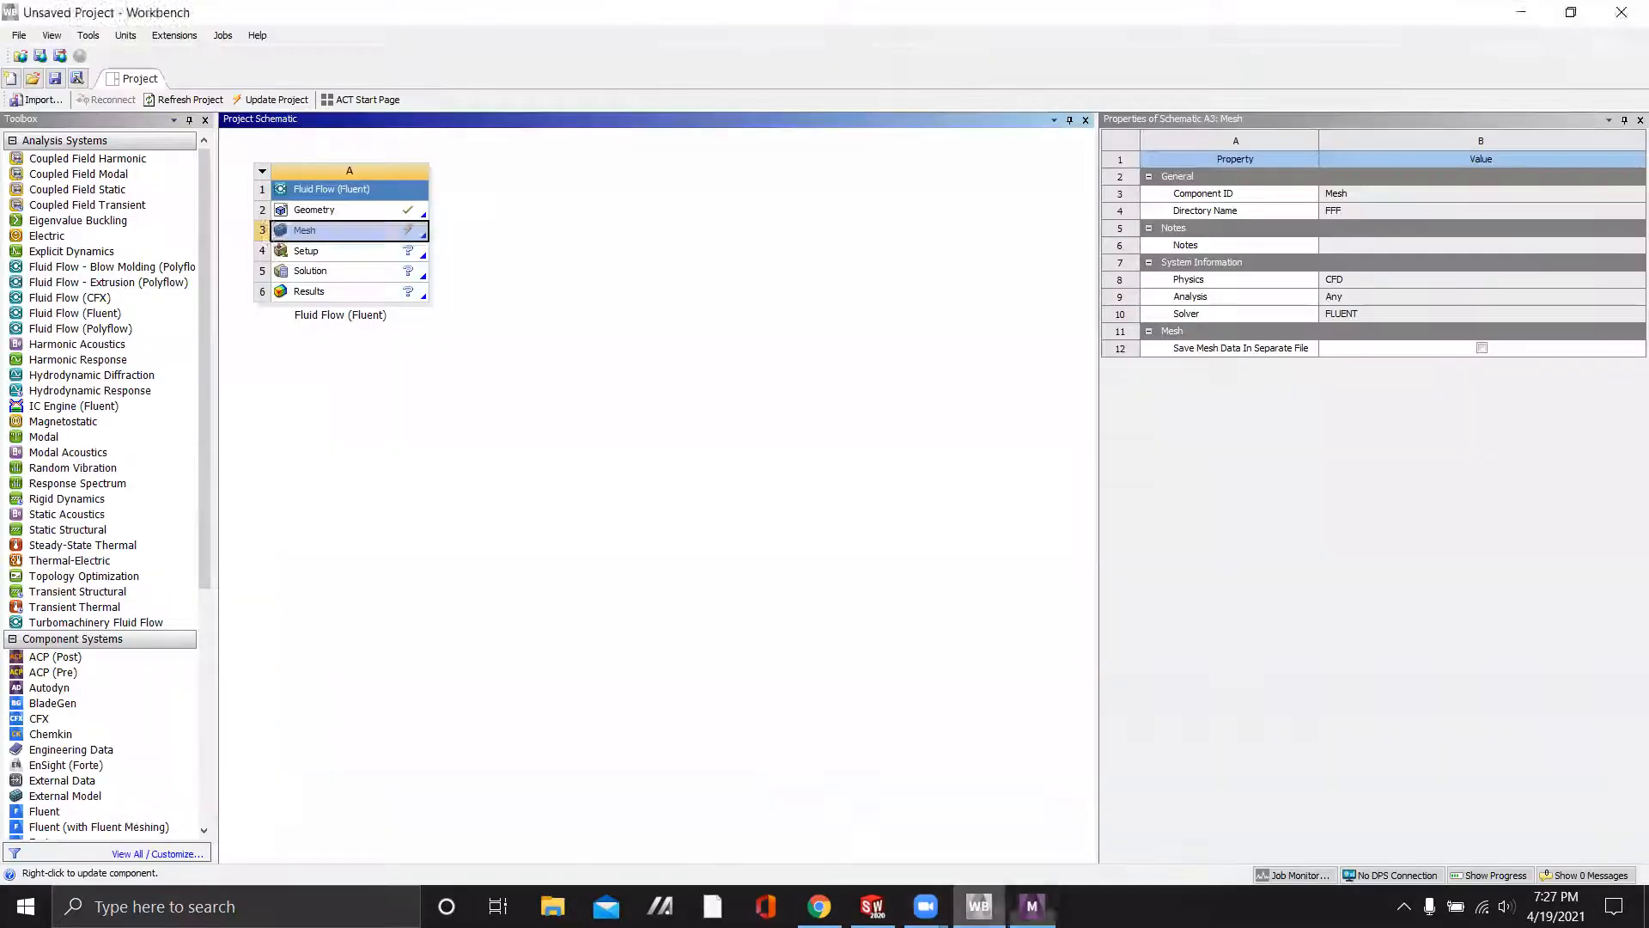
pyautogui.doubleClick(304, 231)
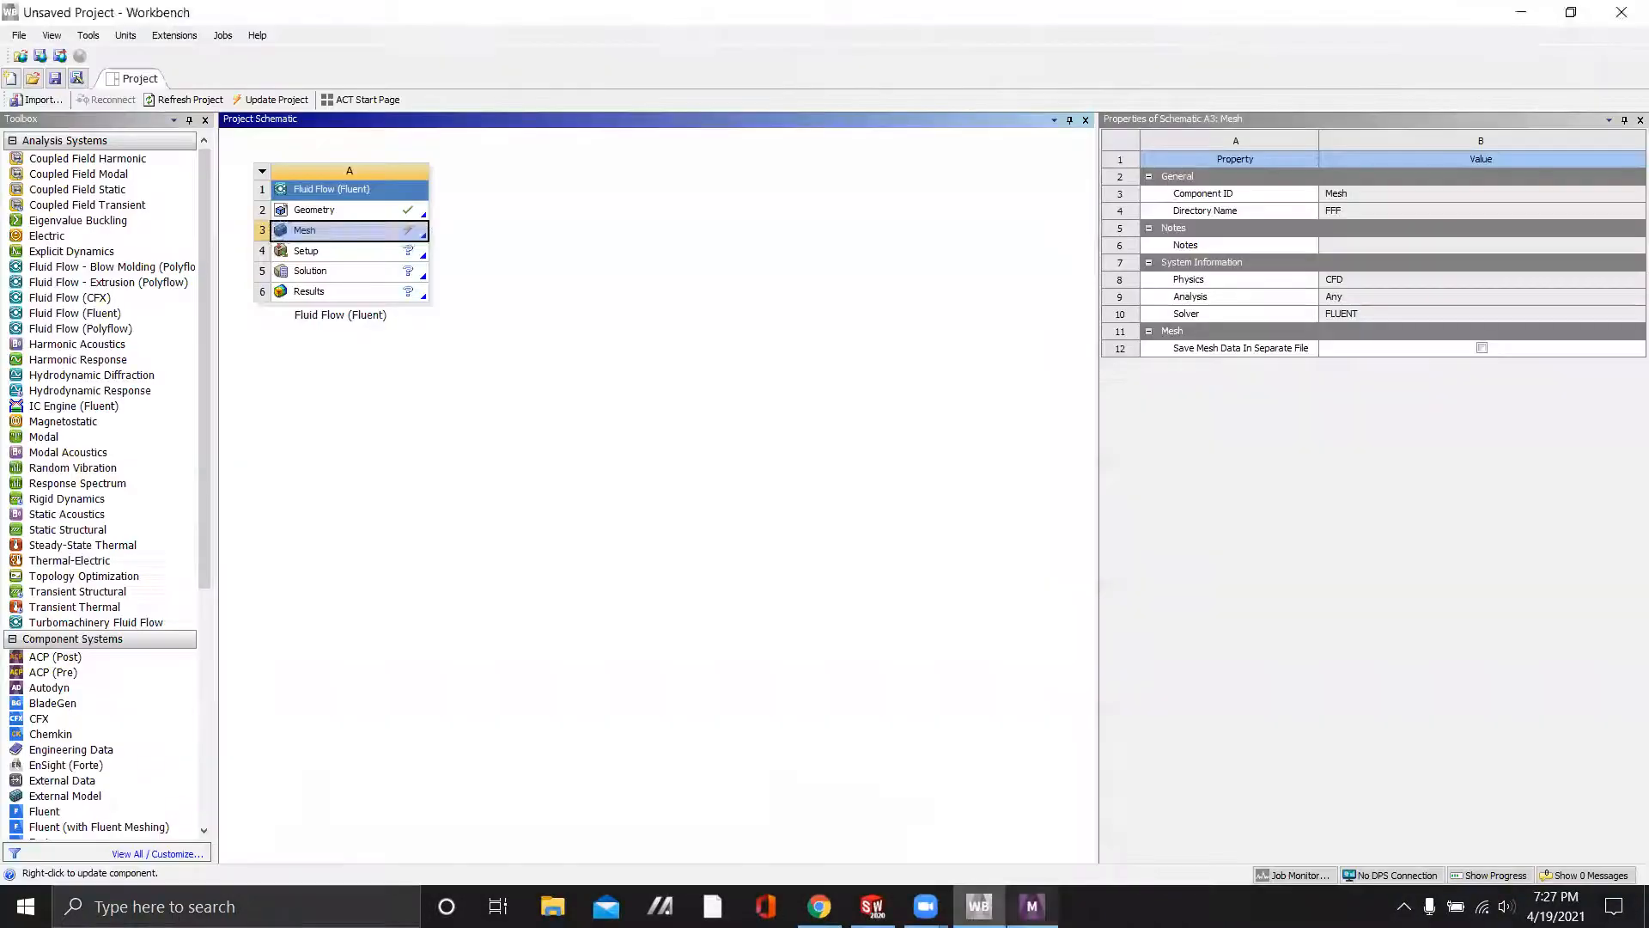
# Reopen Meshing and confirm a wall named selection on the nozzle and box faces
pyautogui.doubleClick(306, 228)
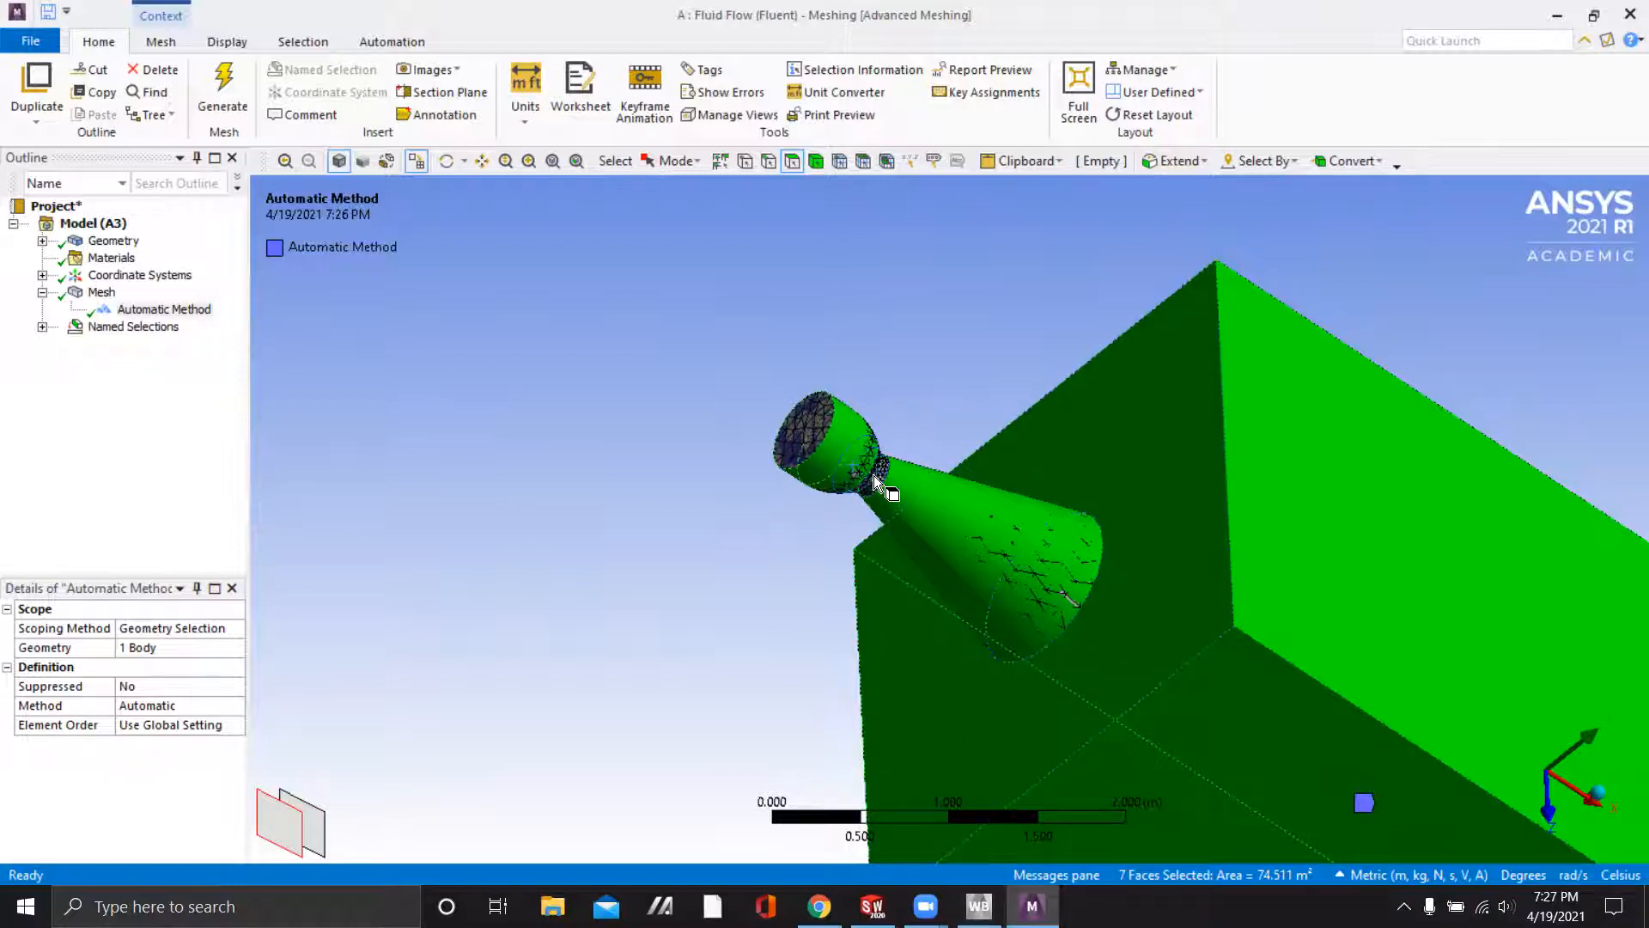
pyautogui.click(852, 484)
pyautogui.write('W')
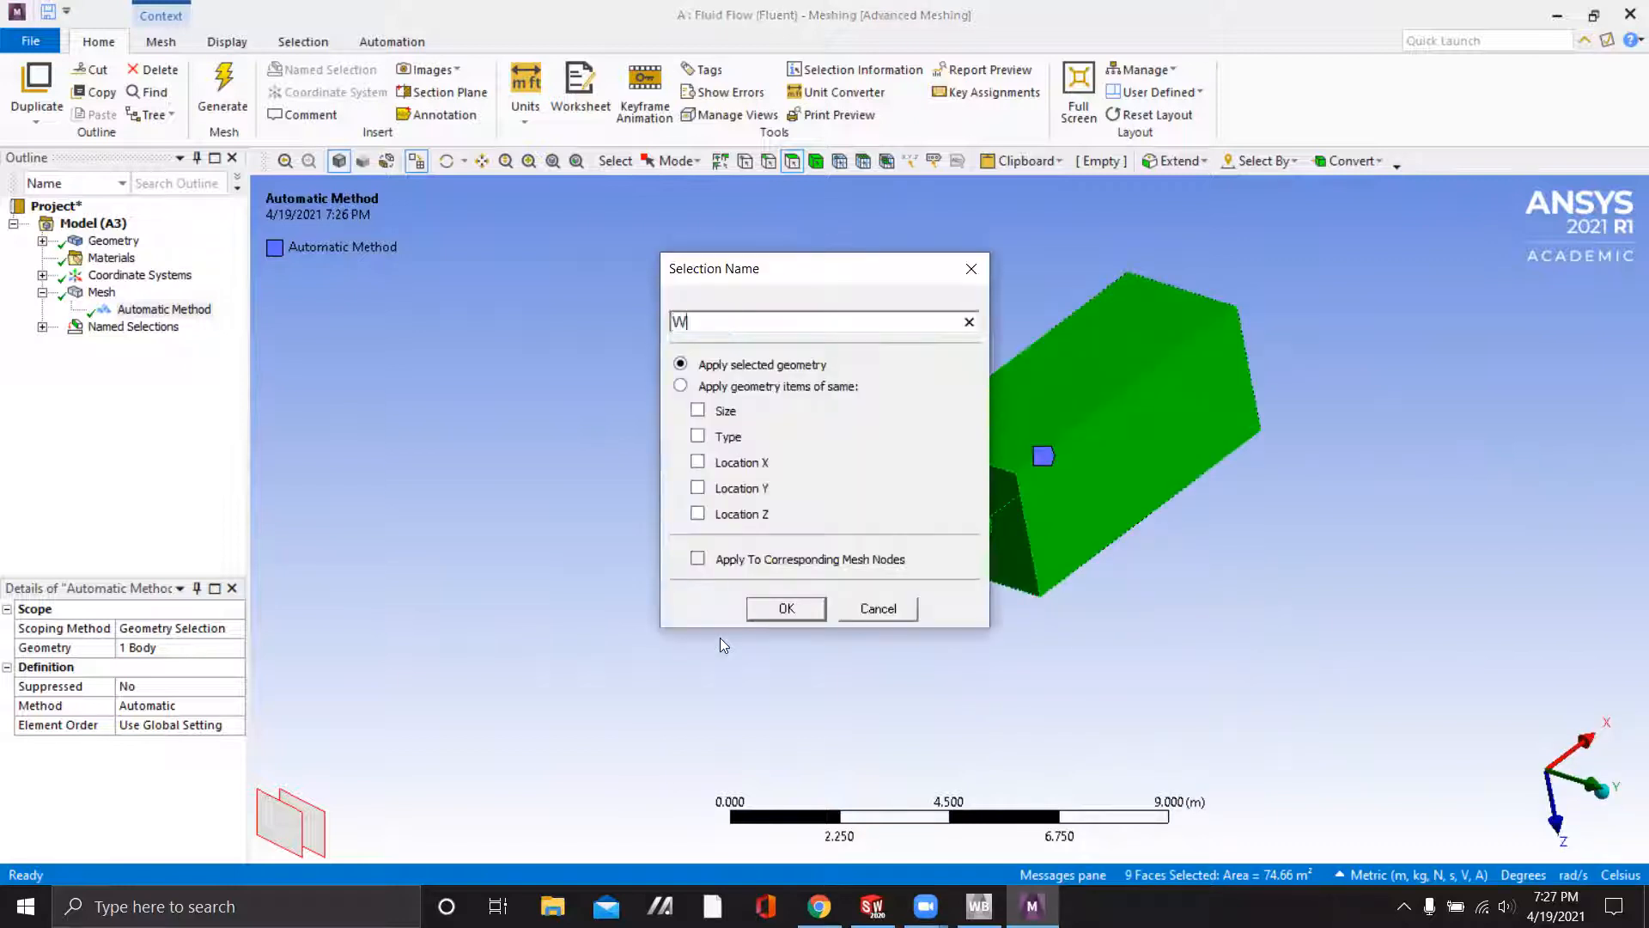
pyautogui.click(878, 609)
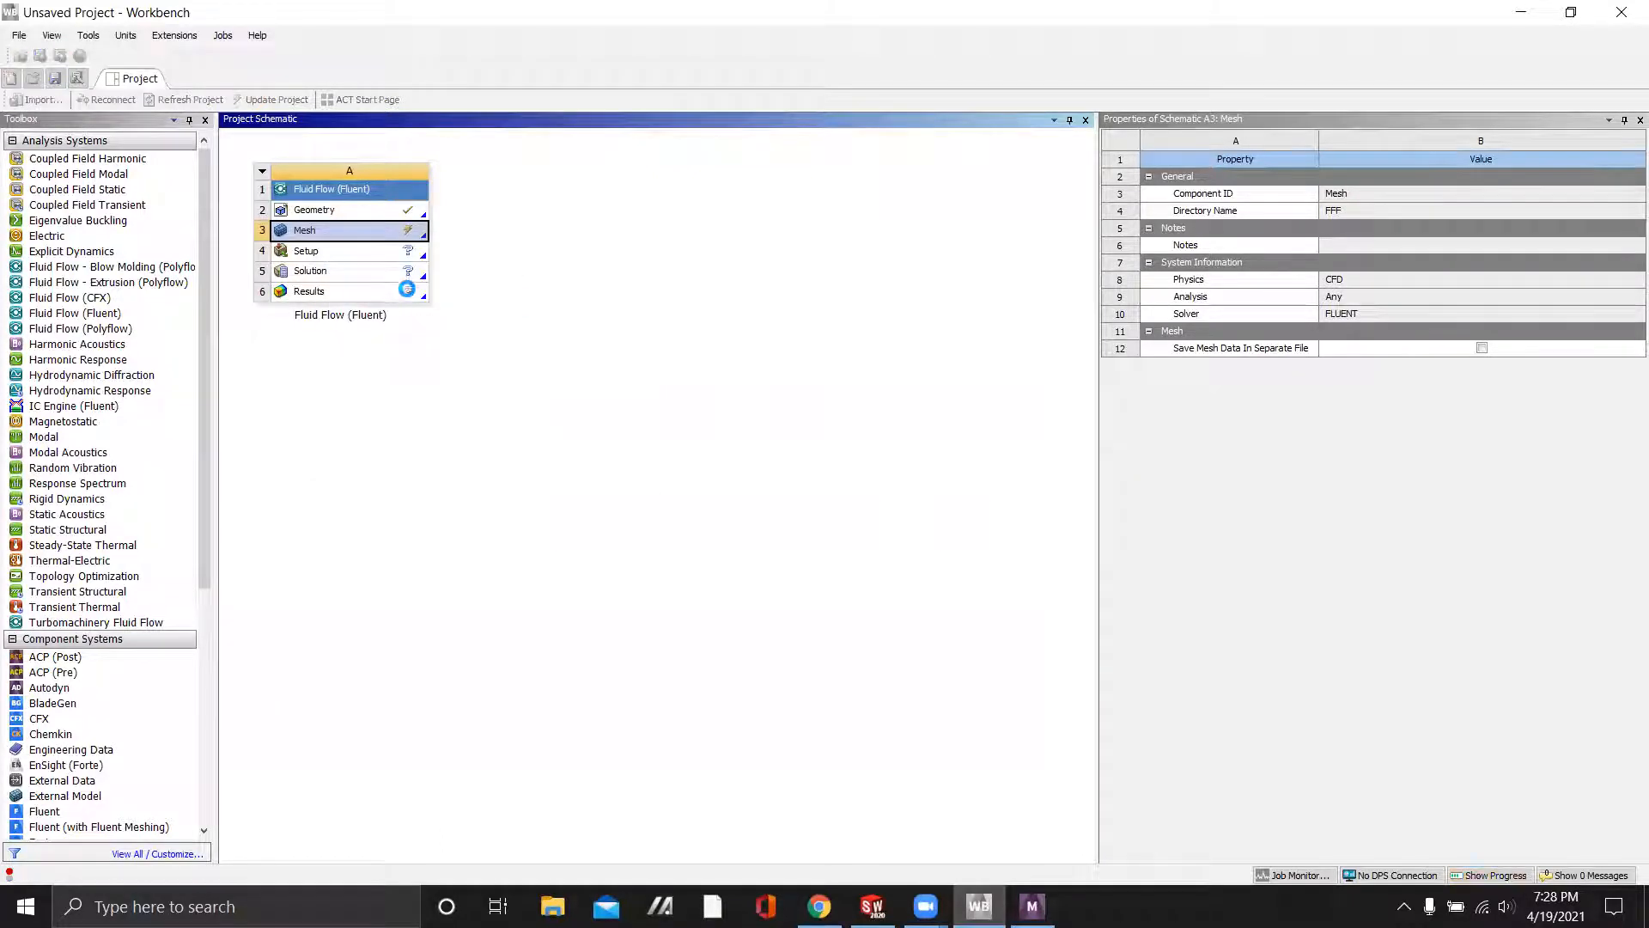
# Launch Fluent from the Setup cell with Double Precision enabled
pyautogui.doubleClick(332, 250)
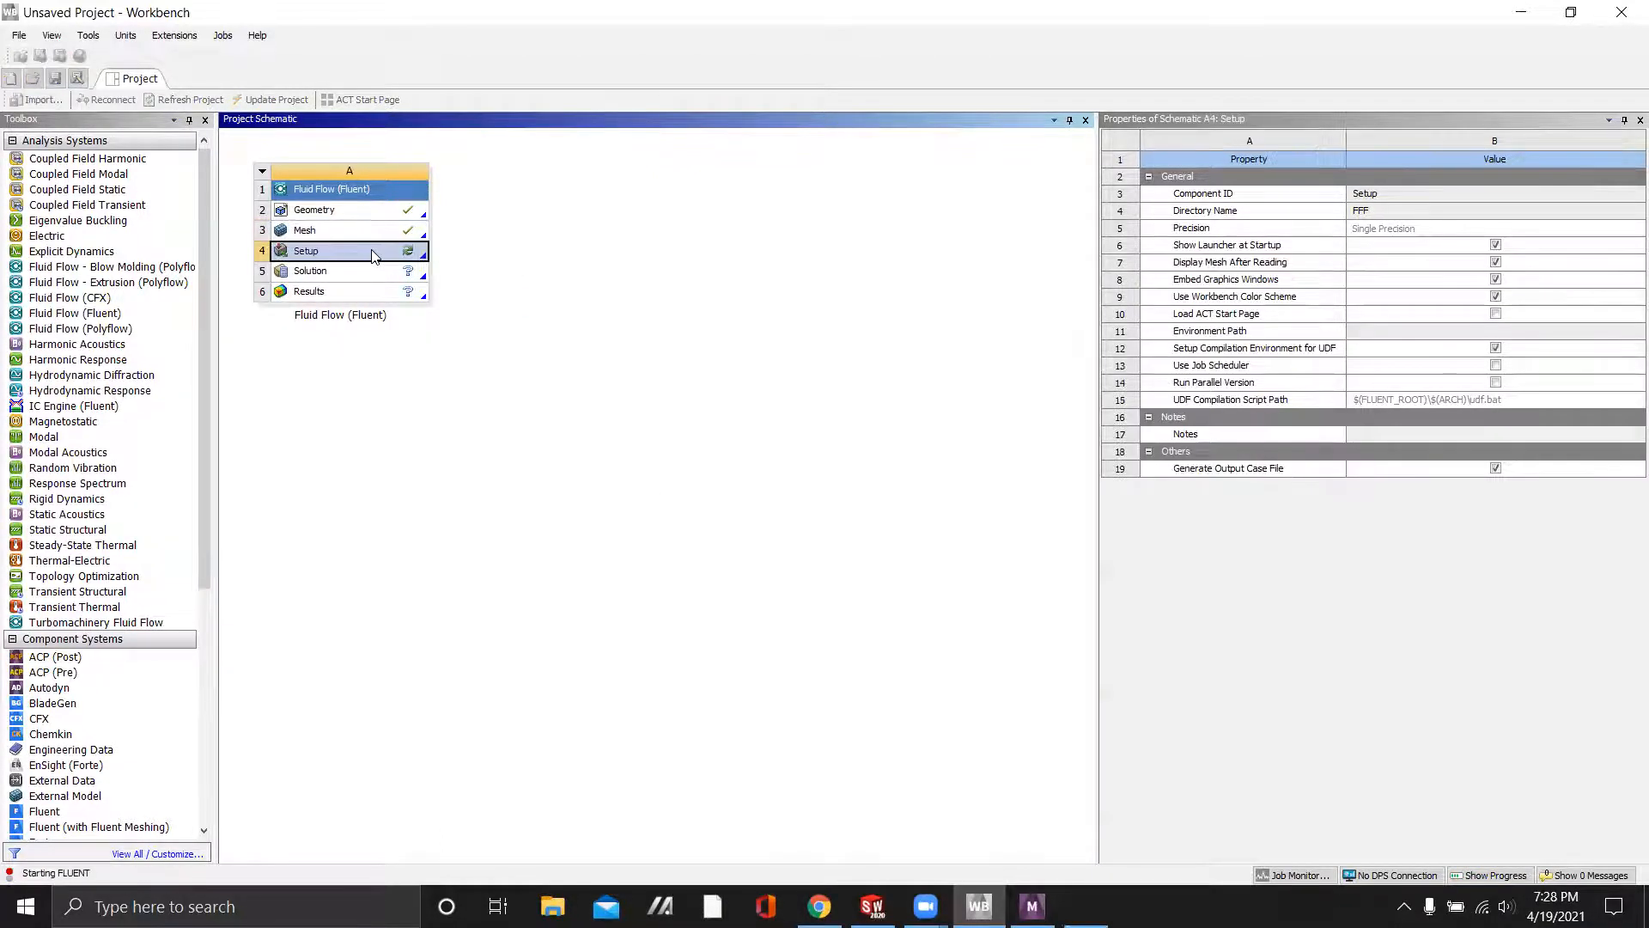
pyautogui.doubleClick(306, 250)
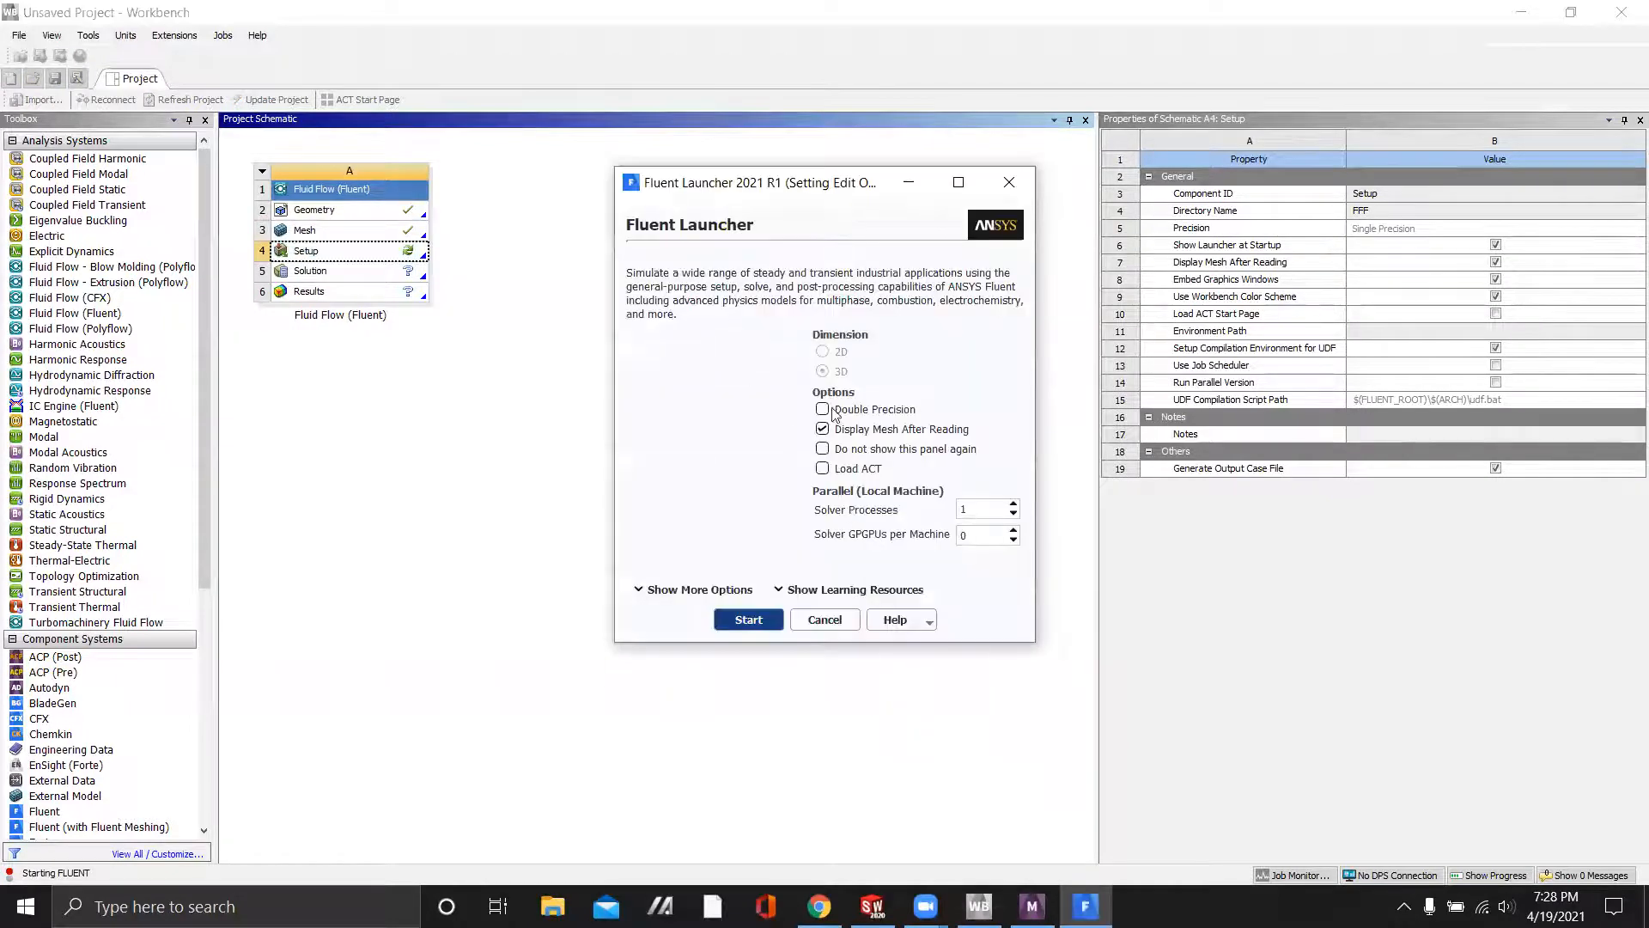
pyautogui.click(825, 619)
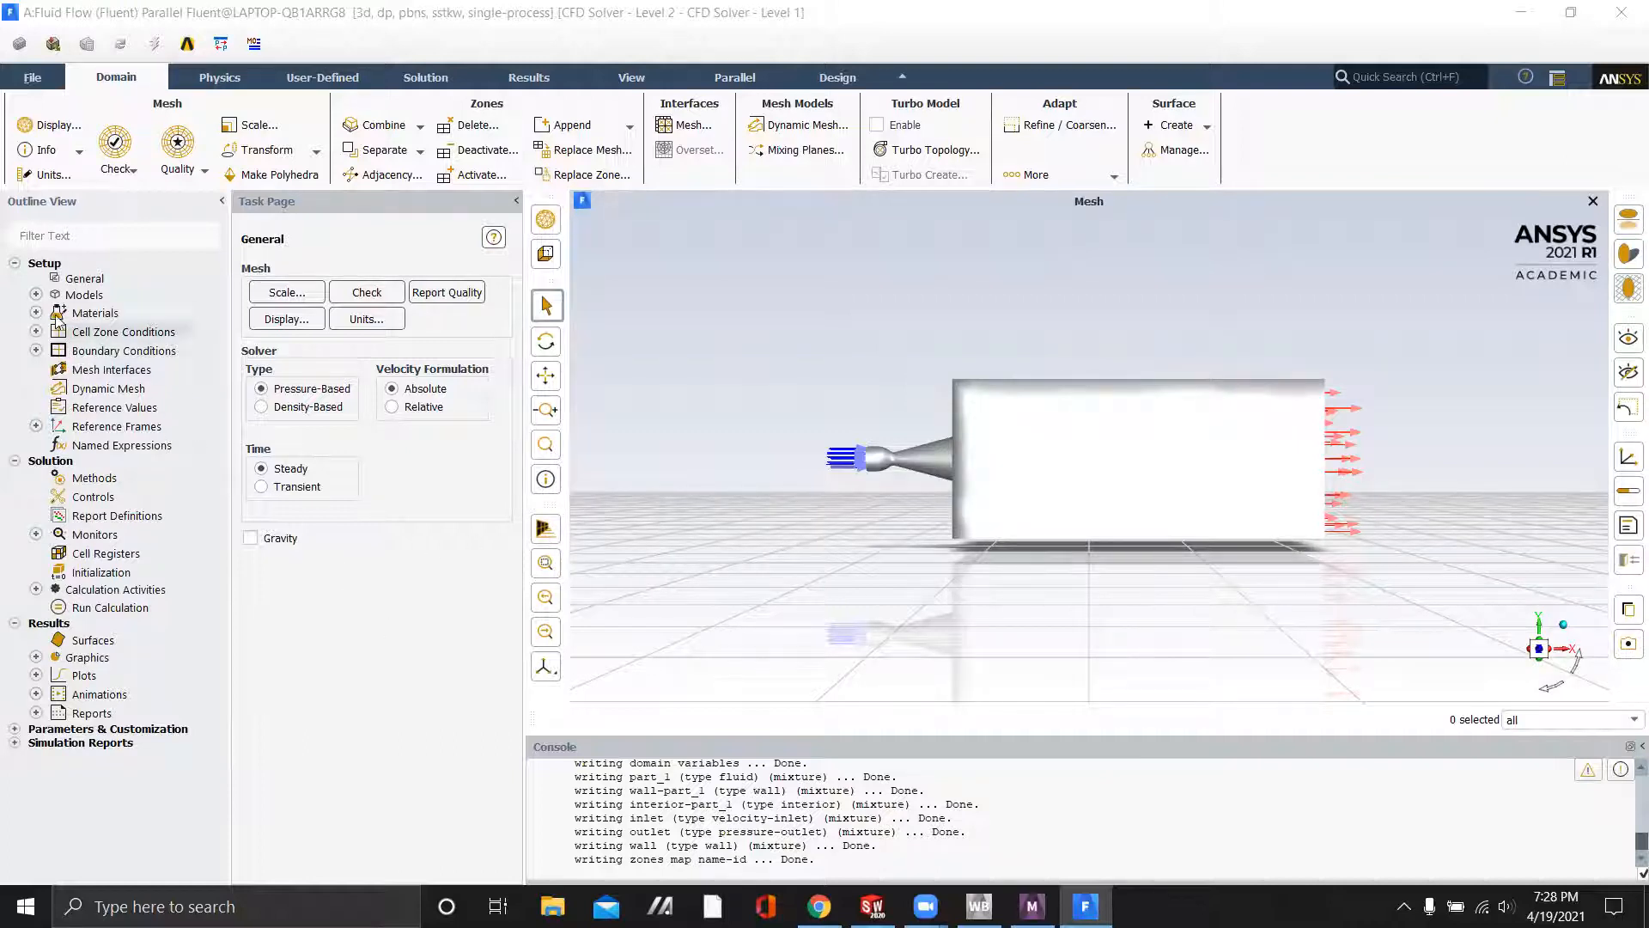
# Enable the Energy equation, set the viscous model to Laminar and show air under Materials
pyautogui.click(84, 294)
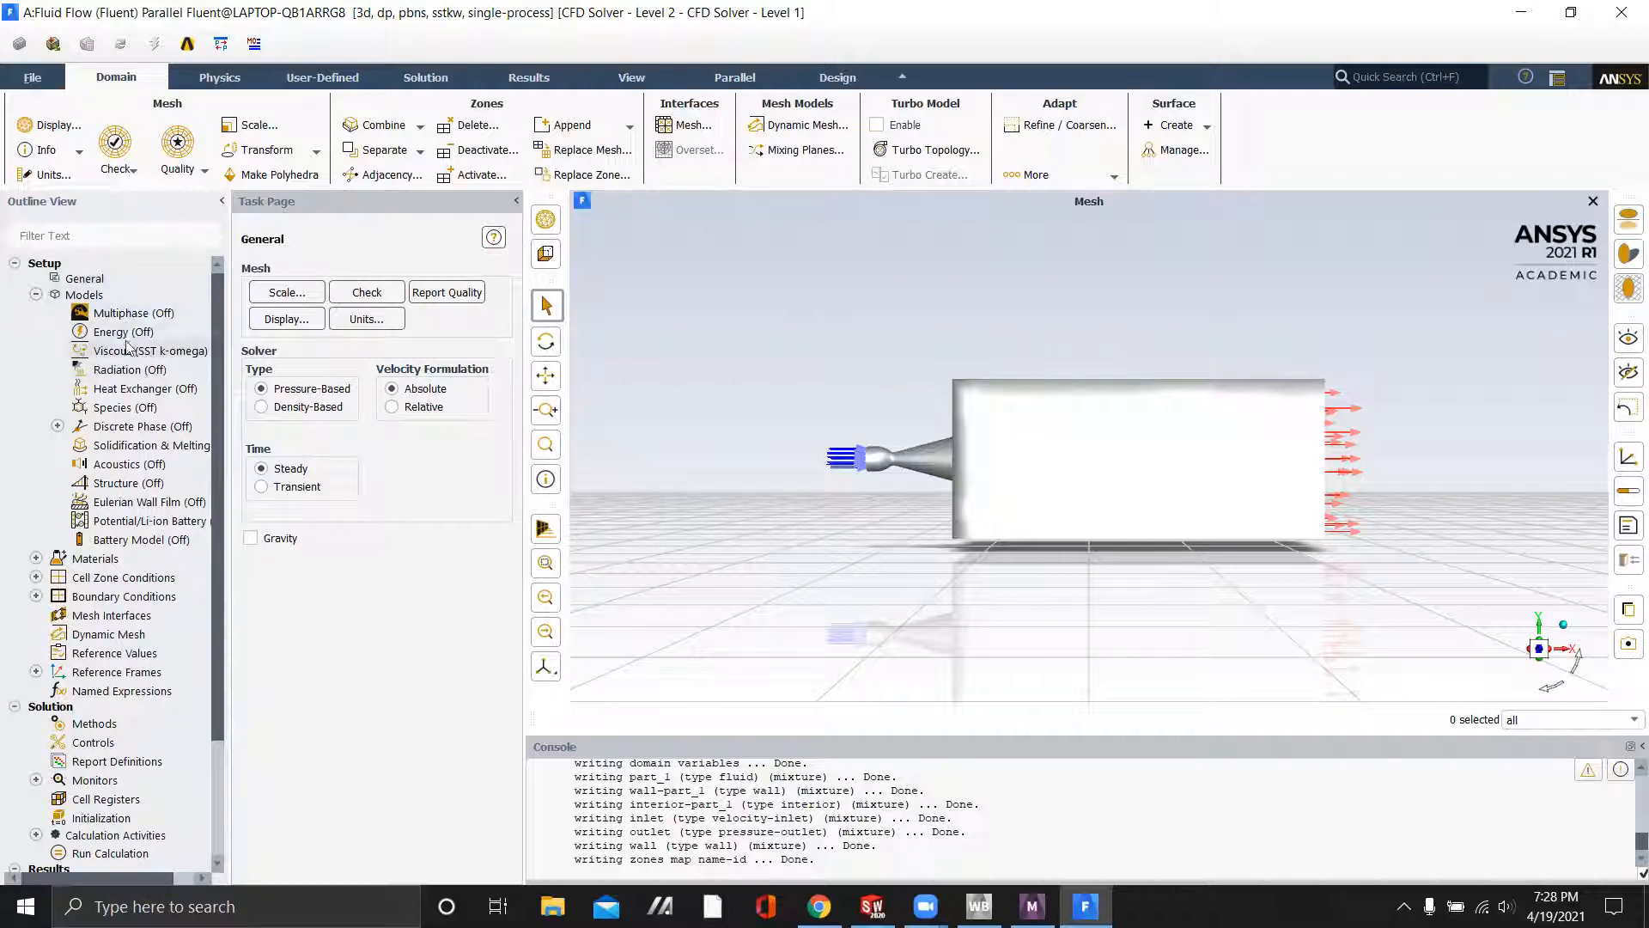
pyautogui.doubleClick(122, 331)
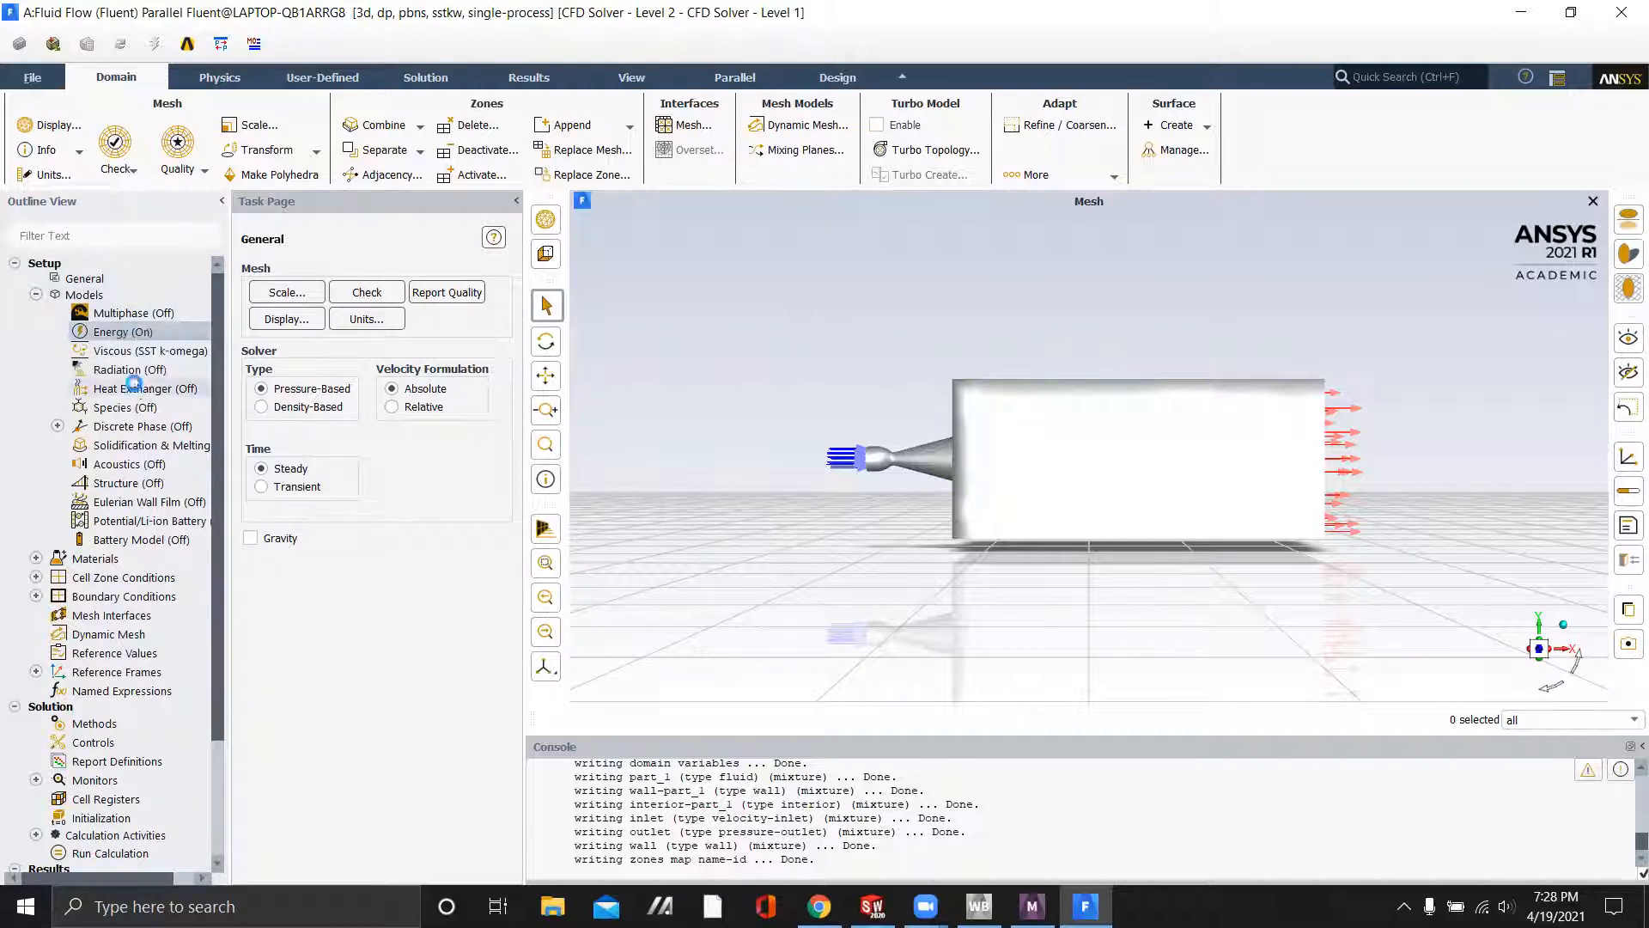
pyautogui.rightClick(148, 351)
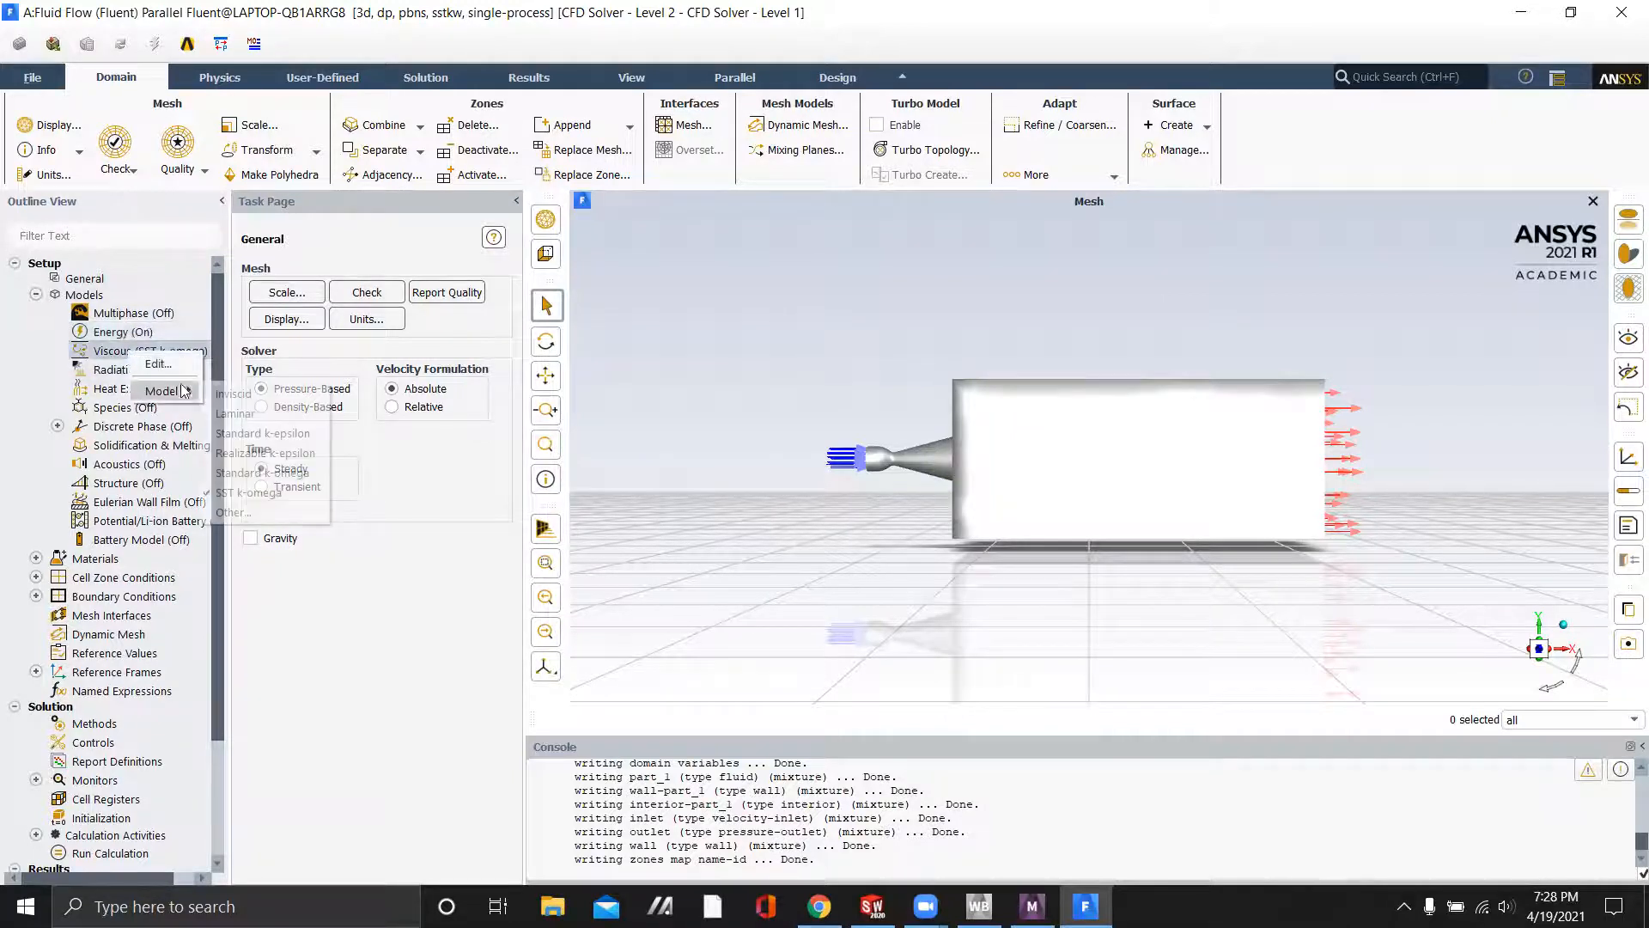
pyautogui.click(34, 294)
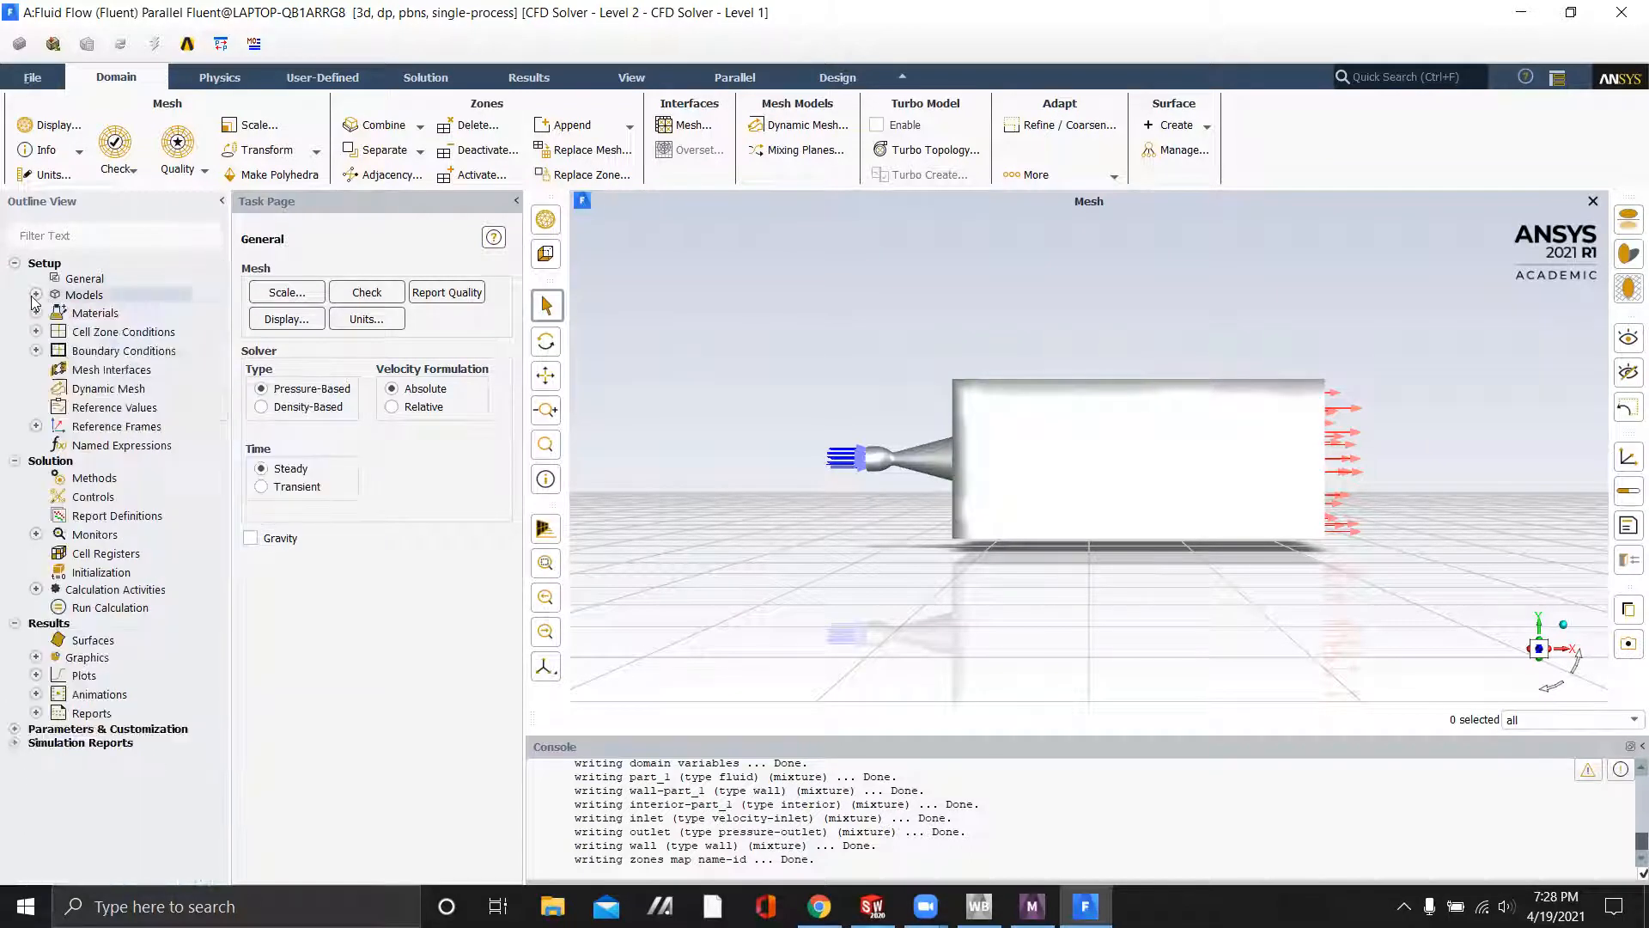
pyautogui.click(36, 312)
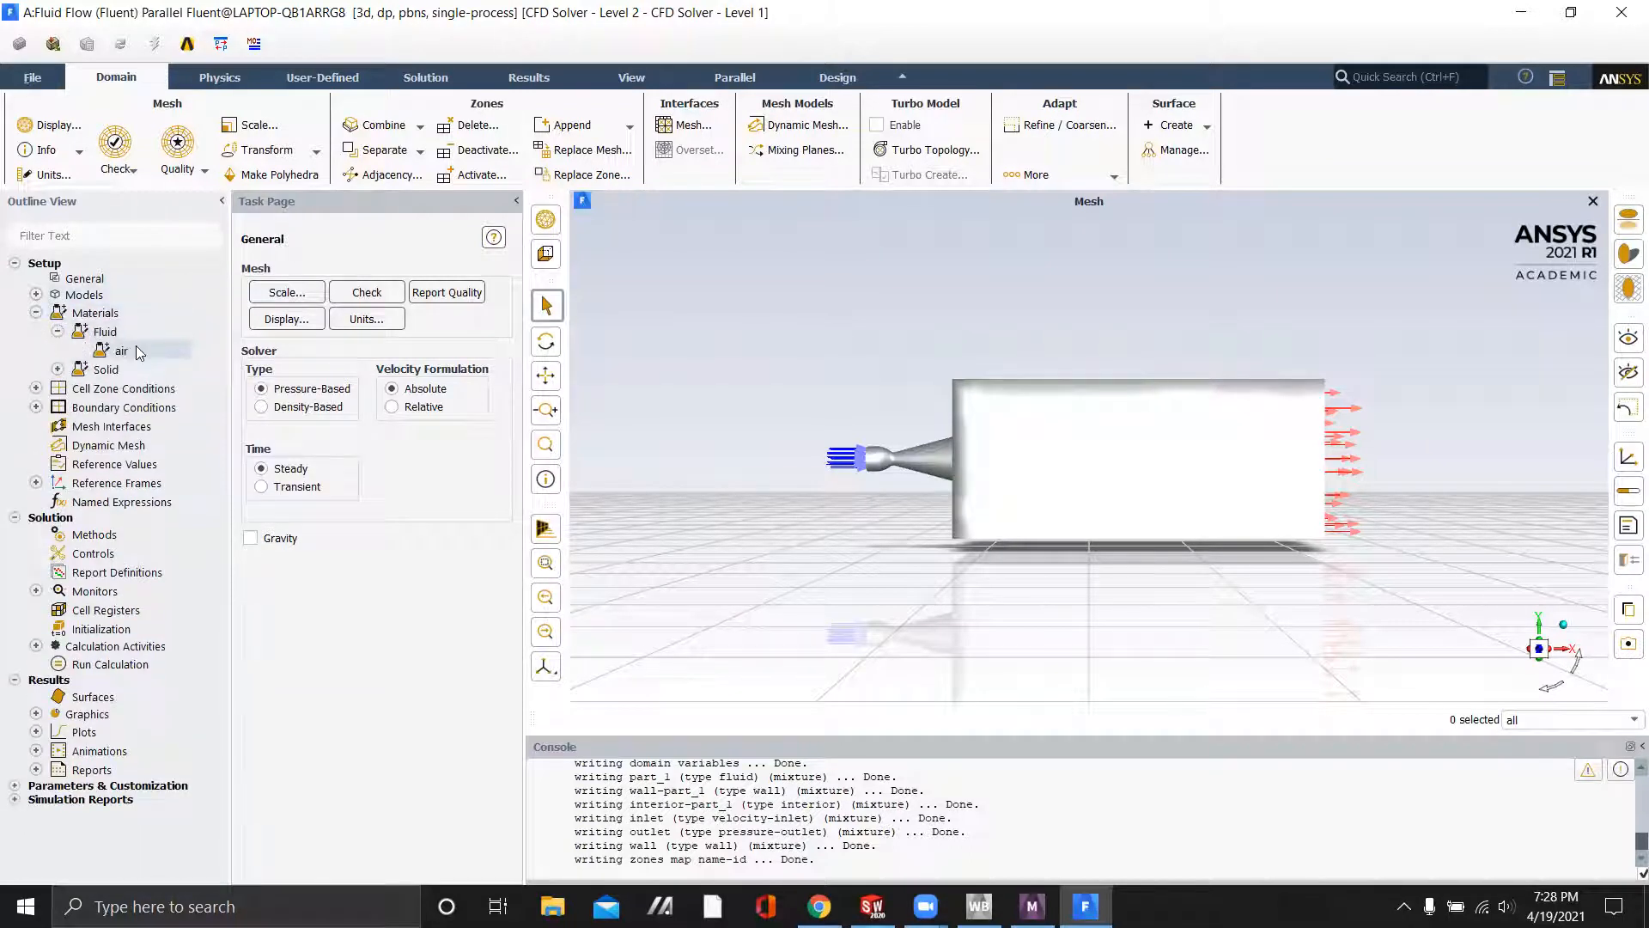
# Rename air to rocketfluid with ideal-gas density, Cp 2494 and molecular weight 20, then save it
pyautogui.doubleClick(120, 351)
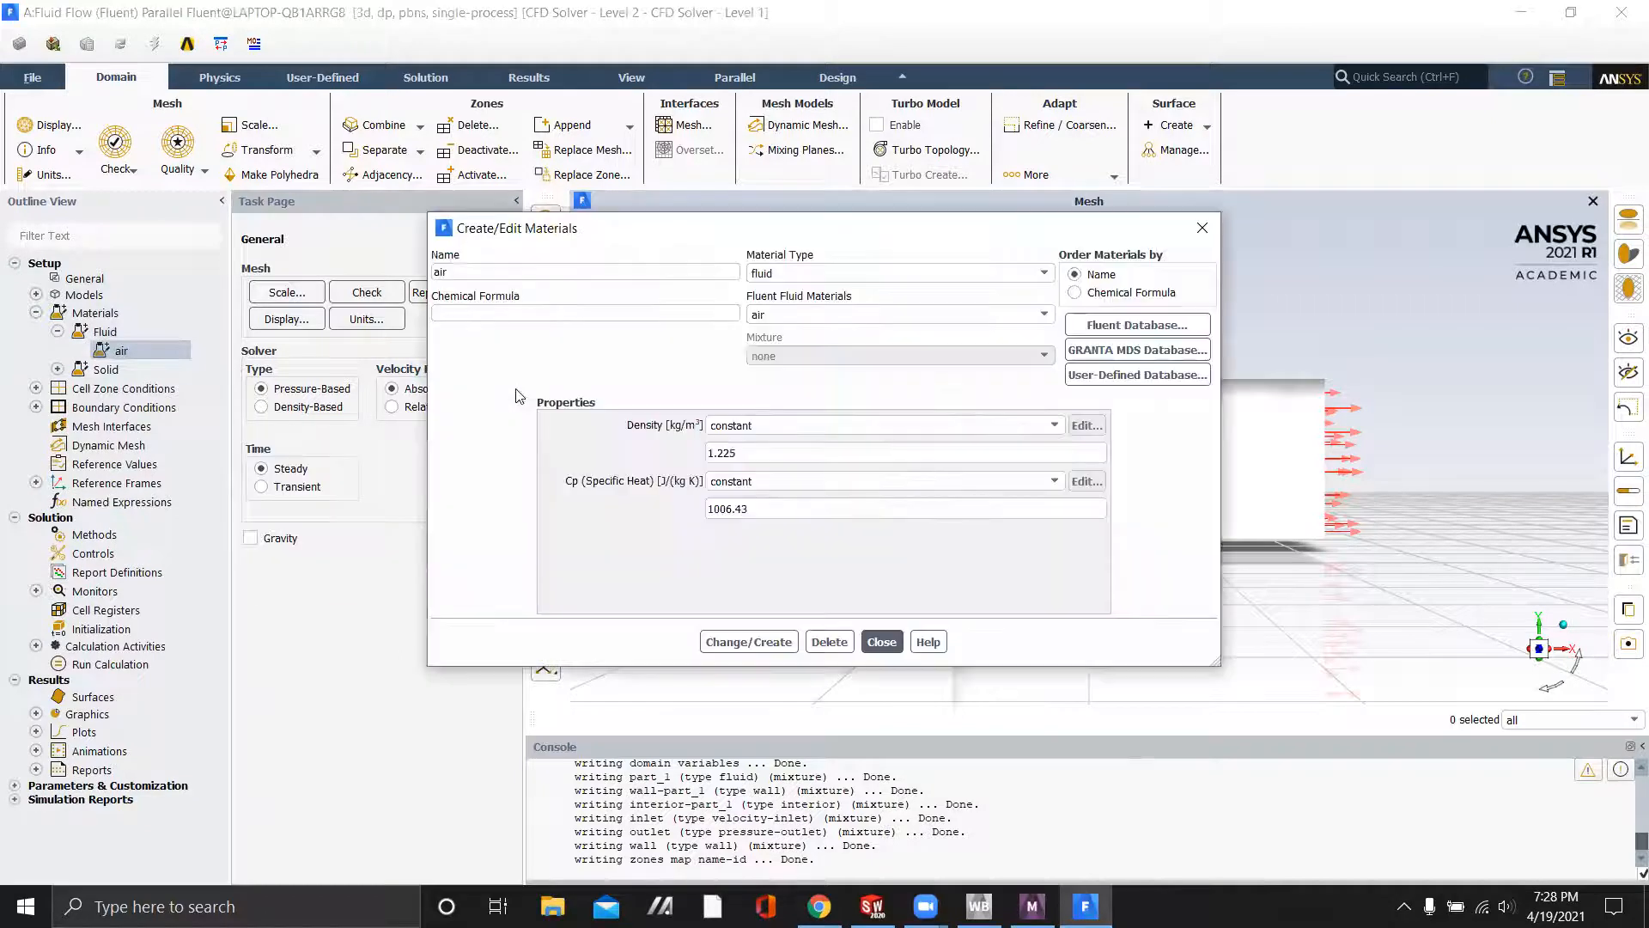
pyautogui.write('rocketfluid')
pyautogui.write('2494')
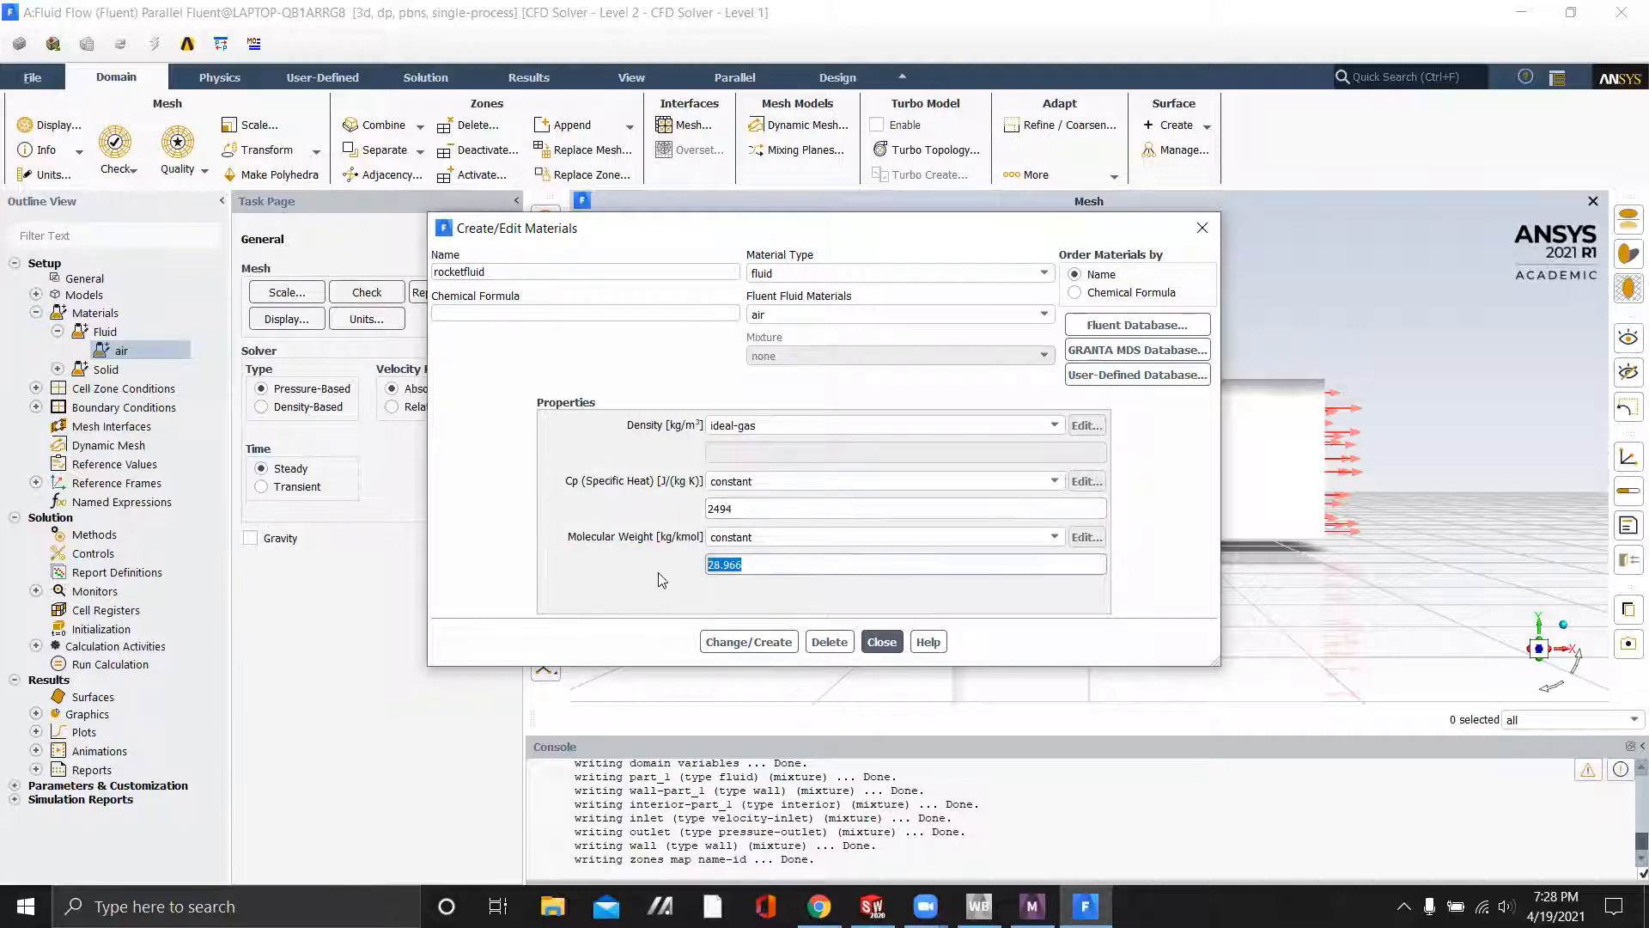
pyautogui.write('20')
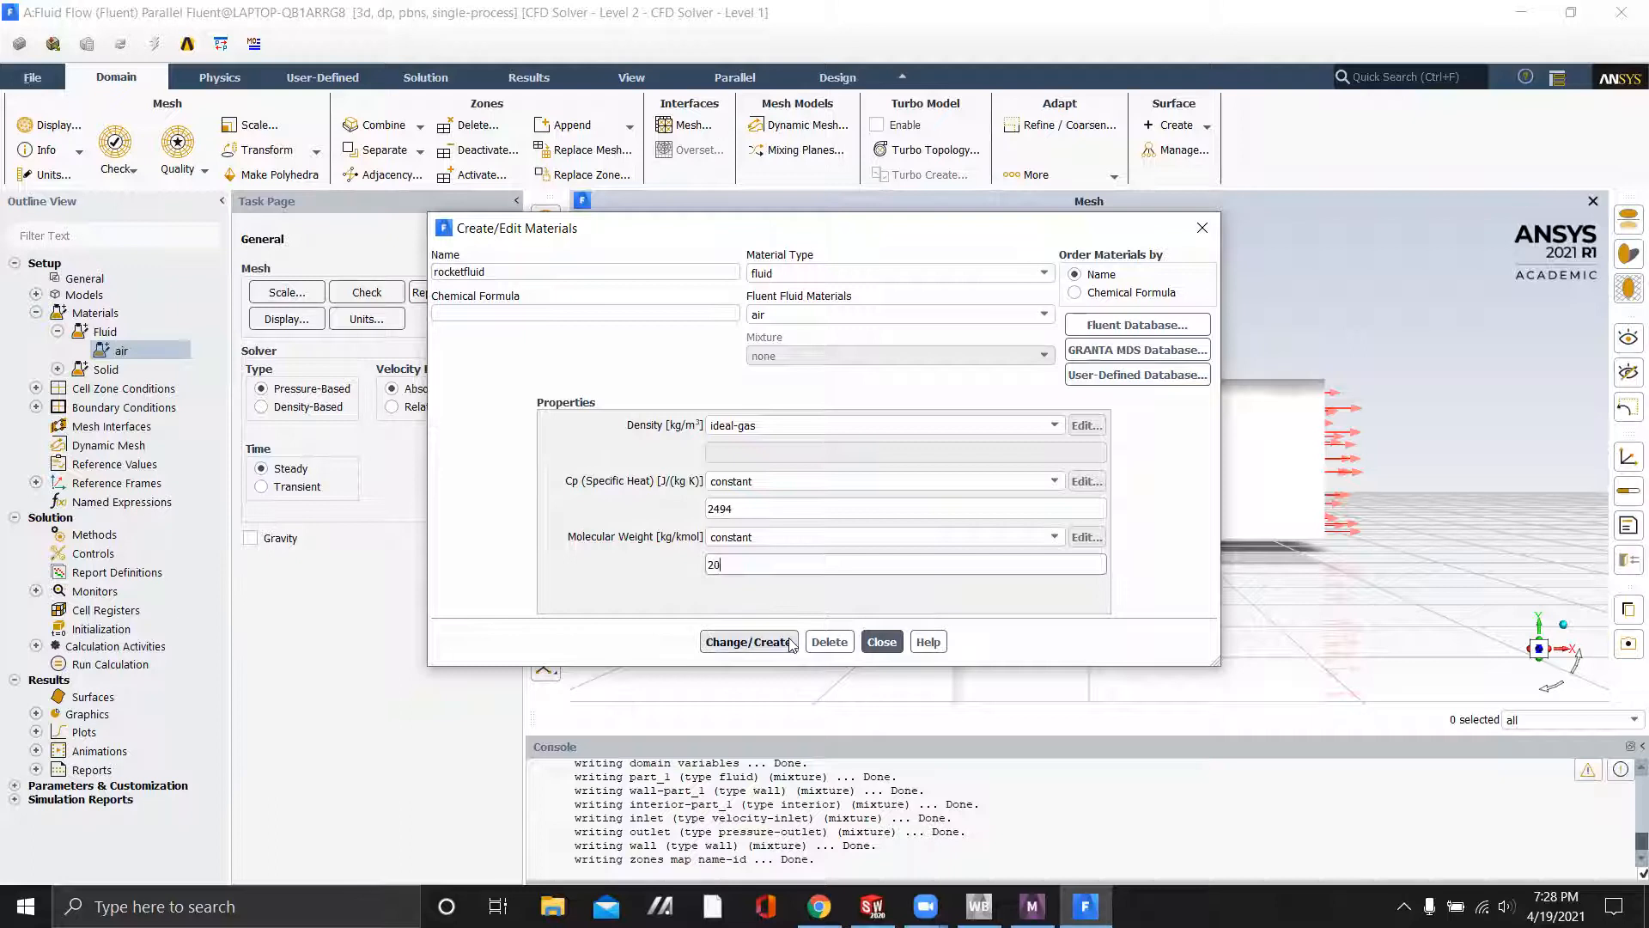
pyautogui.click(748, 641)
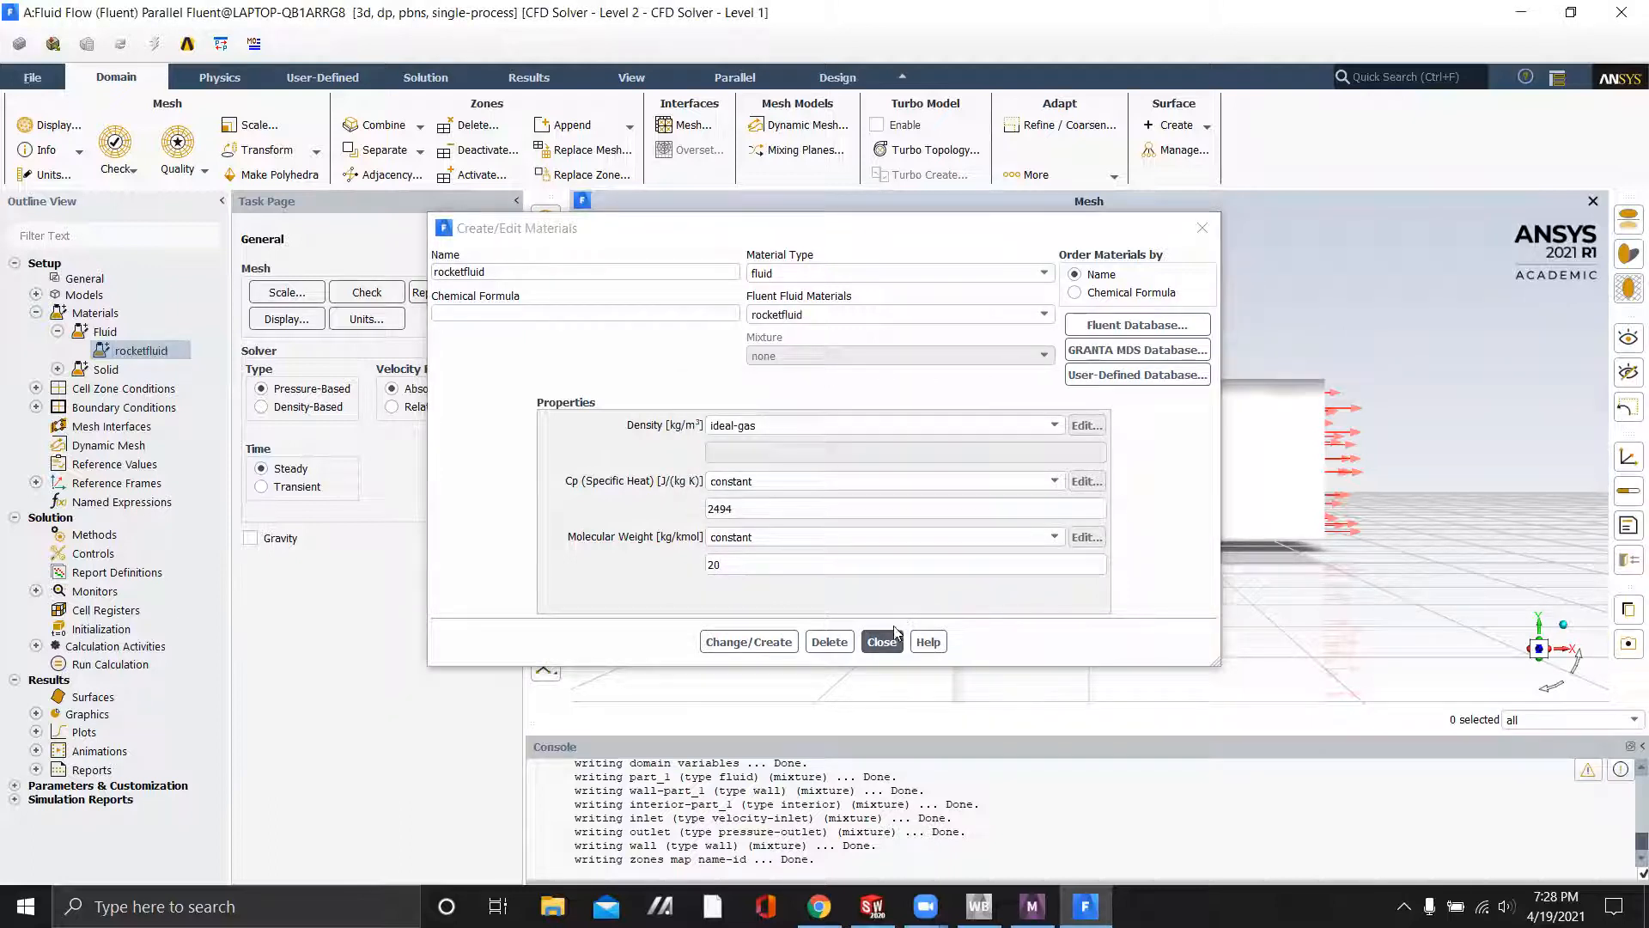
pyautogui.click(882, 641)
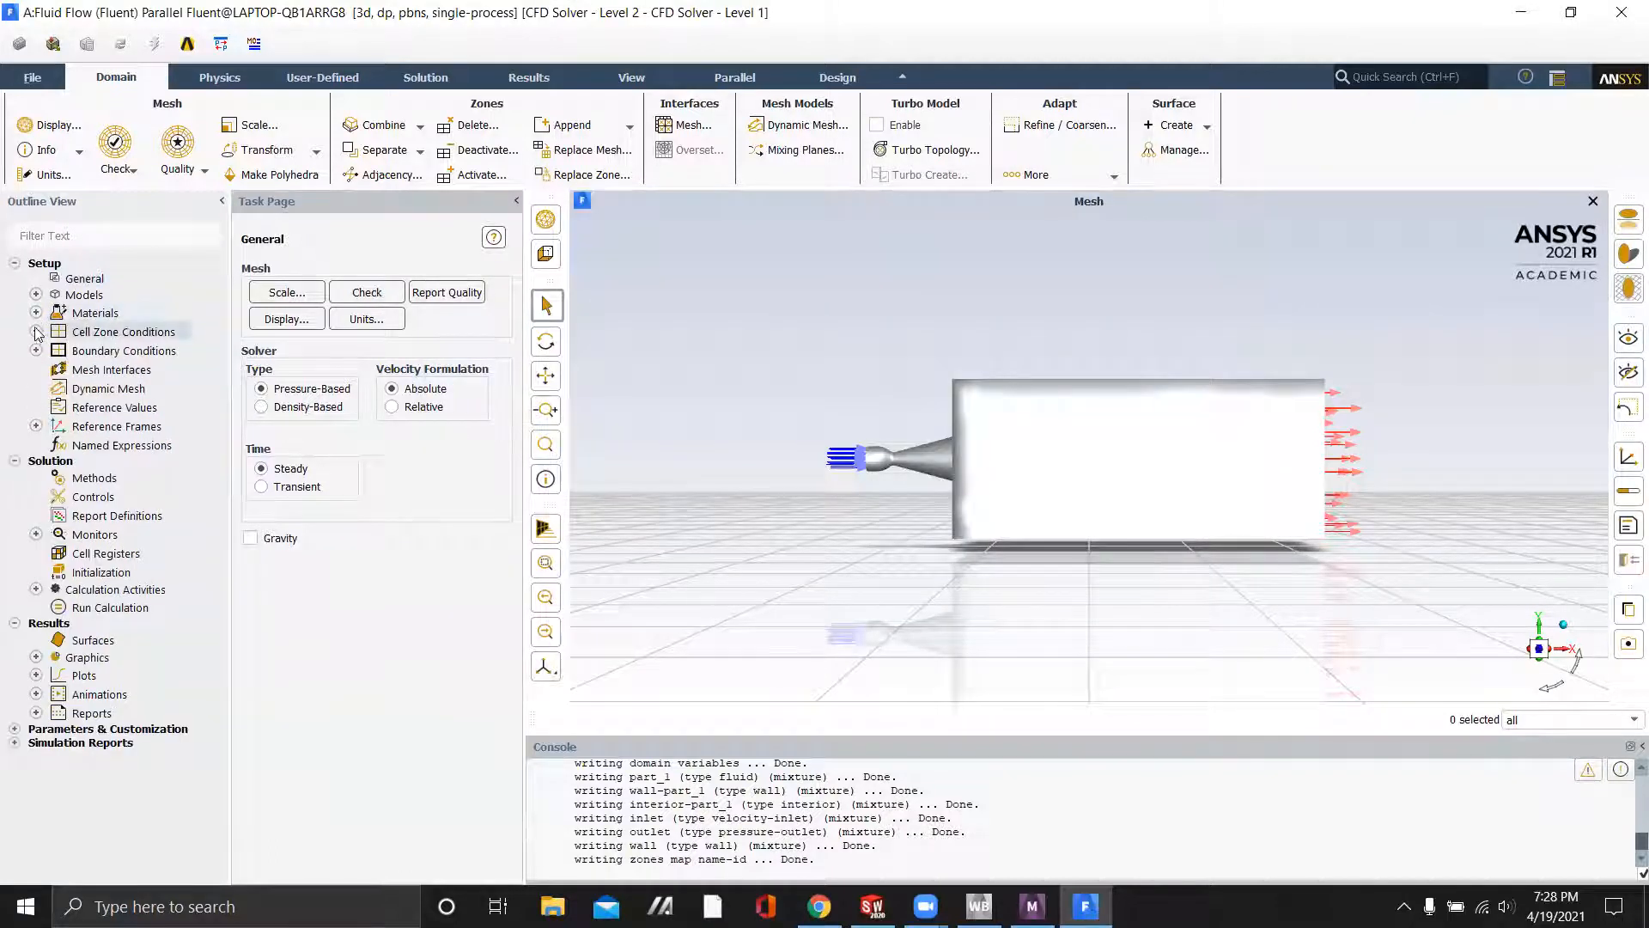
# Change the inlet to a pressure inlet with 9.8e6 Pa gauge total and initial pressures
pyautogui.click(36, 351)
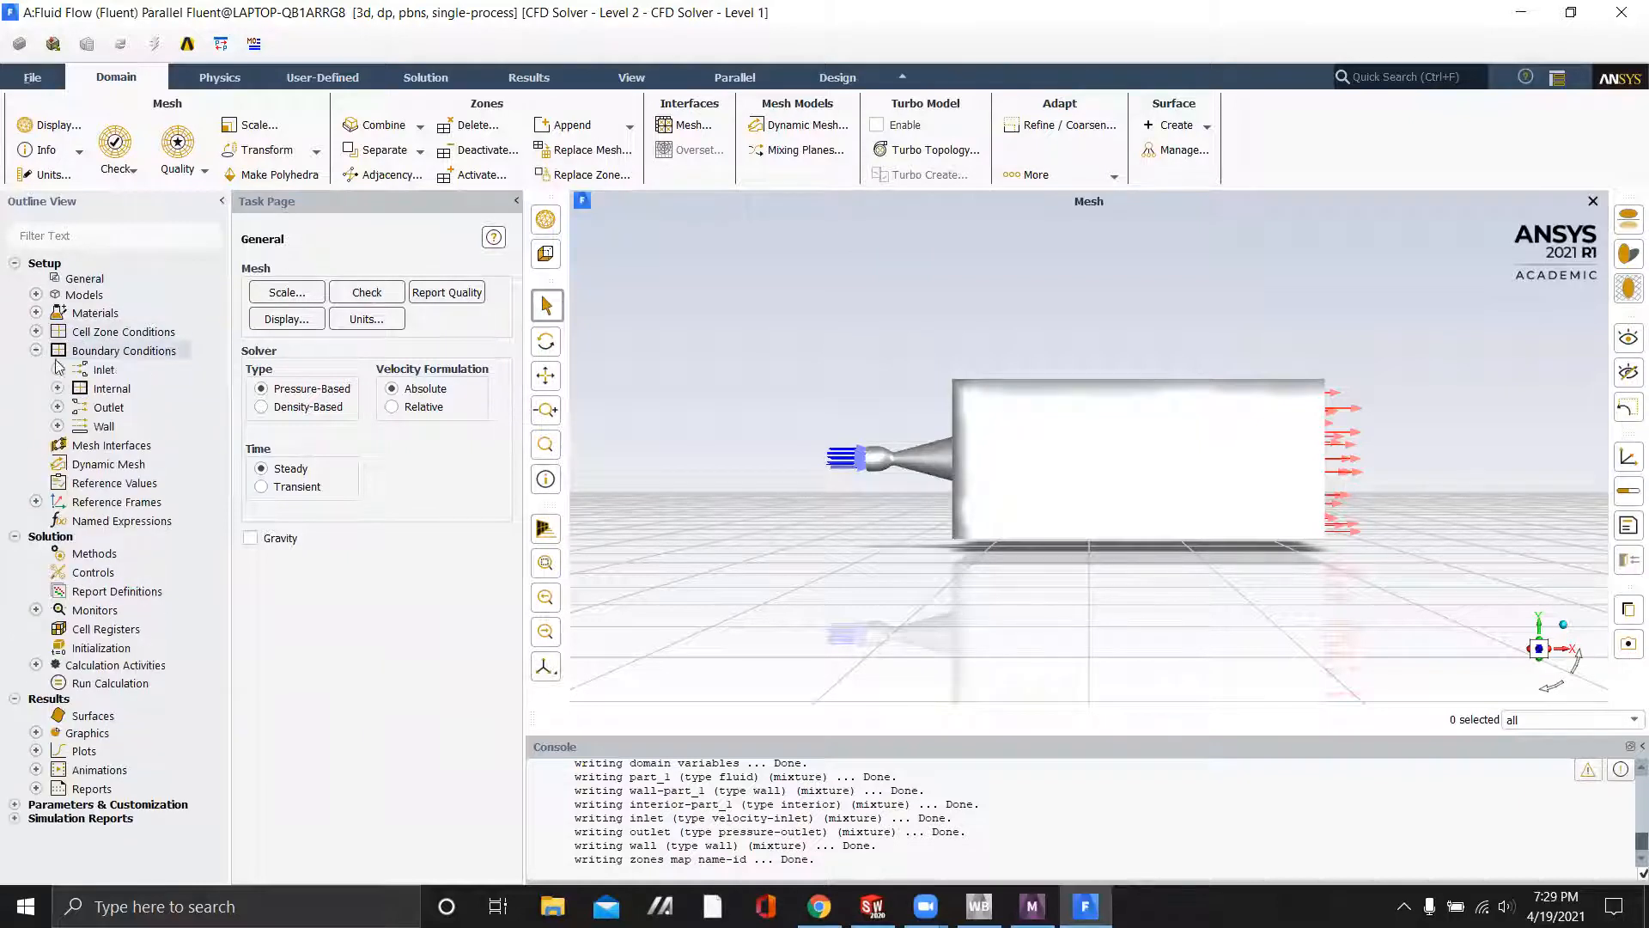
pyautogui.rightClick(103, 369)
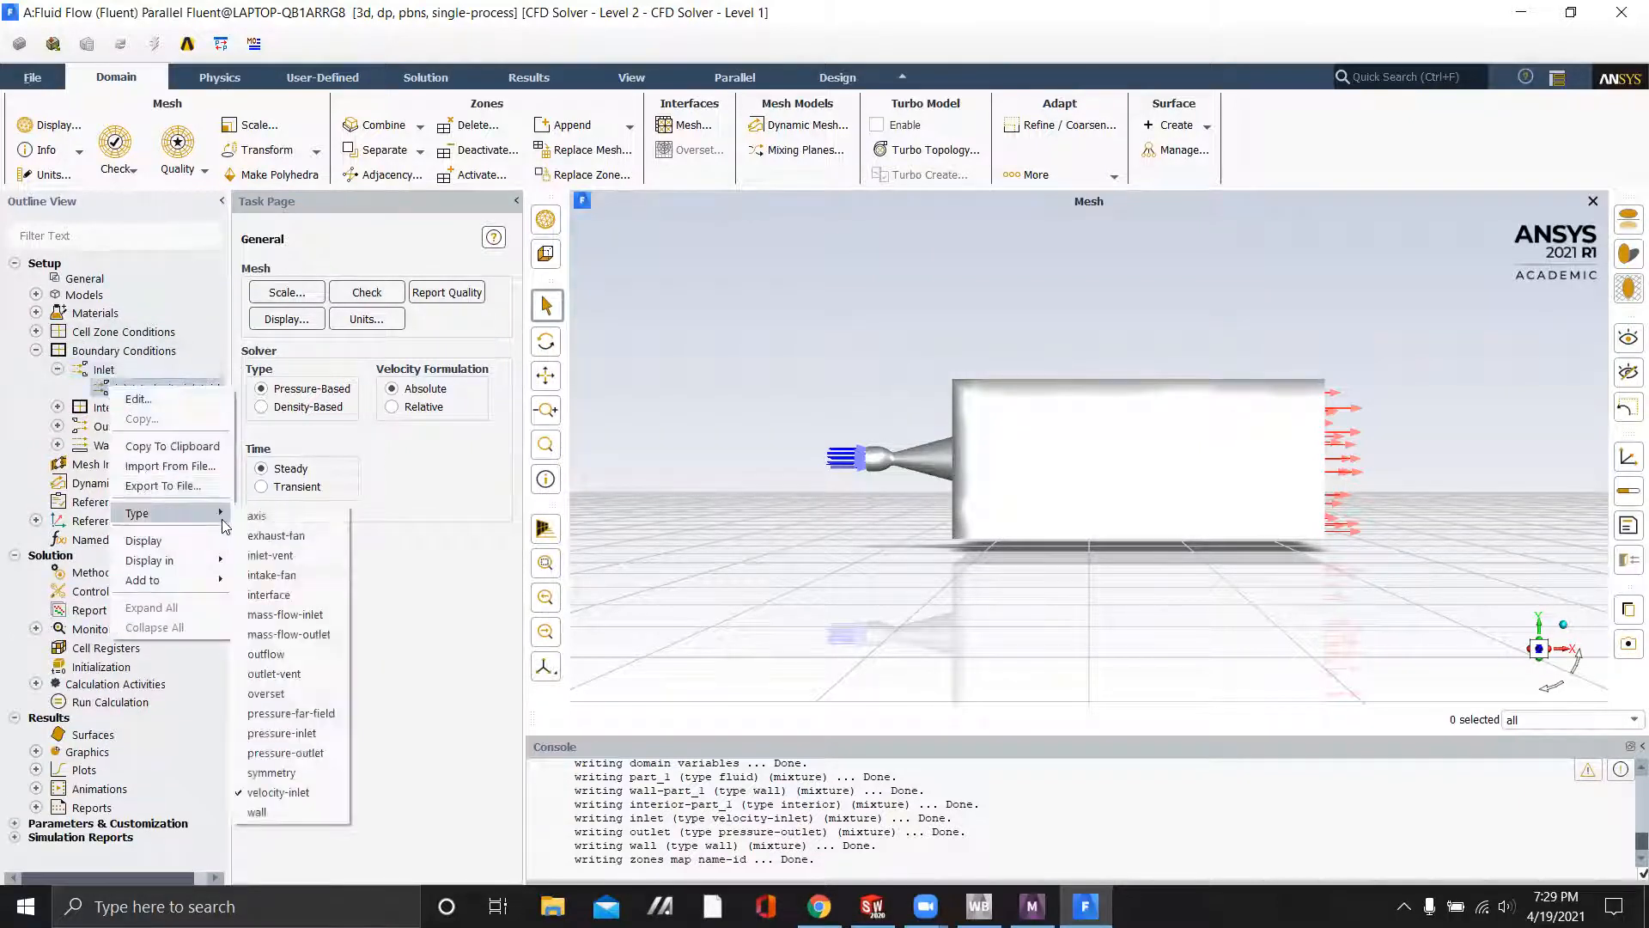
pyautogui.click(278, 792)
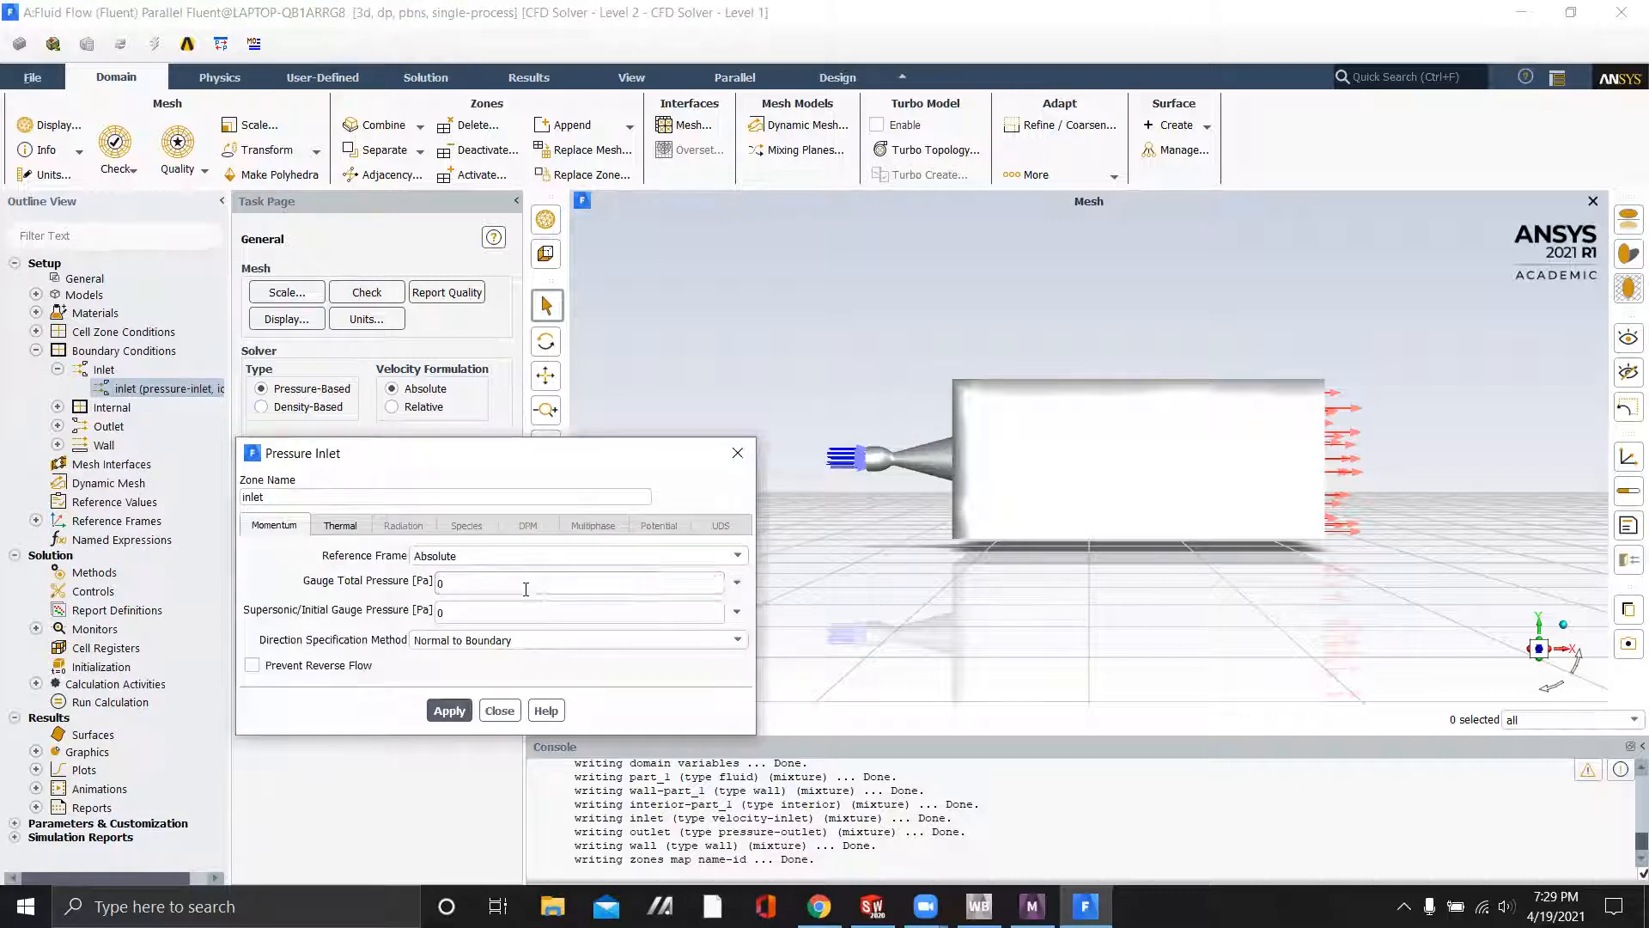
pyautogui.write('9.8e6')
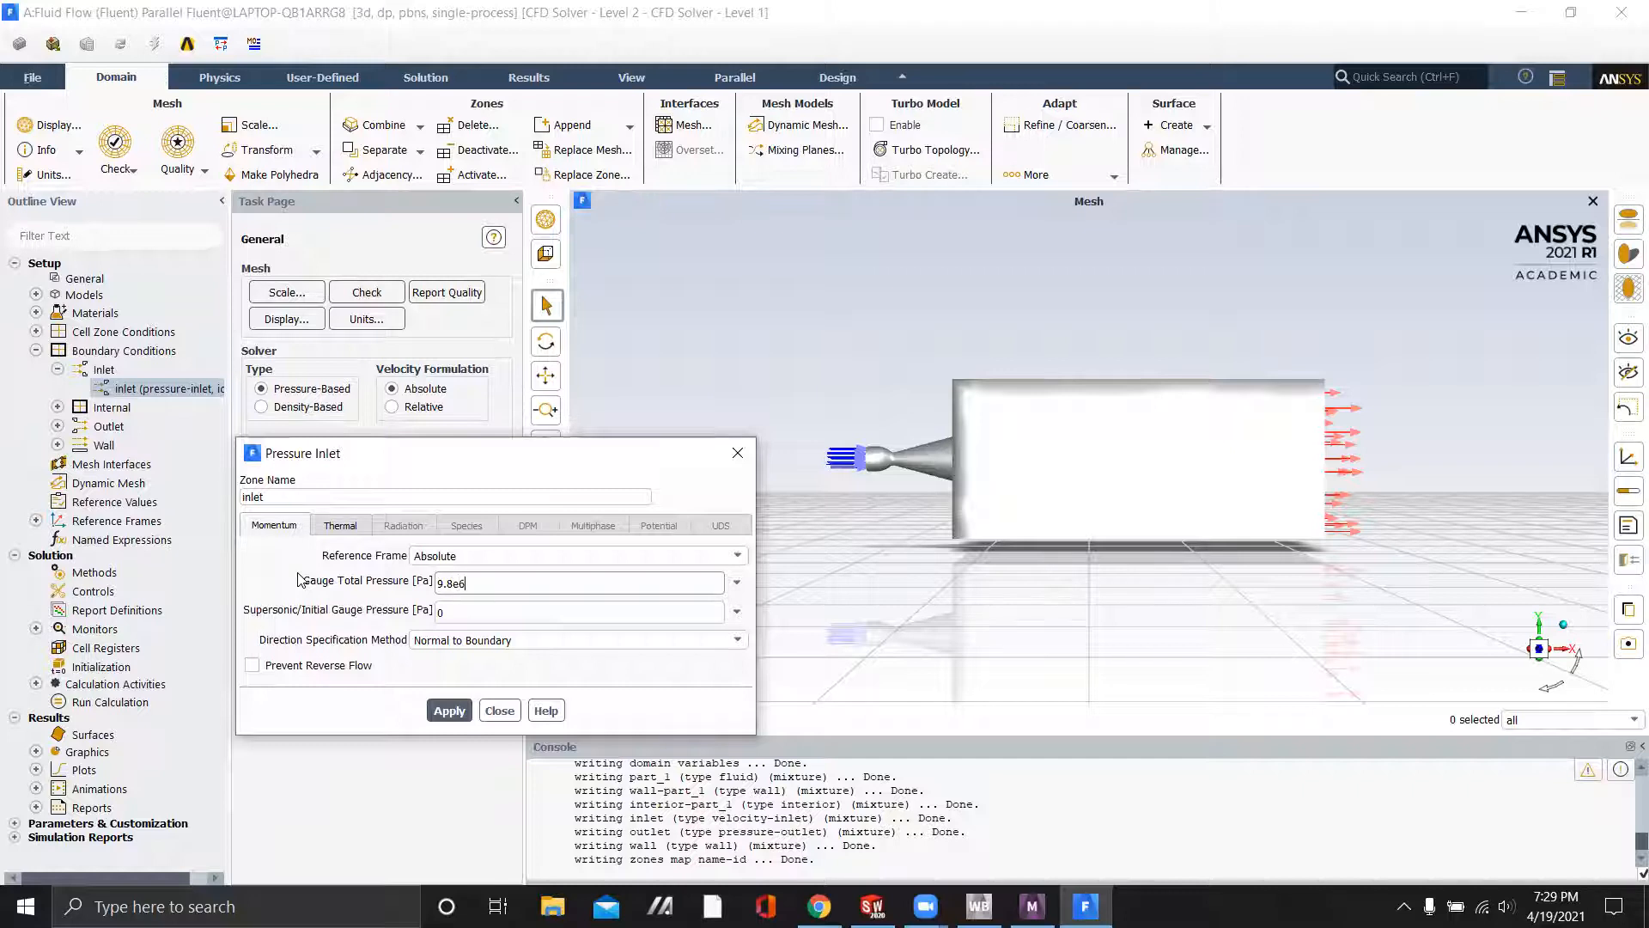
pyautogui.write('9.8')
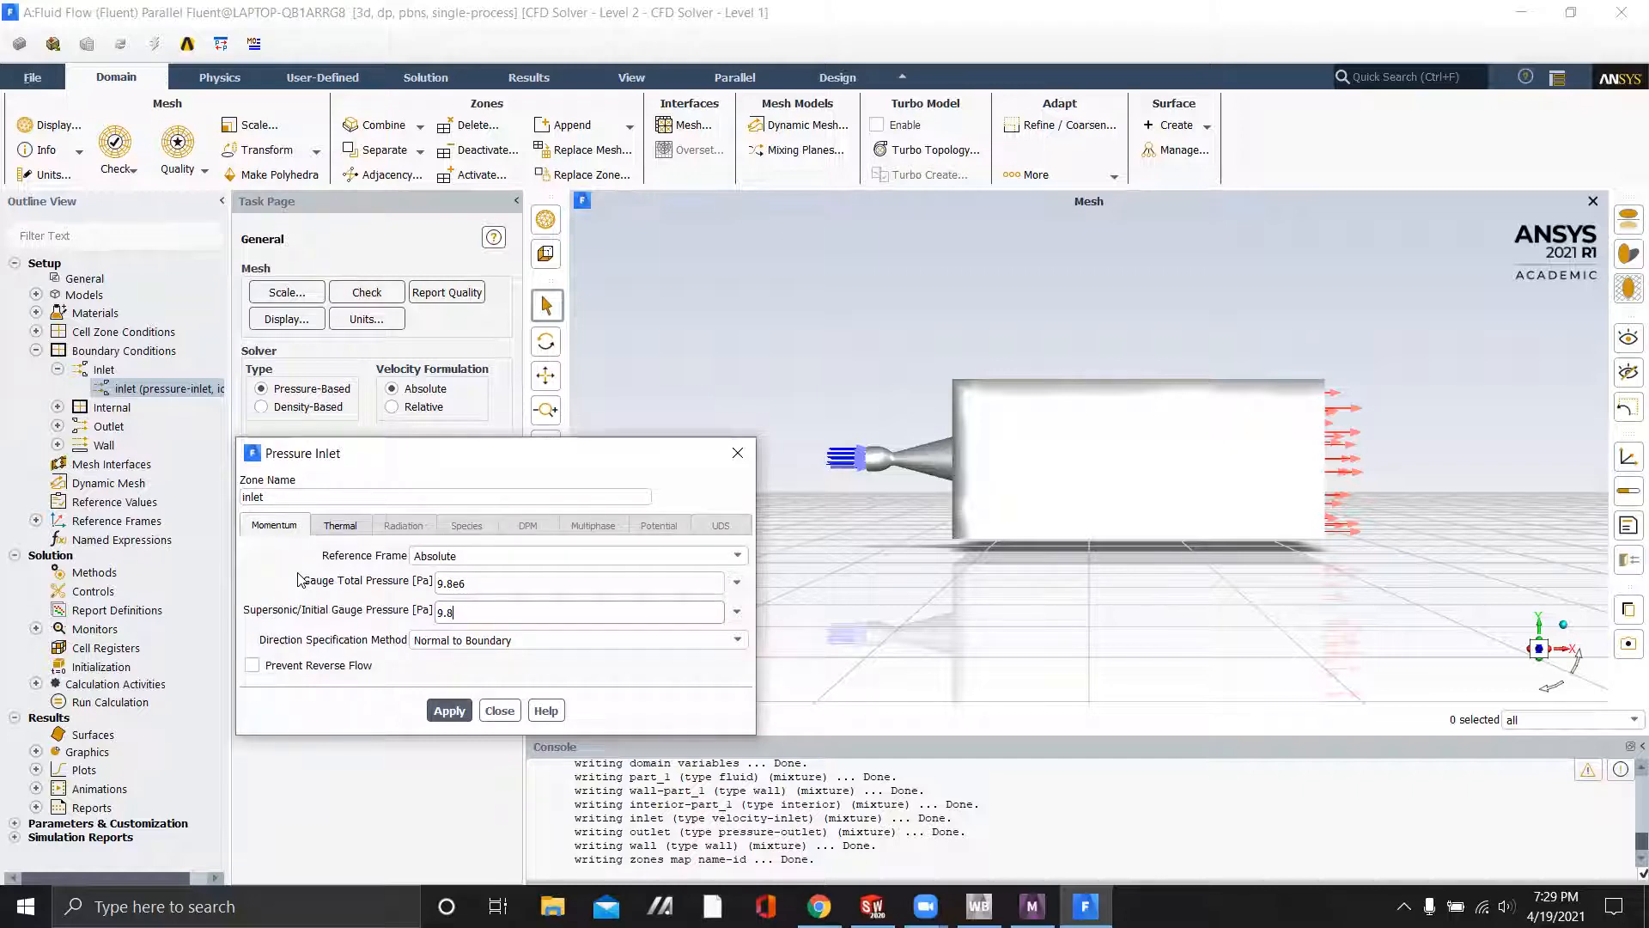
# Set the inlet total temperature to 3710 K and apply the conditions
pyautogui.click(341, 526)
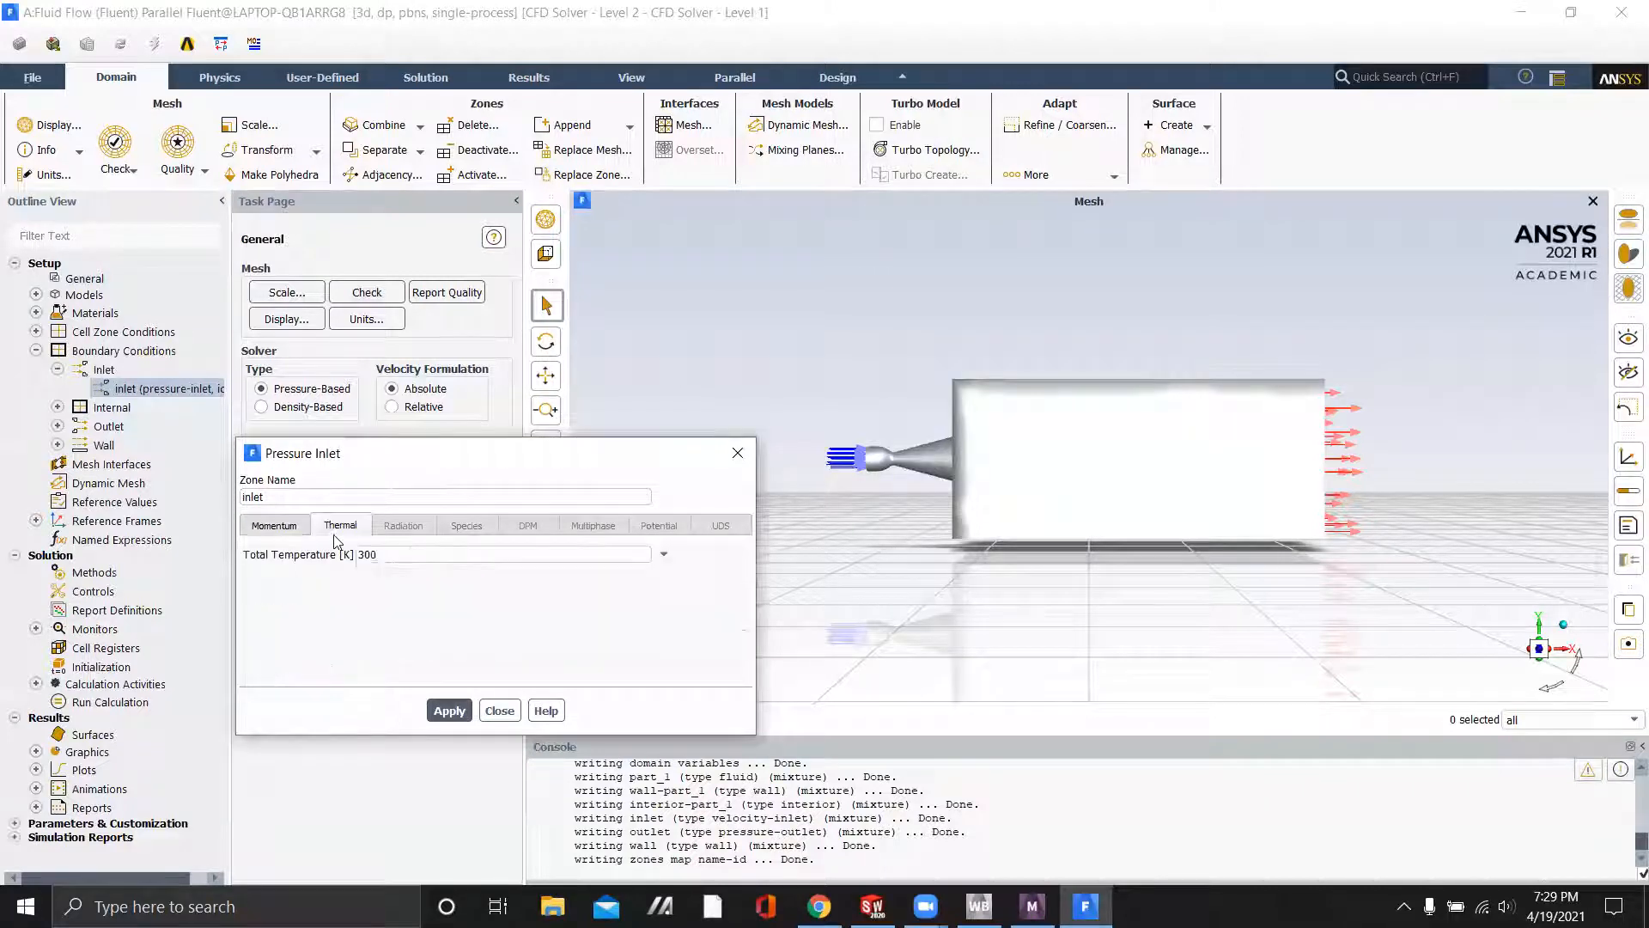
pyautogui.write('3710')
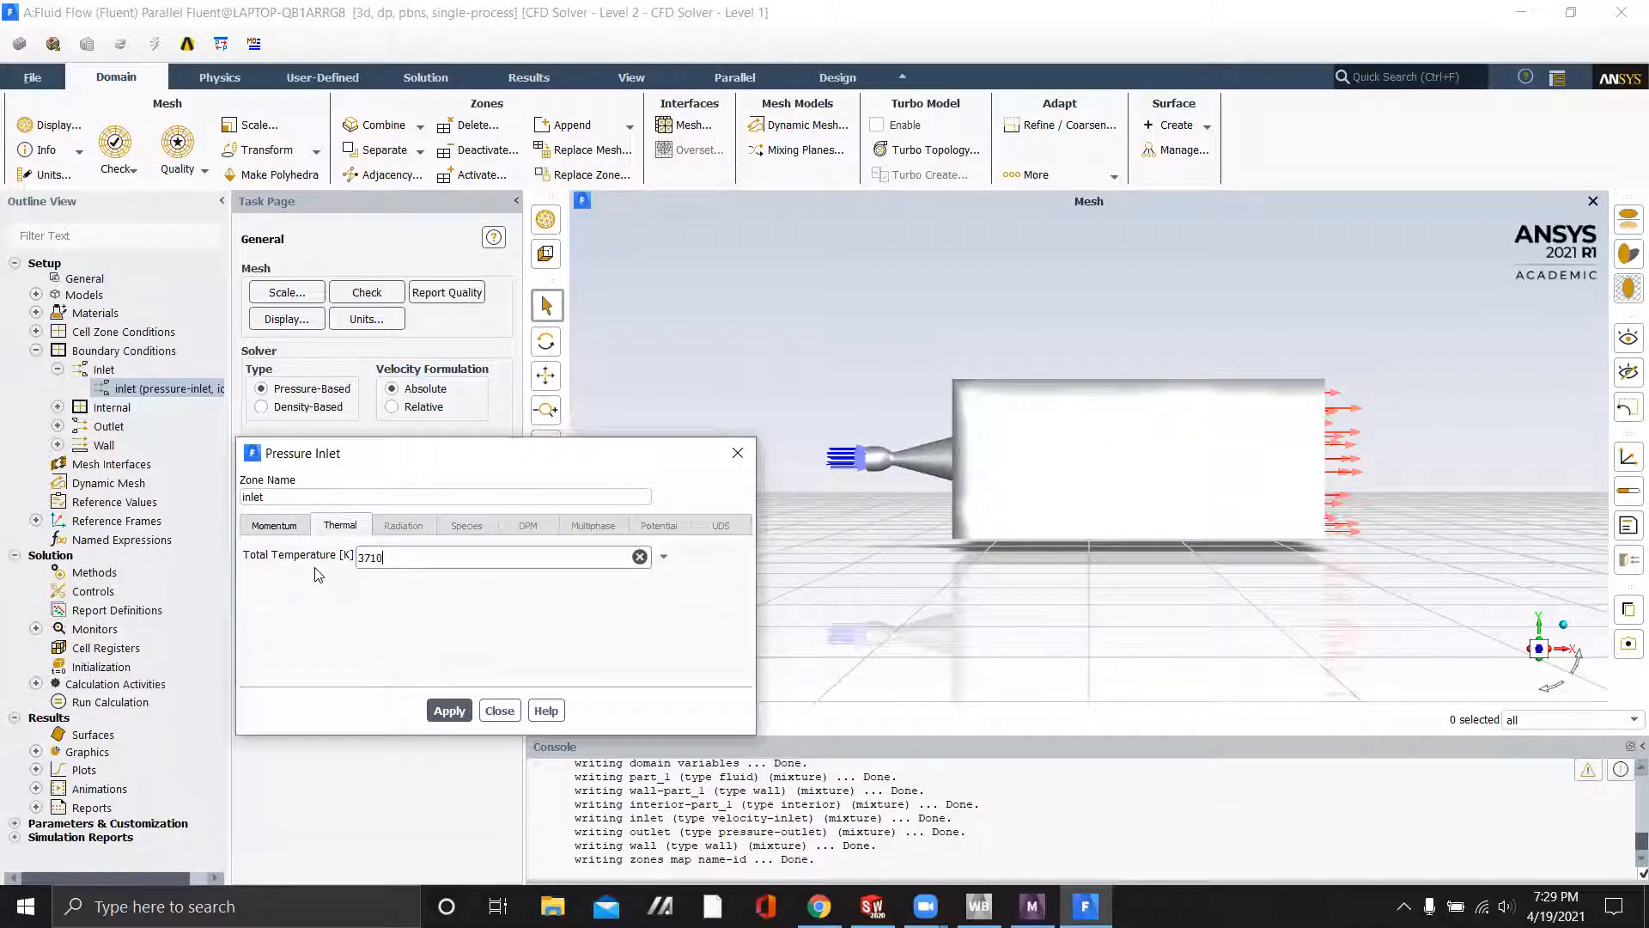
pyautogui.click(274, 526)
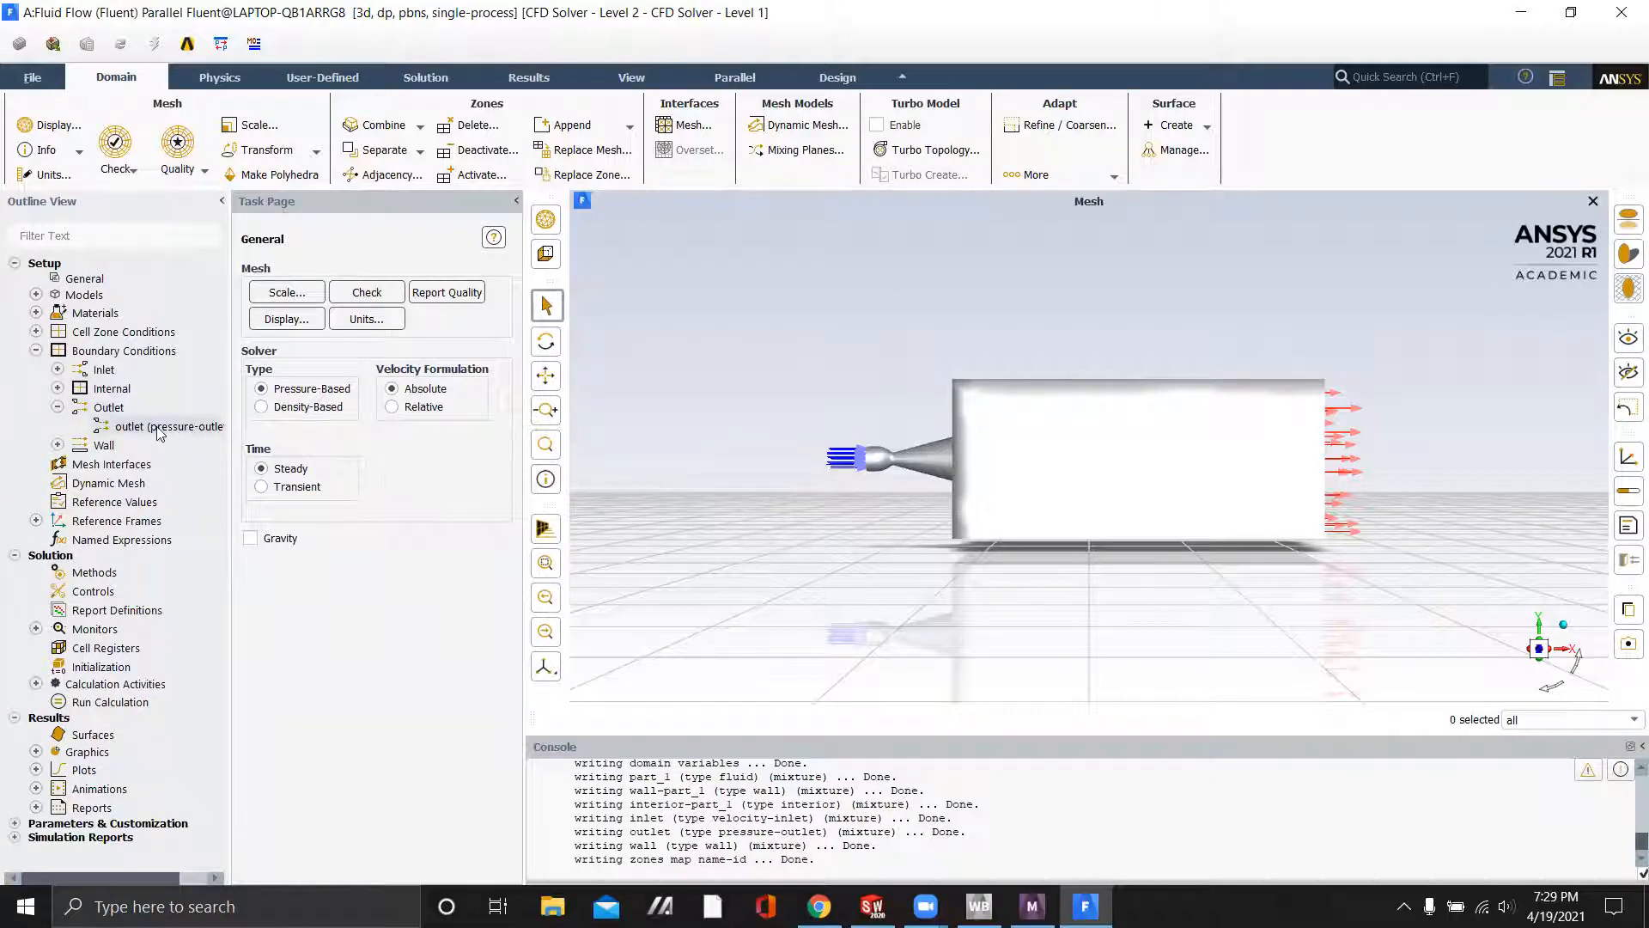
# Give the outlet boundary a gauge pressure of 101325 Pa
pyautogui.rightClick(163, 426)
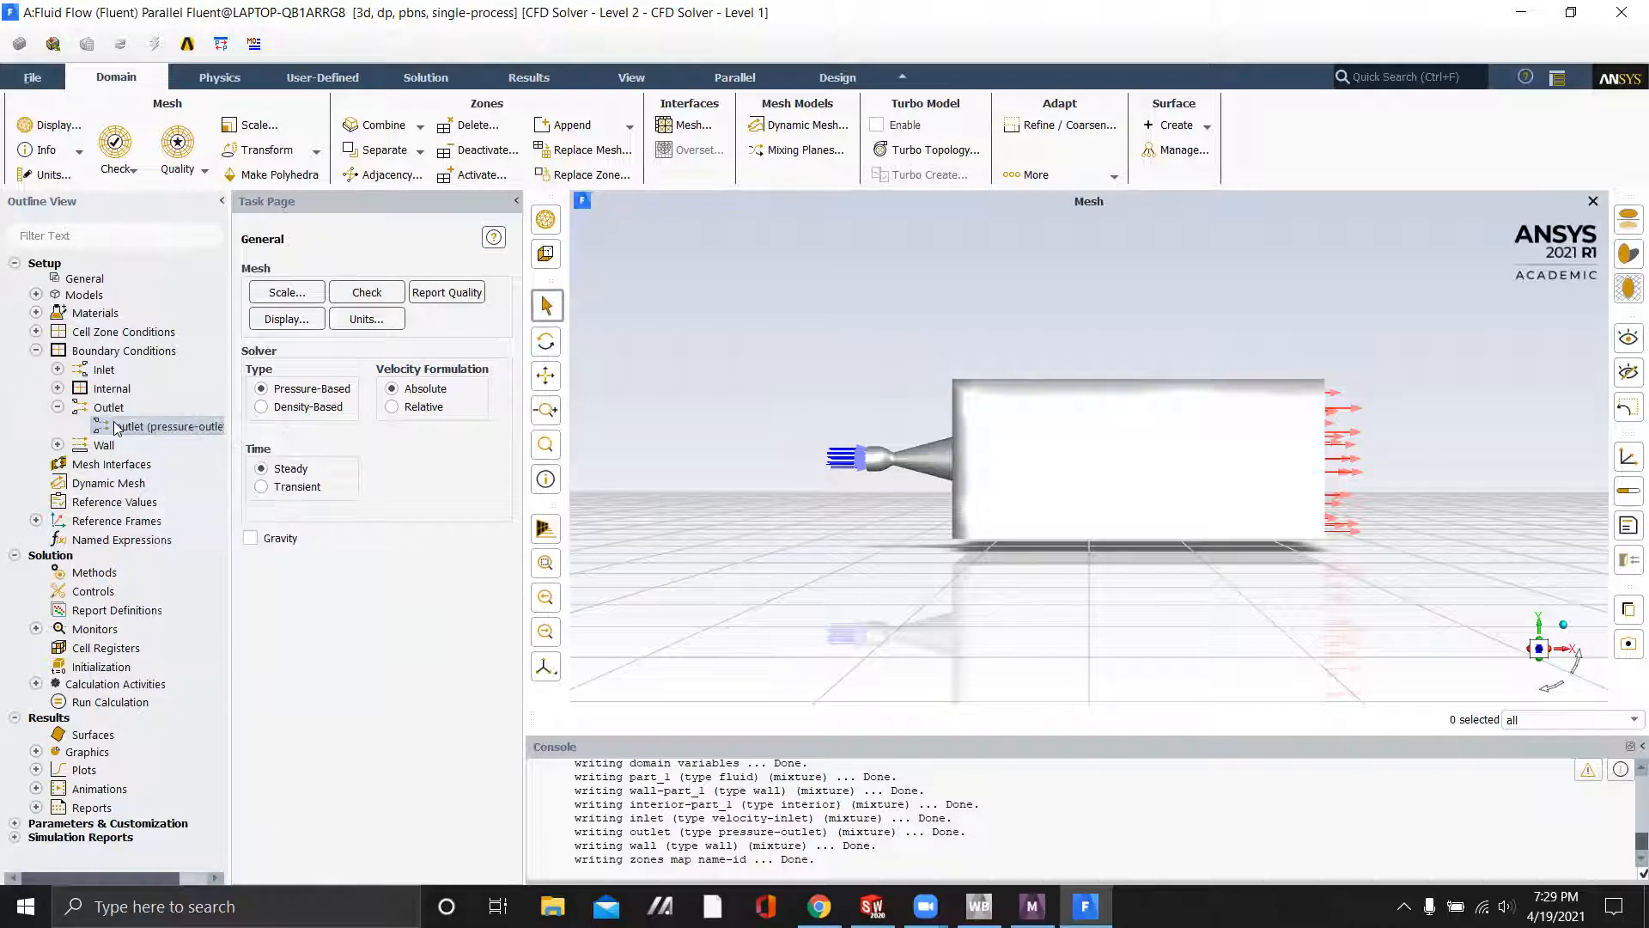
pyautogui.doubleClick(165, 426)
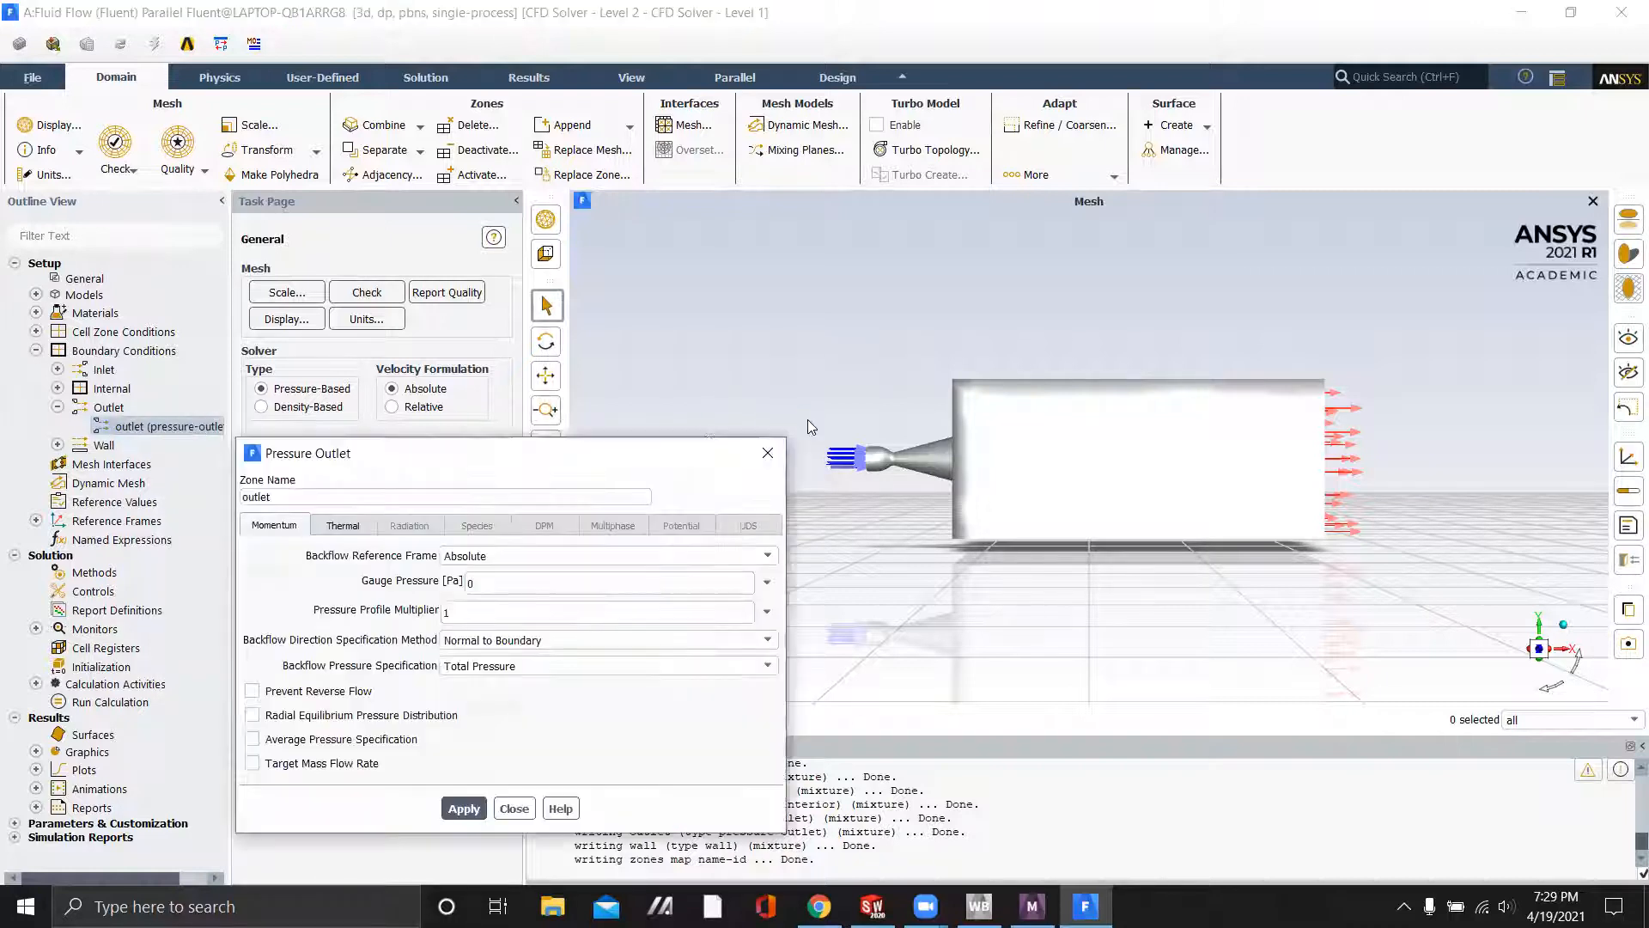
pyautogui.click(604, 581)
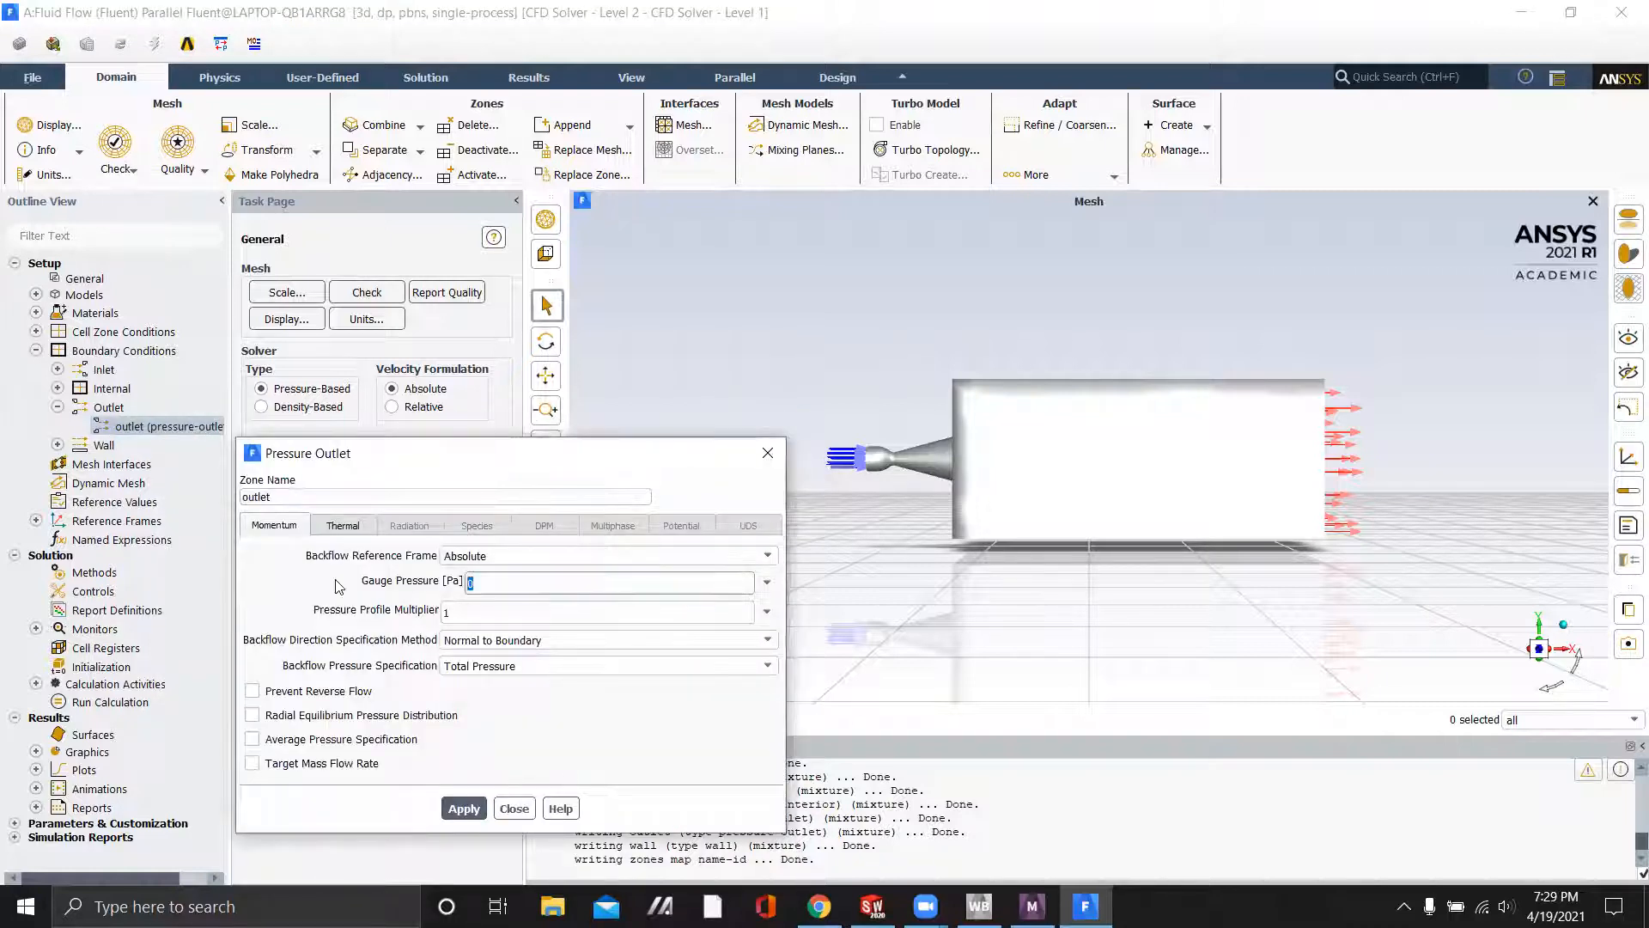
pyautogui.write('101325')
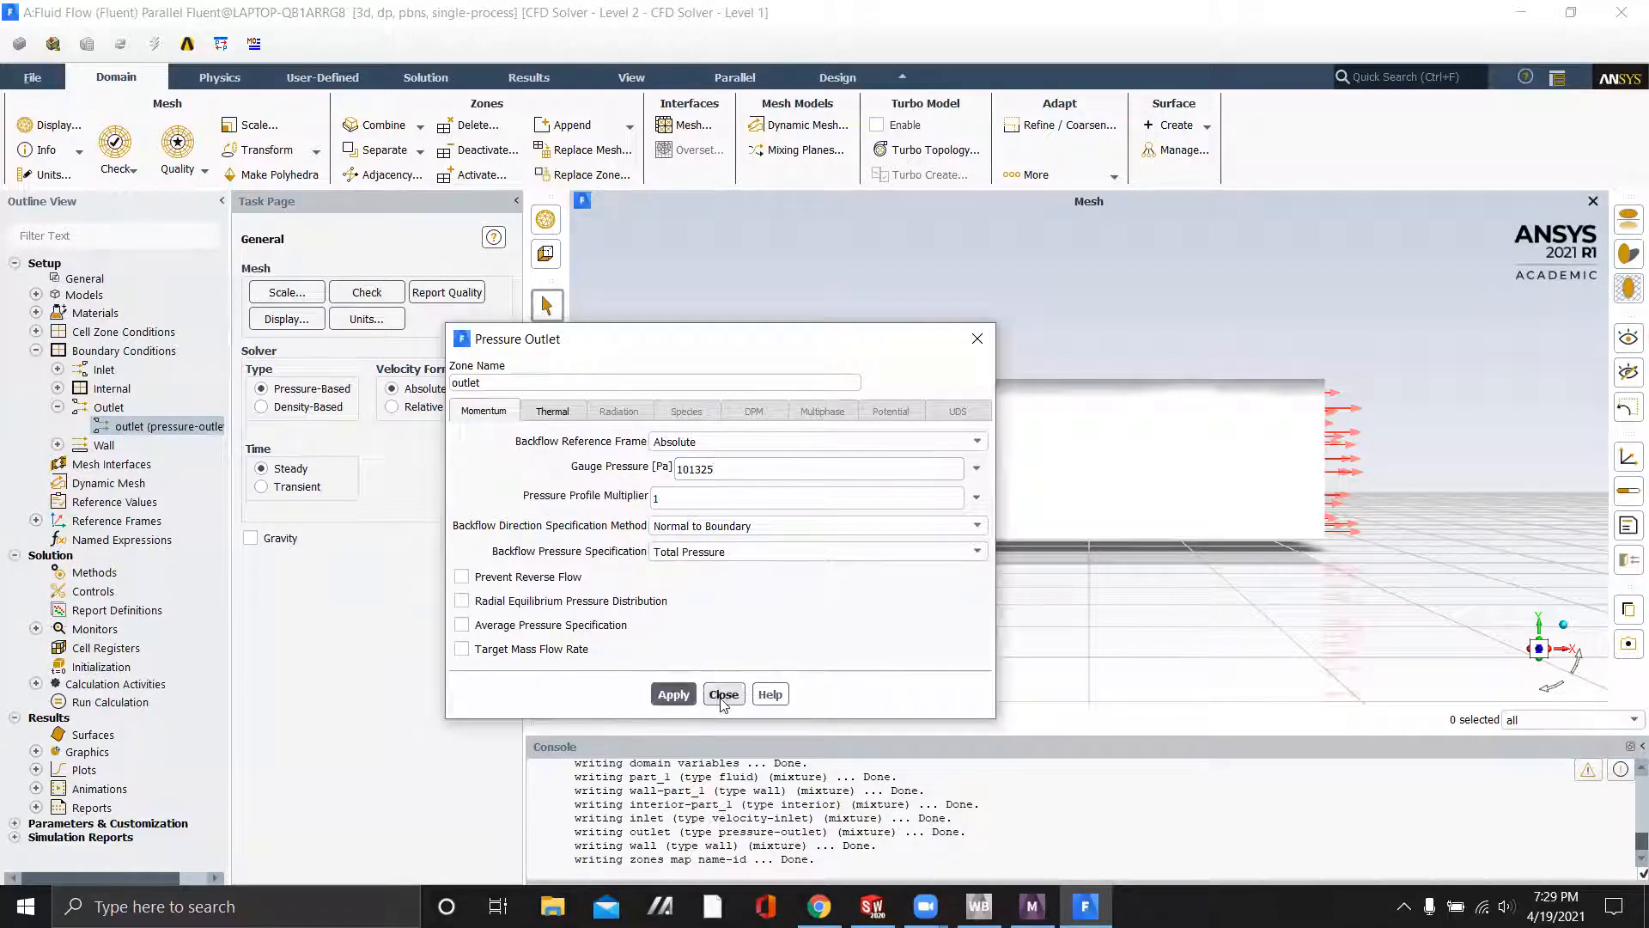
pyautogui.click(723, 693)
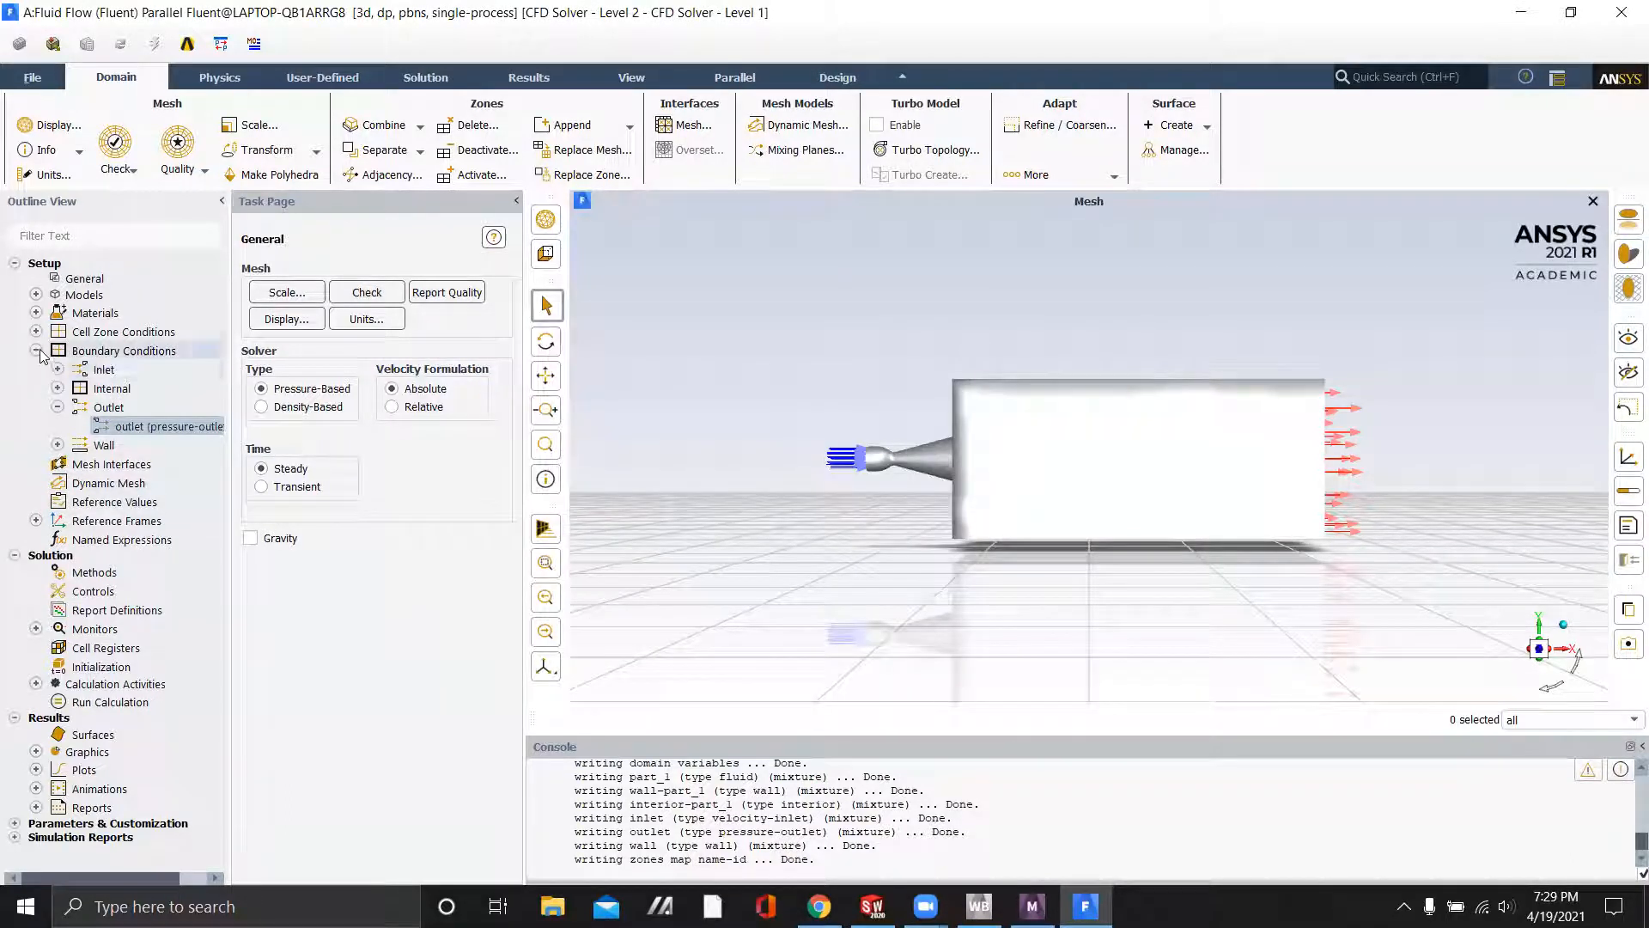
# Review the residual monitor settings and fold the boundary and monitor lists away
pyautogui.click(34, 350)
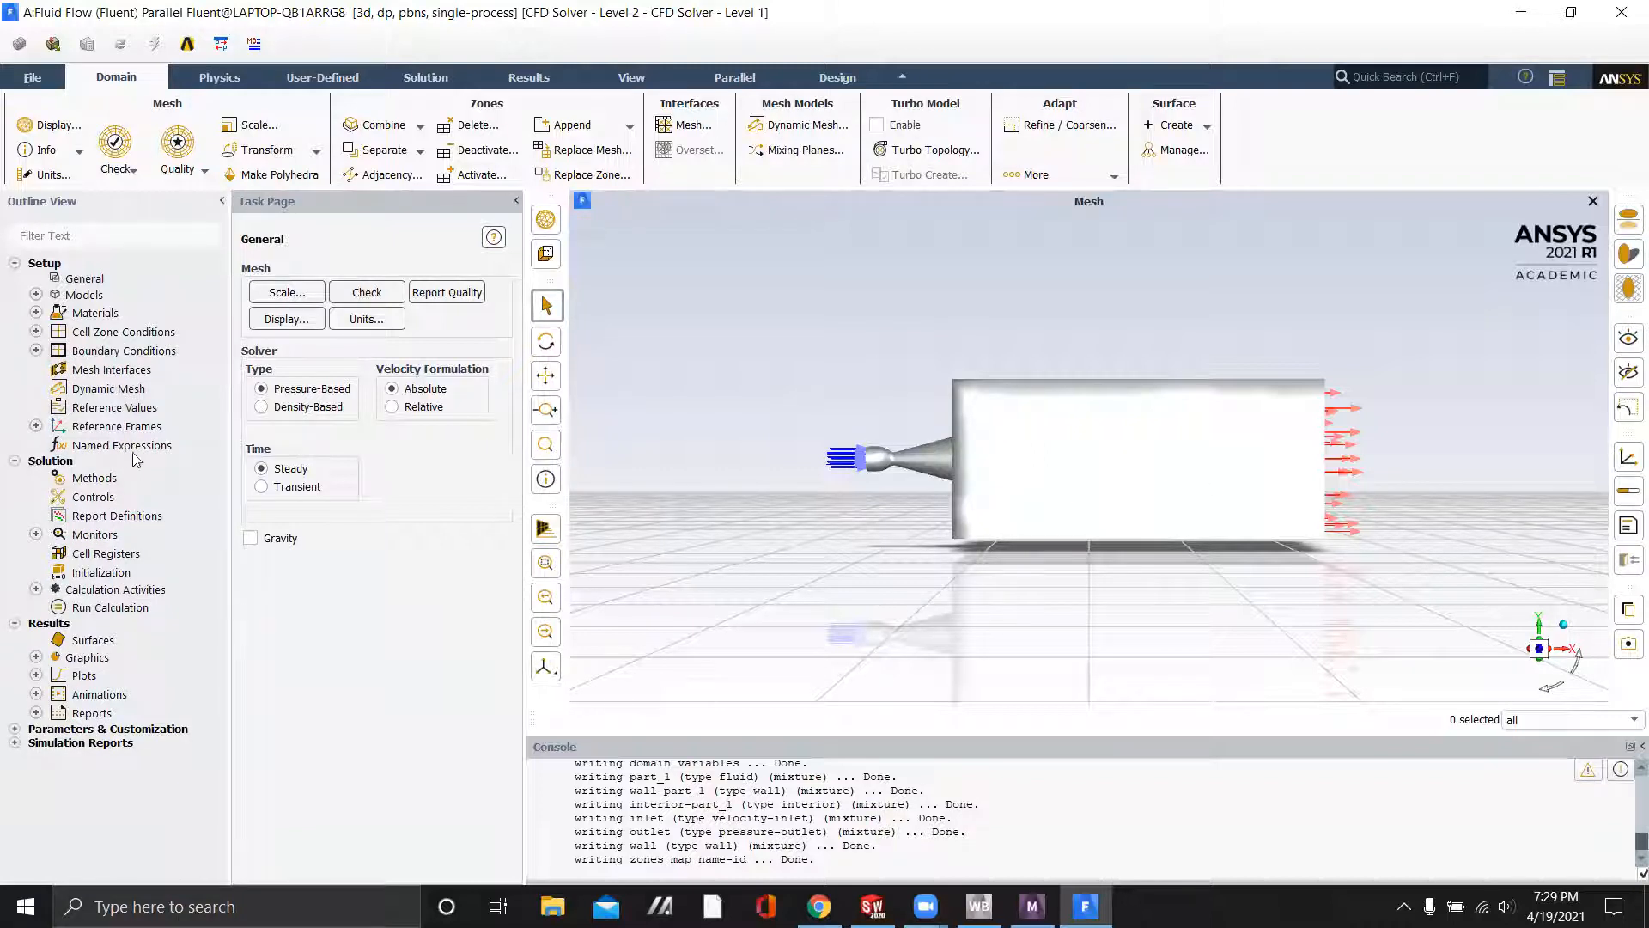
pyautogui.click(36, 534)
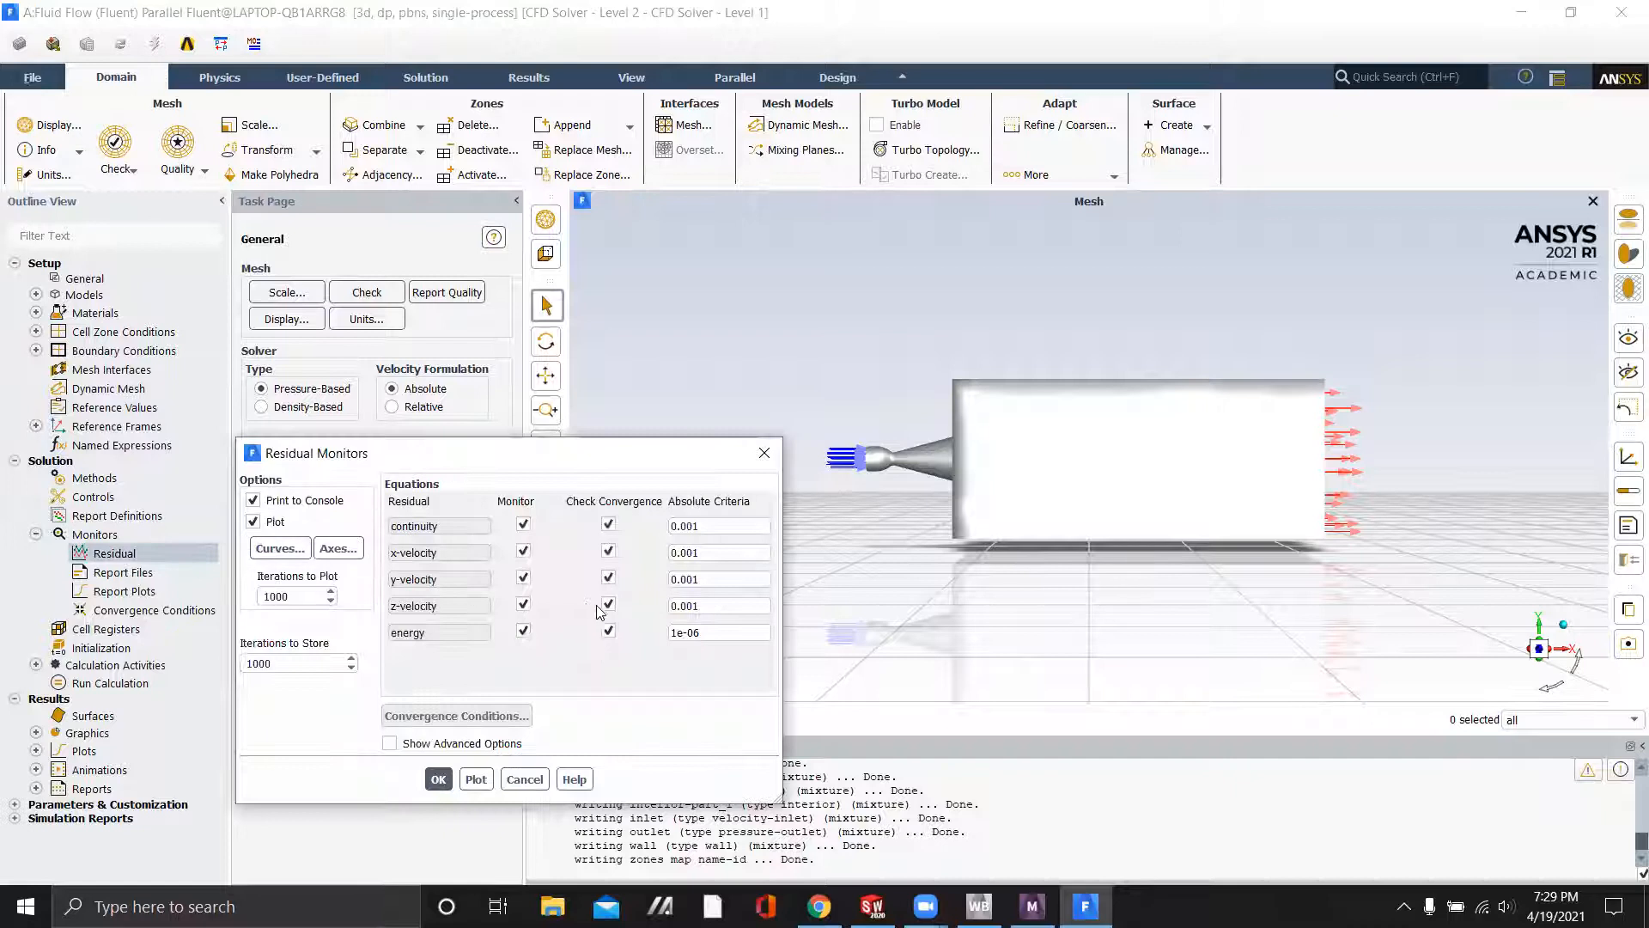
pyautogui.click(718, 632)
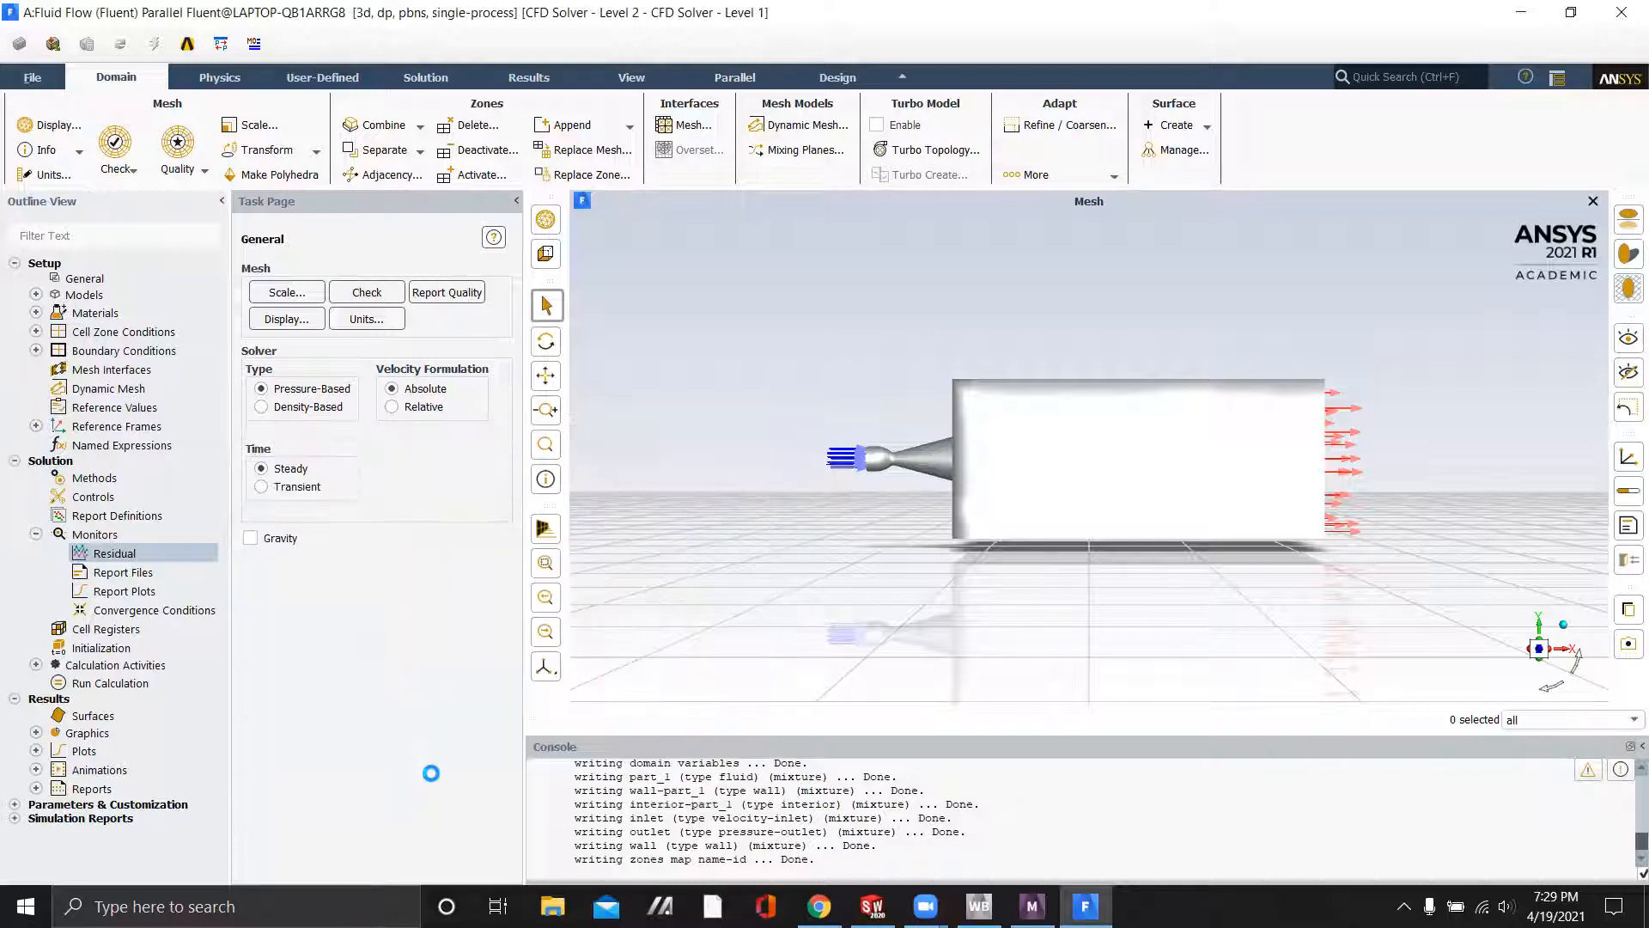
pyautogui.click(36, 535)
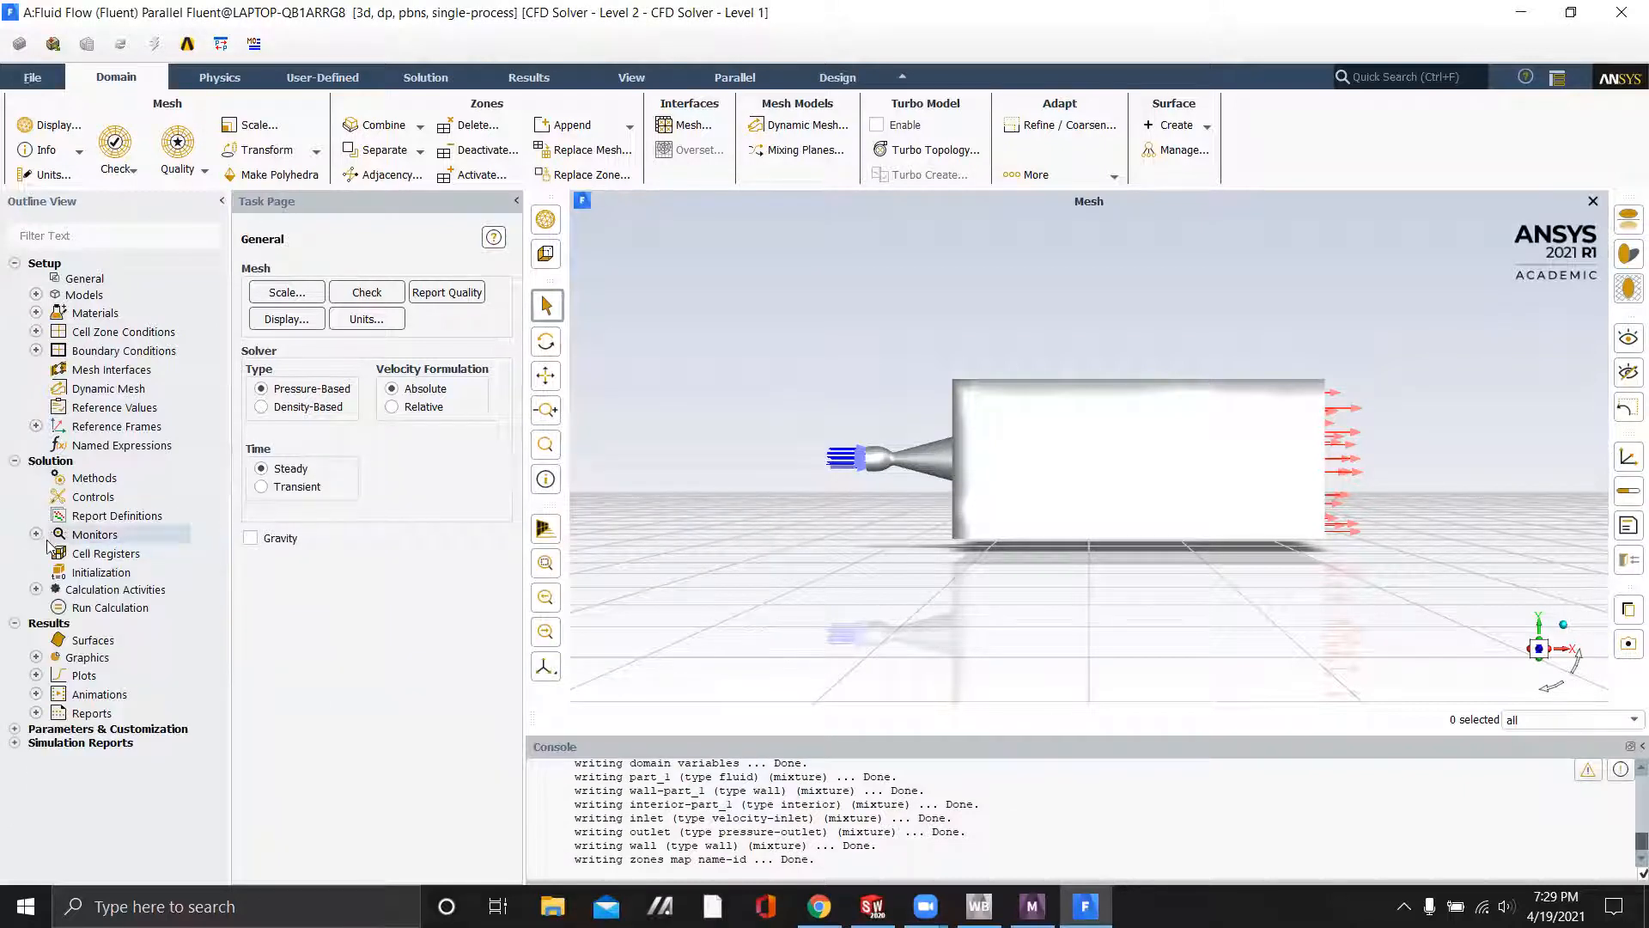
# Run standard initialization computed from the inlet (9.8e6 Pa, 3710 K)
pyautogui.click(101, 570)
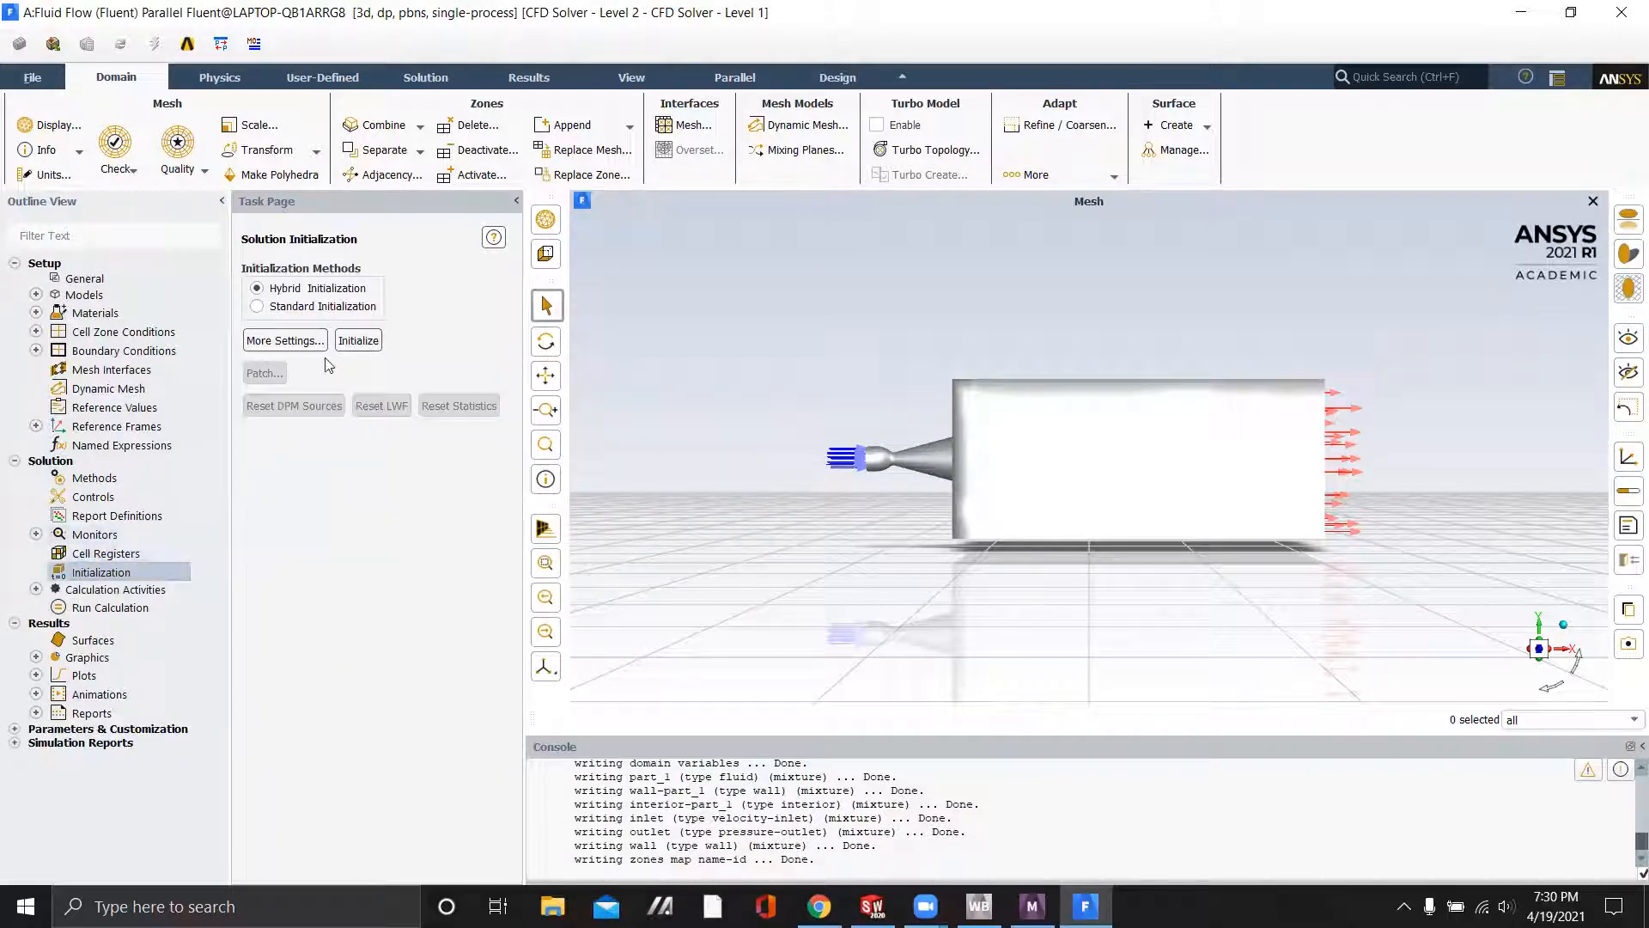
pyautogui.click(258, 306)
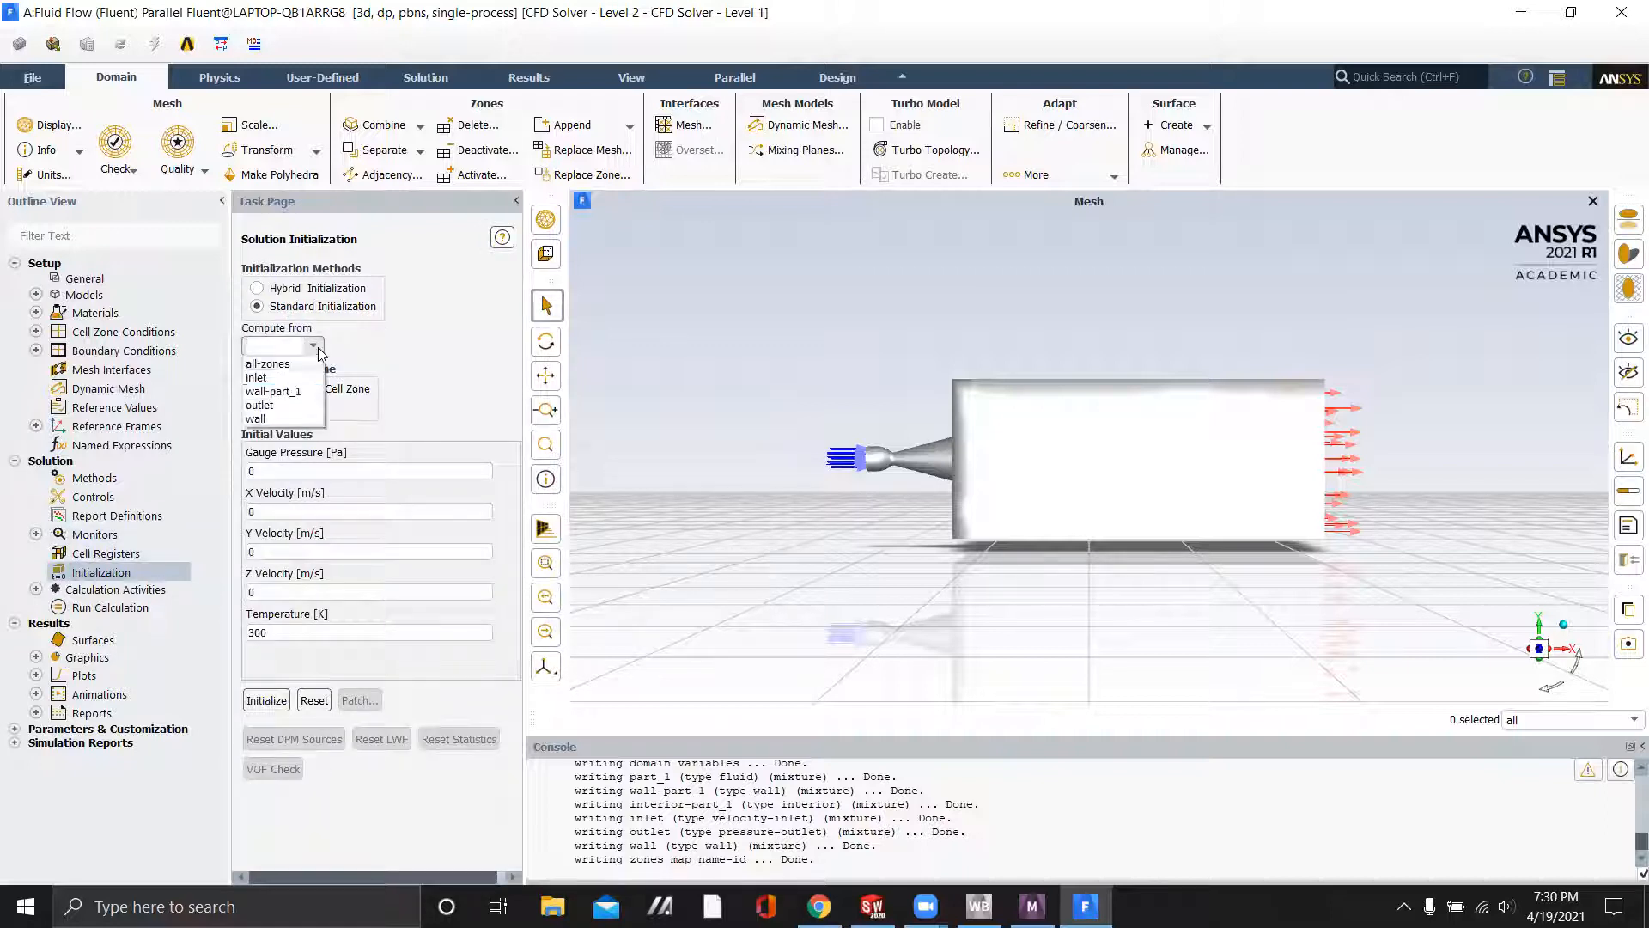
pyautogui.click(256, 378)
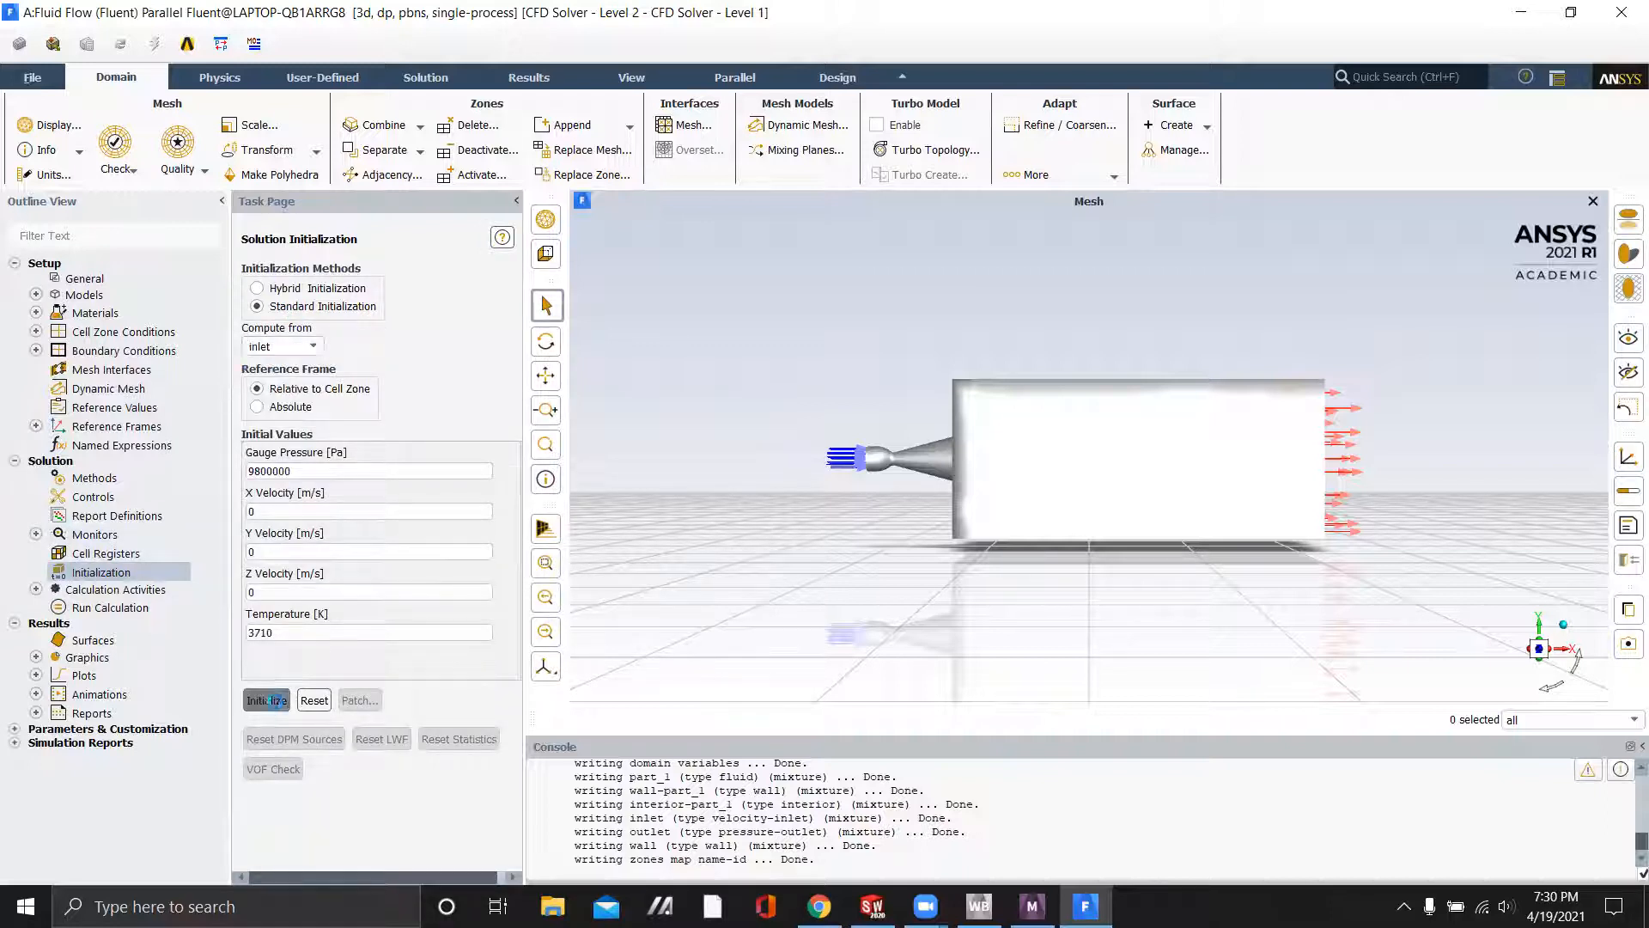
pyautogui.click(267, 699)
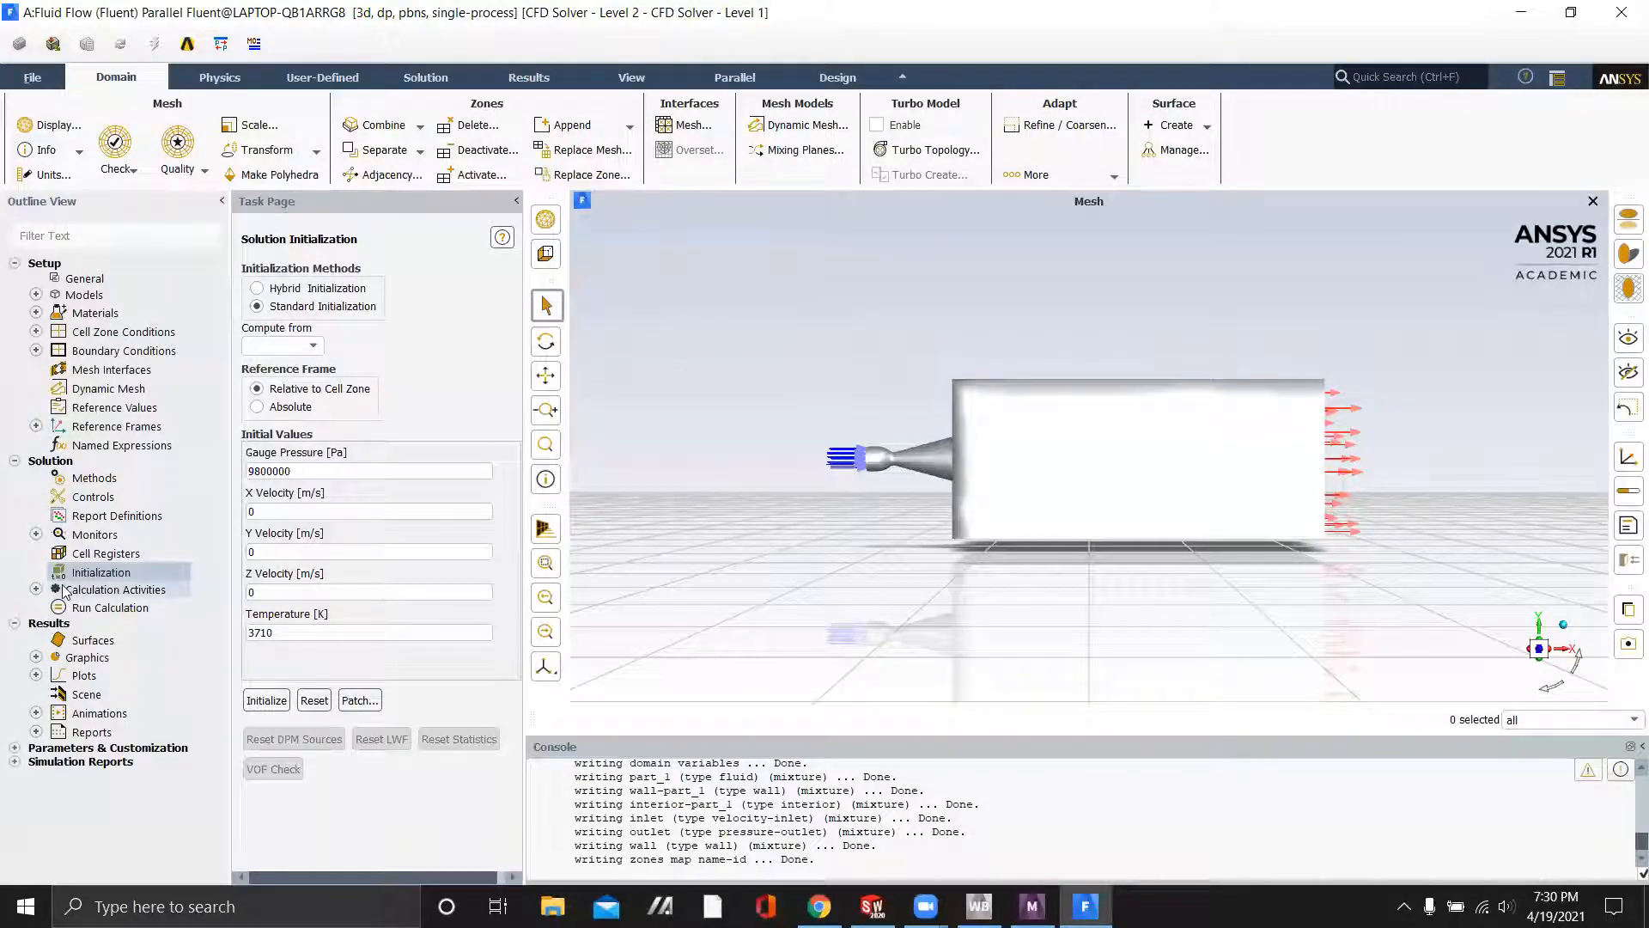
pyautogui.click(110, 608)
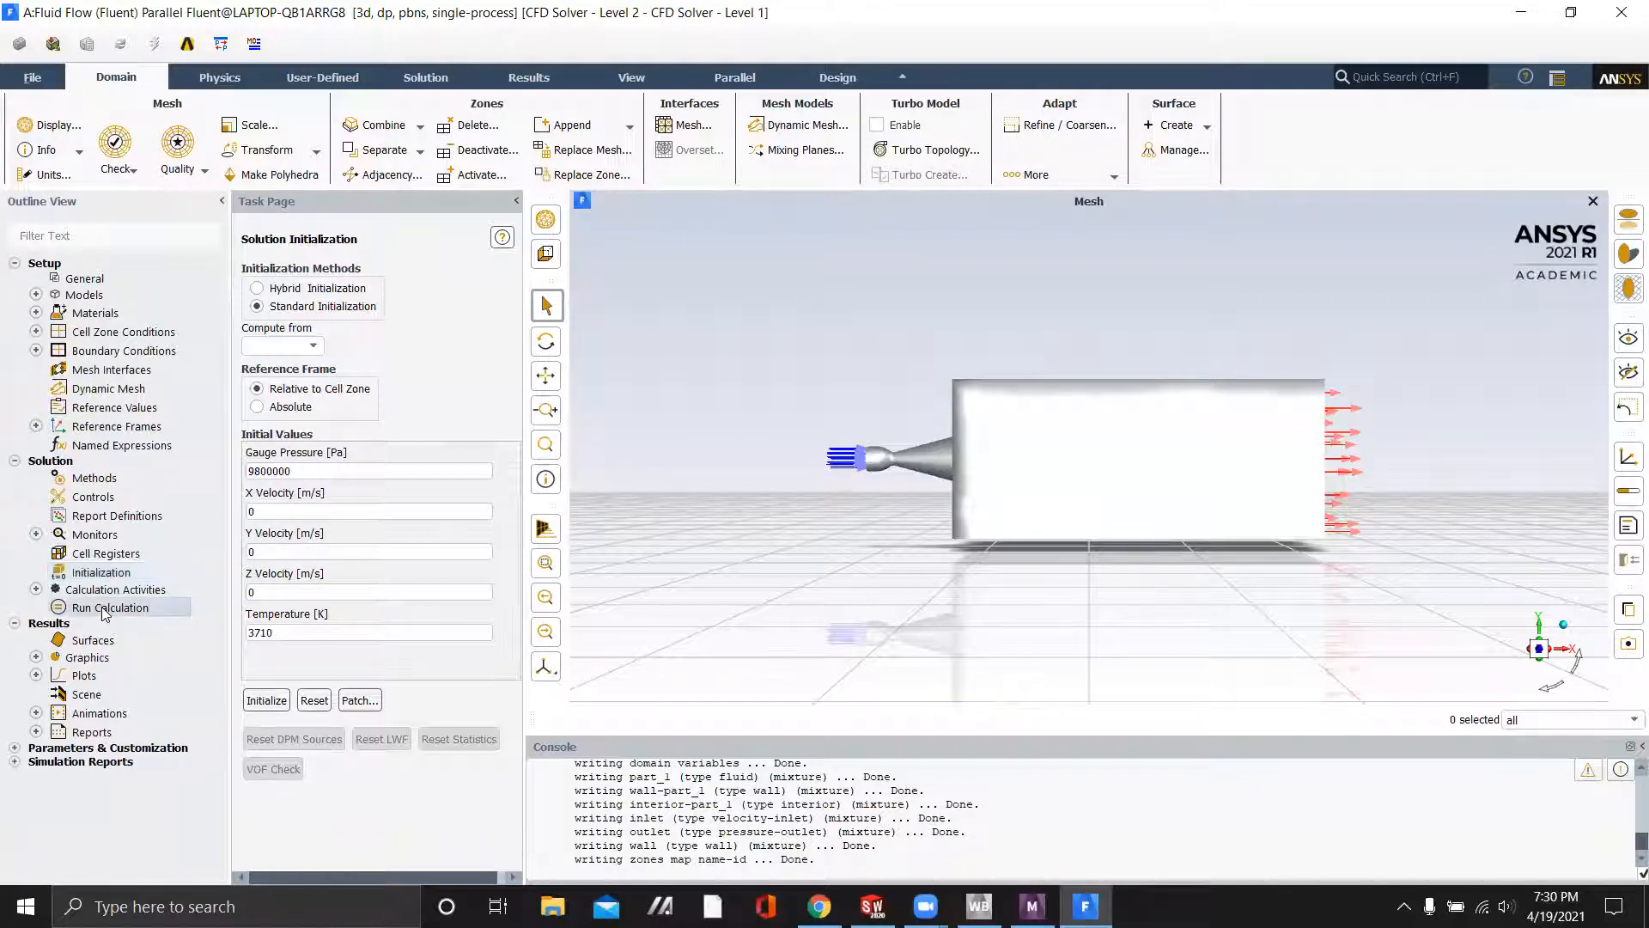
# Calculate 200 iterations and acknowledge the completion message
pyautogui.click(110, 608)
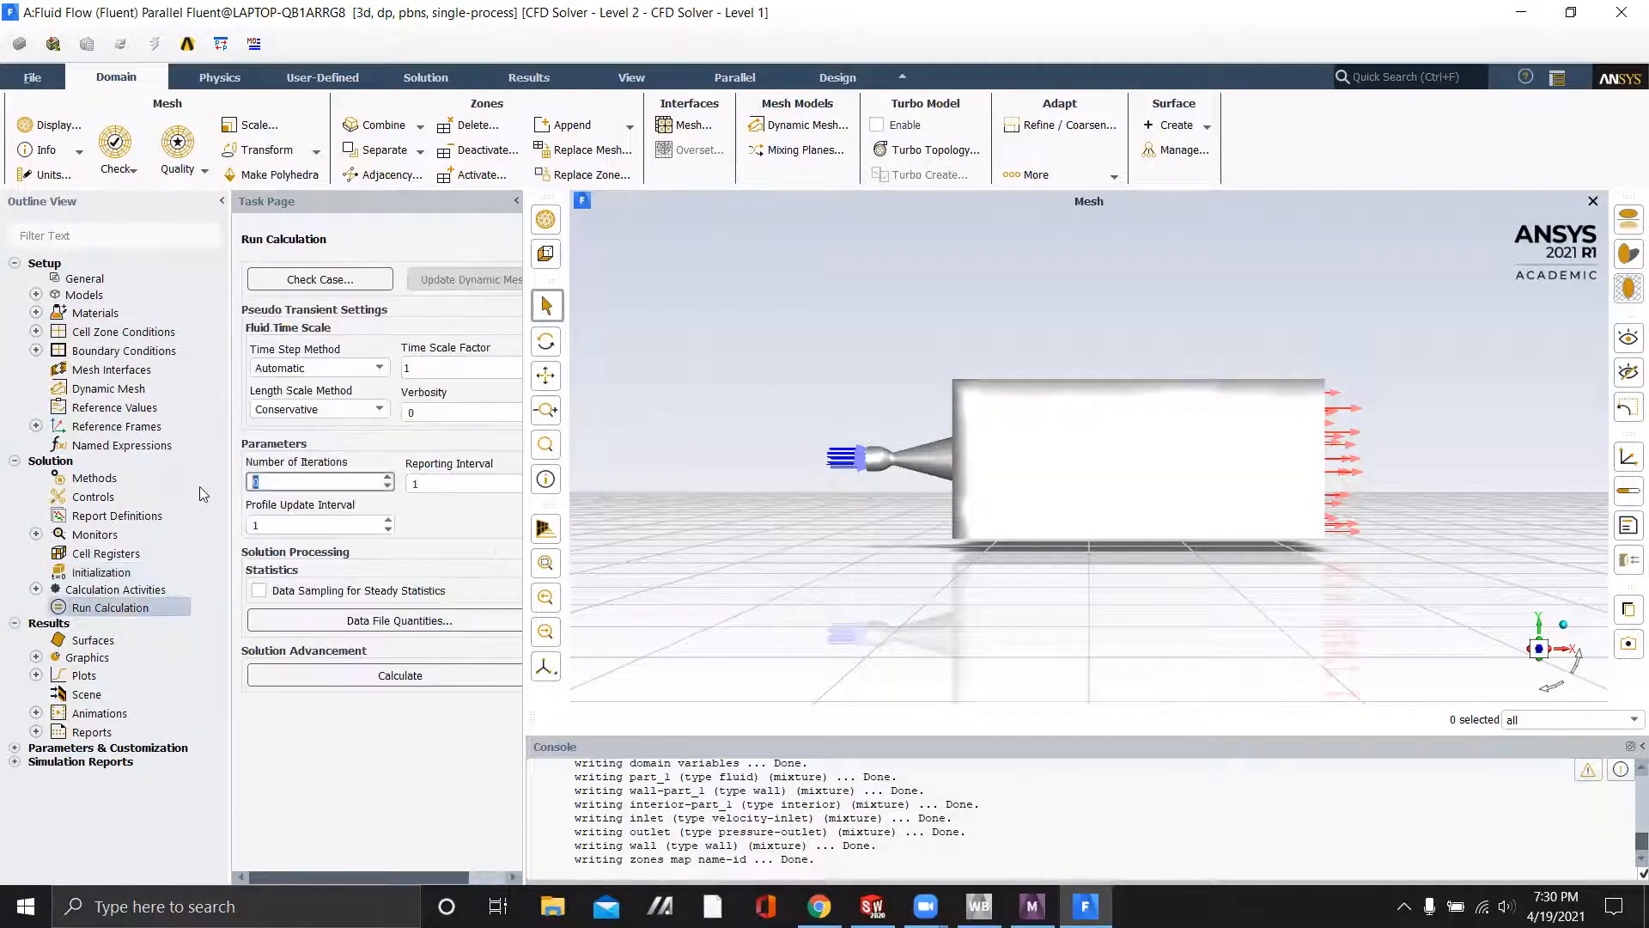
pyautogui.write('200')
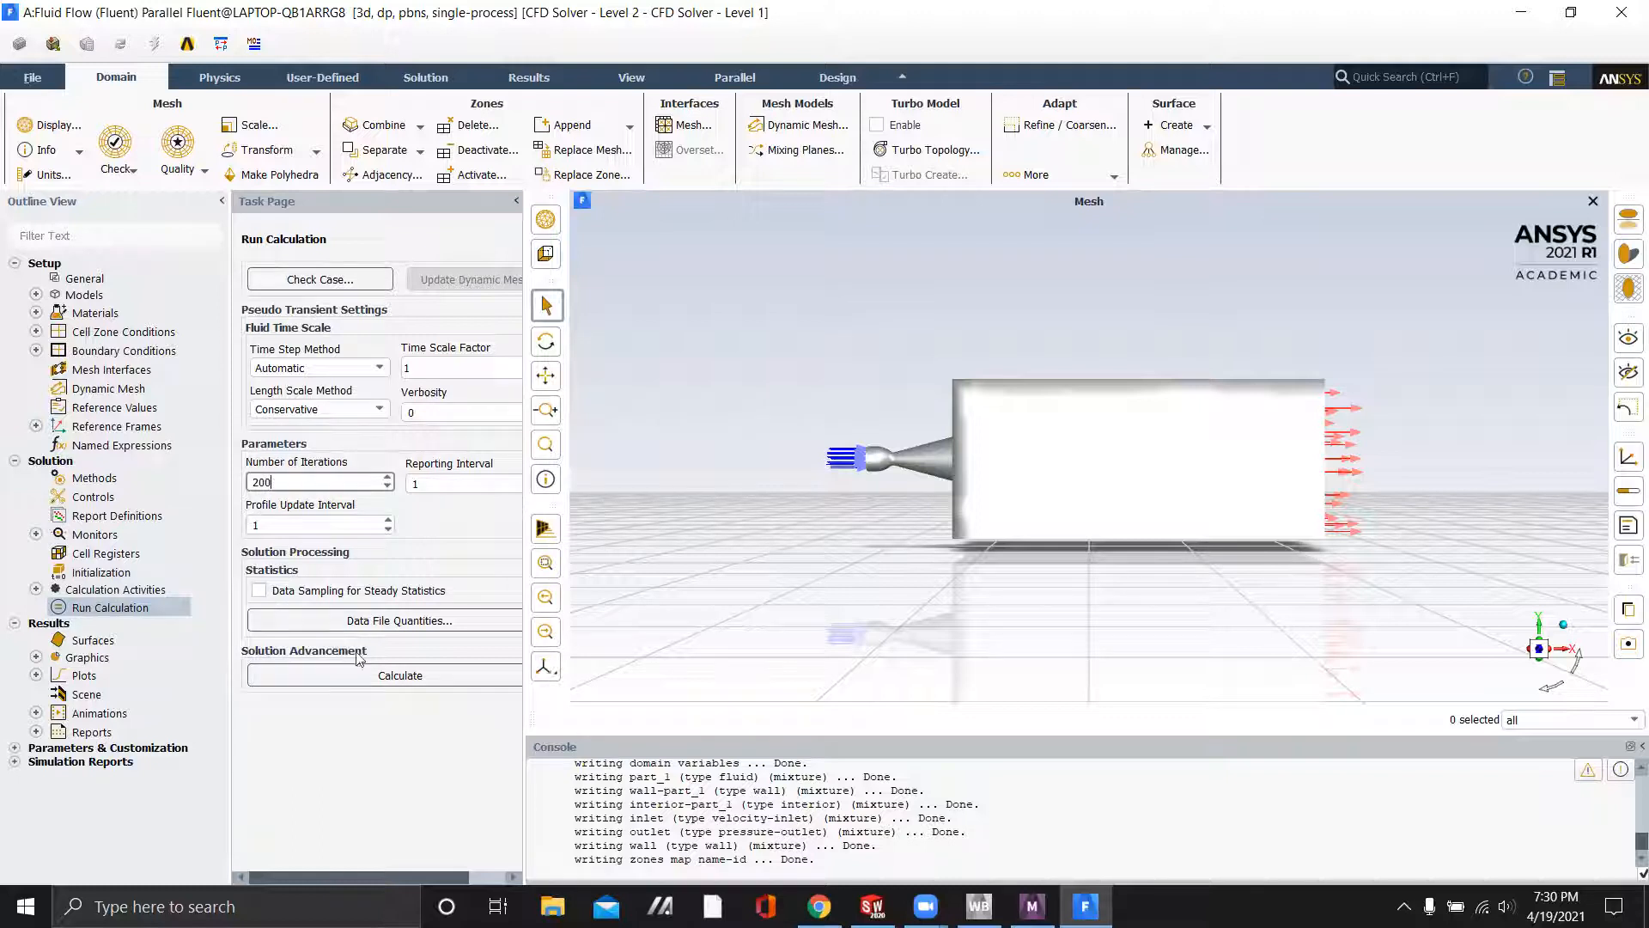
pyautogui.click(401, 675)
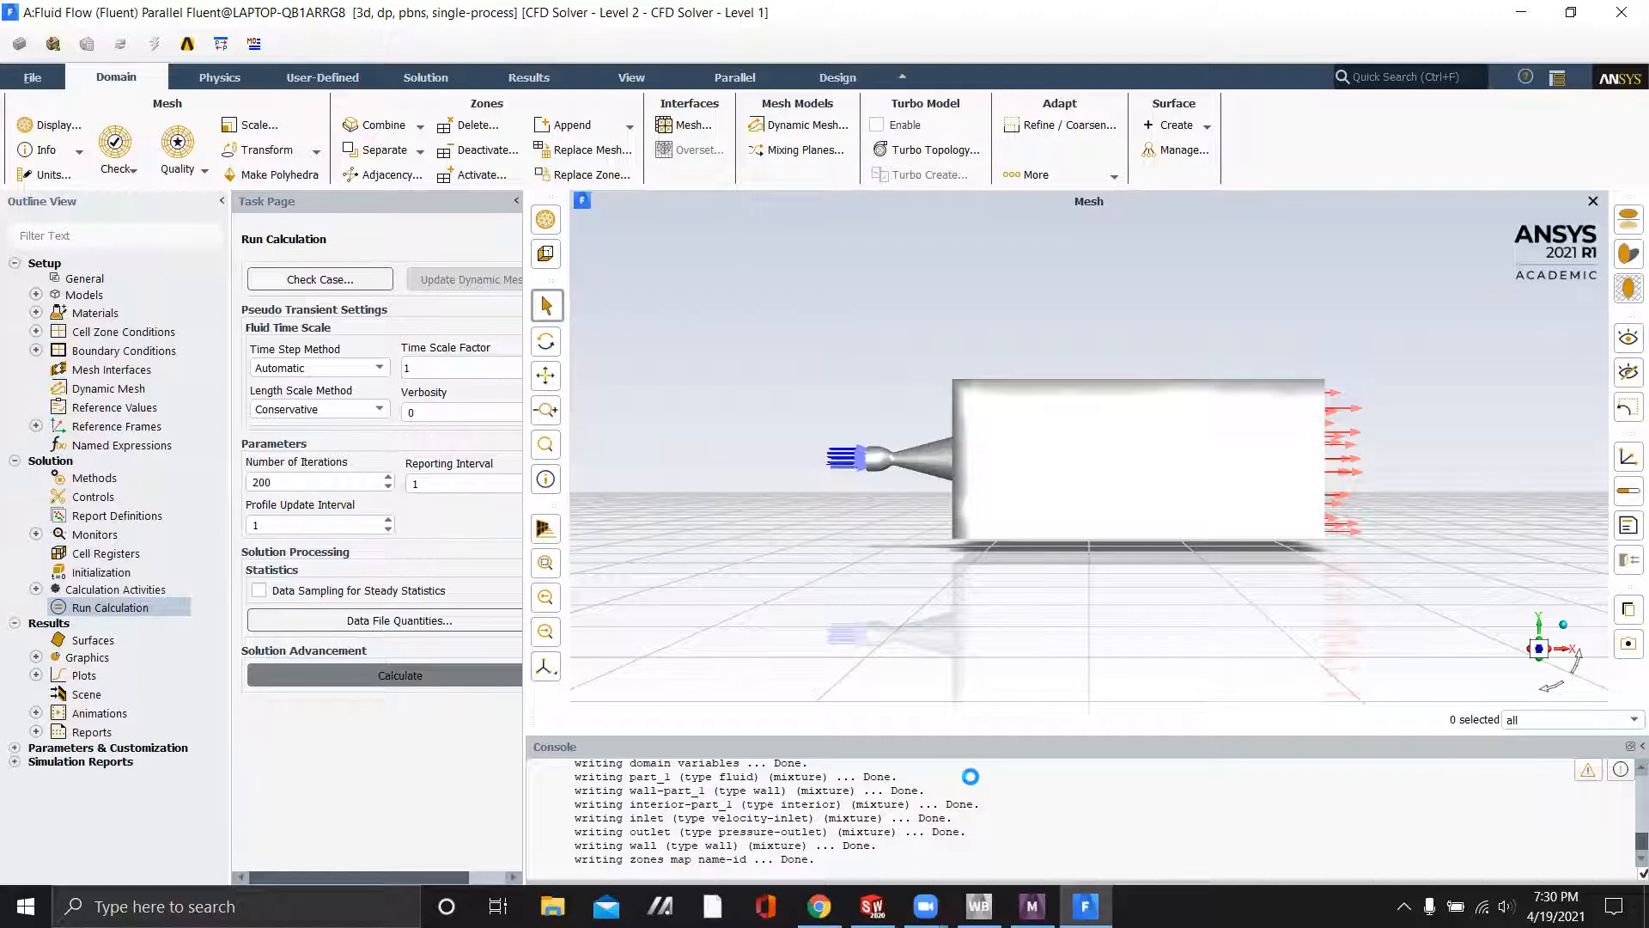
pyautogui.click(400, 676)
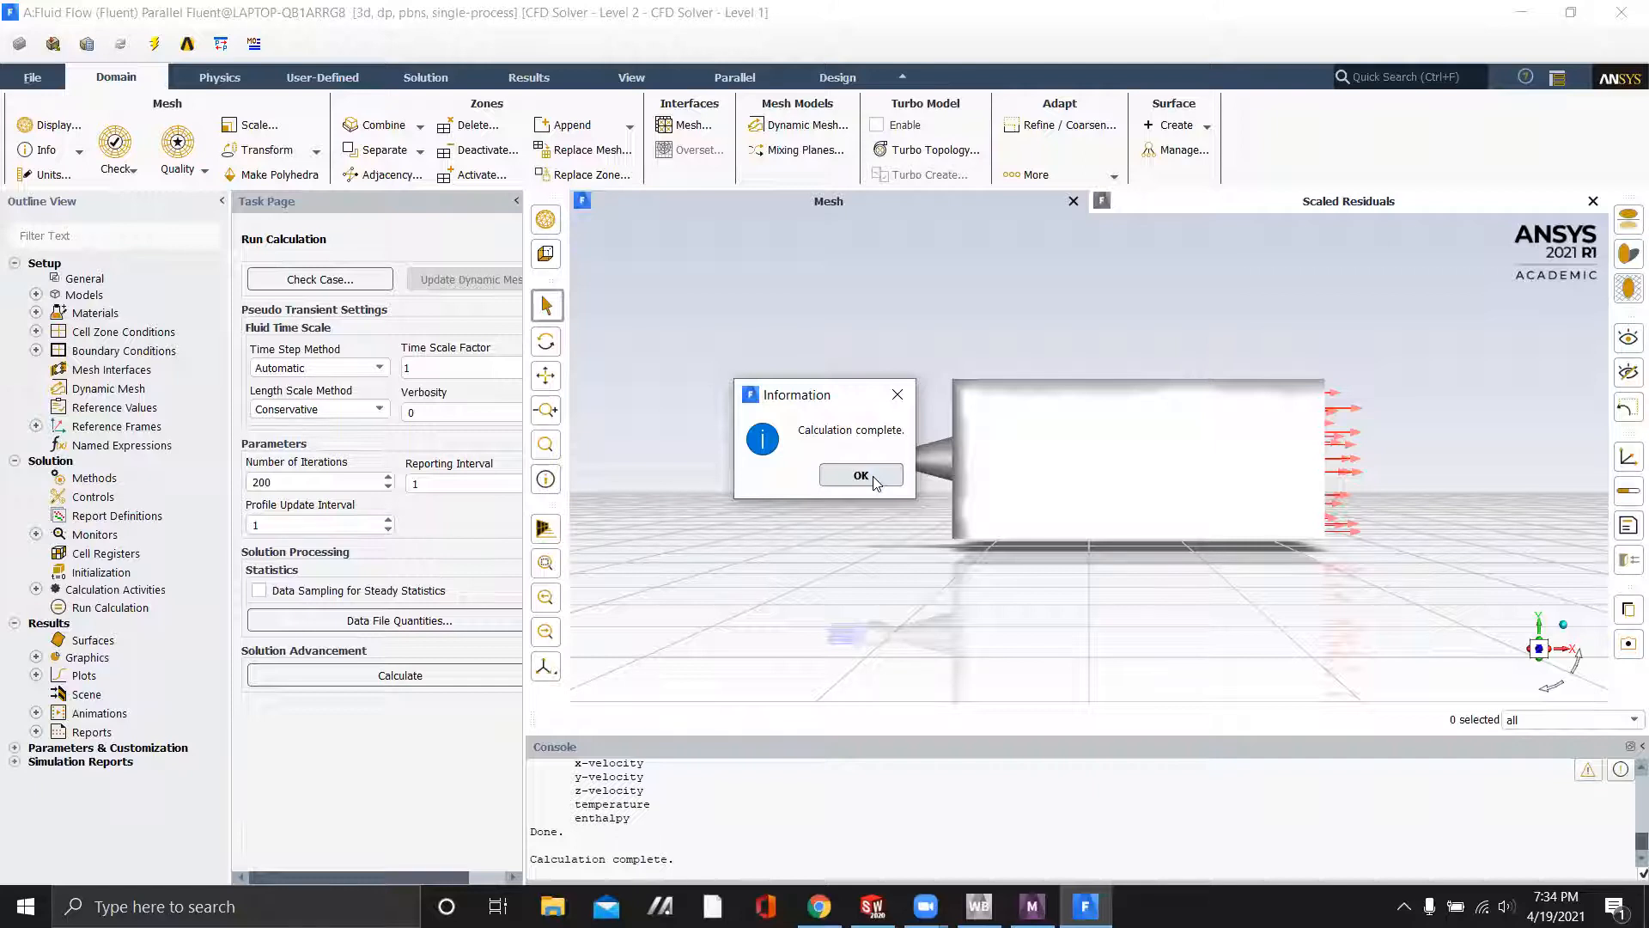
pyautogui.click(859, 474)
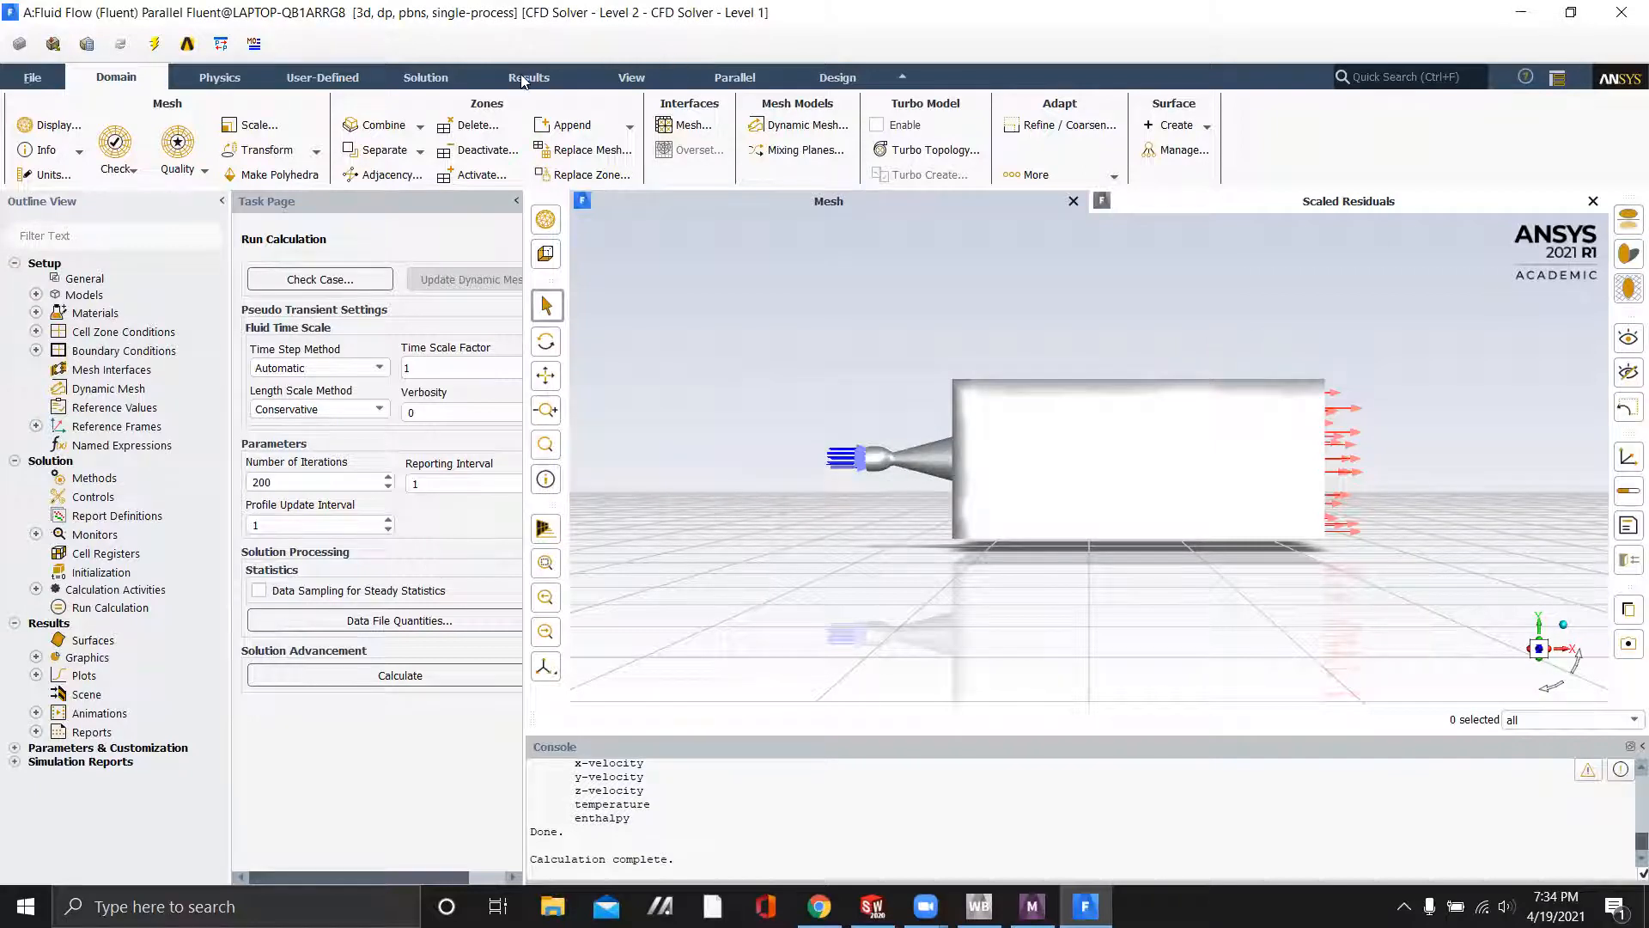
# Create an XY plane surface at z = 0 from the Results tools
pyautogui.click(528, 78)
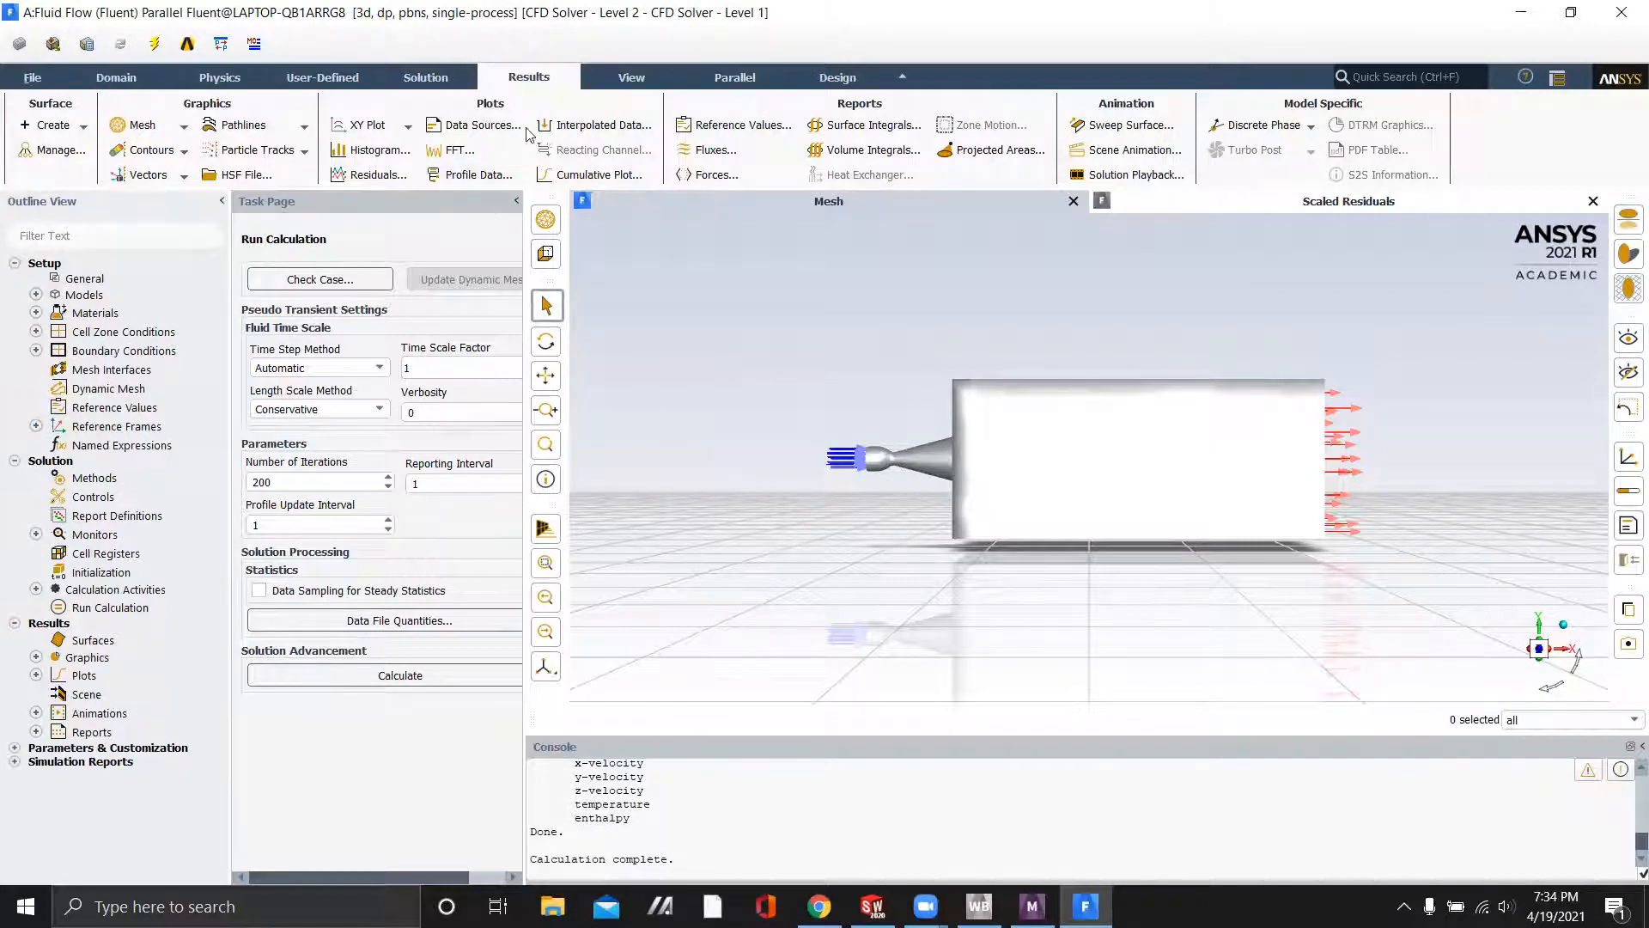
pyautogui.click(50, 126)
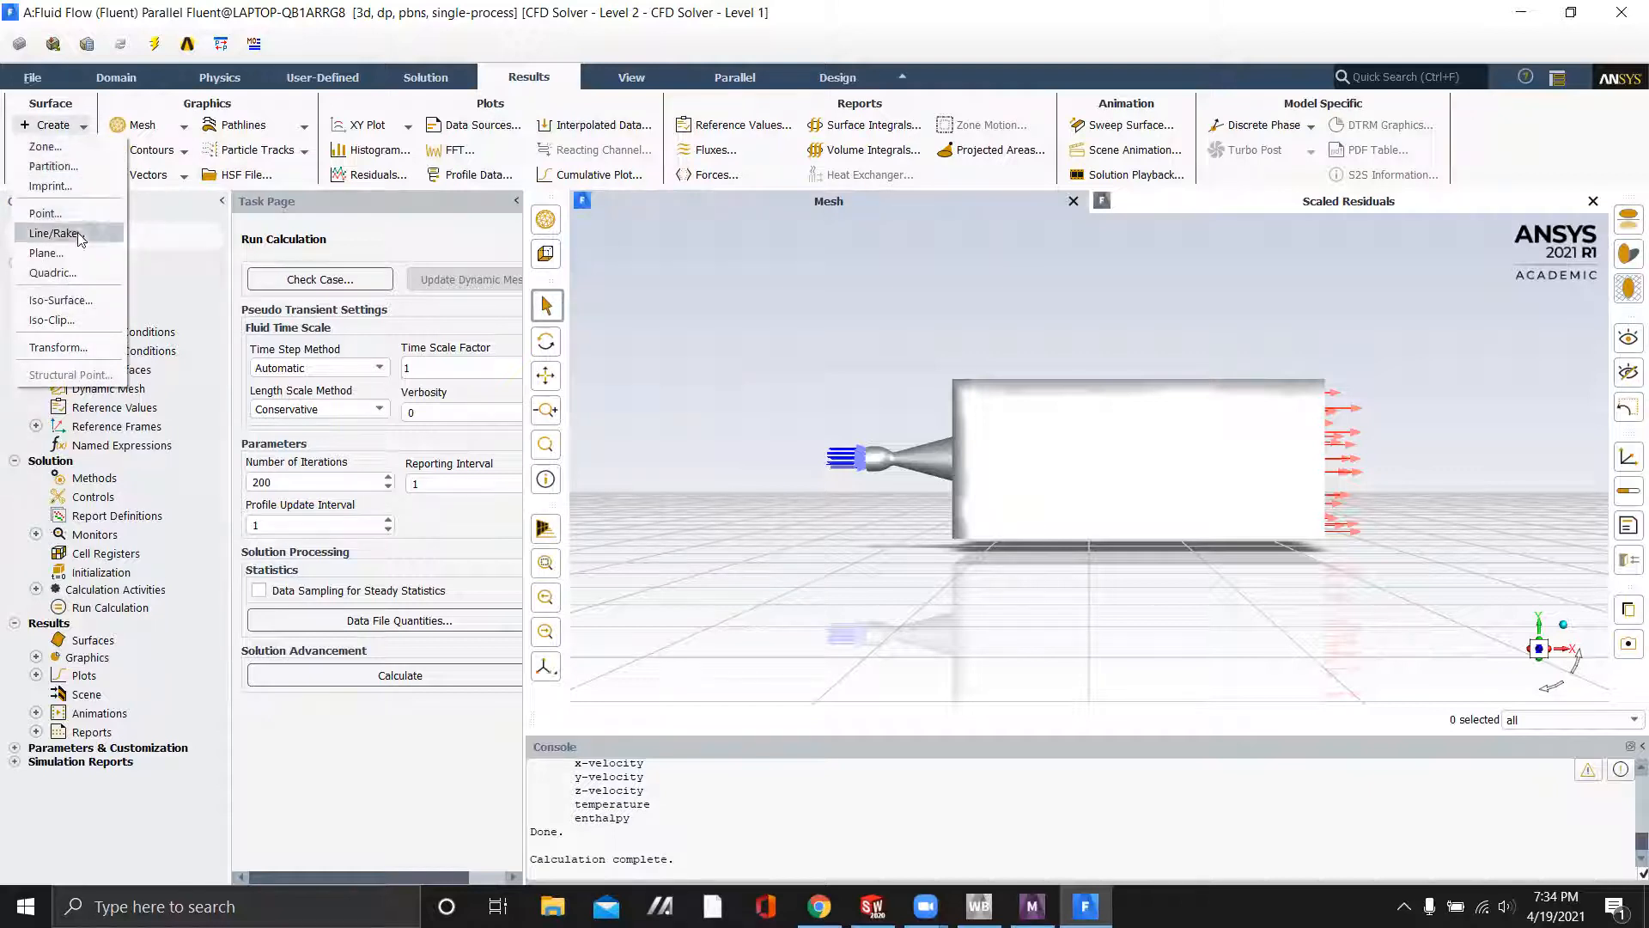
pyautogui.click(44, 252)
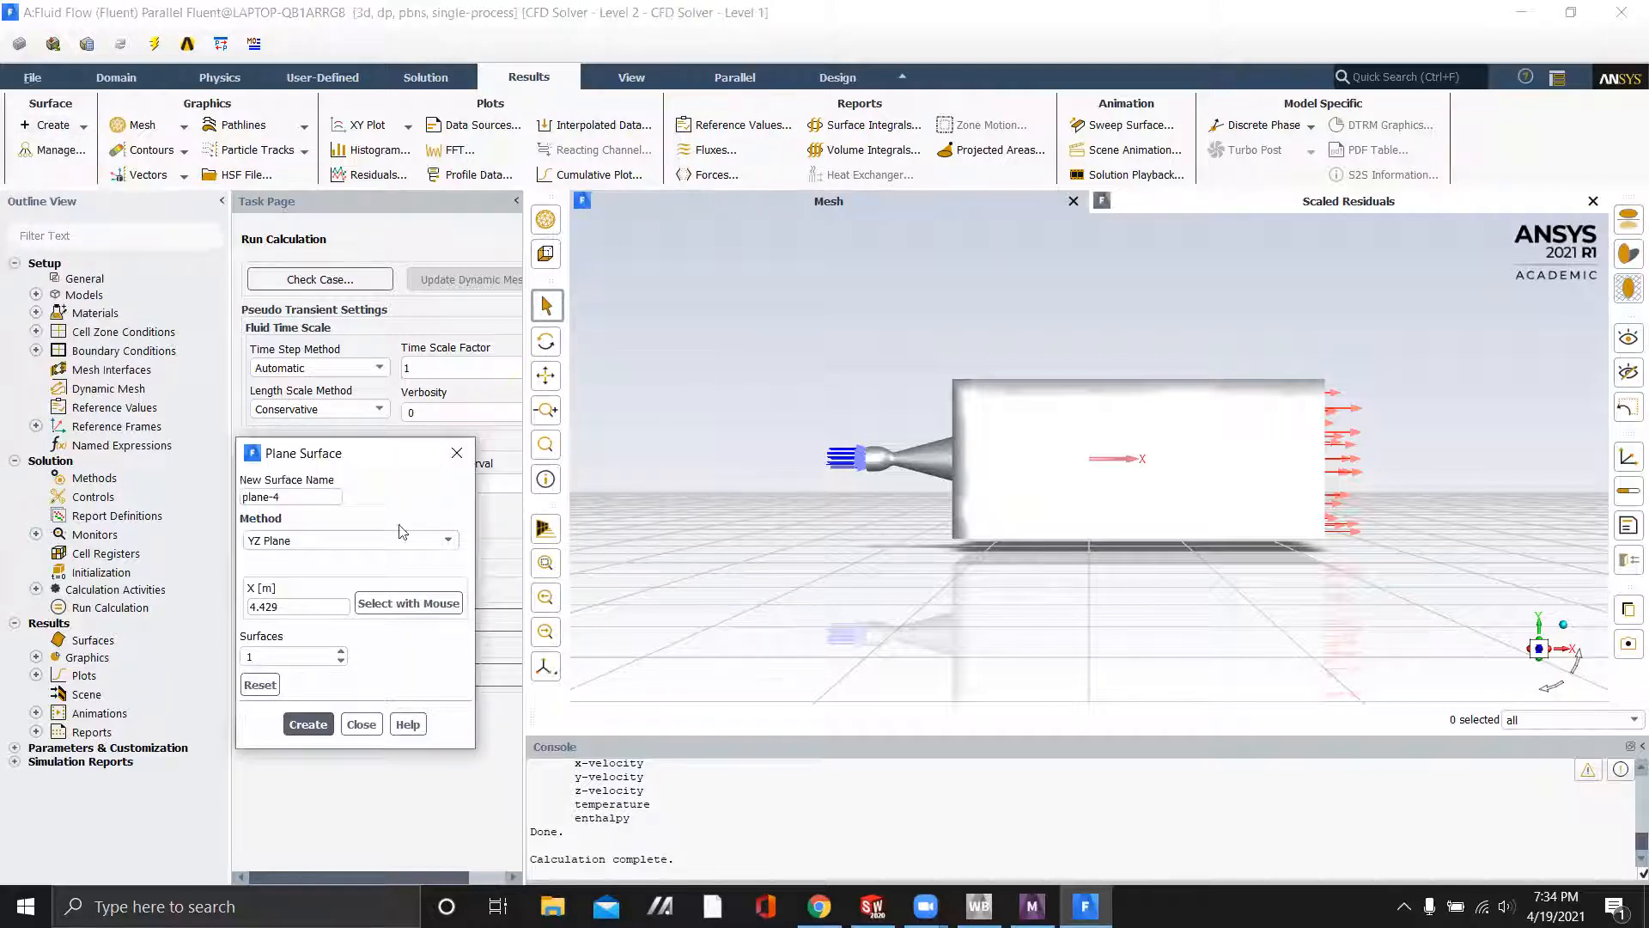
pyautogui.click(351, 540)
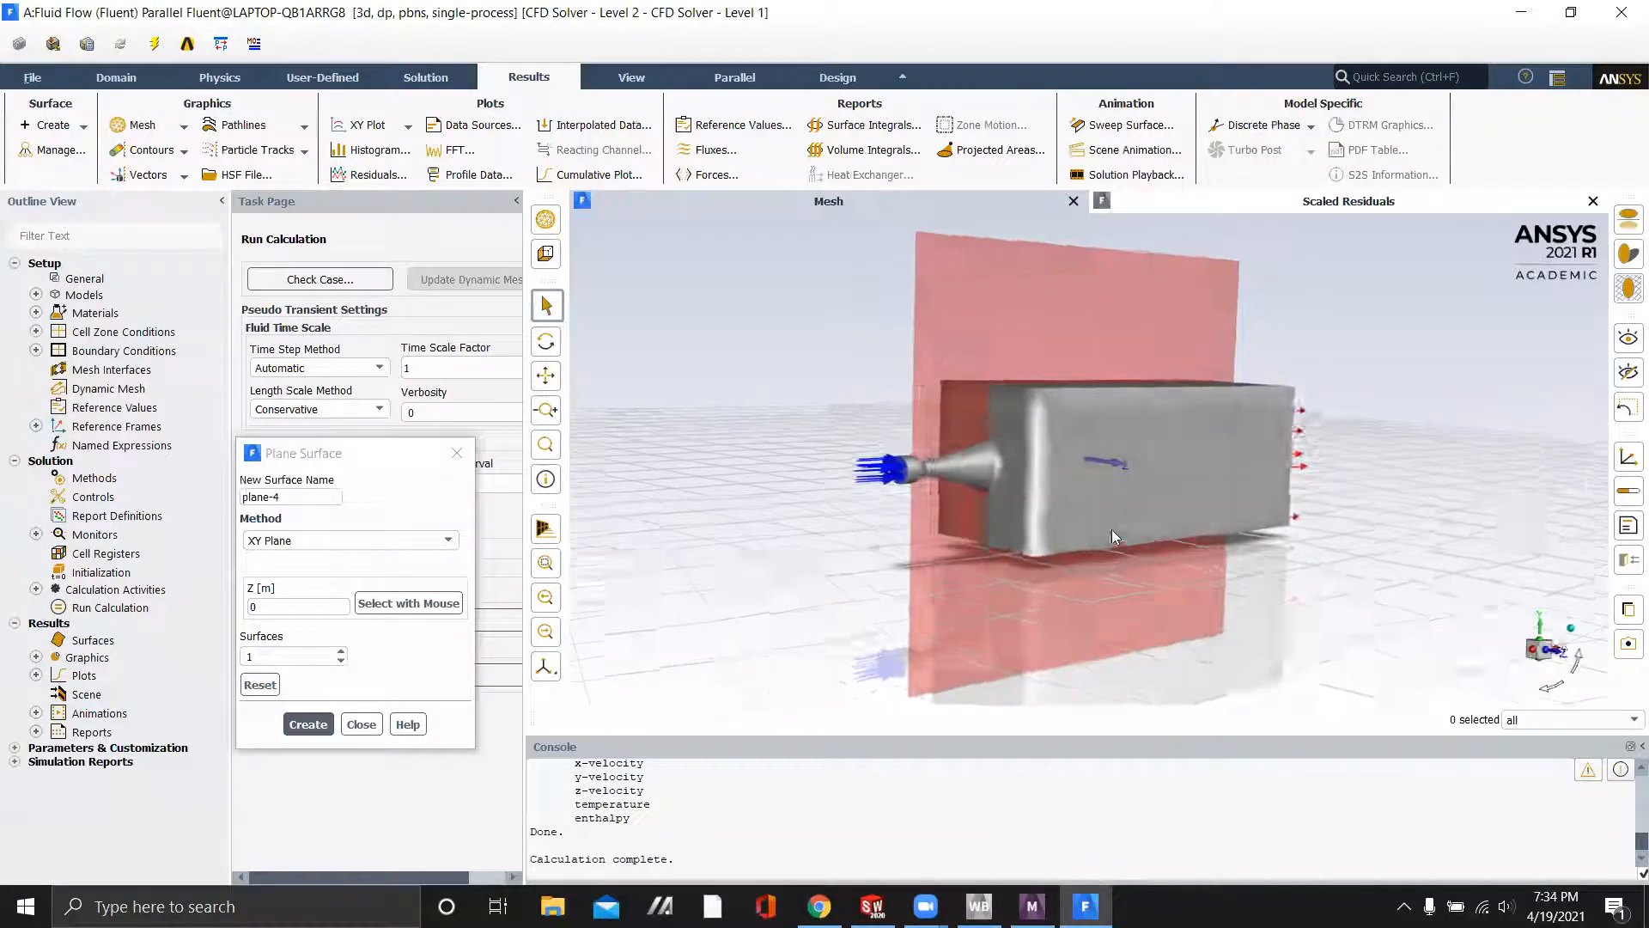
pyautogui.click(307, 723)
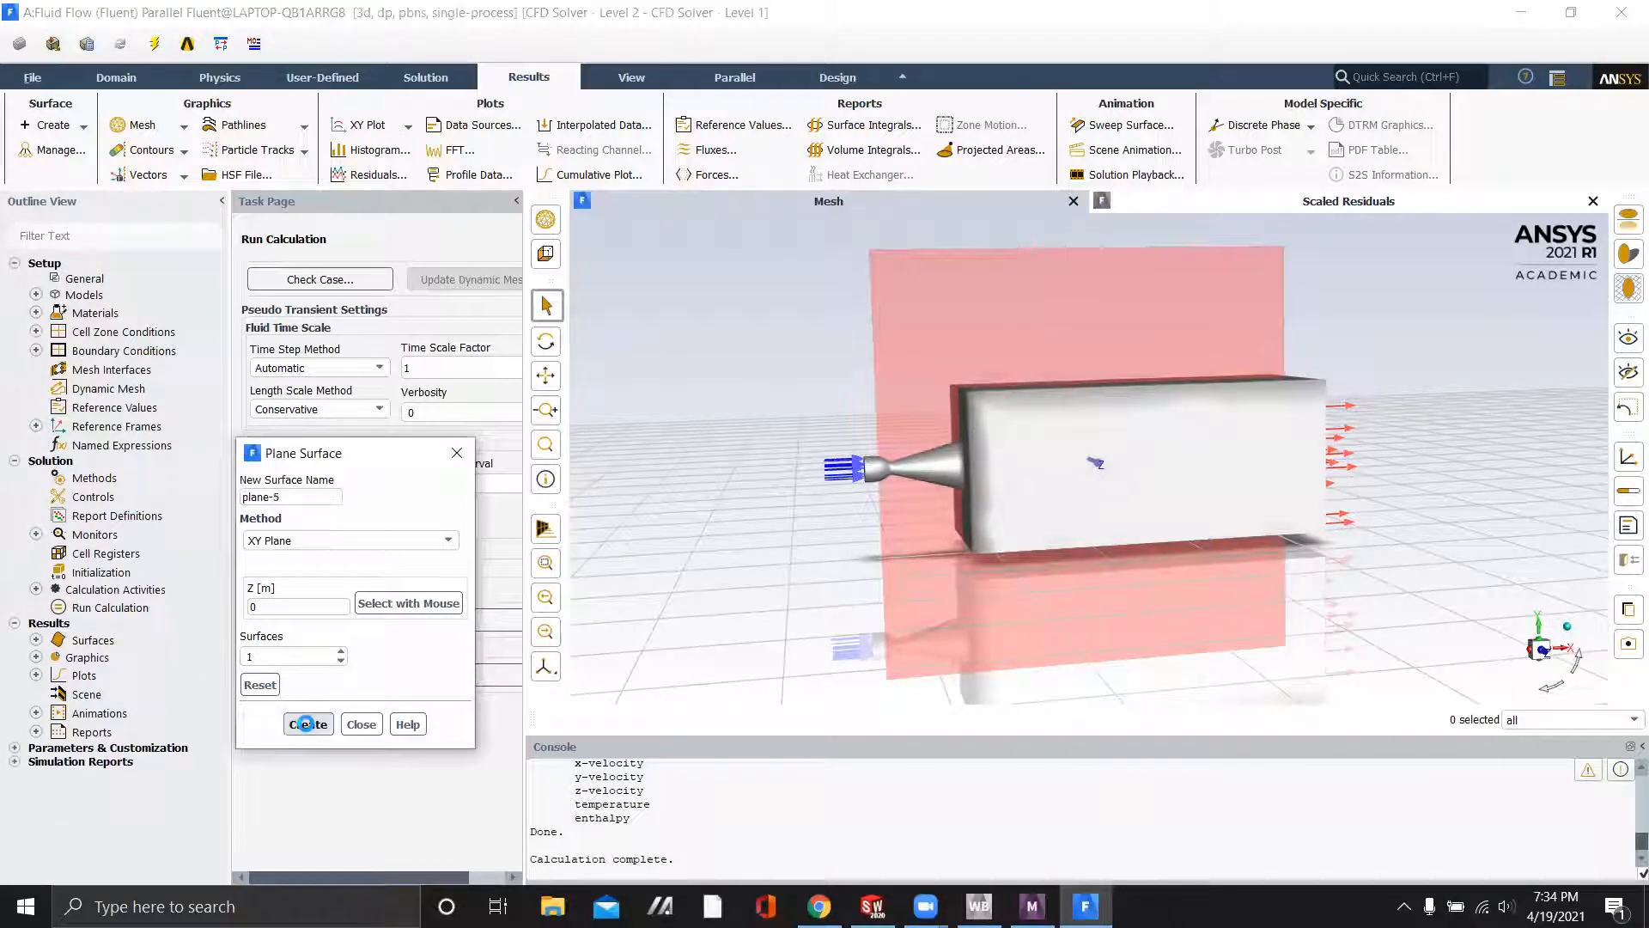
pyautogui.click(361, 723)
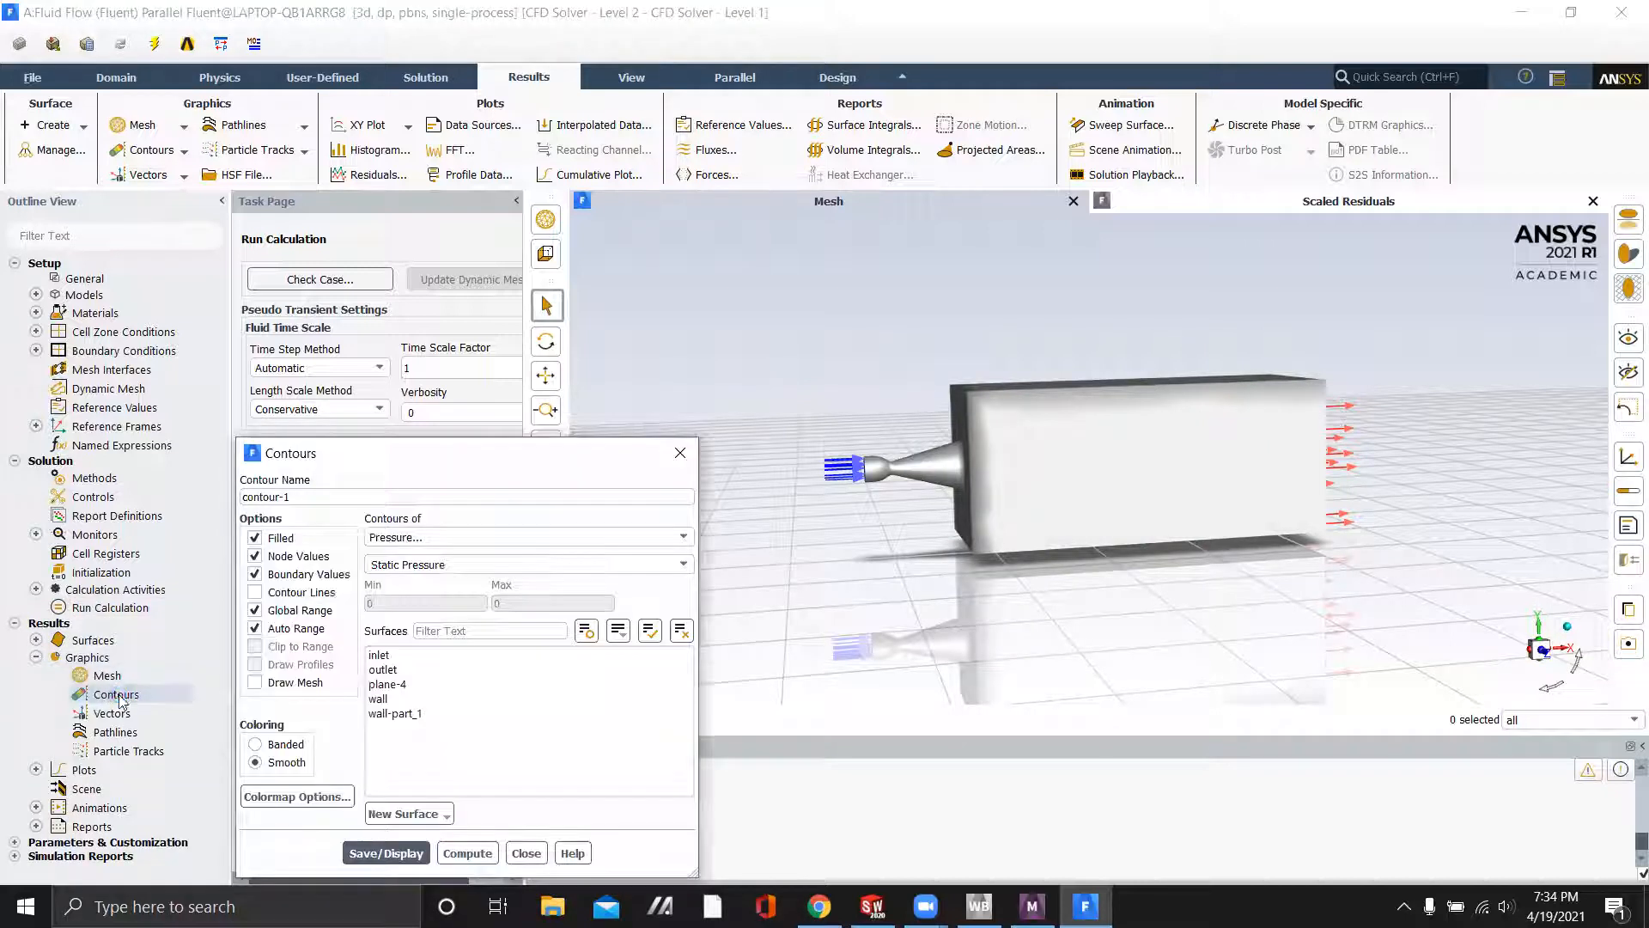
# Choose Velocity Magnitude as the contoured quantity for the plane
pyautogui.click(682, 536)
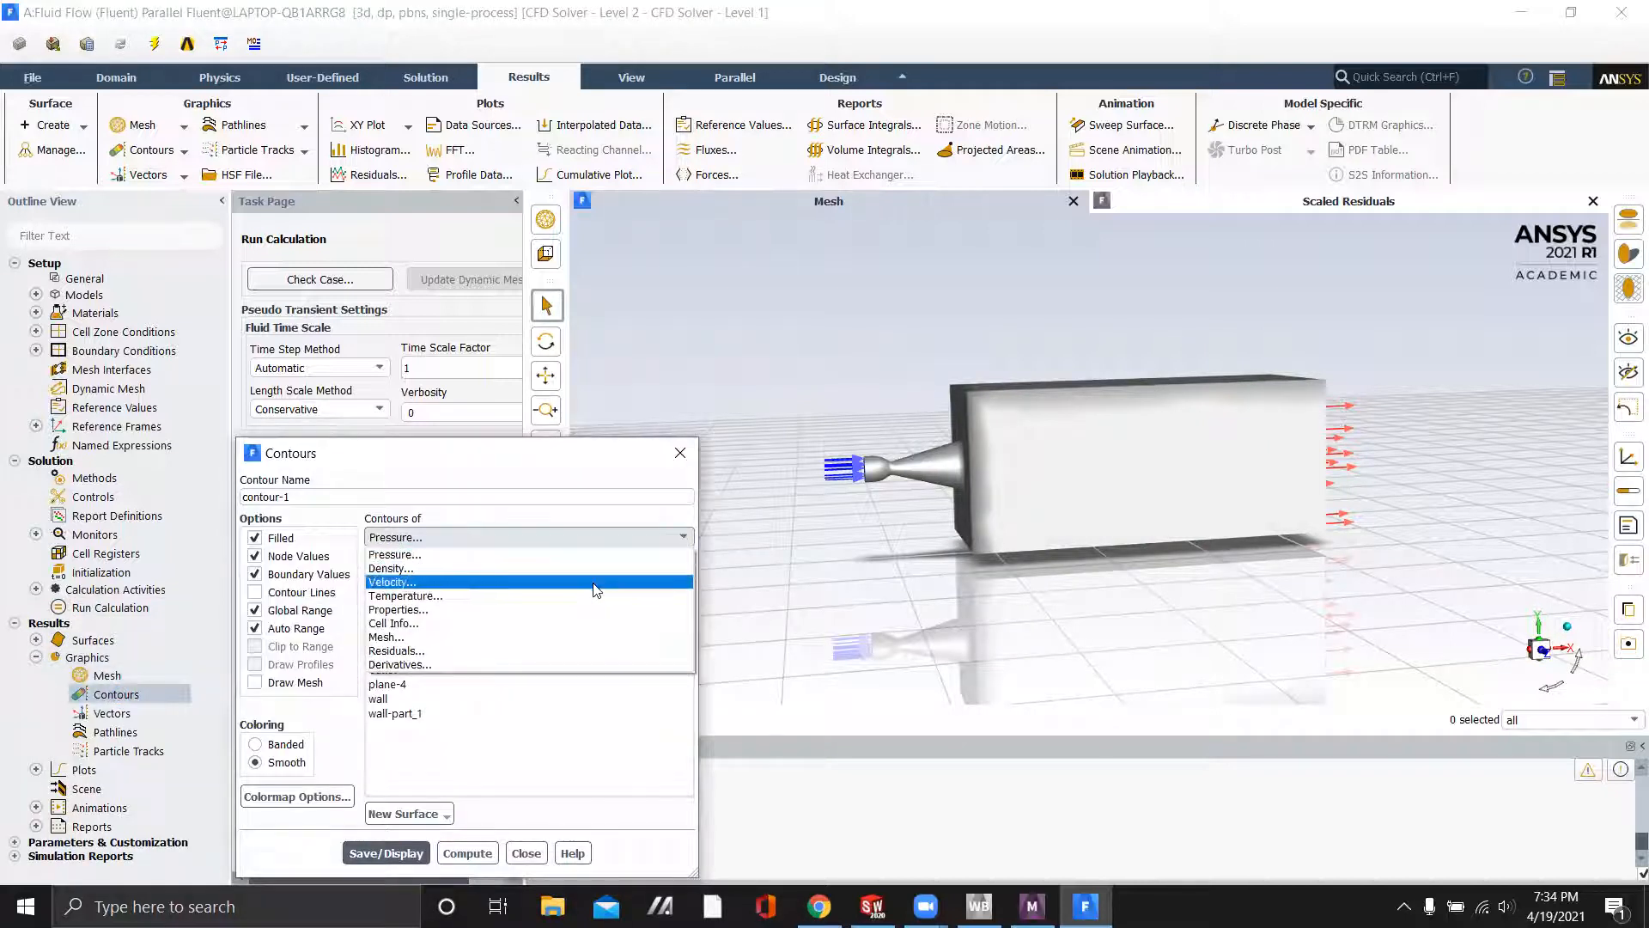
pyautogui.click(390, 582)
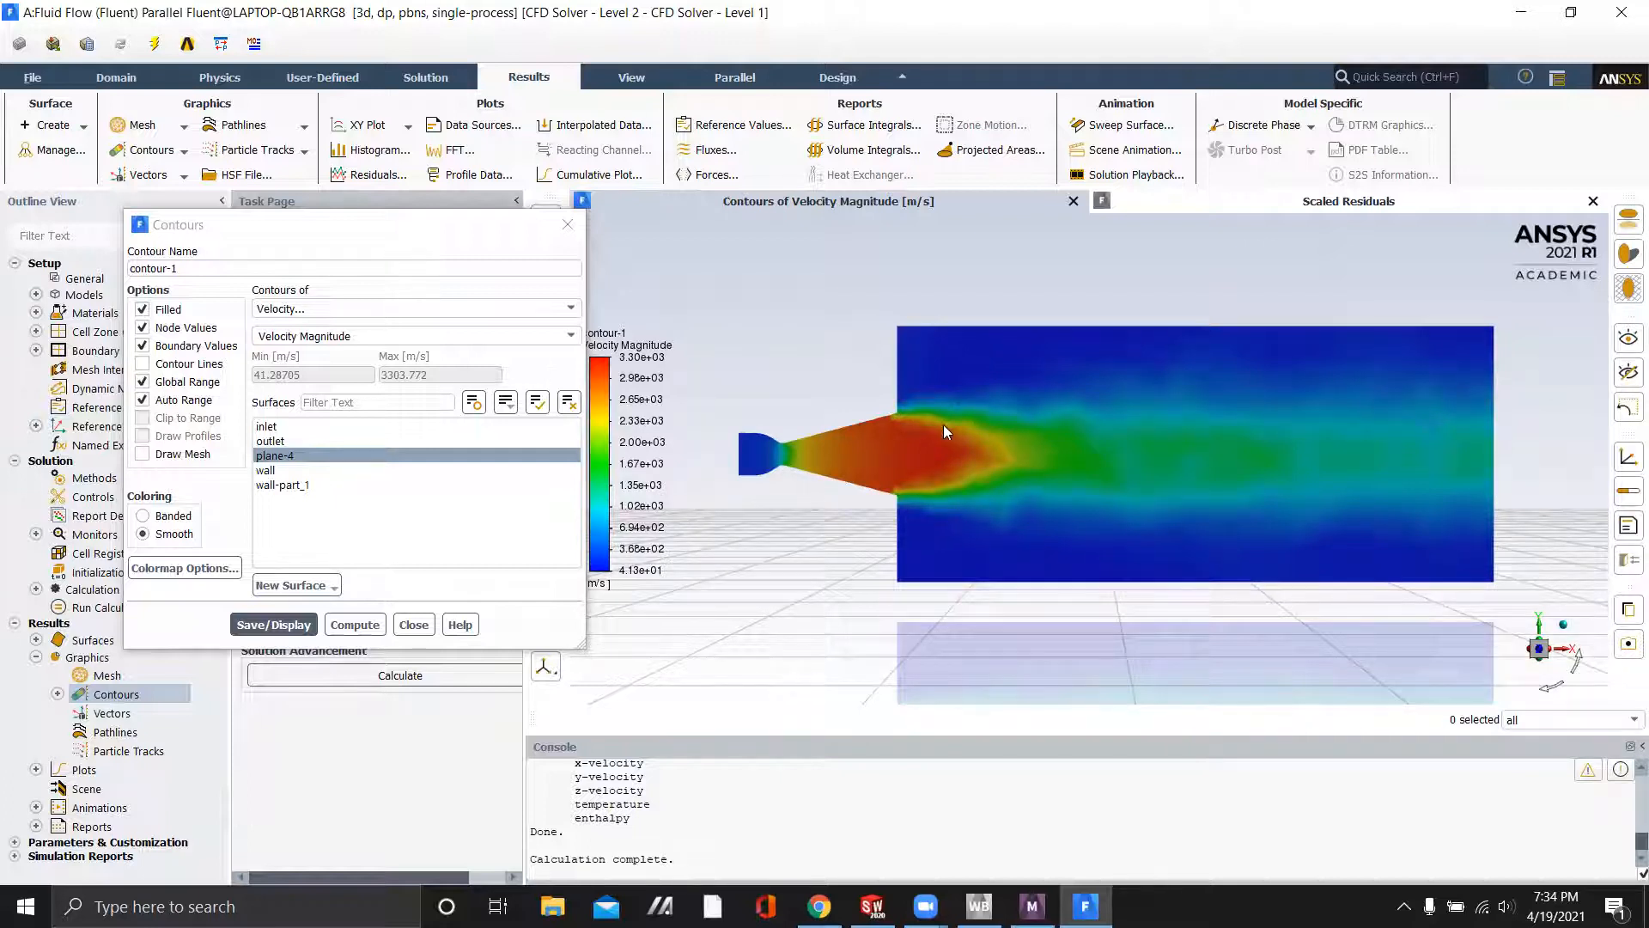
pyautogui.moveTo(1365, 432)
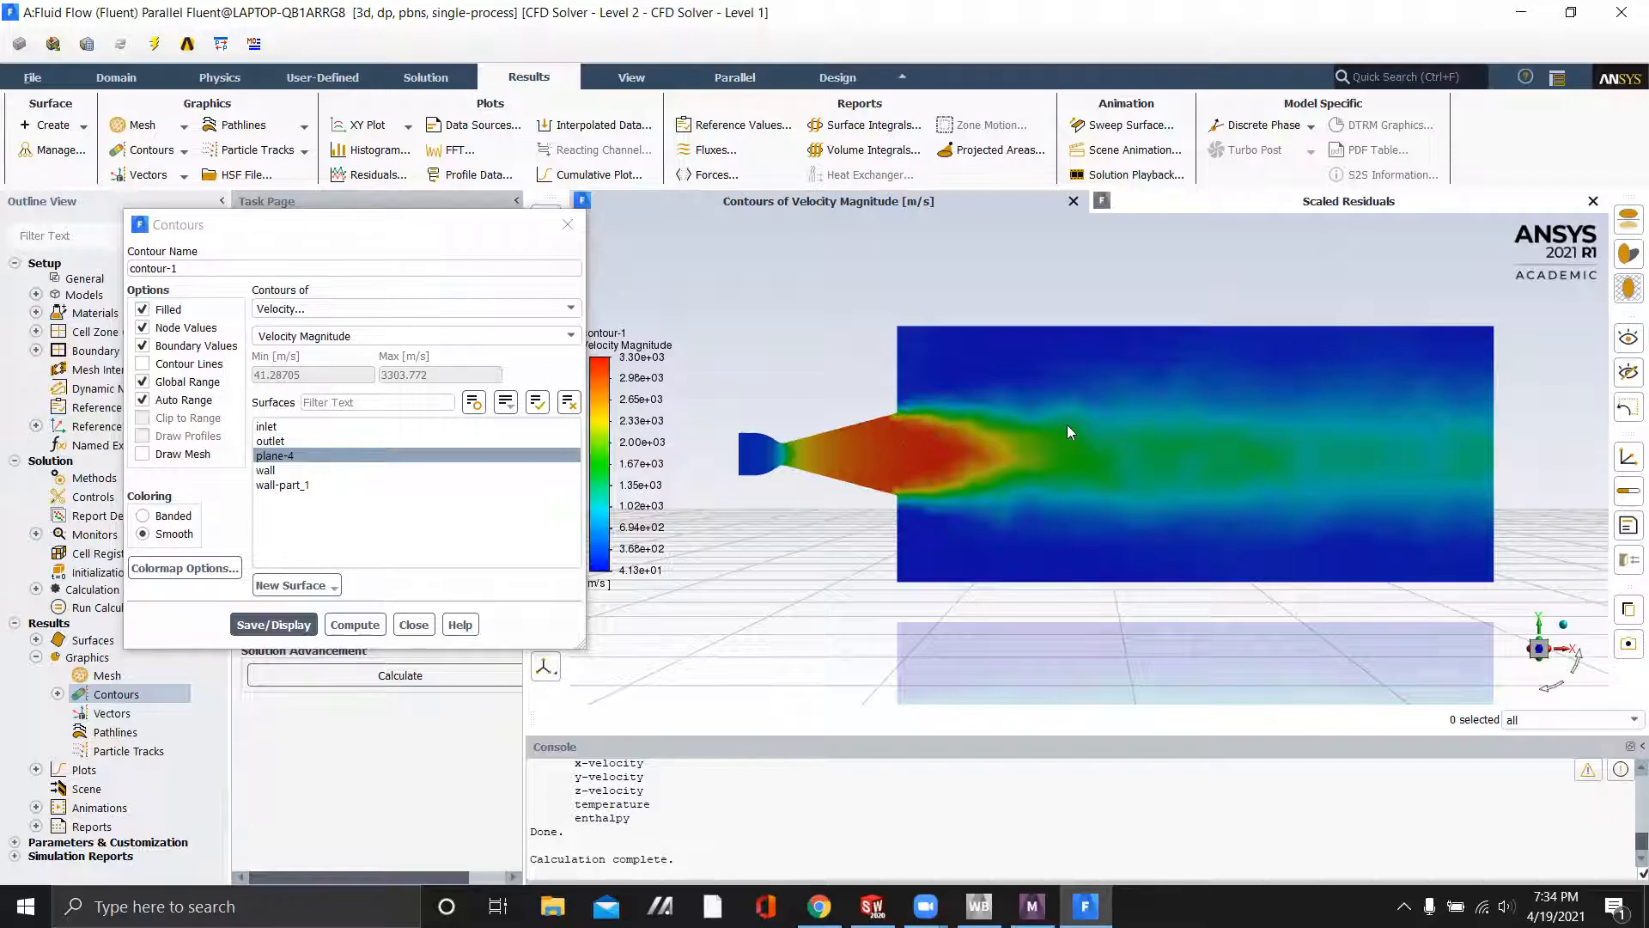
pyautogui.moveTo(950, 421)
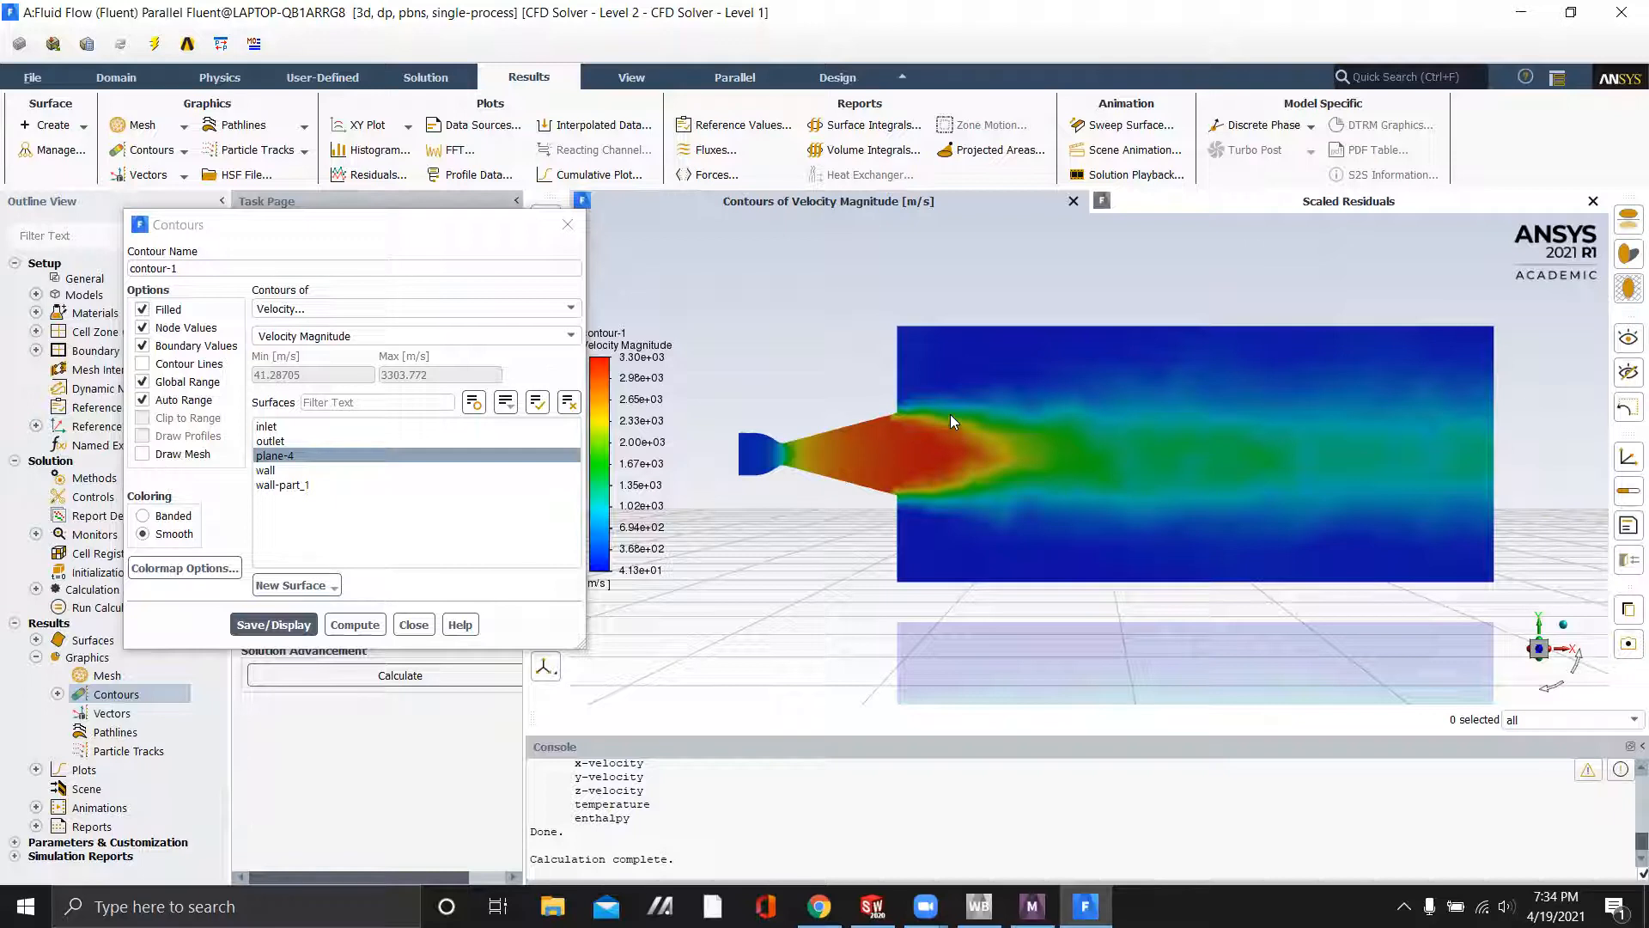
pyautogui.moveTo(1041, 495)
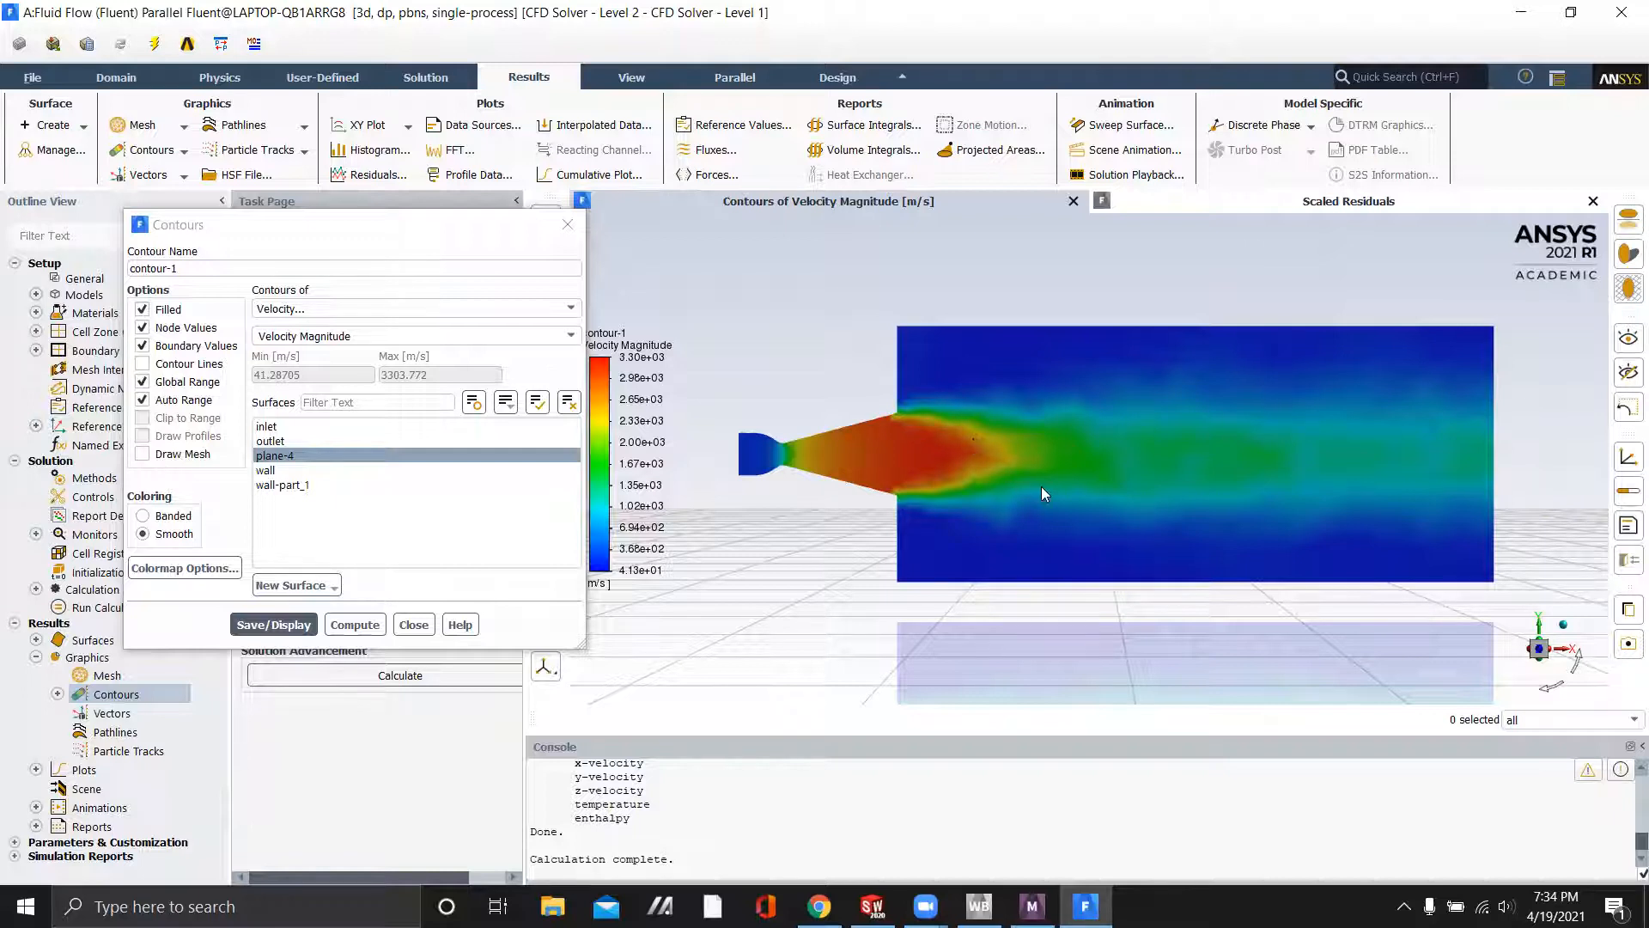